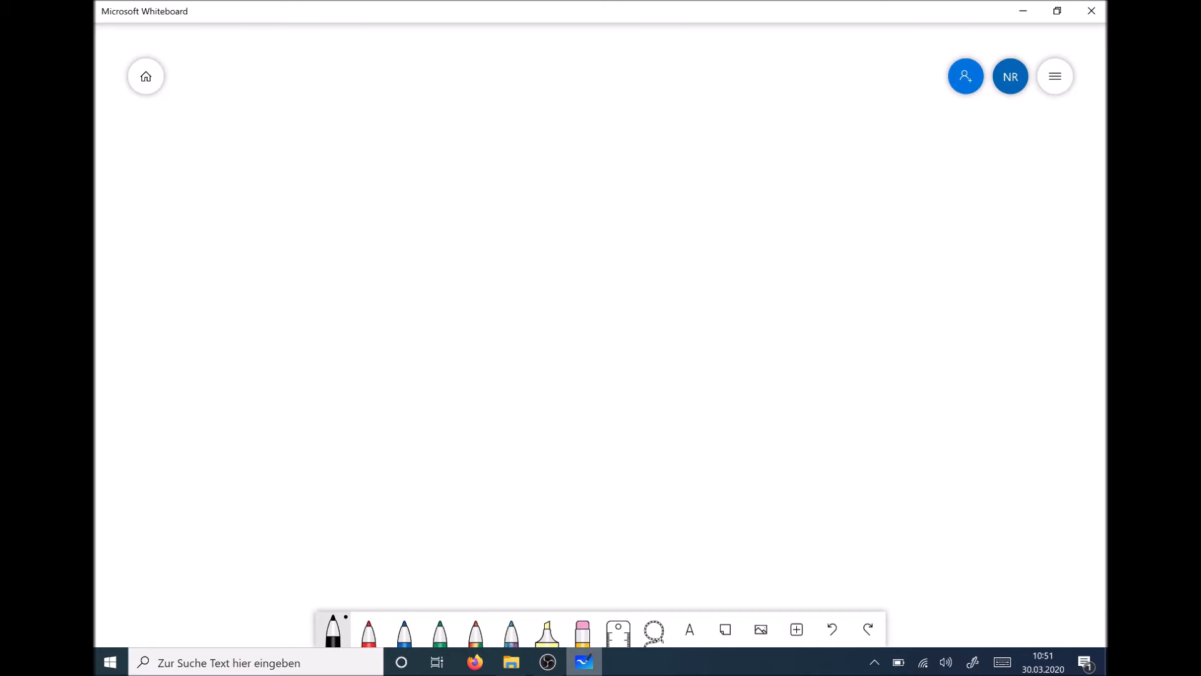
# Sketch a ROS Packages heading with a first folder box, a src arrow and a note
pyautogui.moveTo(298, 84); pyautogui.dragTo(295, 126)
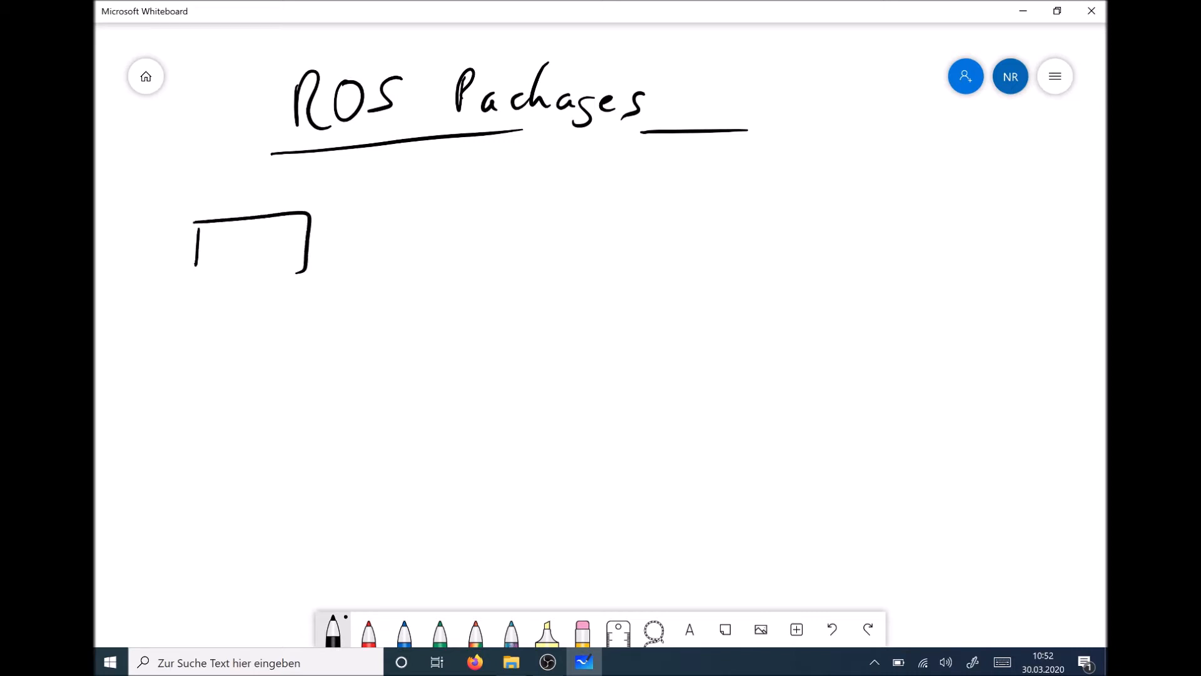
pyautogui.moveTo(195, 279); pyautogui.dragTo(307, 275)
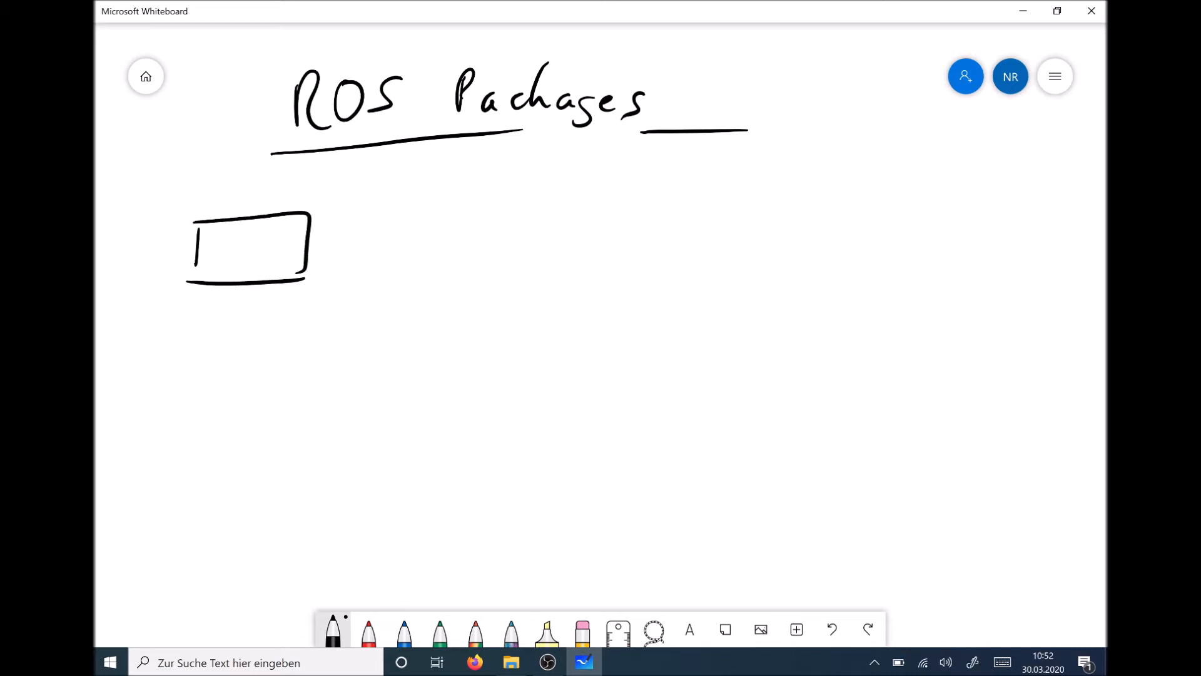
pyautogui.moveTo(230, 245); pyautogui.dragTo(242, 252)
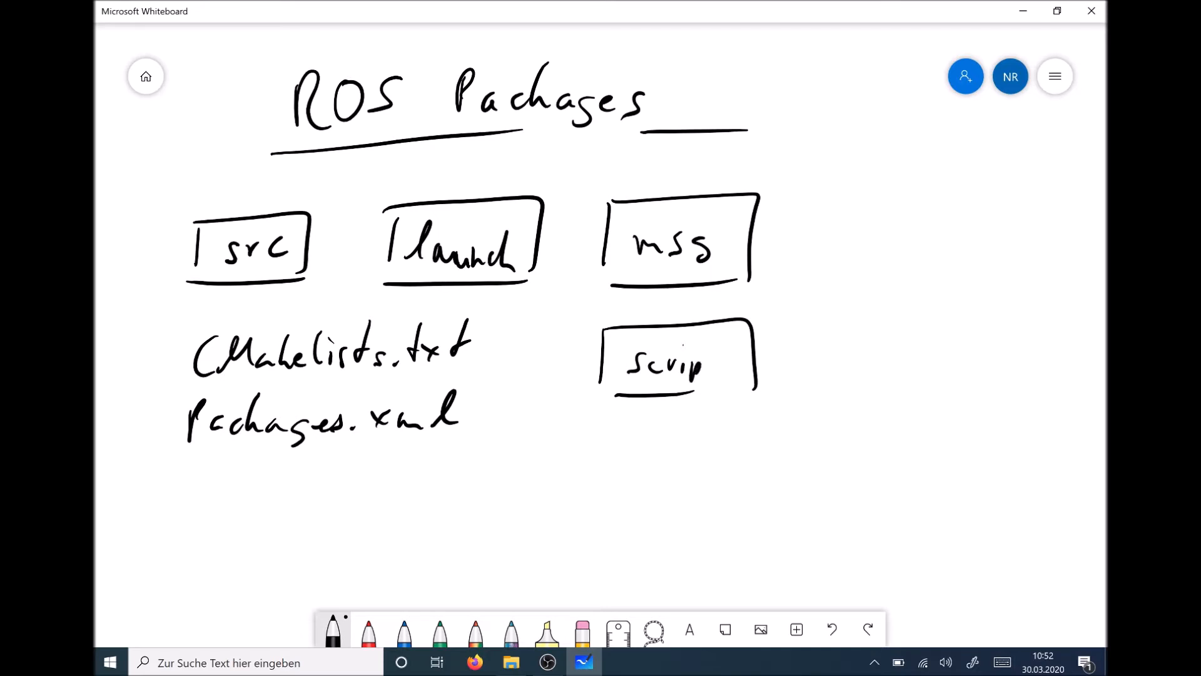
pyautogui.click(712, 360)
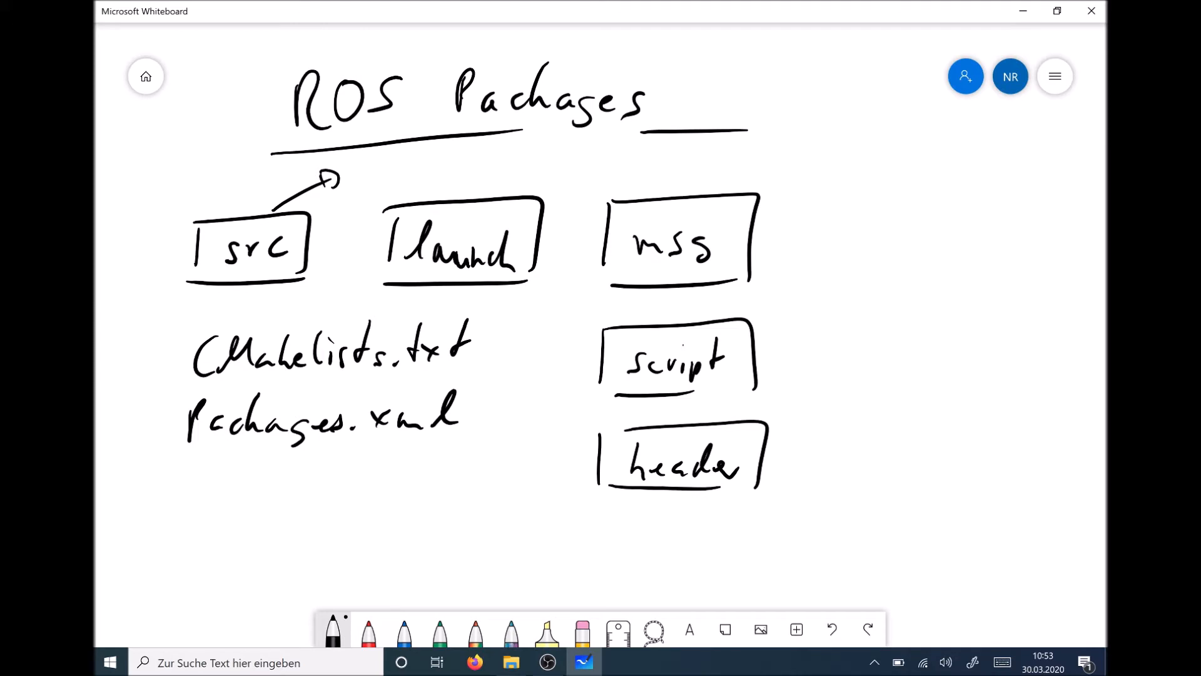
pyautogui.moveTo(353, 176); pyautogui.dragTo(415, 176)
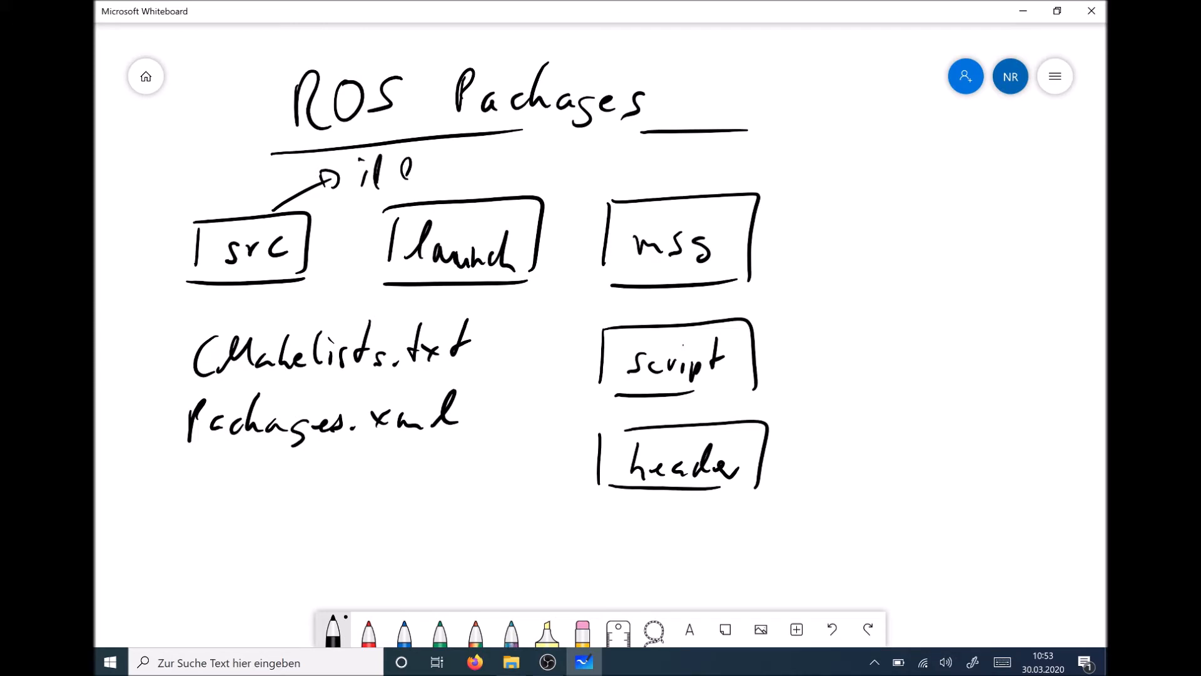
pyautogui.moveTo(390, 173); pyautogui.dragTo(475, 173)
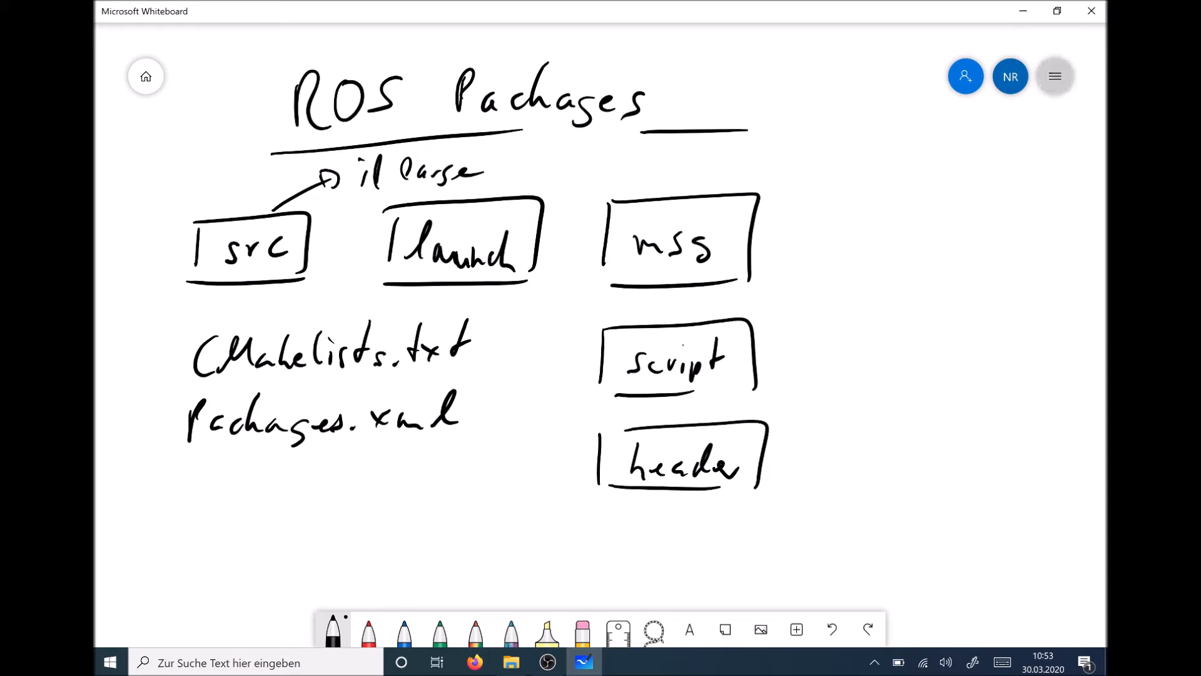
# Clear the canvas, write the Gazebo Package heading with a launch folder box, and choose red ink
pyautogui.click(1054, 76)
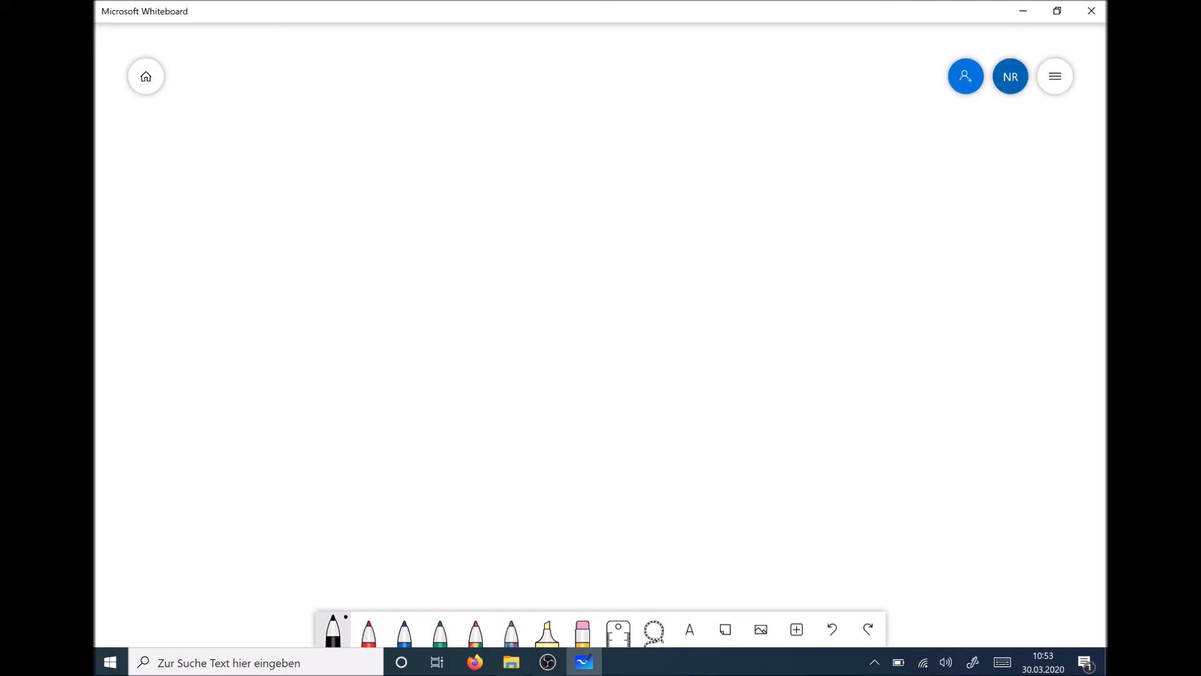
pyautogui.moveTo(322, 61); pyautogui.dragTo(310, 115)
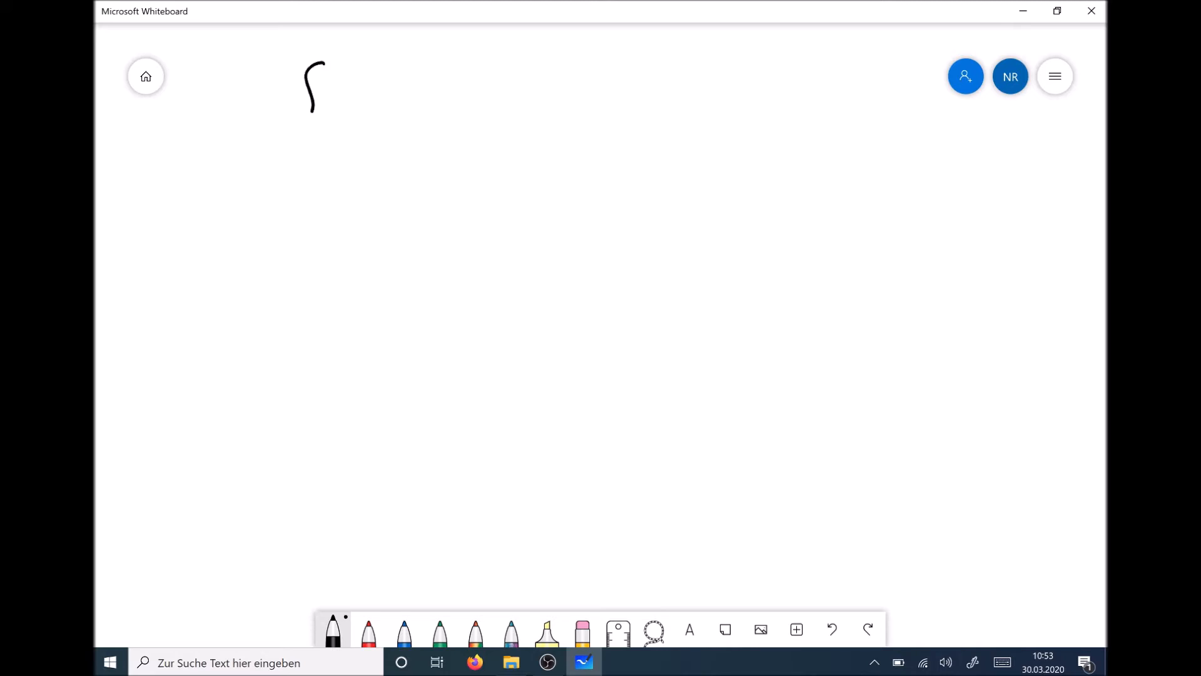
pyautogui.moveTo(322, 84); pyautogui.dragTo(414, 92)
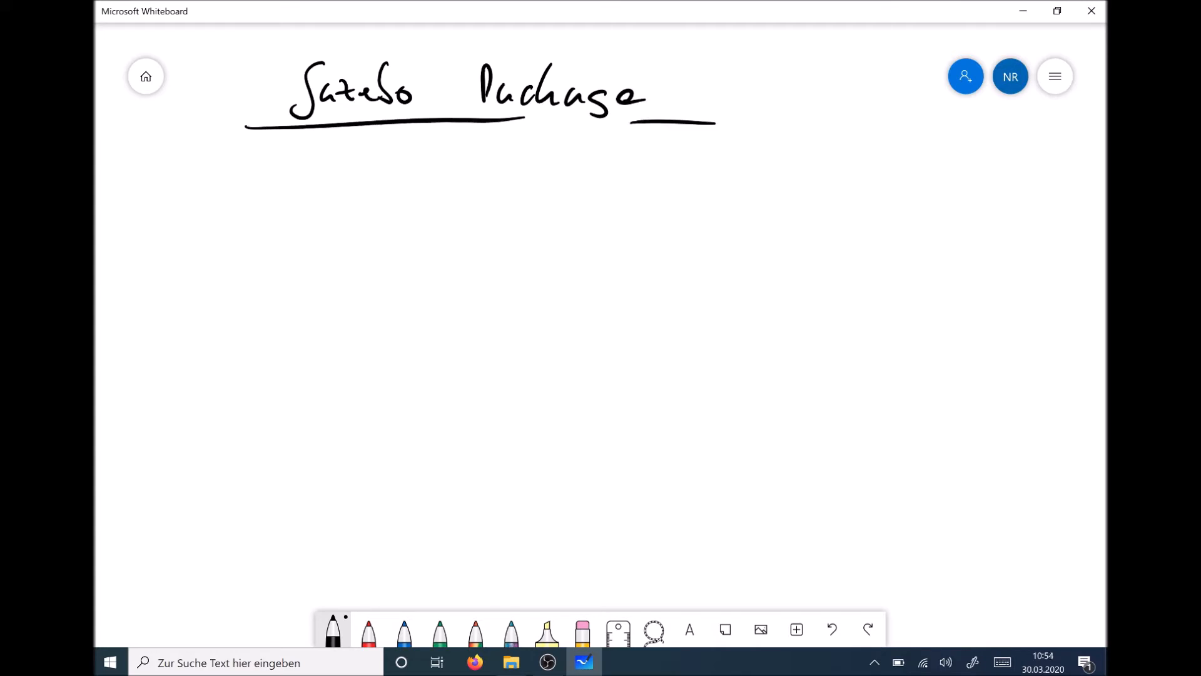
pyautogui.click(208, 241)
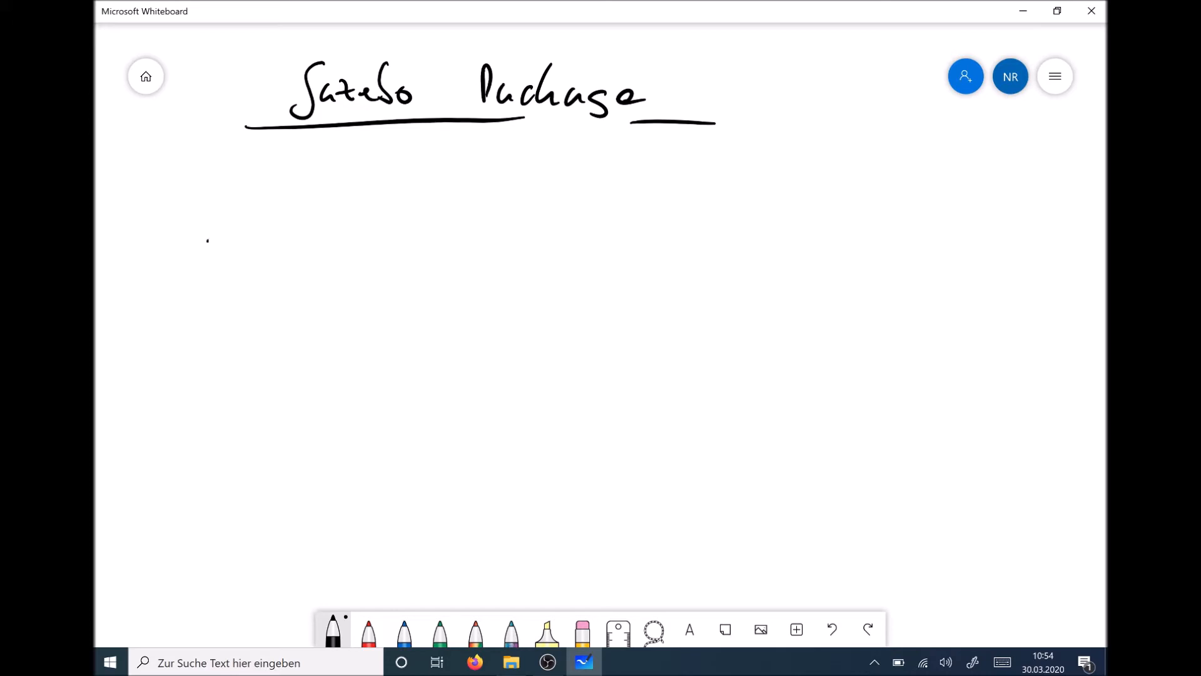
pyautogui.moveTo(210, 230); pyautogui.dragTo(325, 222)
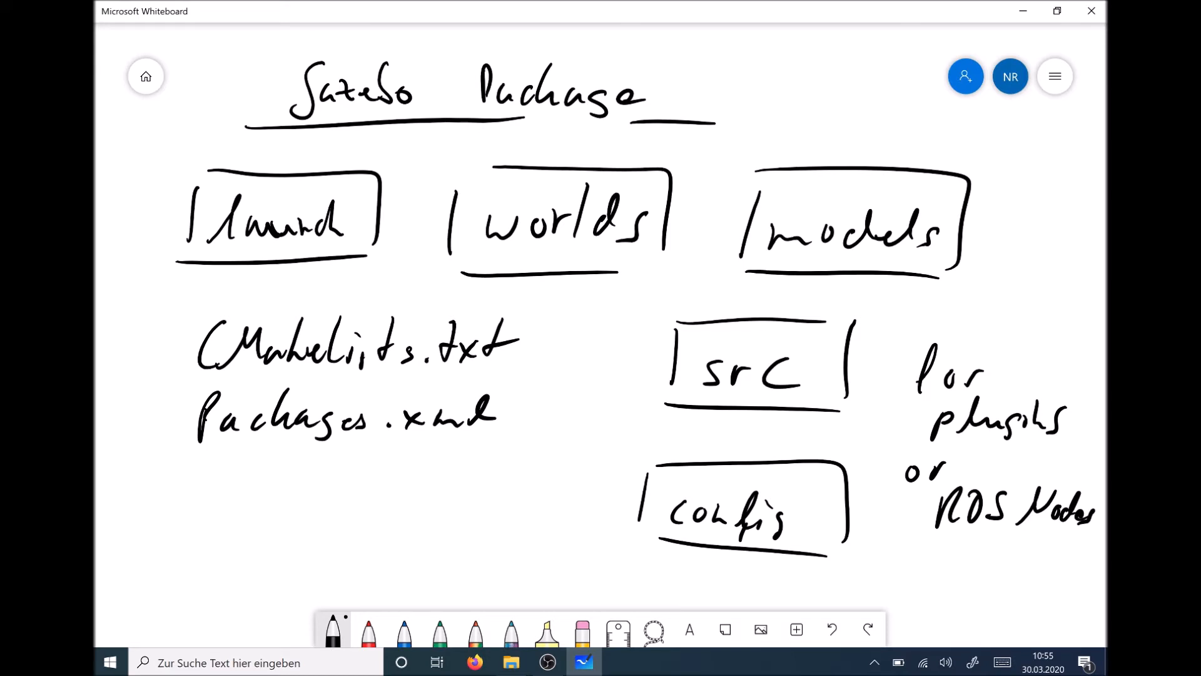
pyautogui.click(368, 628)
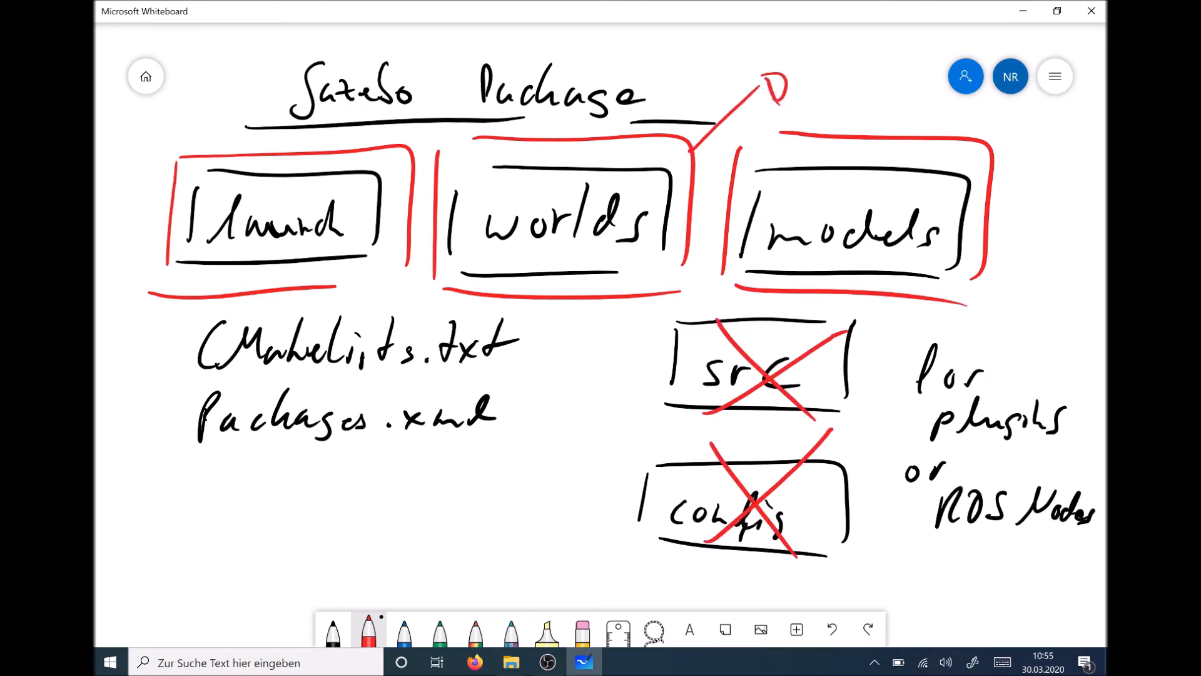
pyautogui.moveTo(192, 100); pyautogui.dragTo(195, 157)
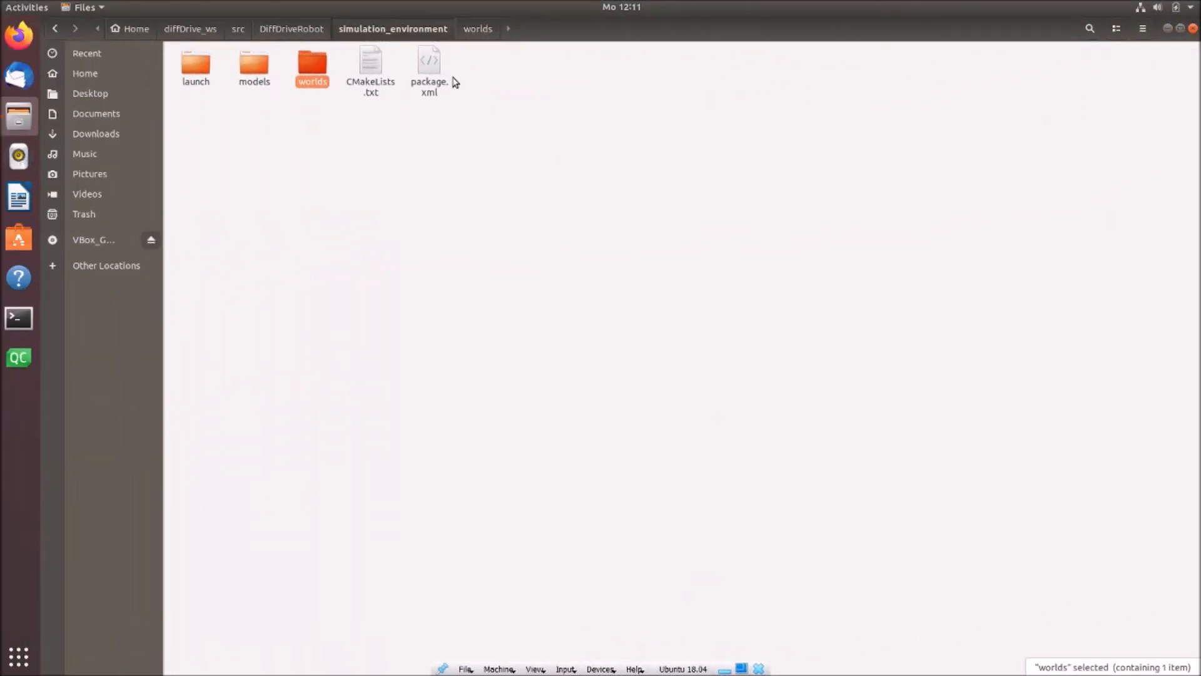
pyautogui.moveTo(490, 200)
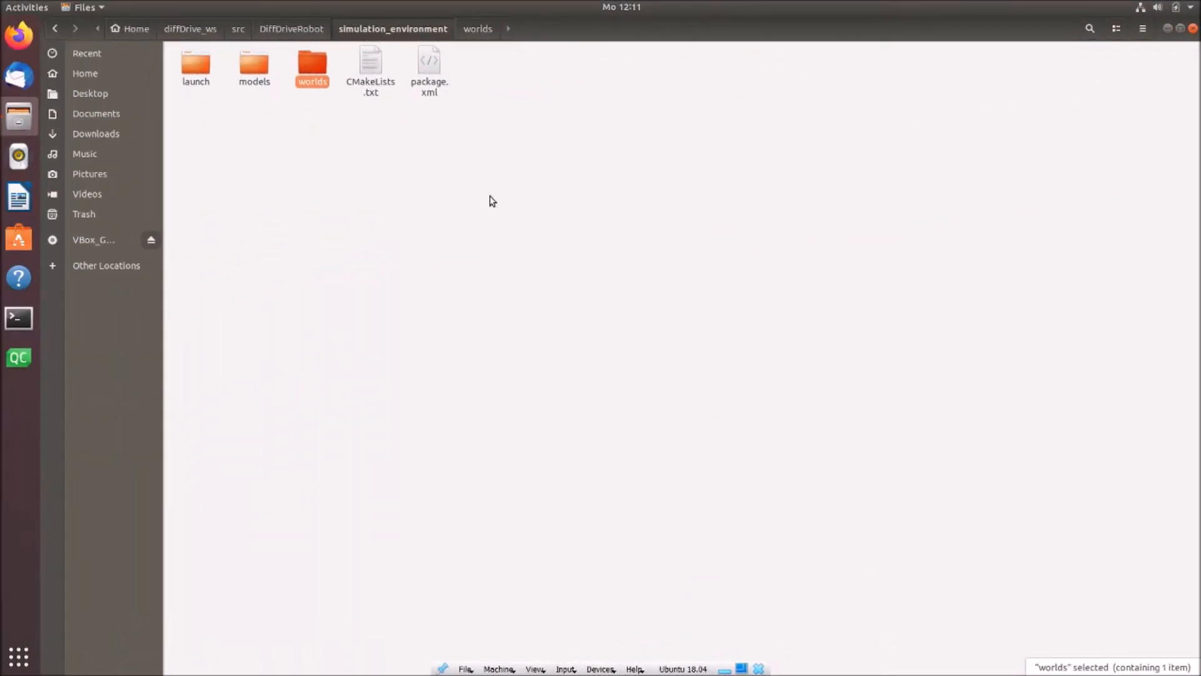
pyautogui.moveTo(233, 129)
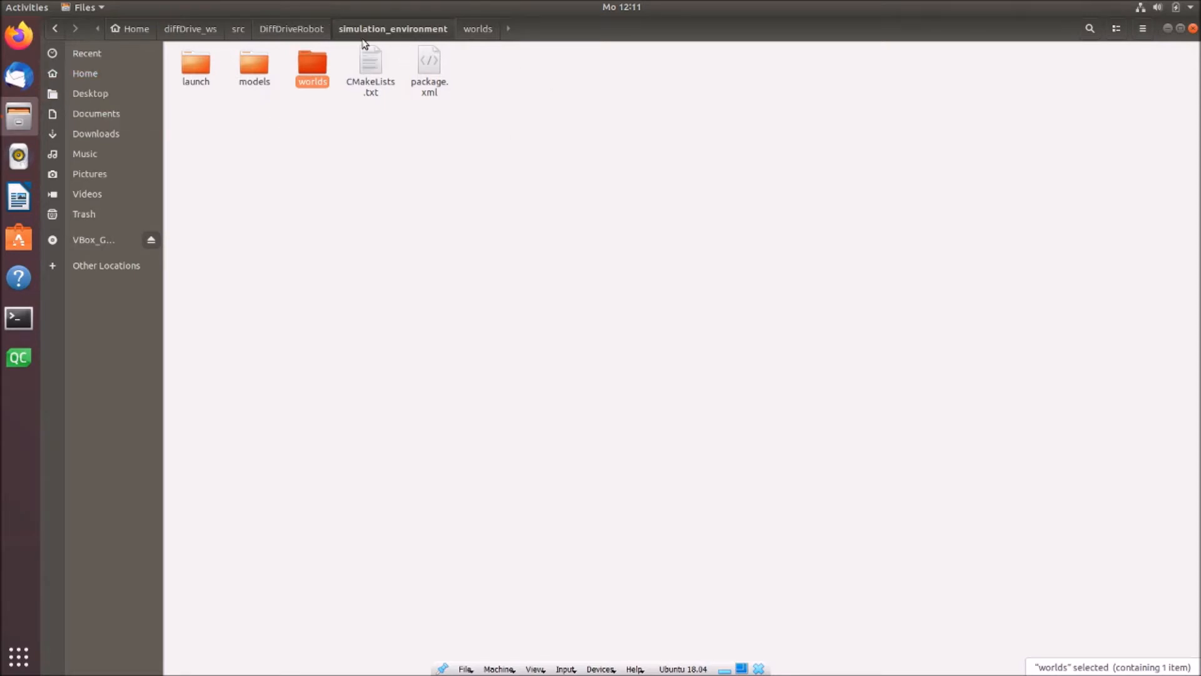
pyautogui.moveTo(505, 100)
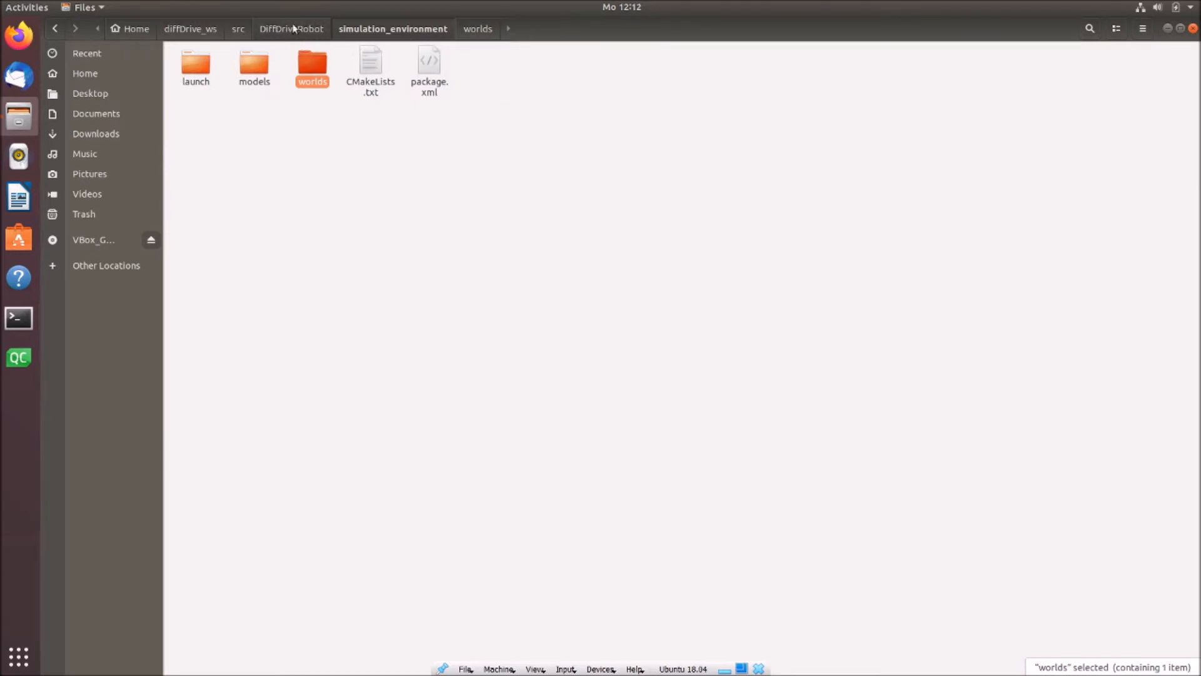
# Browse from DiffDriveRobot past commander into the simulation_environment package folder
pyautogui.click(291, 28)
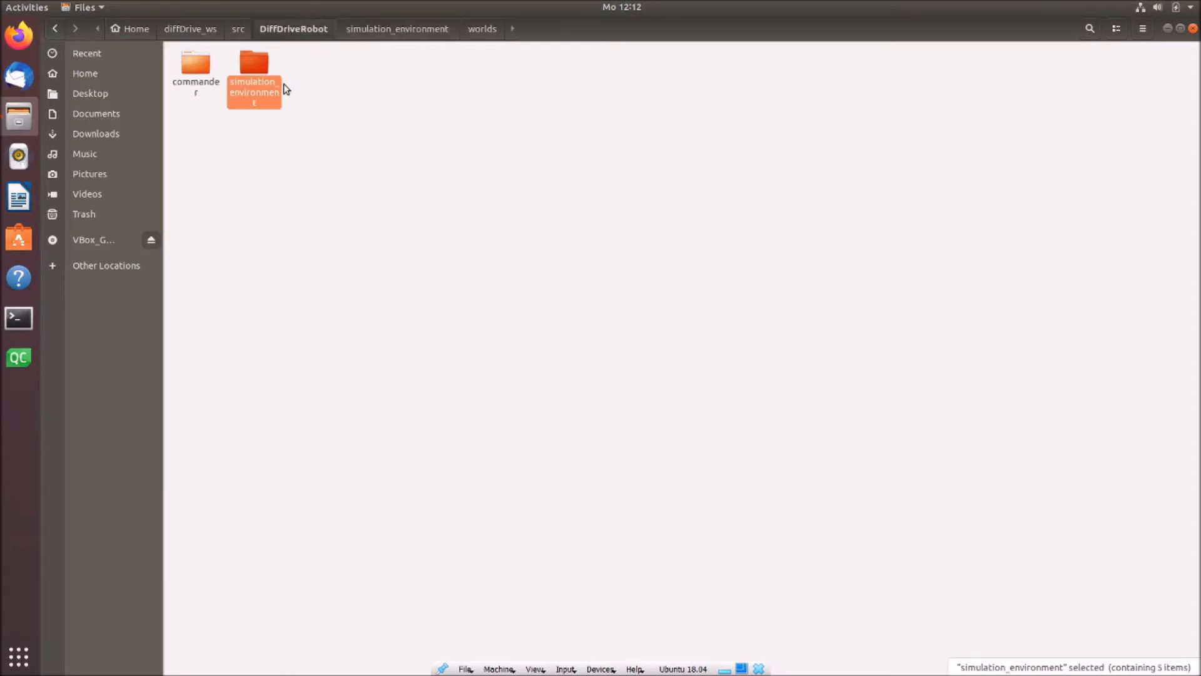
pyautogui.moveTo(311, 131)
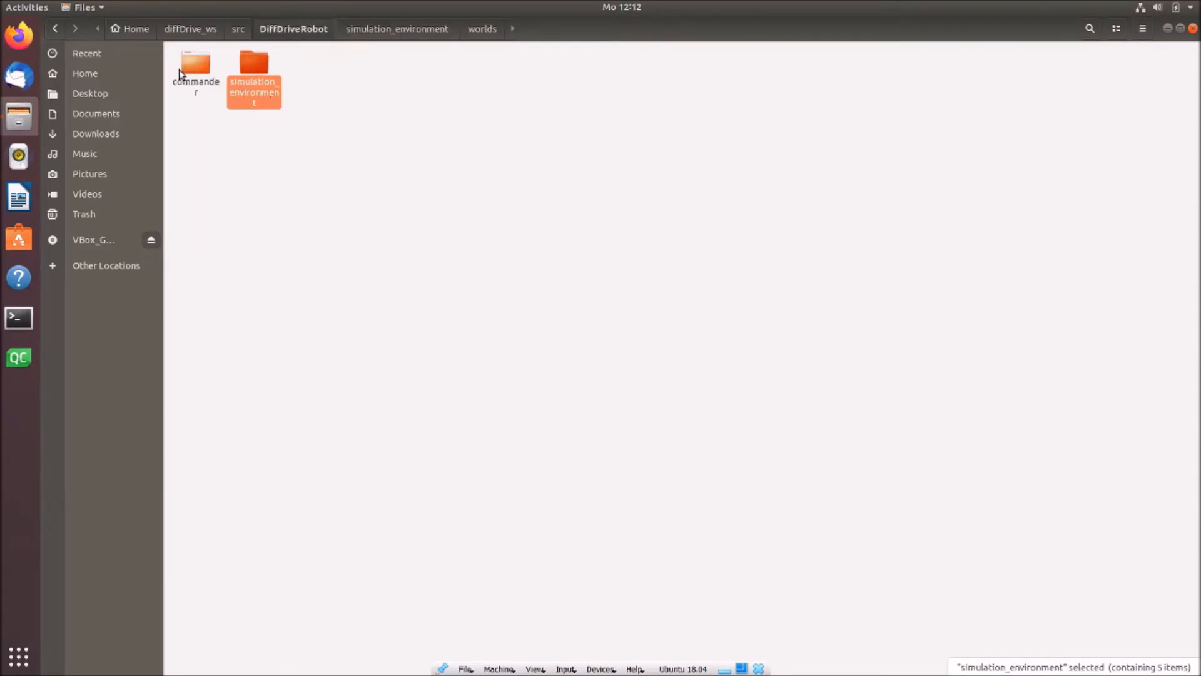
pyautogui.click(195, 69)
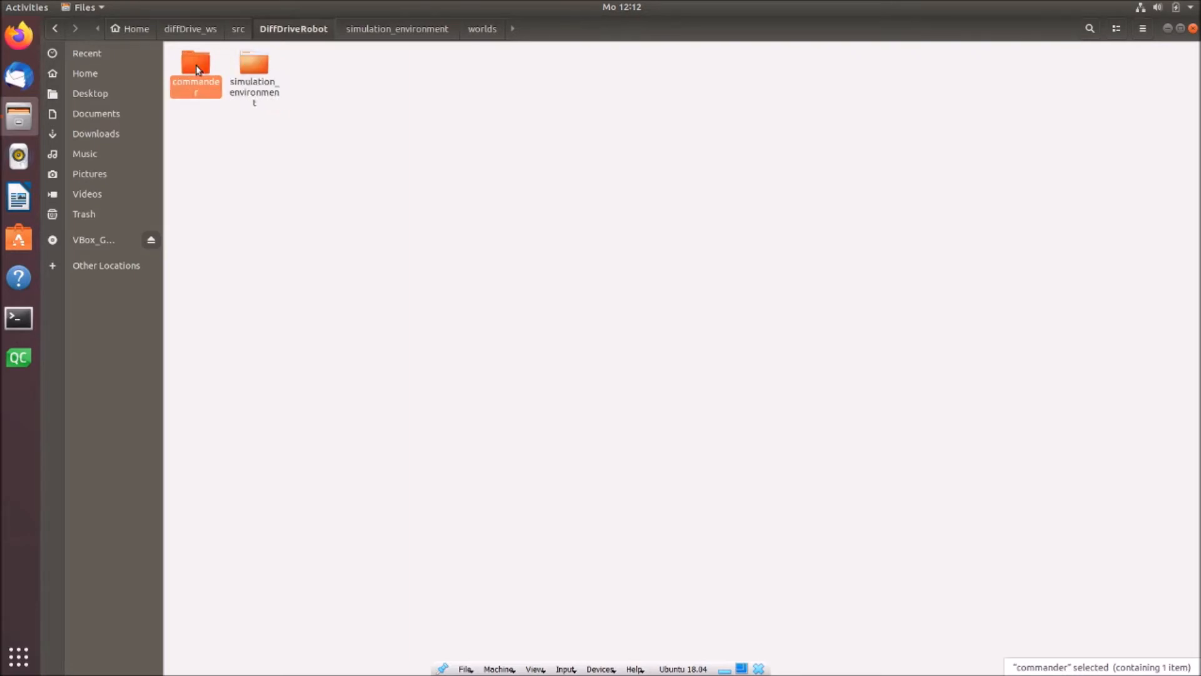
pyautogui.moveTo(192, 105)
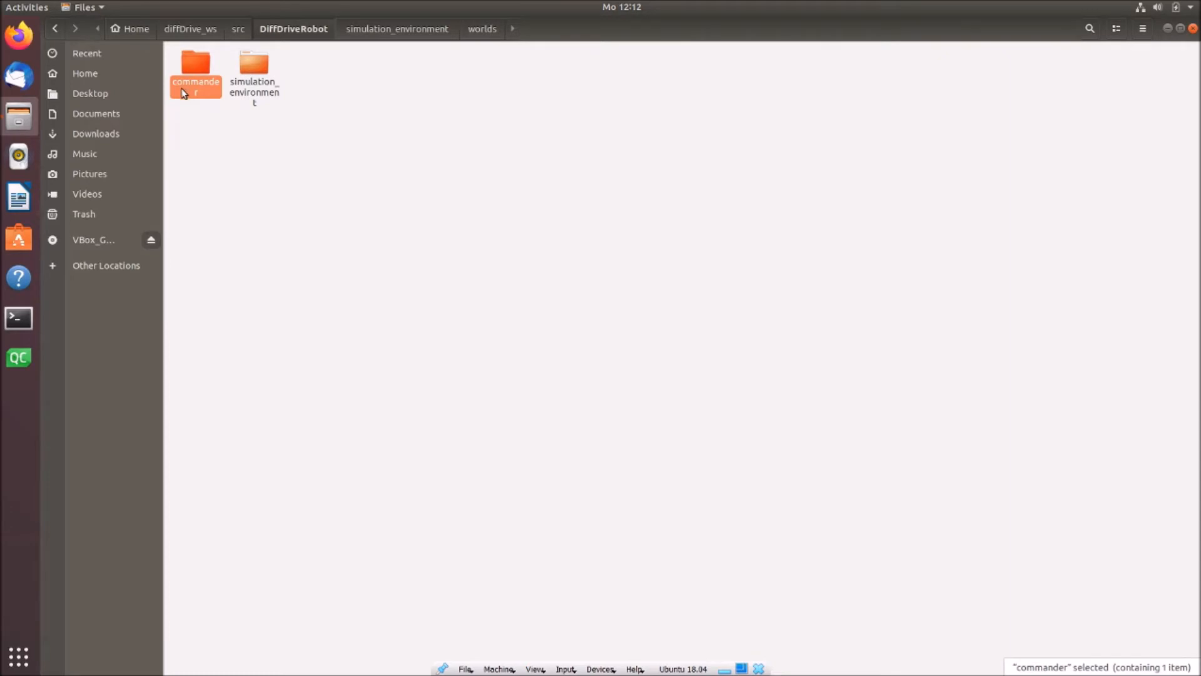
pyautogui.moveTo(187, 90)
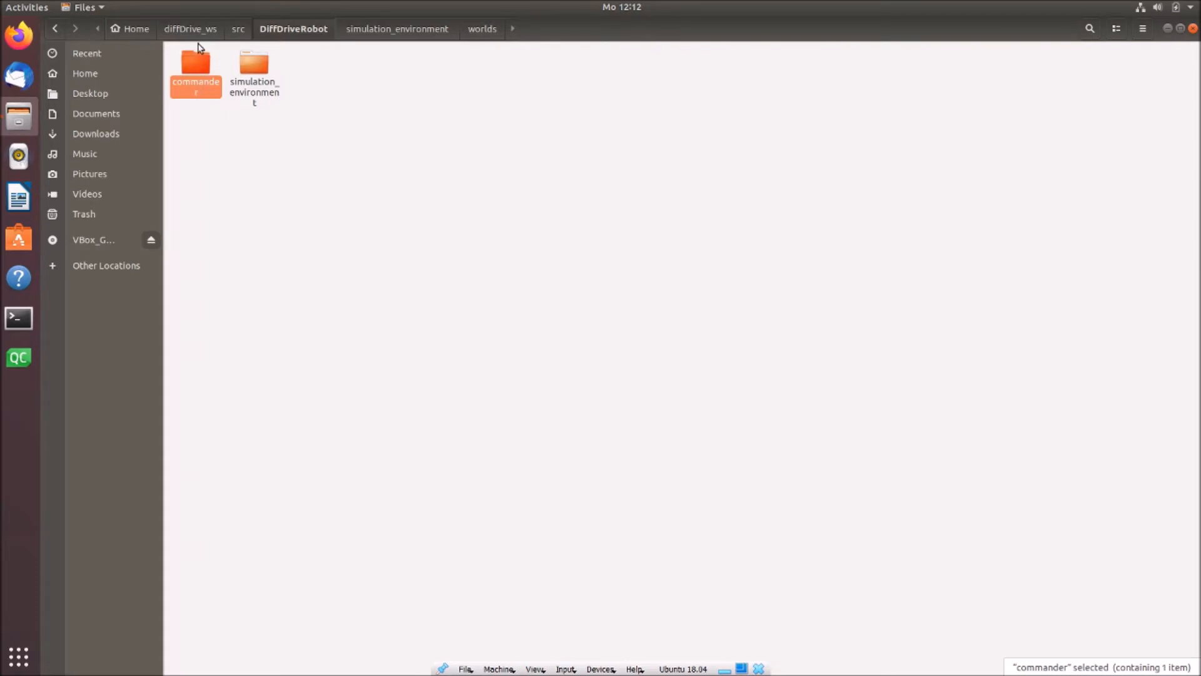
pyautogui.moveTo(279, 74)
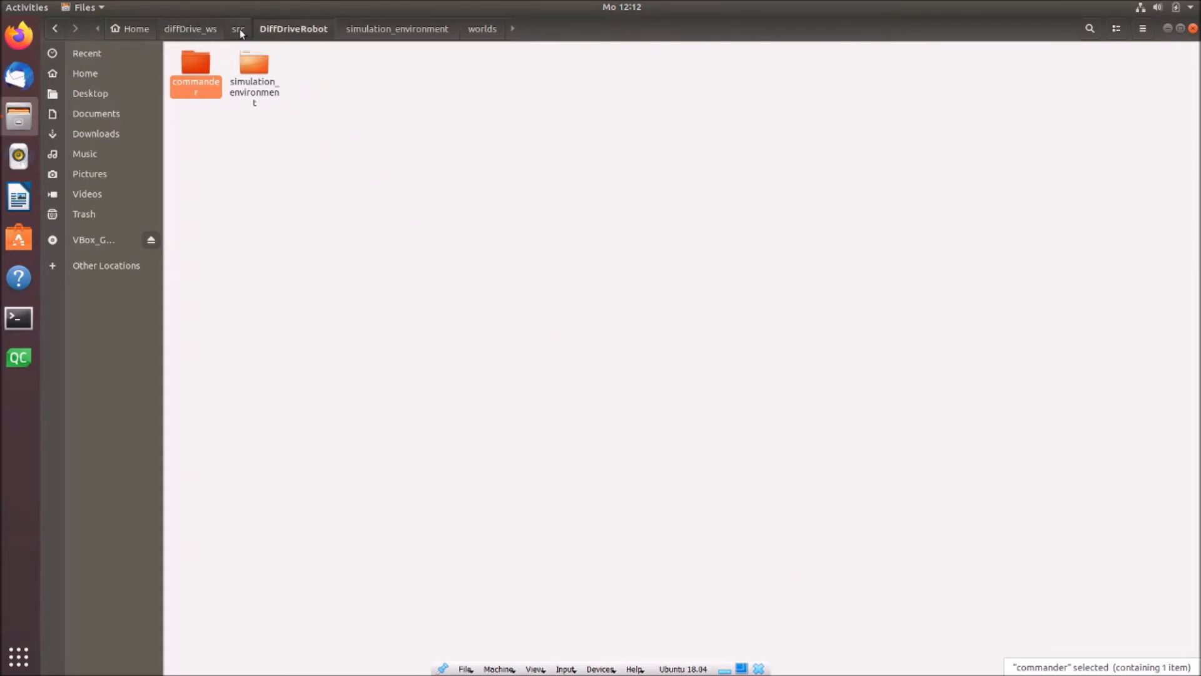
pyautogui.moveTo(246, 39)
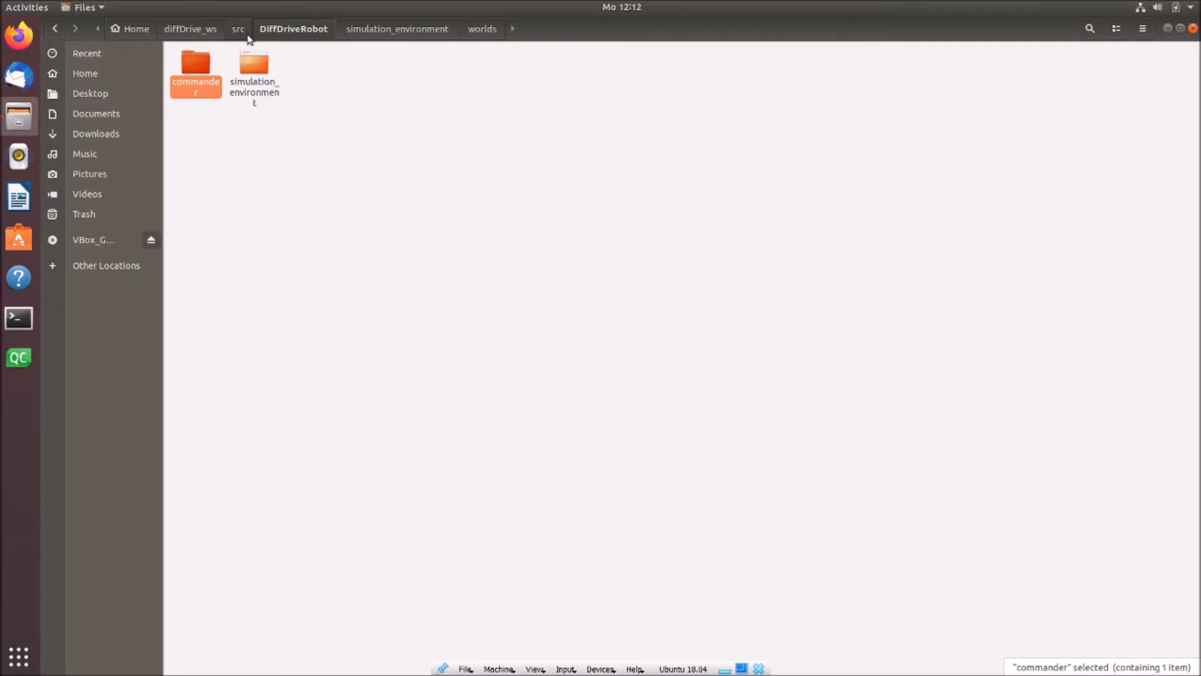
pyautogui.moveTo(282, 87)
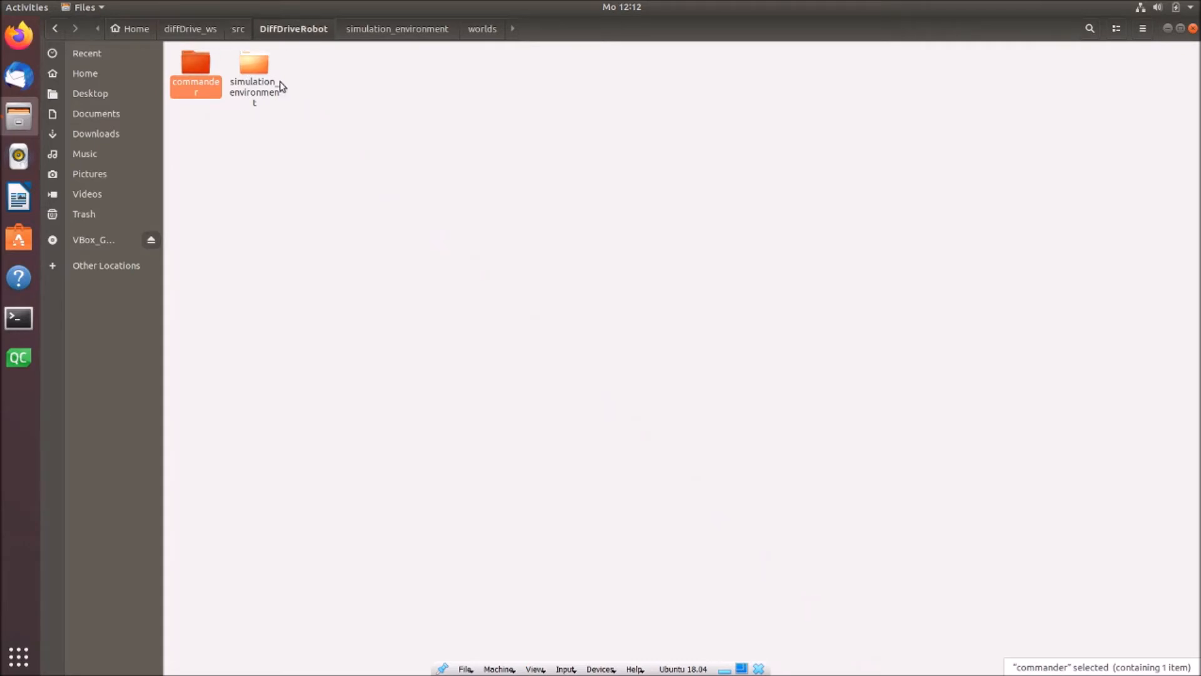
pyautogui.moveTo(261, 86)
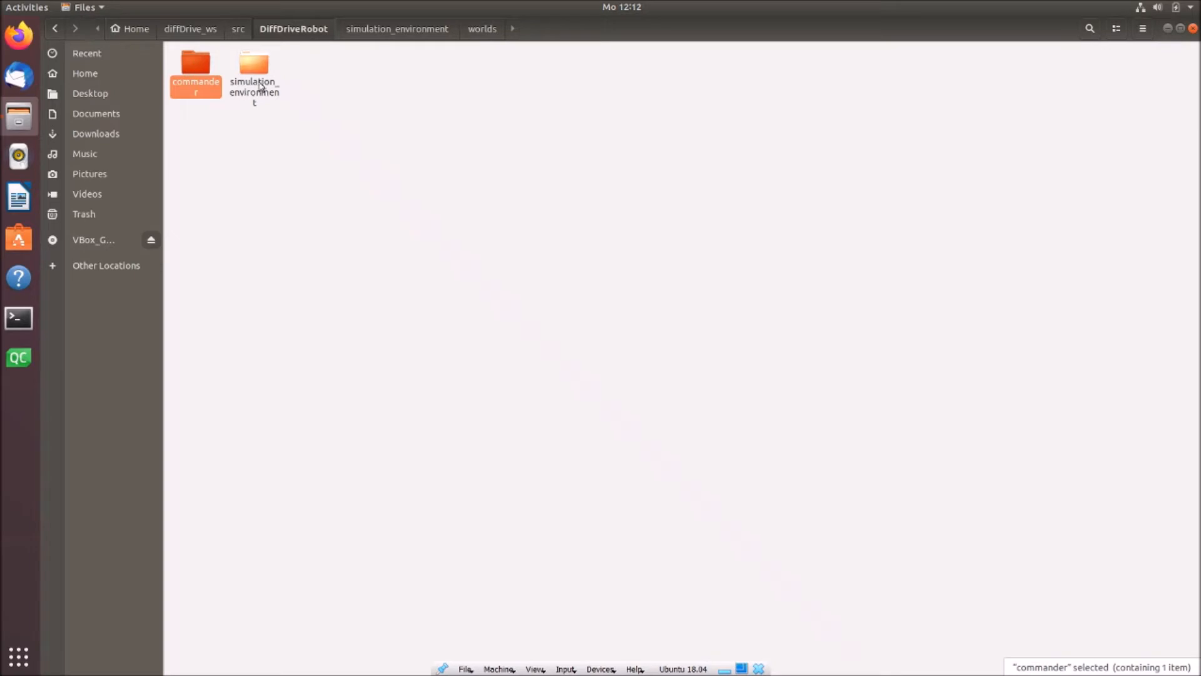
pyautogui.moveTo(262, 70)
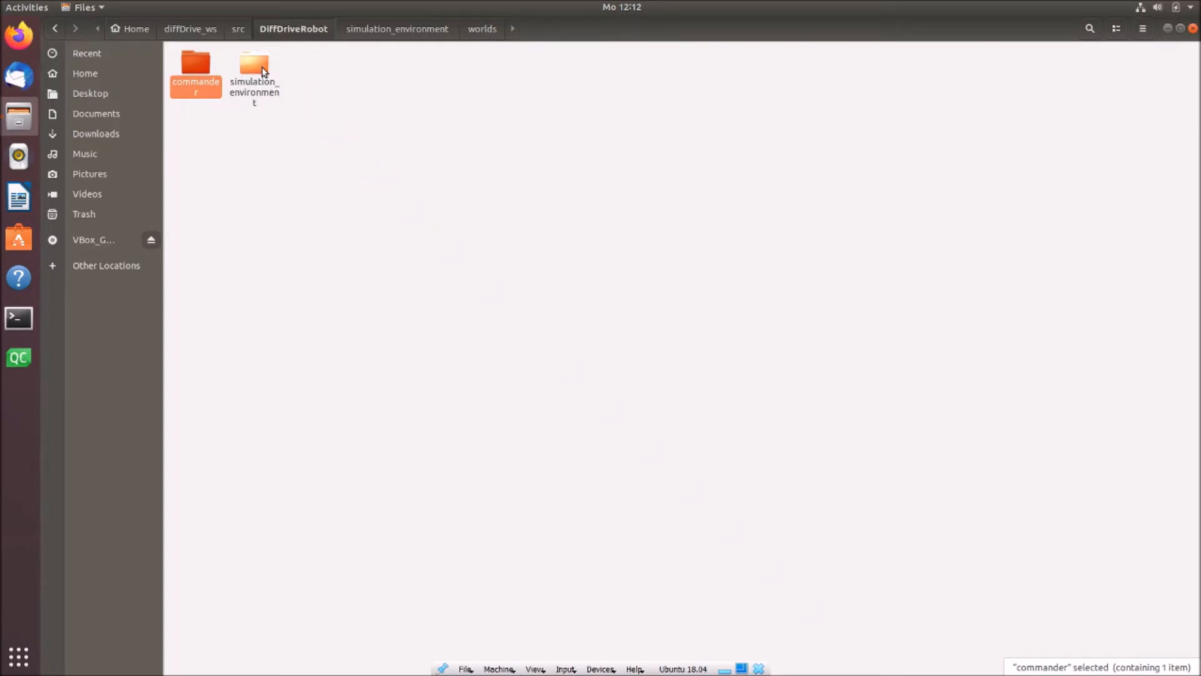
pyautogui.click(254, 72)
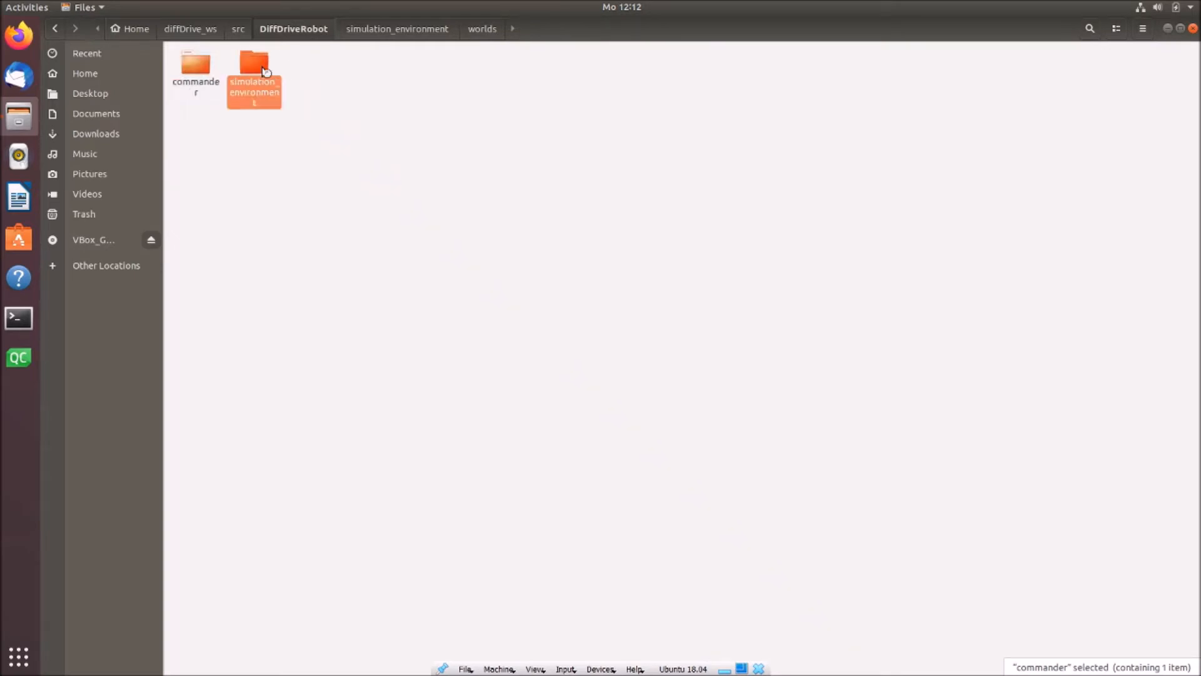
pyautogui.doubleClick(254, 65)
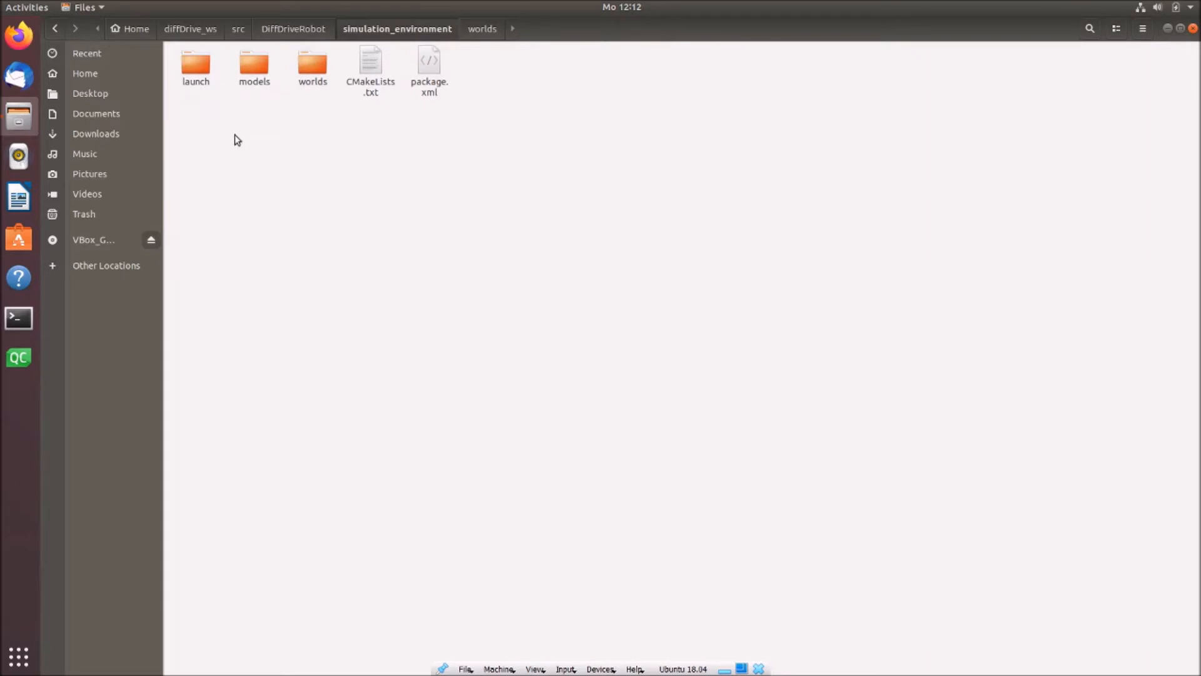
pyautogui.moveTo(232, 139)
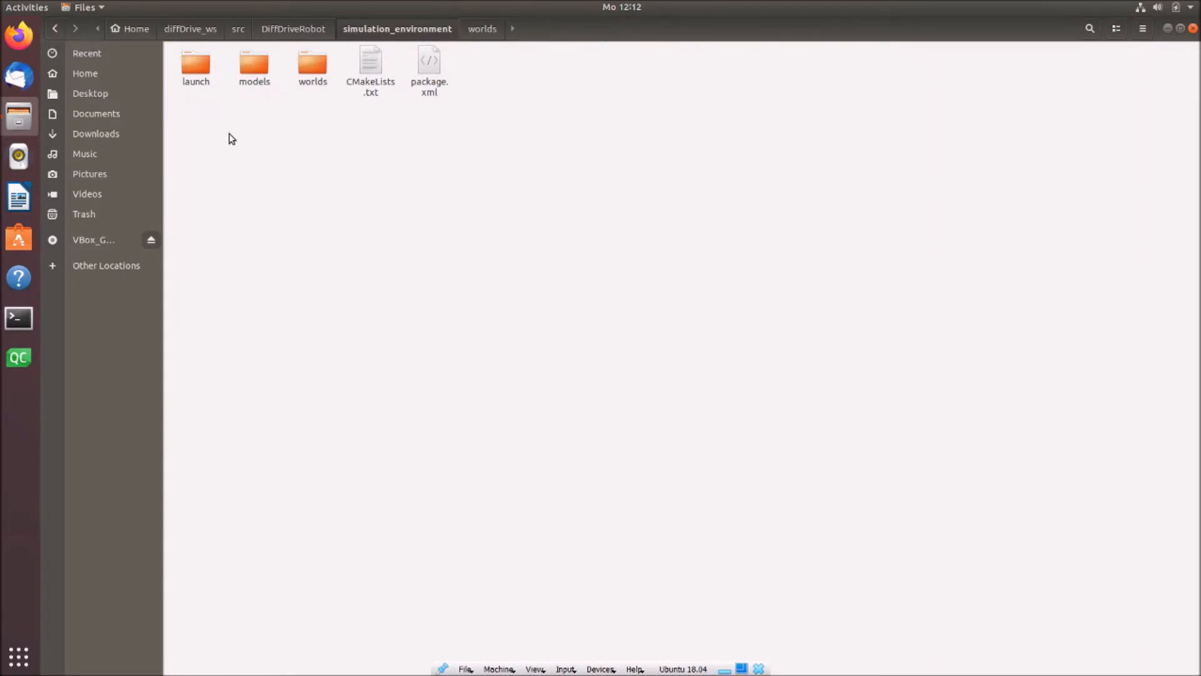
# Highlight launch, models, worlds, CMakeLists.txt and package.xml in turn
pyautogui.click(195, 65)
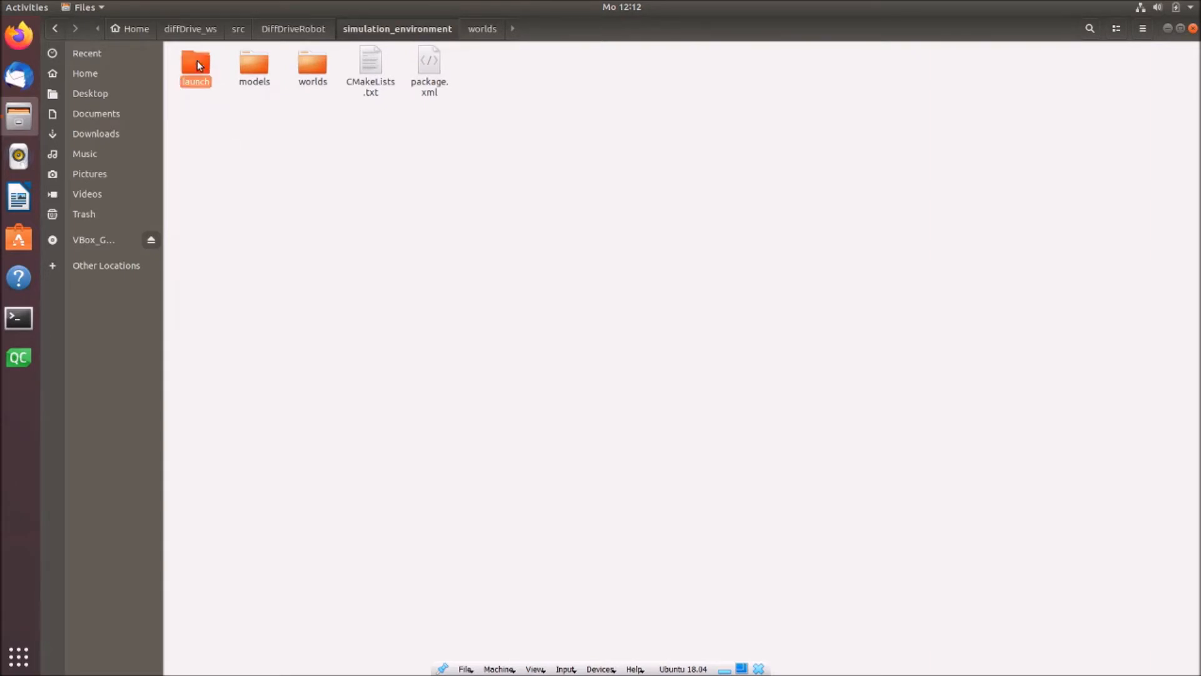
pyautogui.click(254, 68)
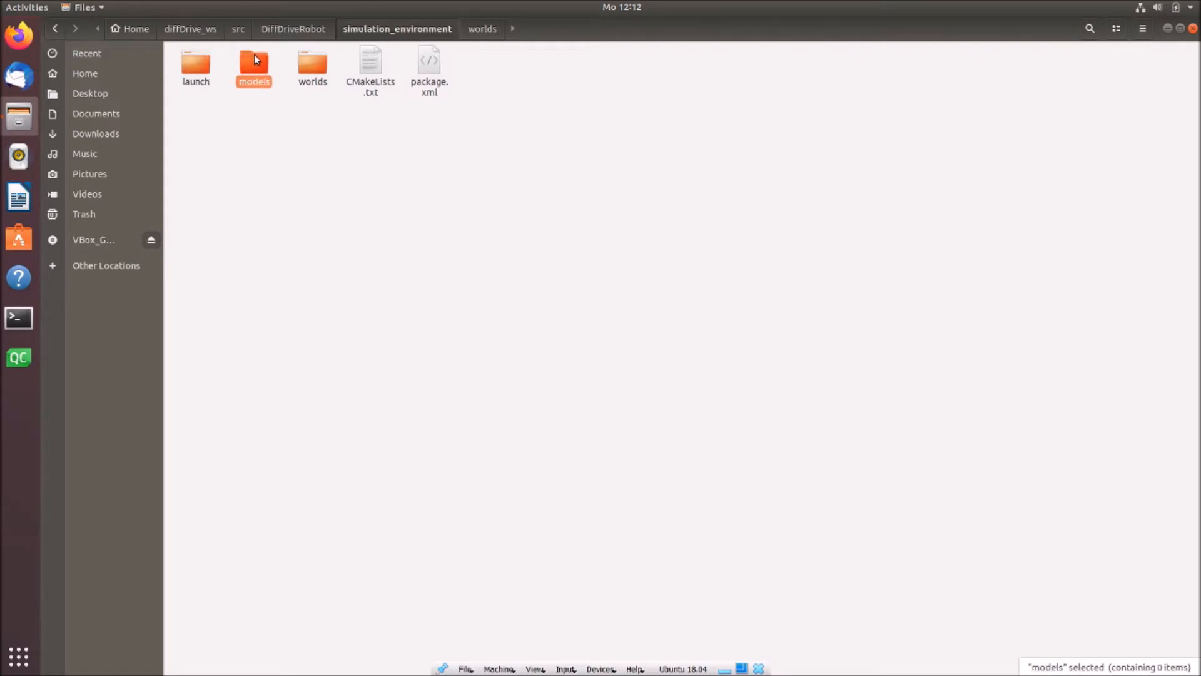
pyautogui.click(311, 67)
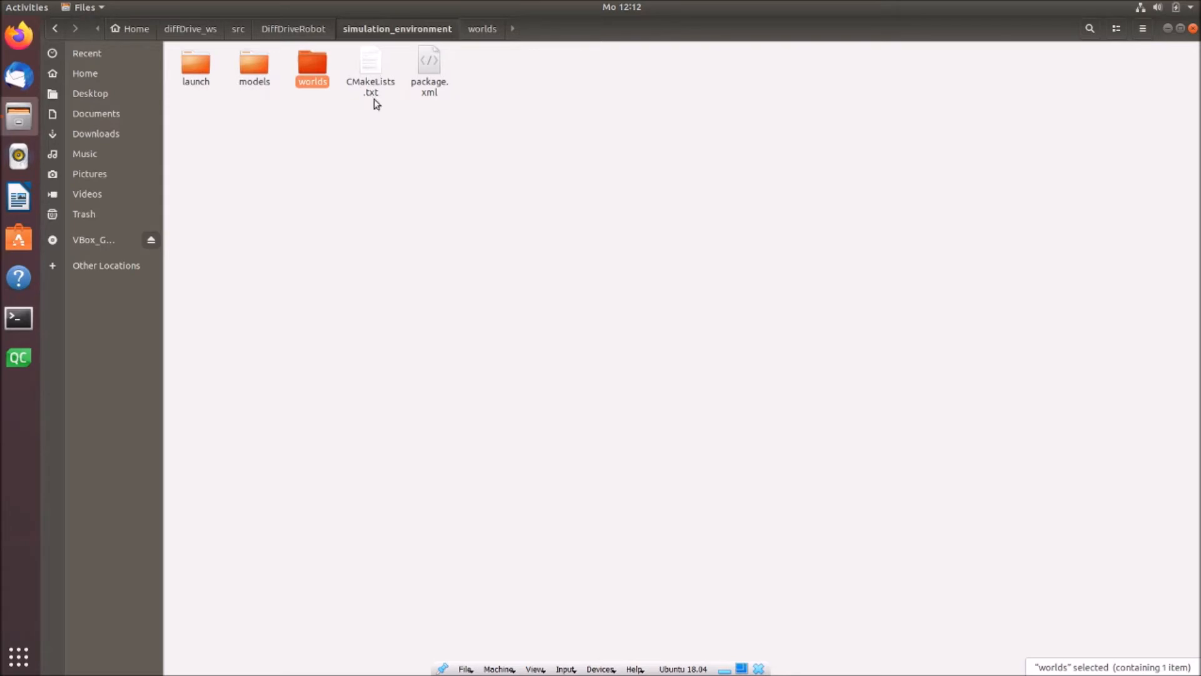
pyautogui.moveTo(410, 79)
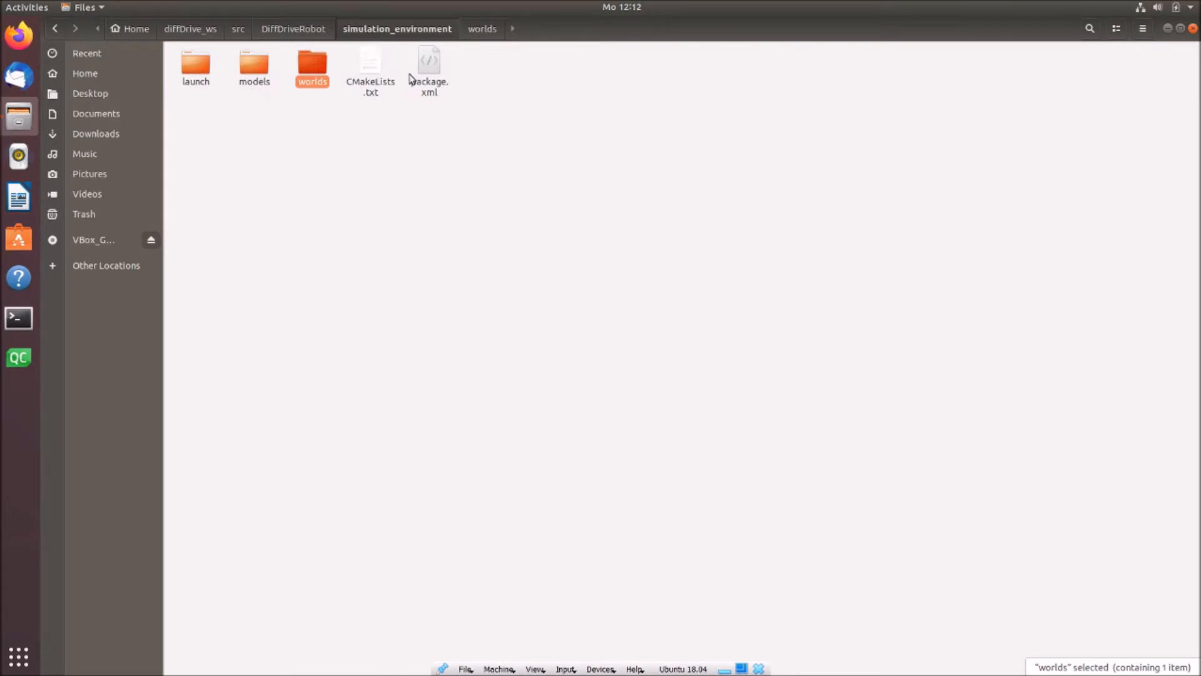
pyautogui.click(370, 68)
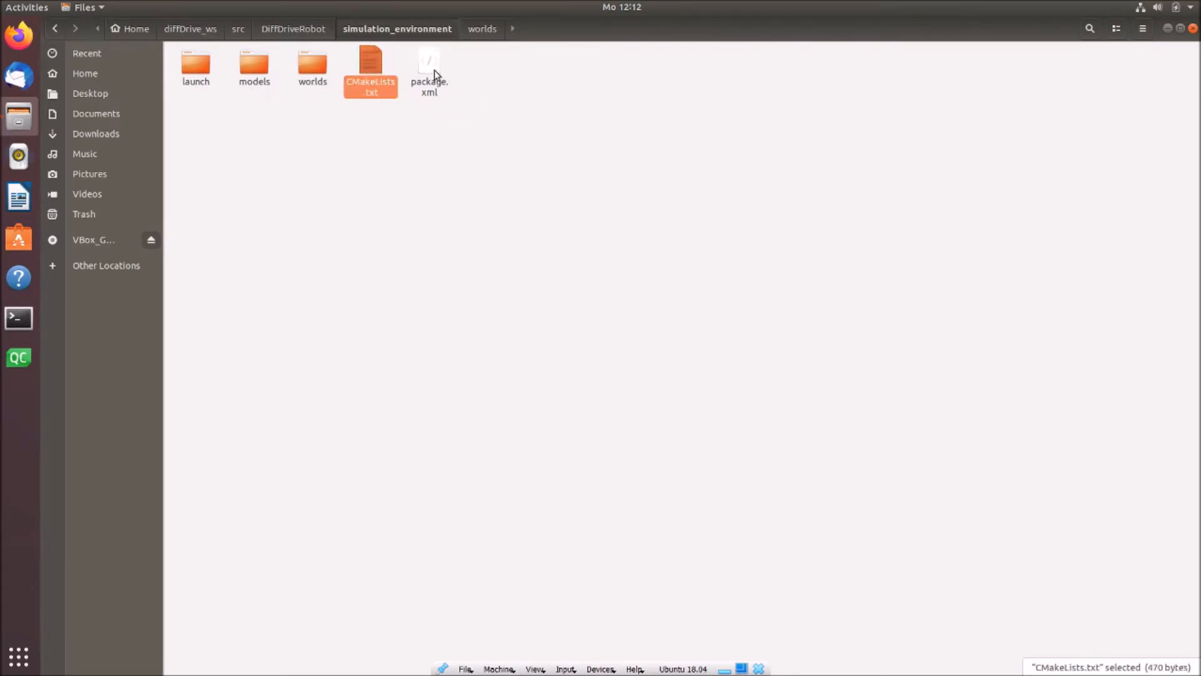
pyautogui.click(428, 67)
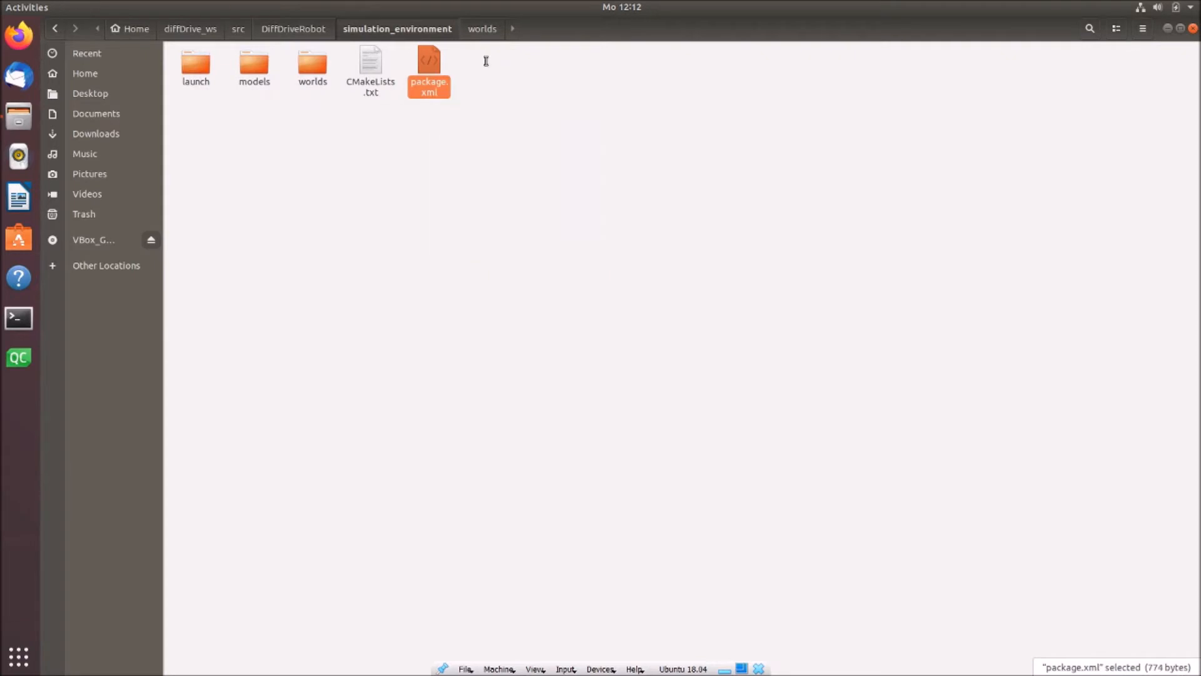
pyautogui.doubleClick(428, 63)
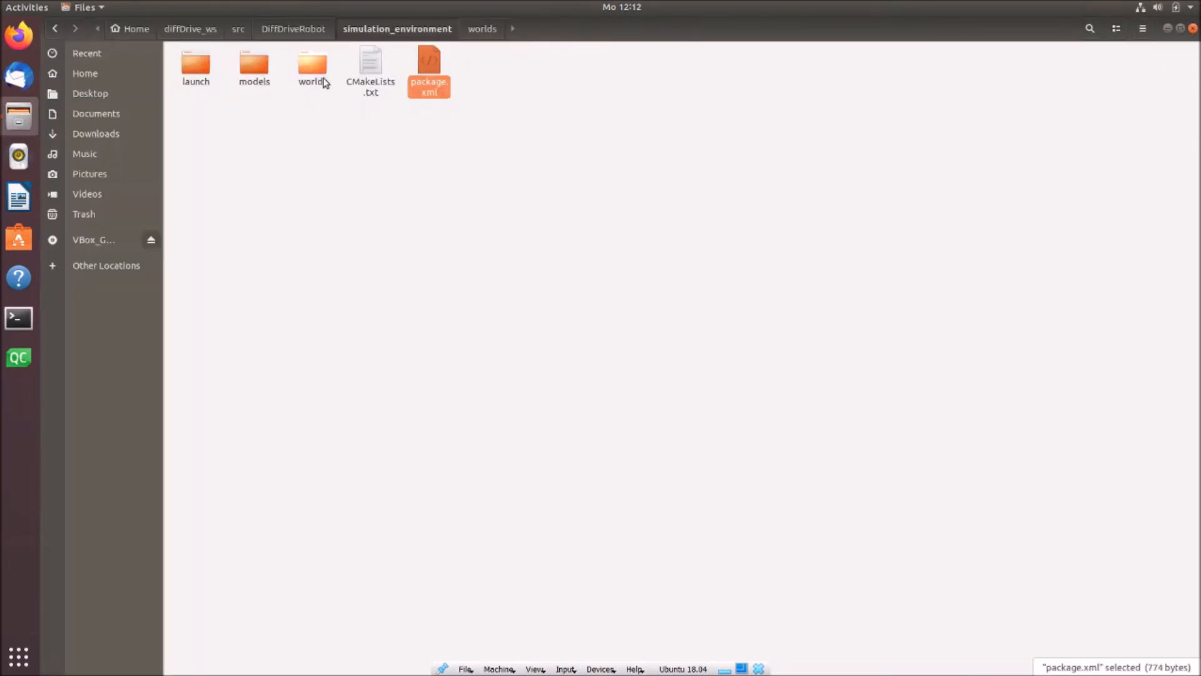
# Open diff_drive.world from the worlds folder in Text Editor
pyautogui.doubleClick(312, 68)
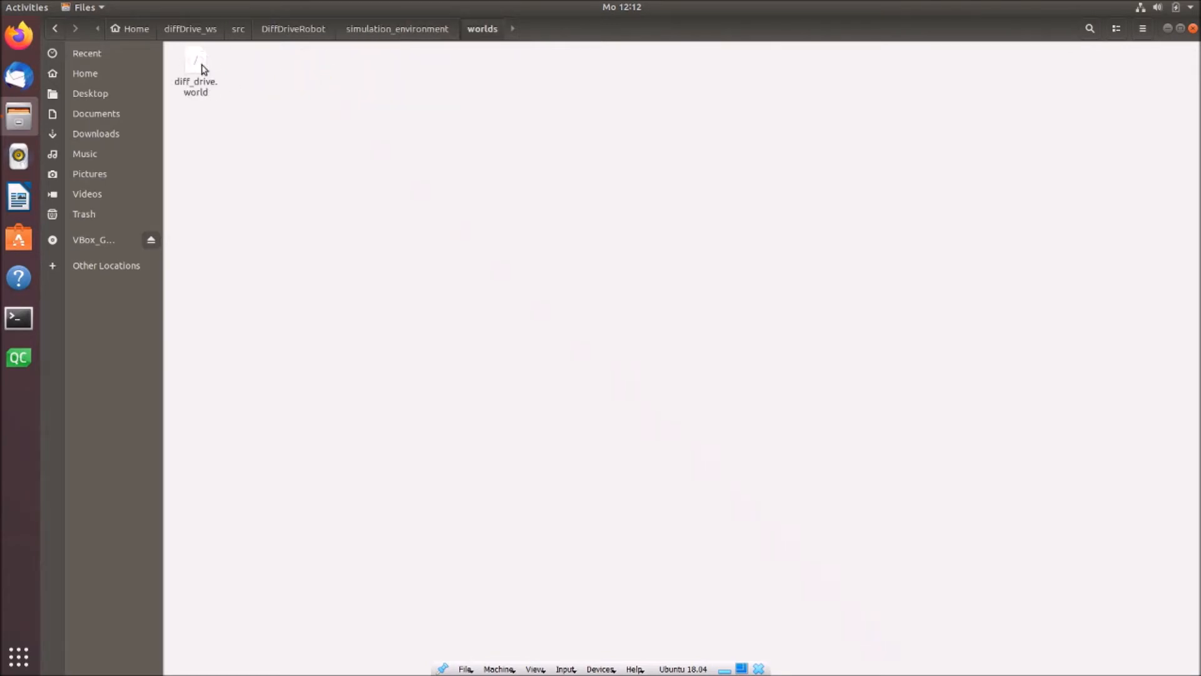
pyautogui.moveTo(197, 77)
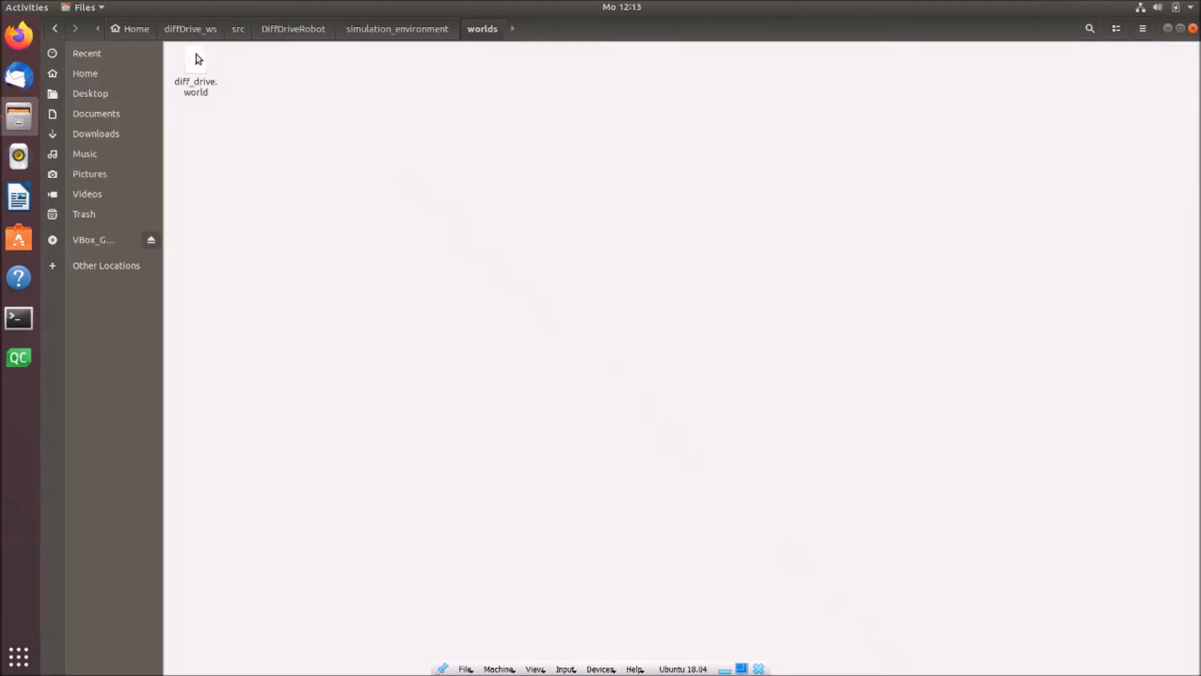
pyautogui.click(195, 69)
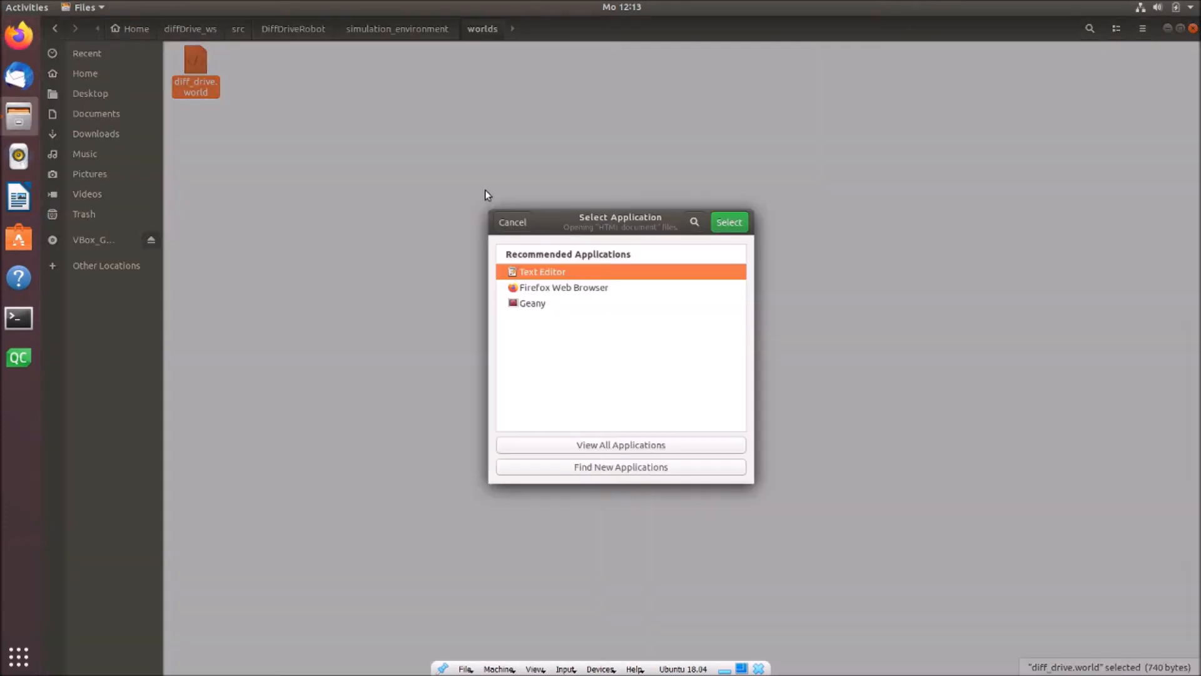
pyautogui.moveTo(716, 244)
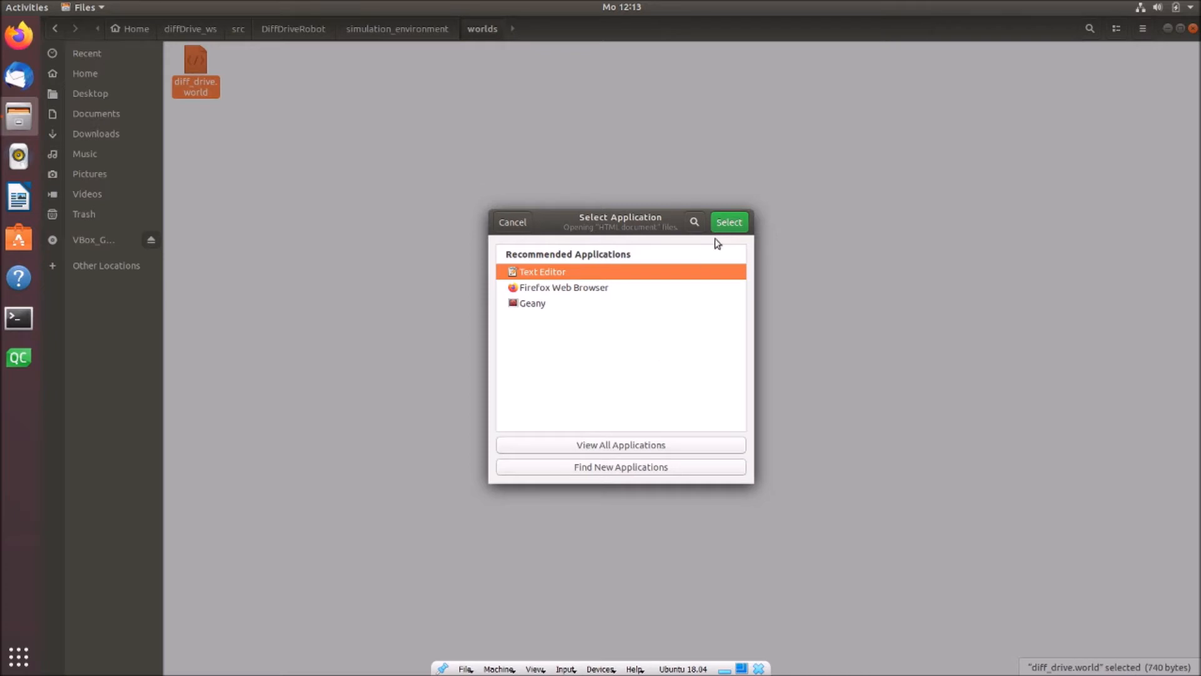
pyautogui.click(727, 221)
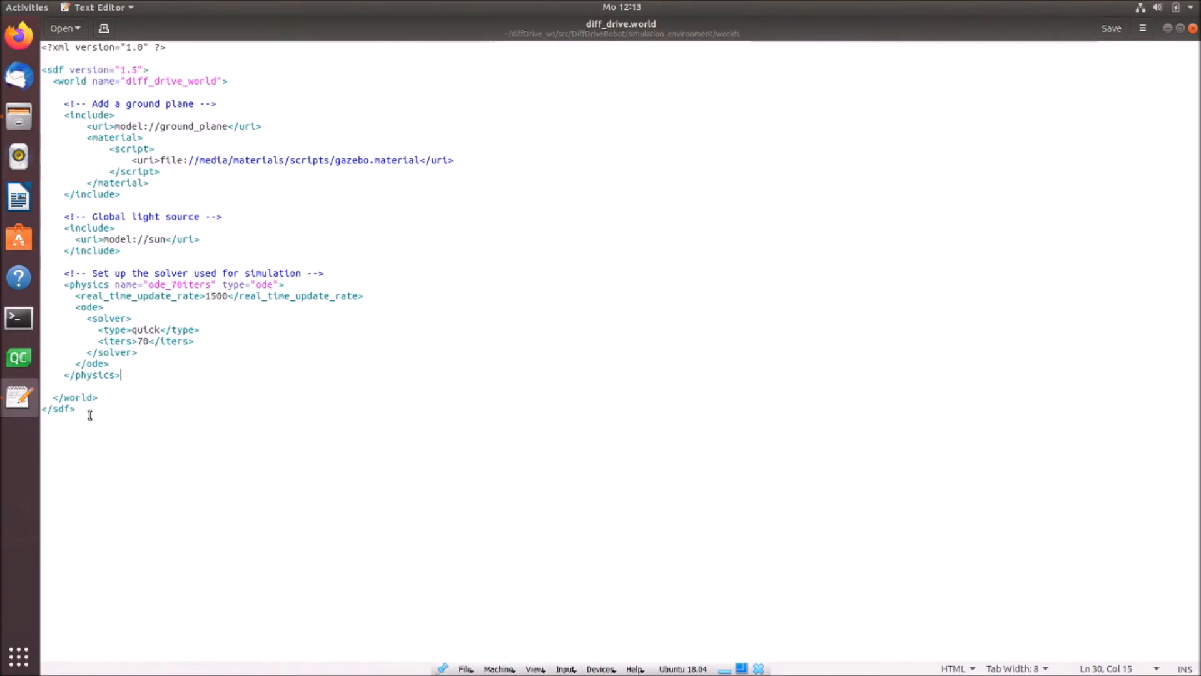
pyautogui.moveTo(141, 162)
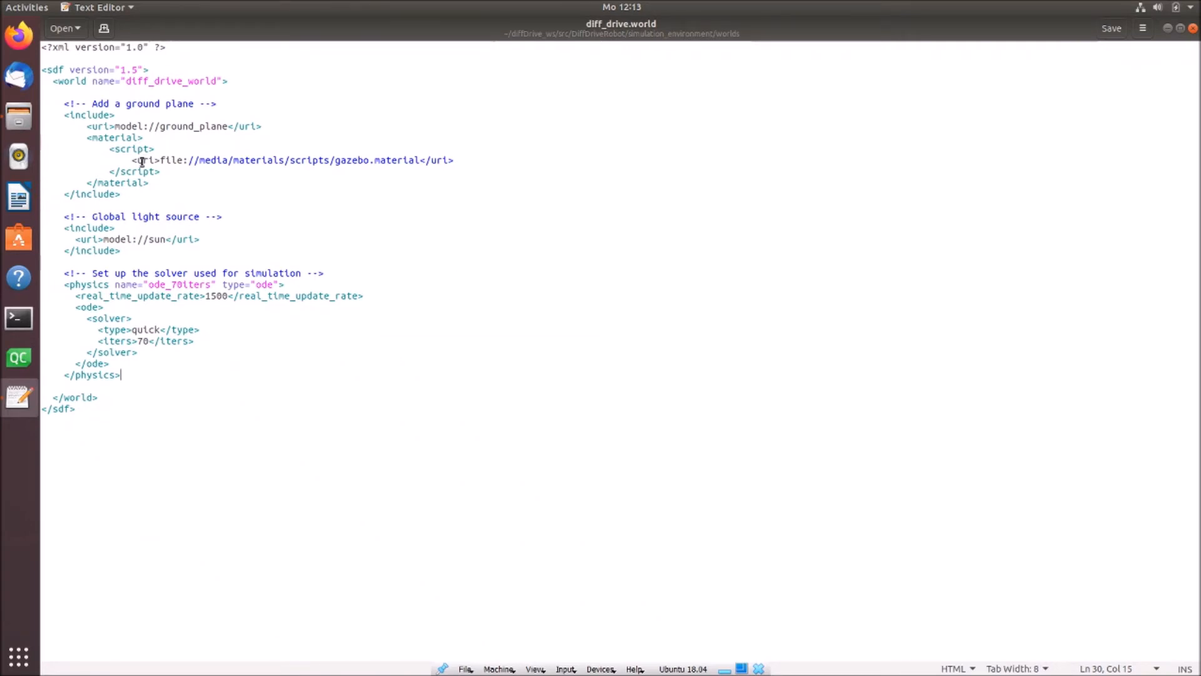
pyautogui.moveTo(159, 367)
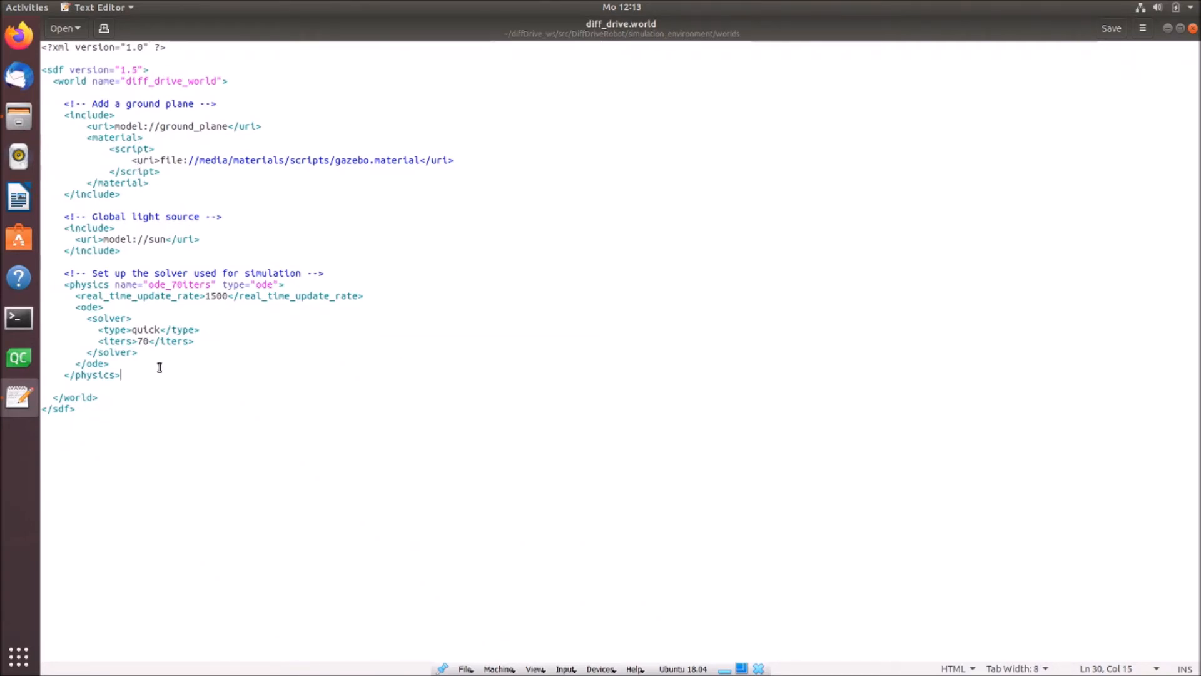
pyautogui.moveTo(313, 378)
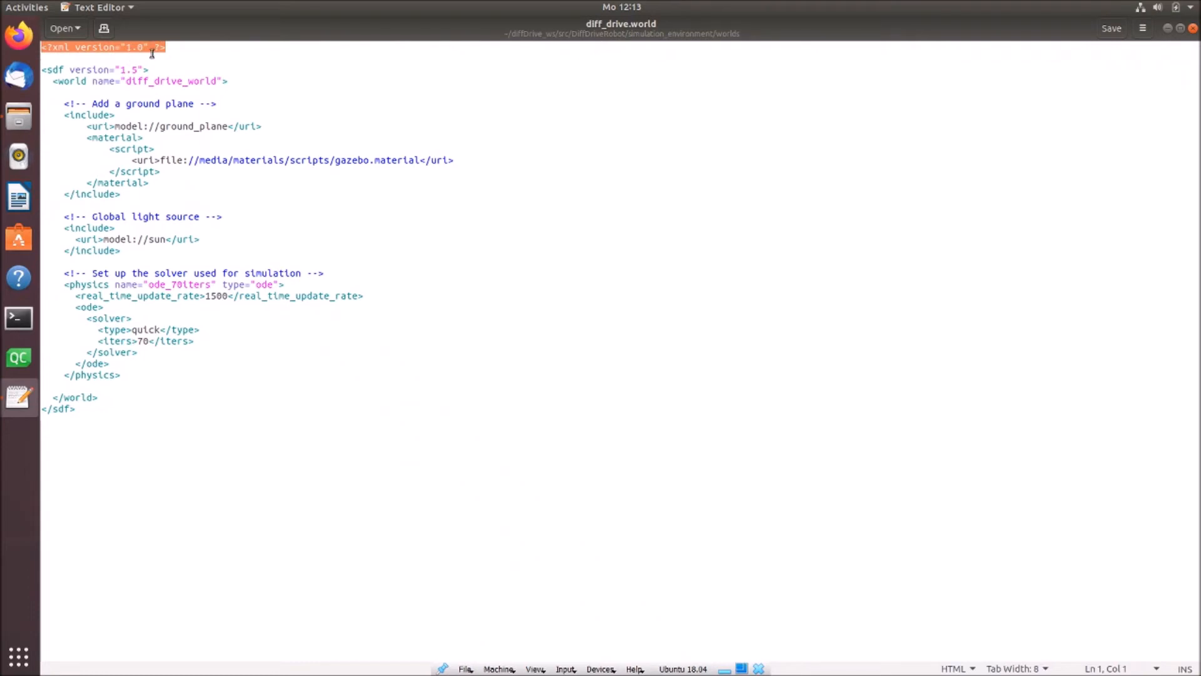
pyautogui.click(179, 81)
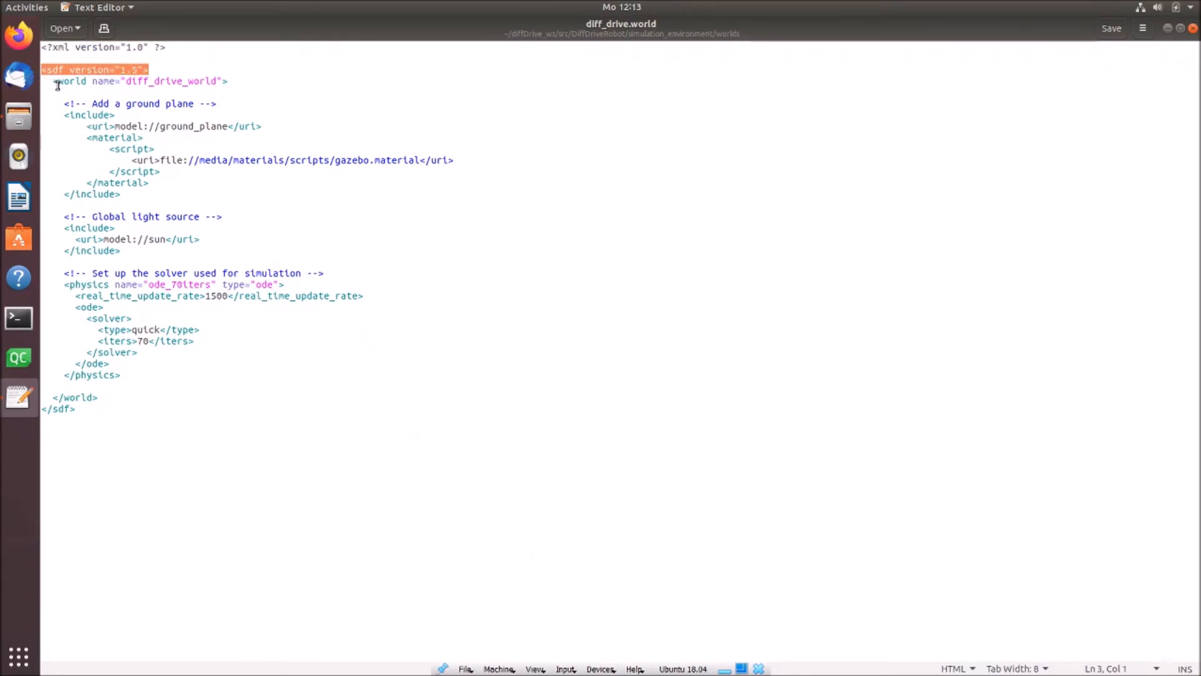
pyautogui.moveTo(118, 84)
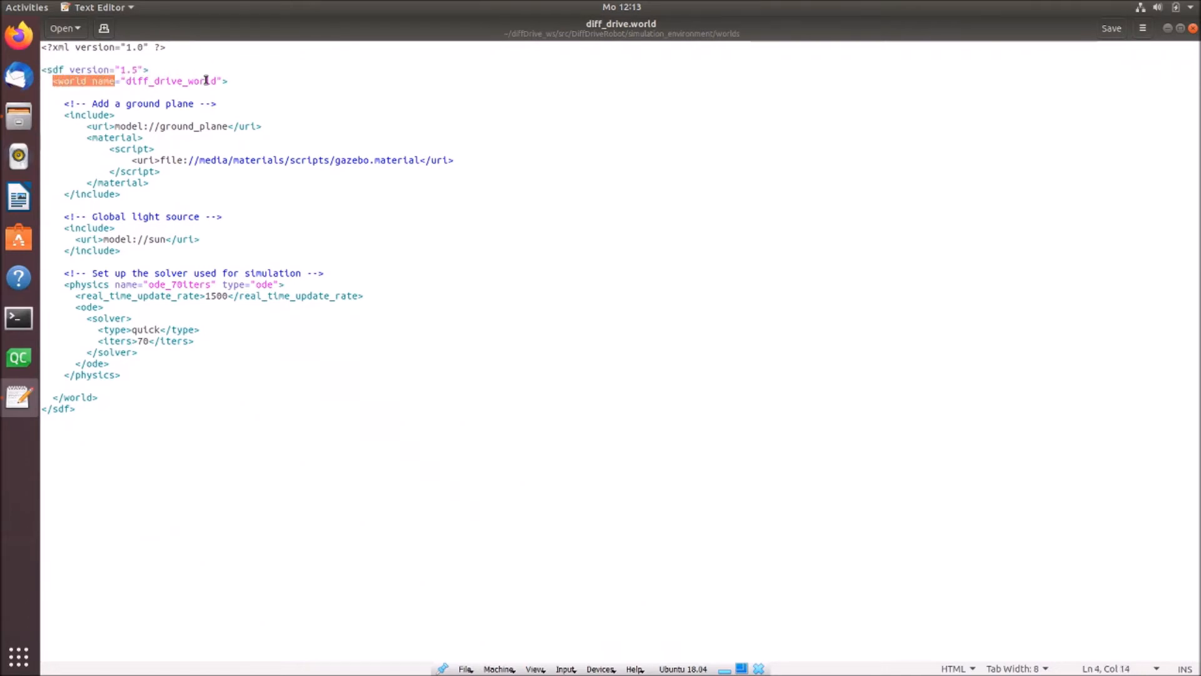
pyautogui.click(136, 80)
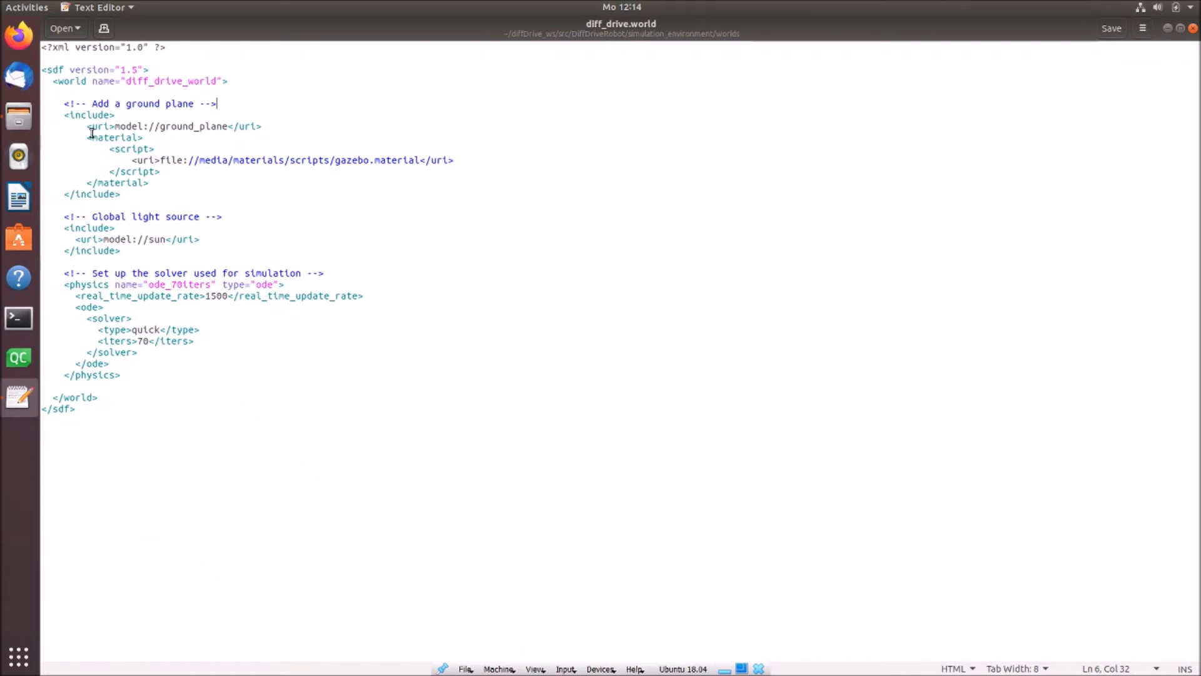
pyautogui.moveTo(96, 158)
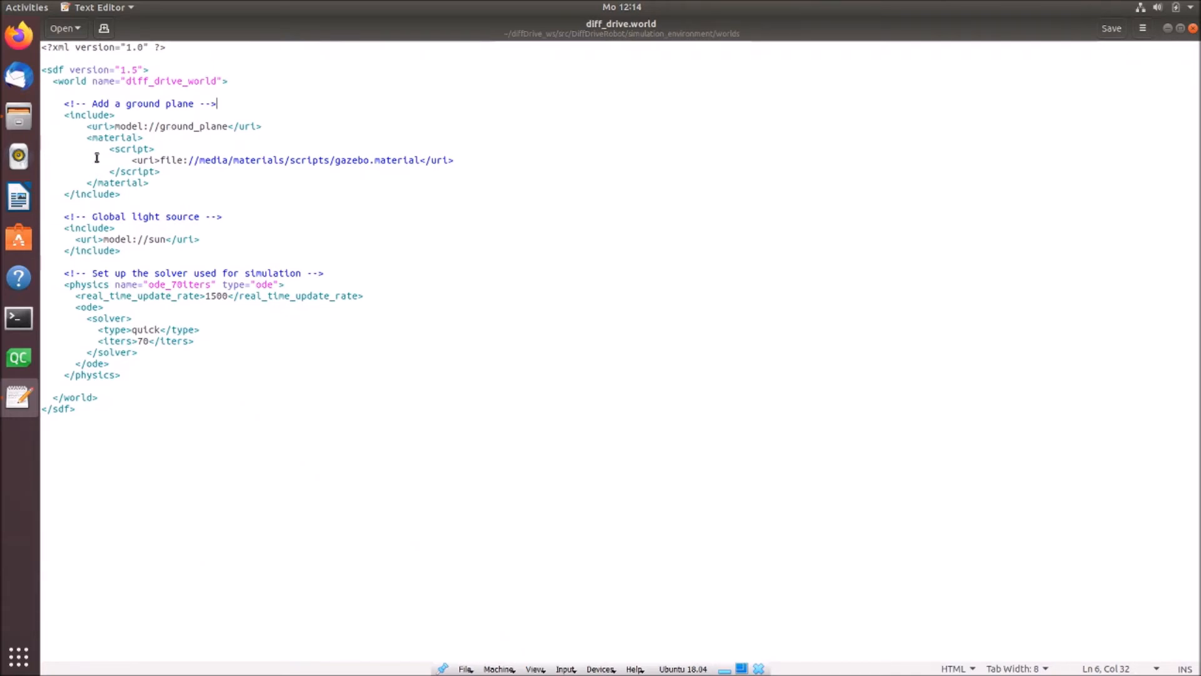
pyautogui.moveTo(150, 149)
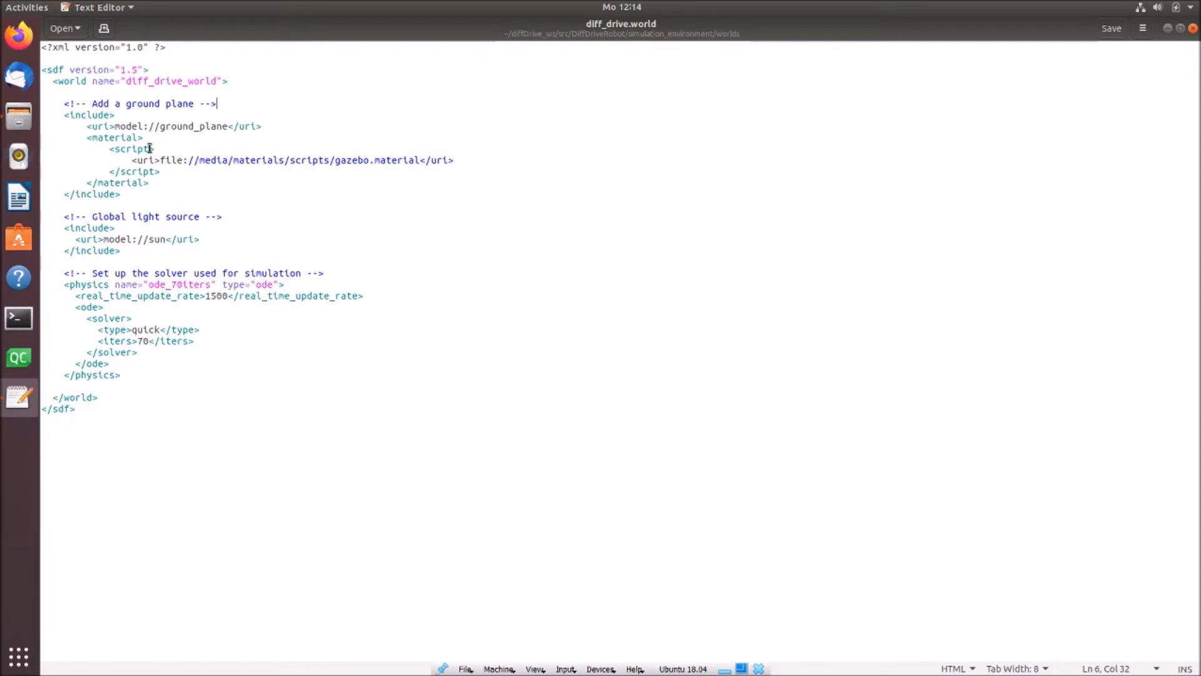
pyautogui.moveTo(82, 127)
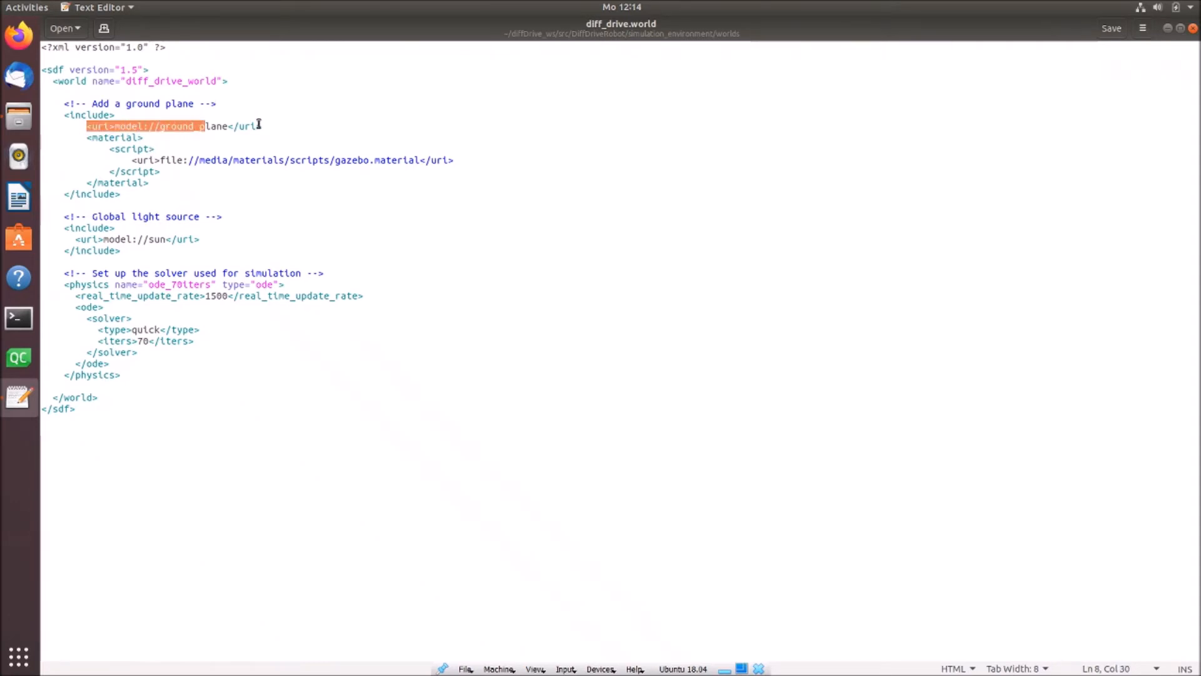
pyautogui.click(127, 127)
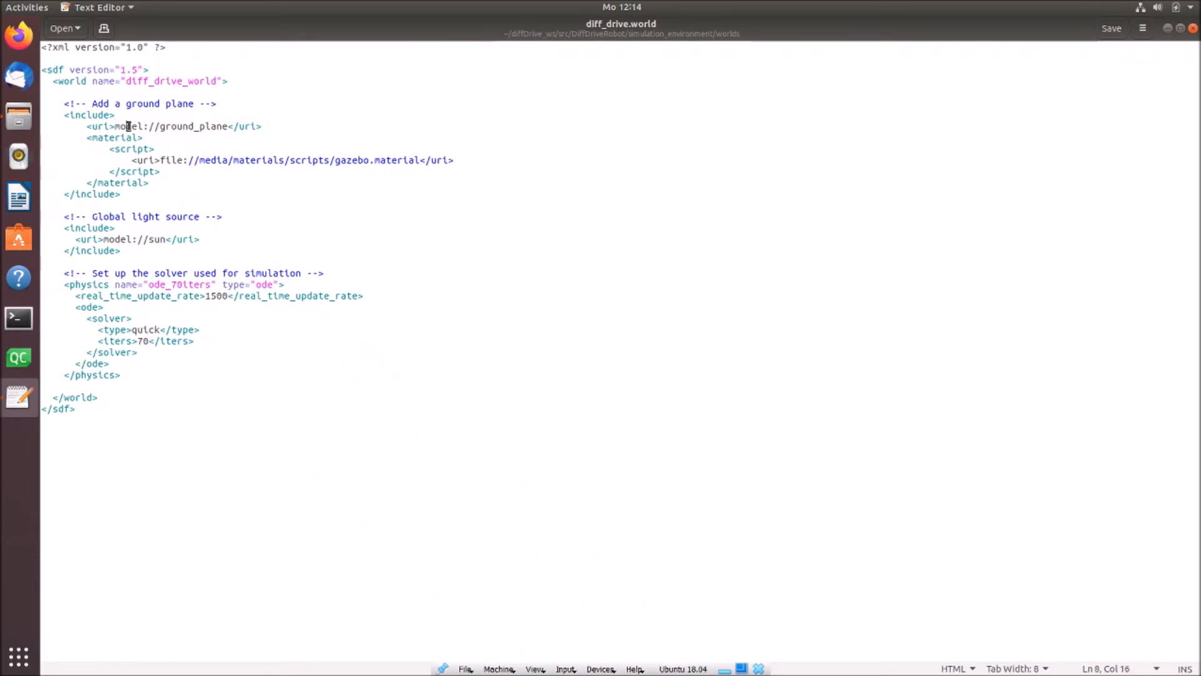
pyautogui.doubleClick(126, 127)
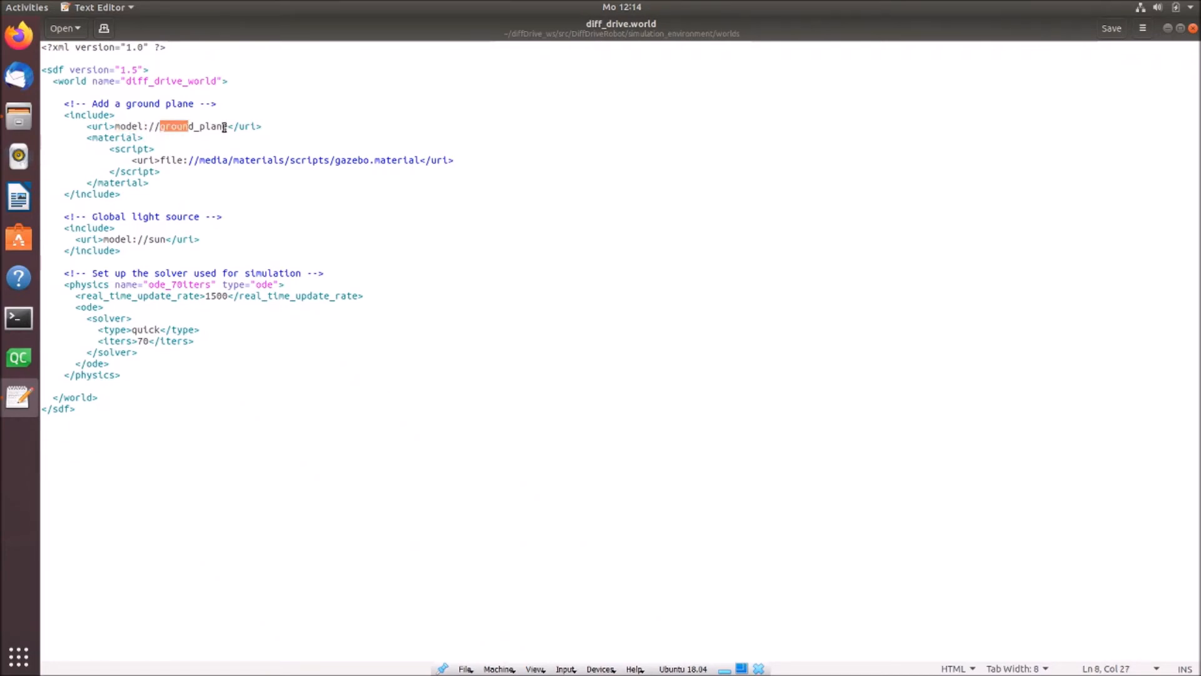
pyautogui.click(86, 138)
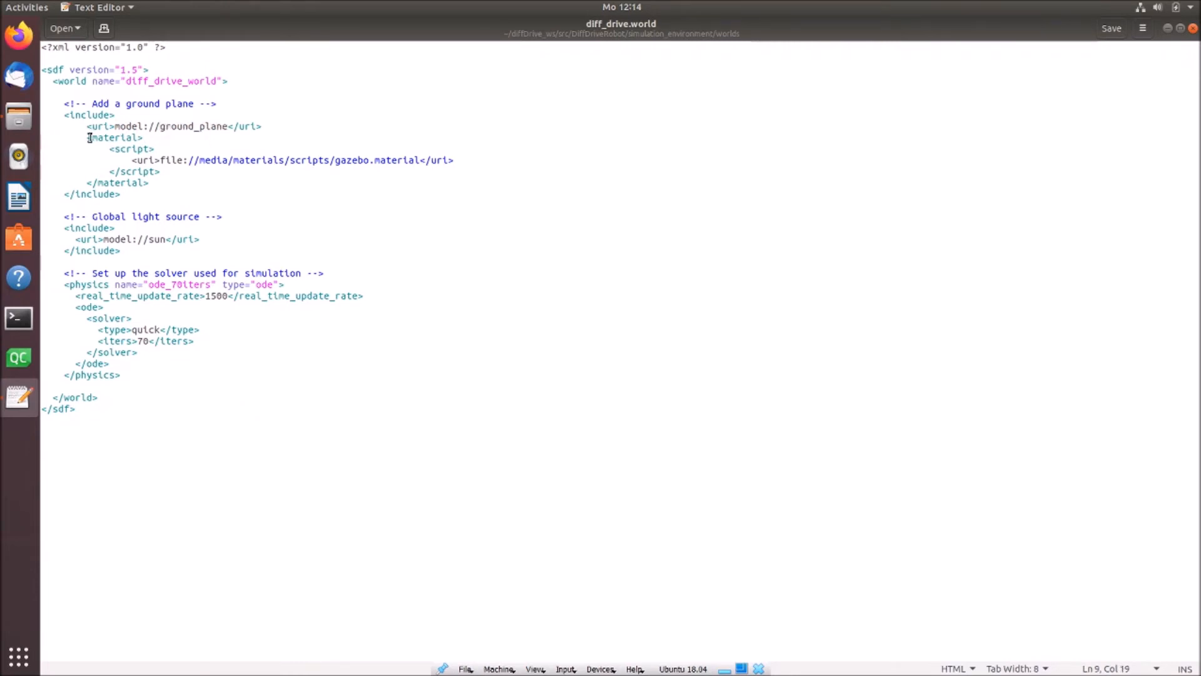
pyautogui.moveTo(87, 138); pyautogui.dragTo(150, 183)
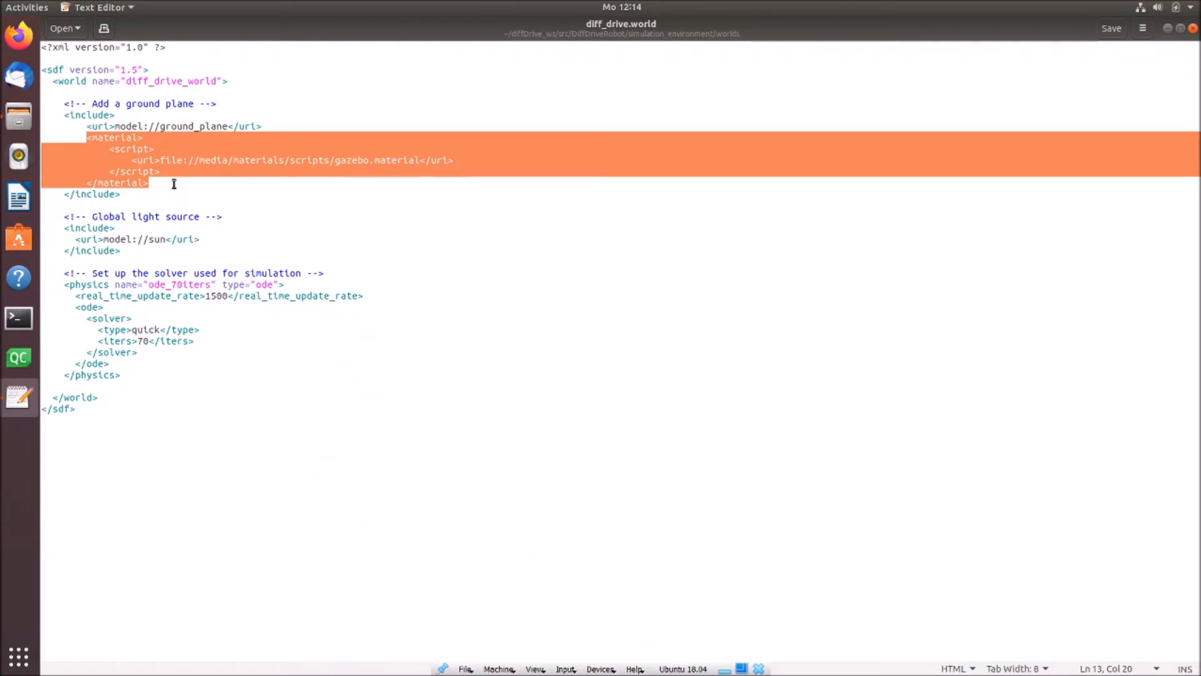
pyautogui.click(196, 160)
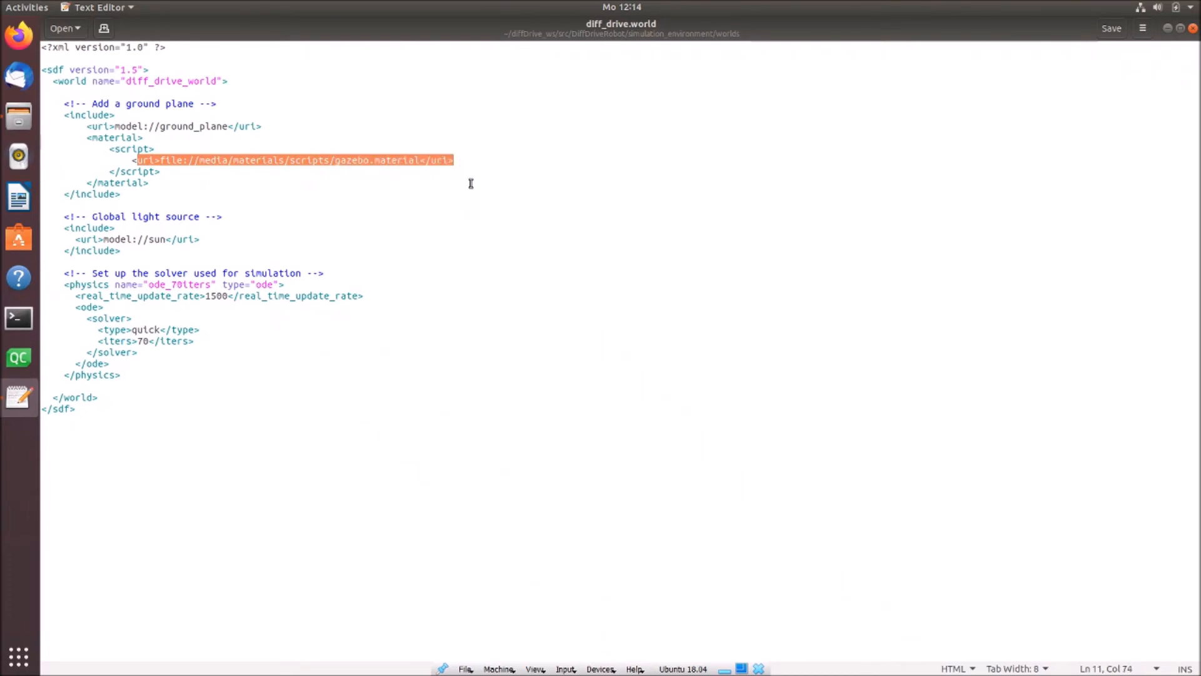
pyautogui.click(221, 161)
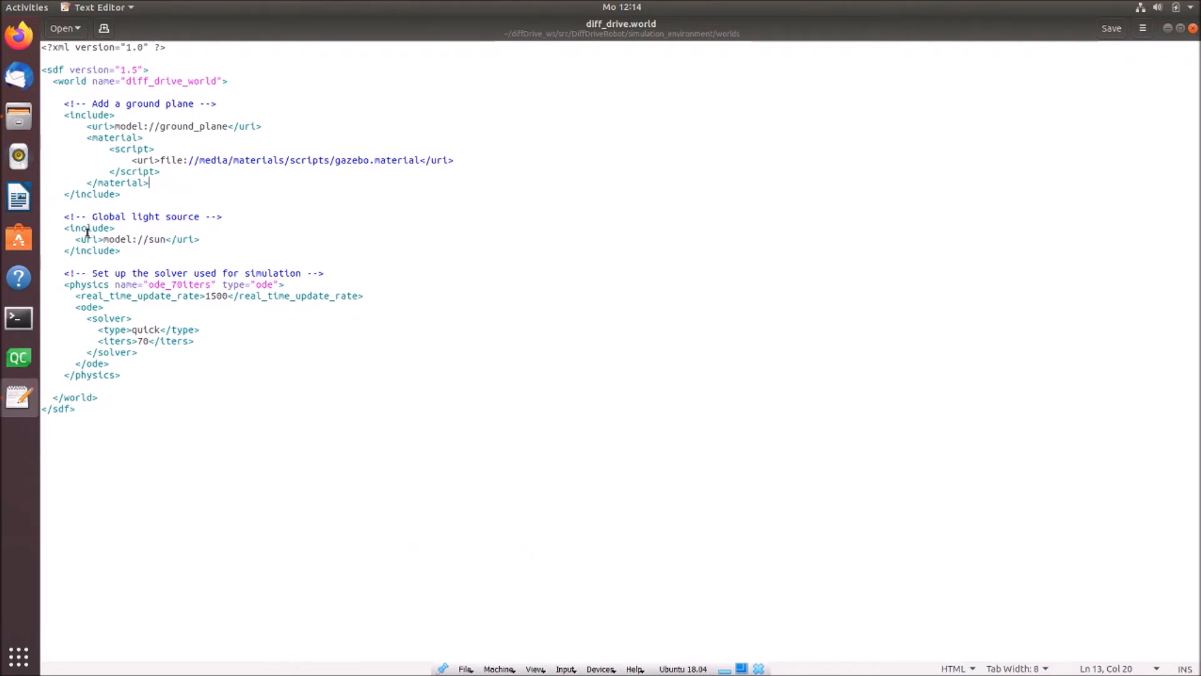
pyautogui.moveTo(90, 216); pyautogui.dragTo(153, 239)
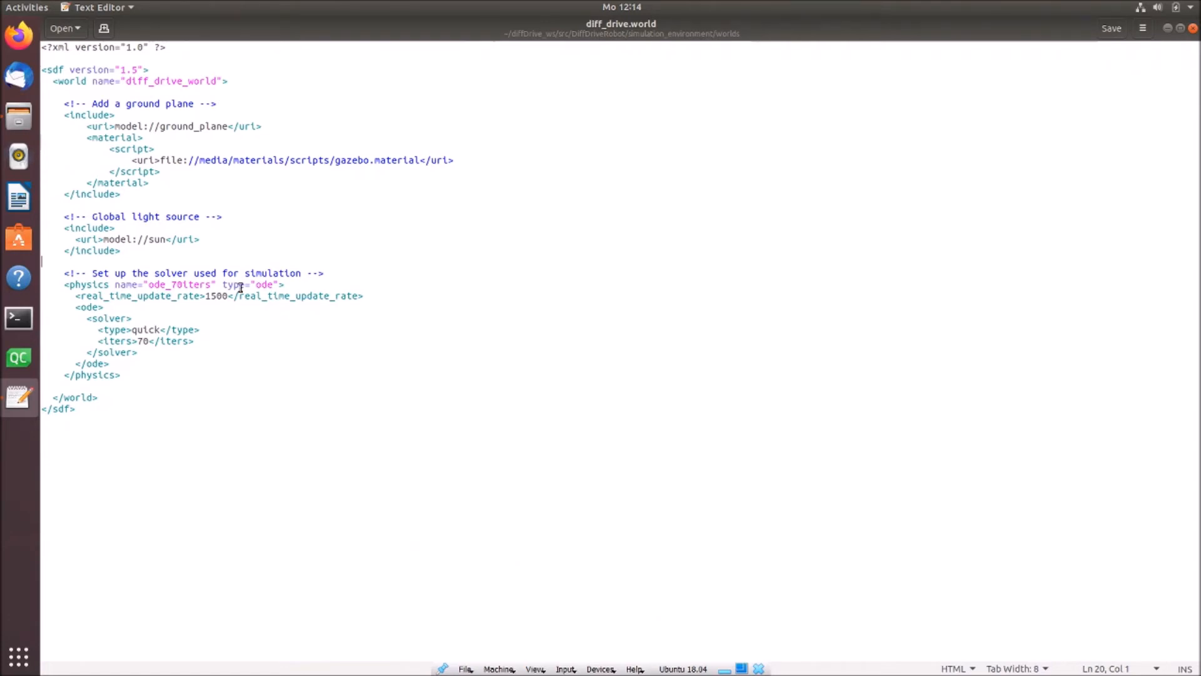
pyautogui.moveTo(141, 293)
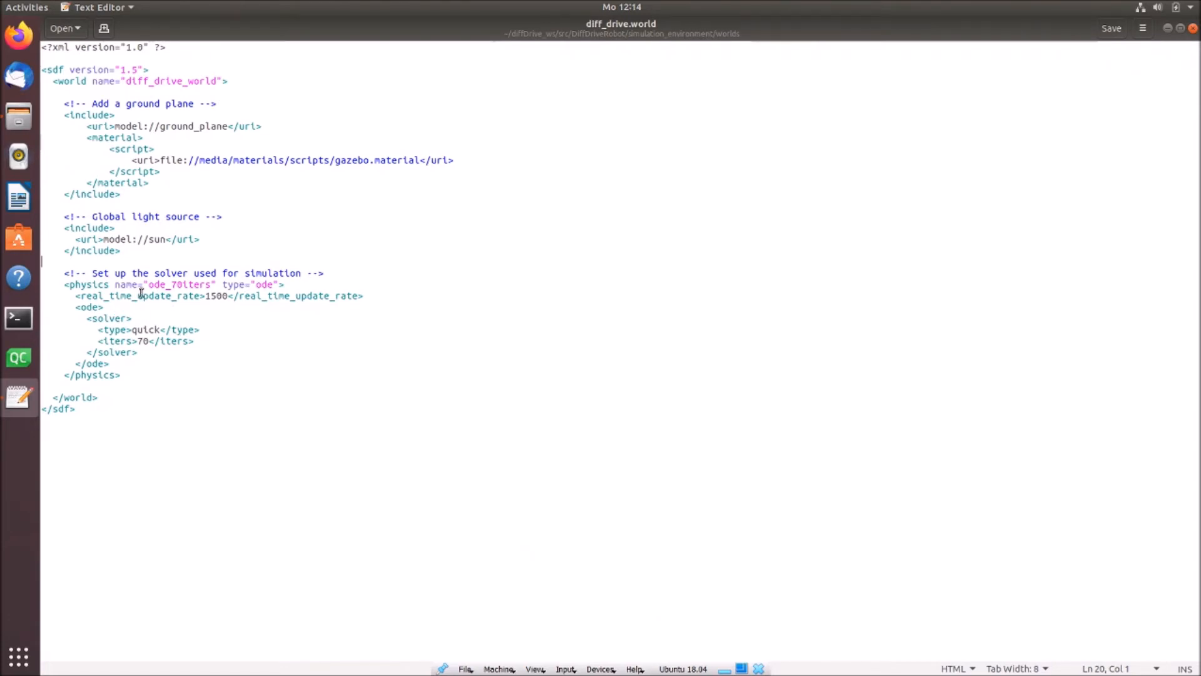
pyautogui.moveTo(158, 285)
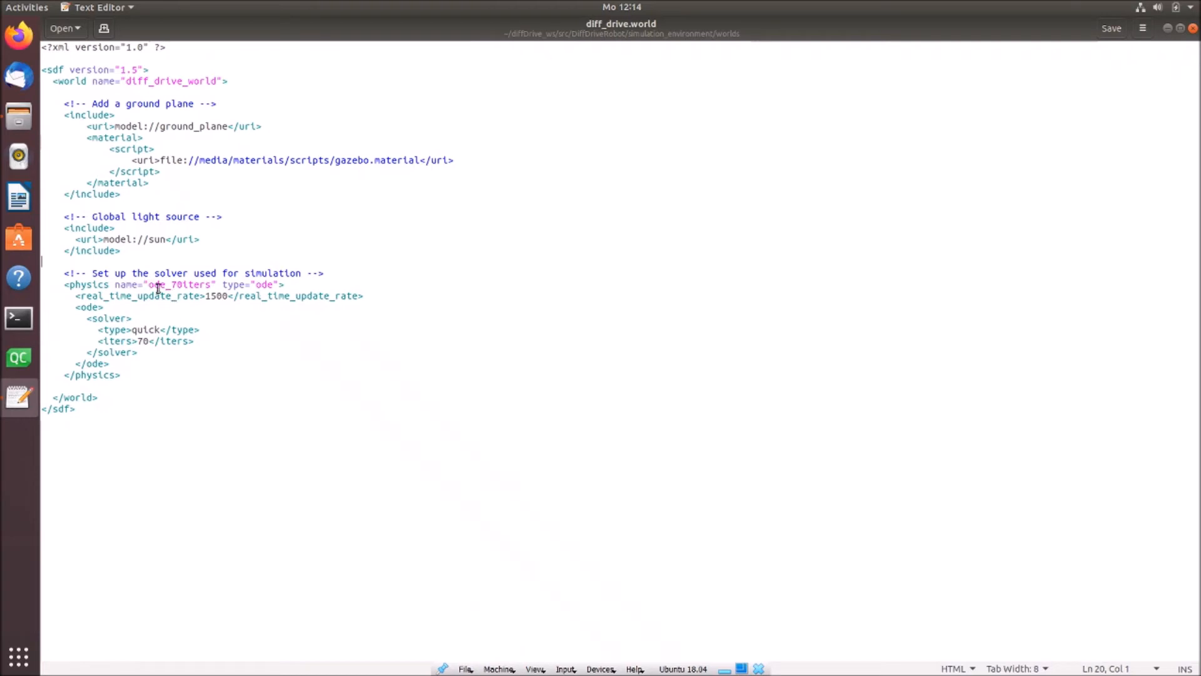
pyautogui.moveTo(189, 302)
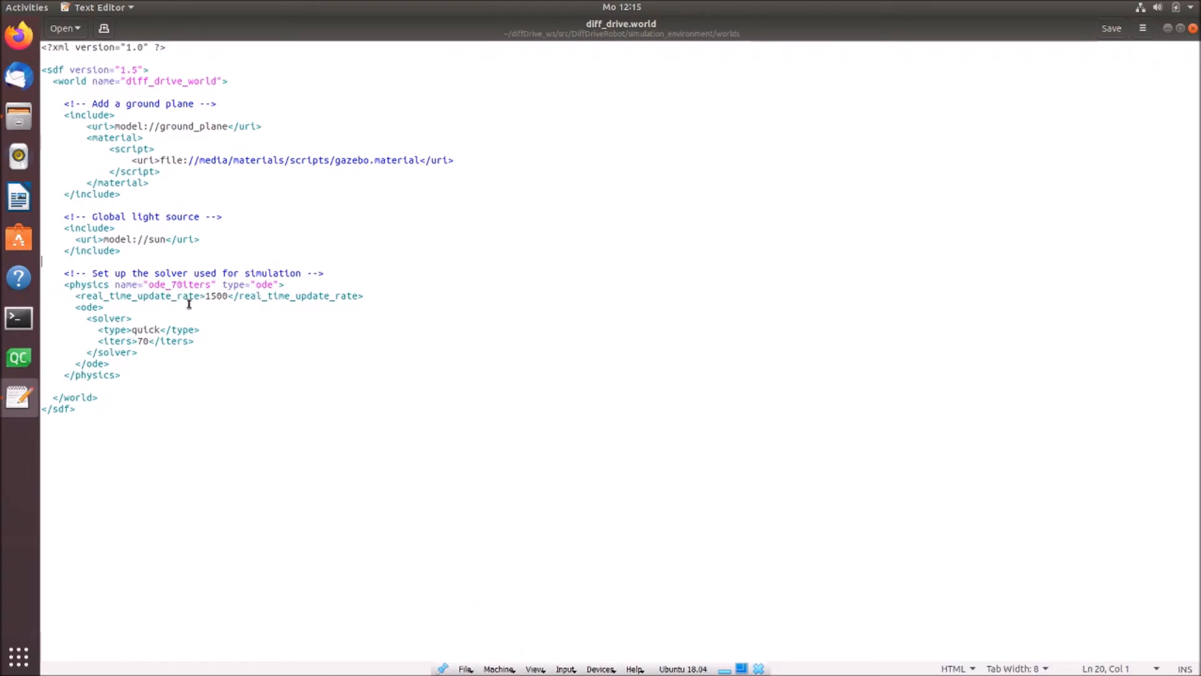
pyautogui.moveTo(295, 296)
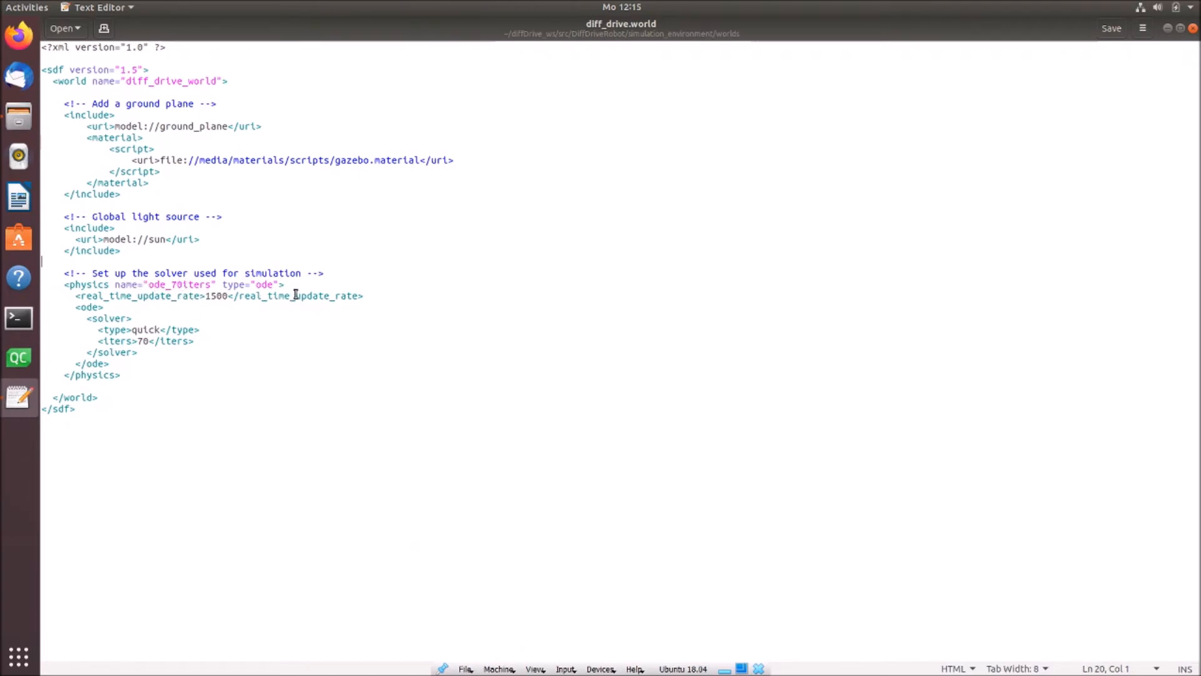
pyautogui.moveTo(191, 297)
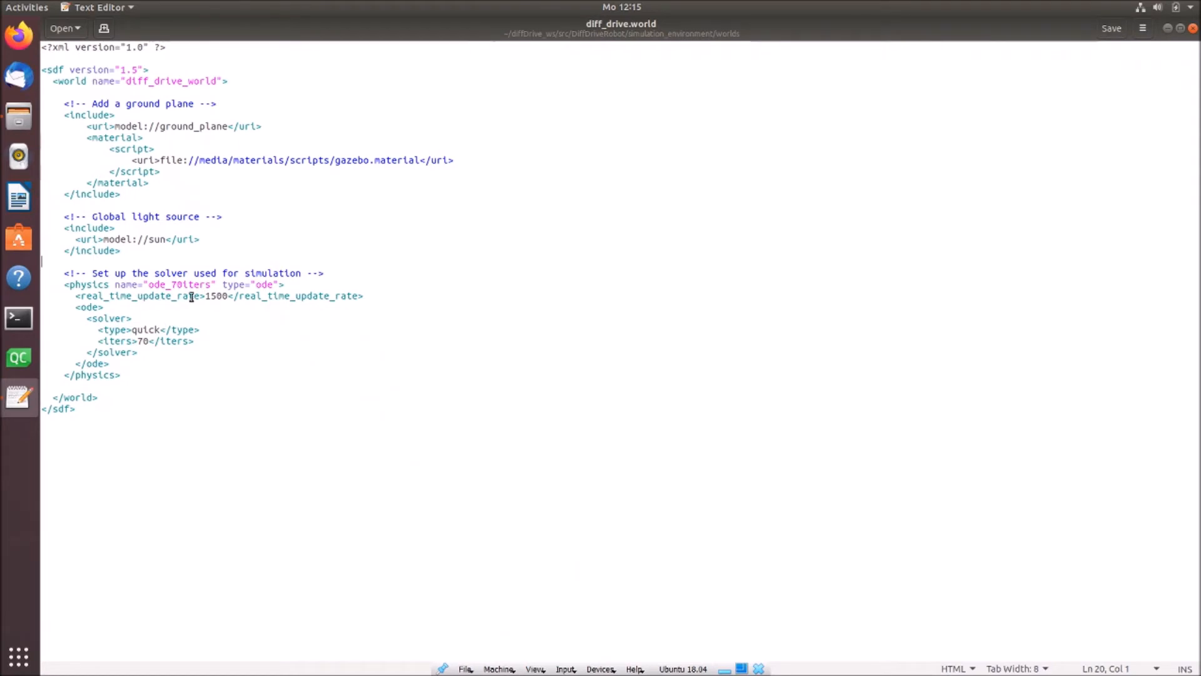
pyautogui.moveTo(301, 296)
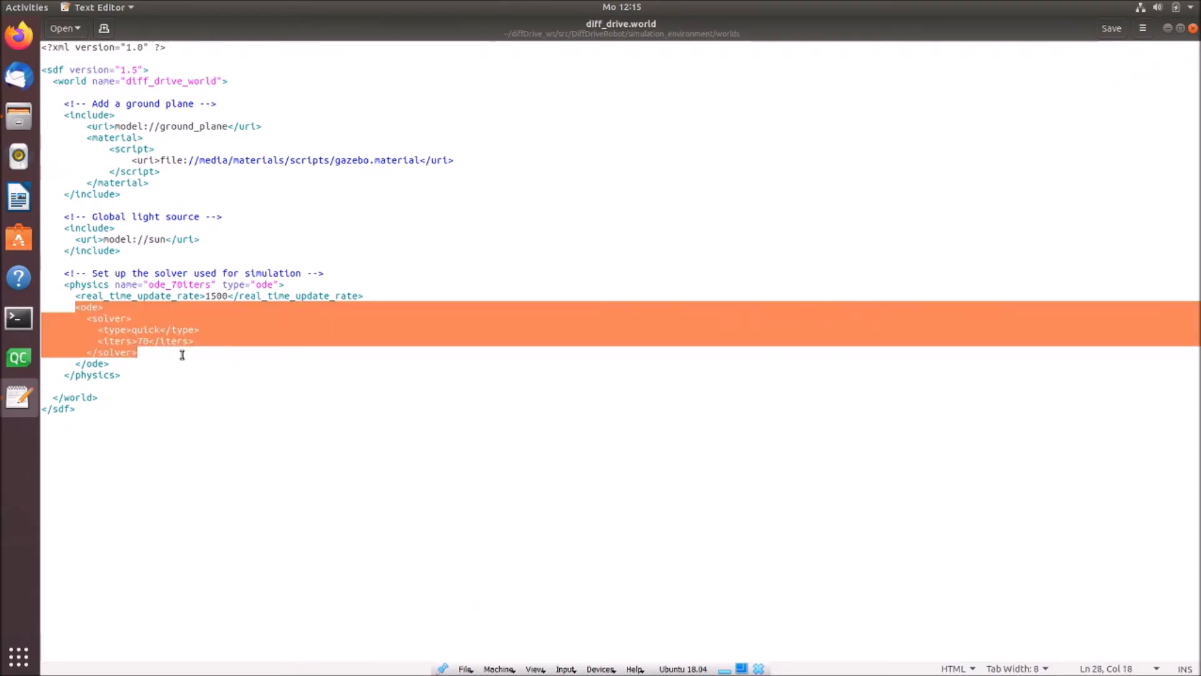
pyautogui.click(68, 302)
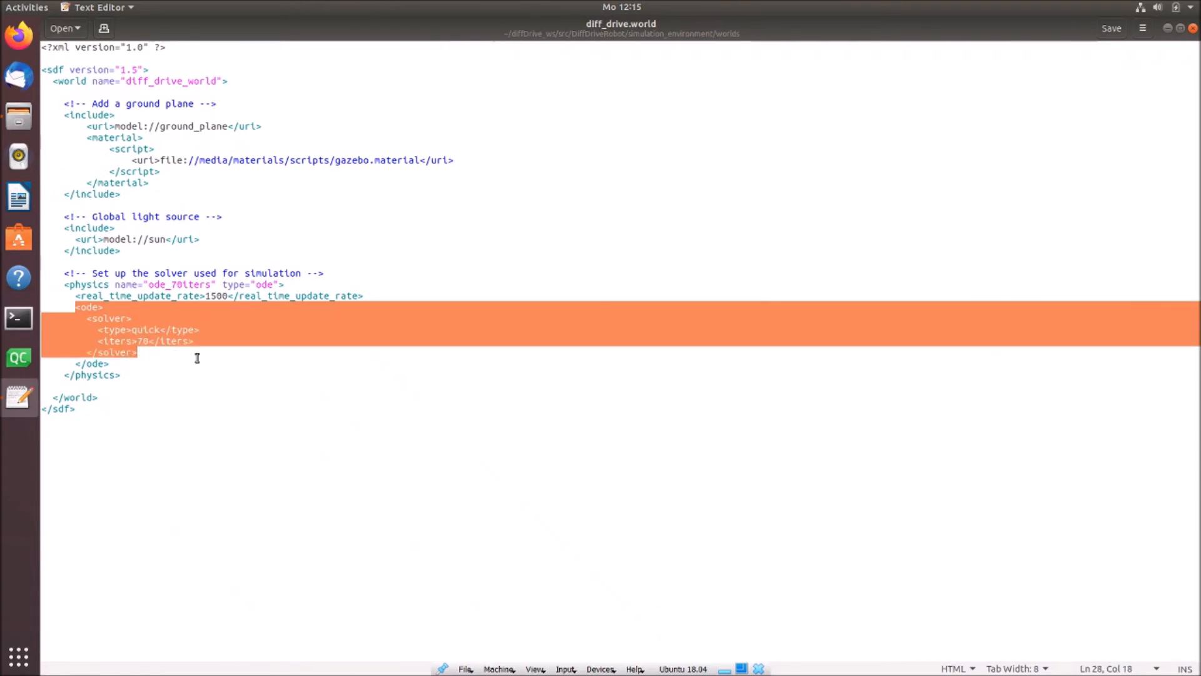
pyautogui.click(199, 359)
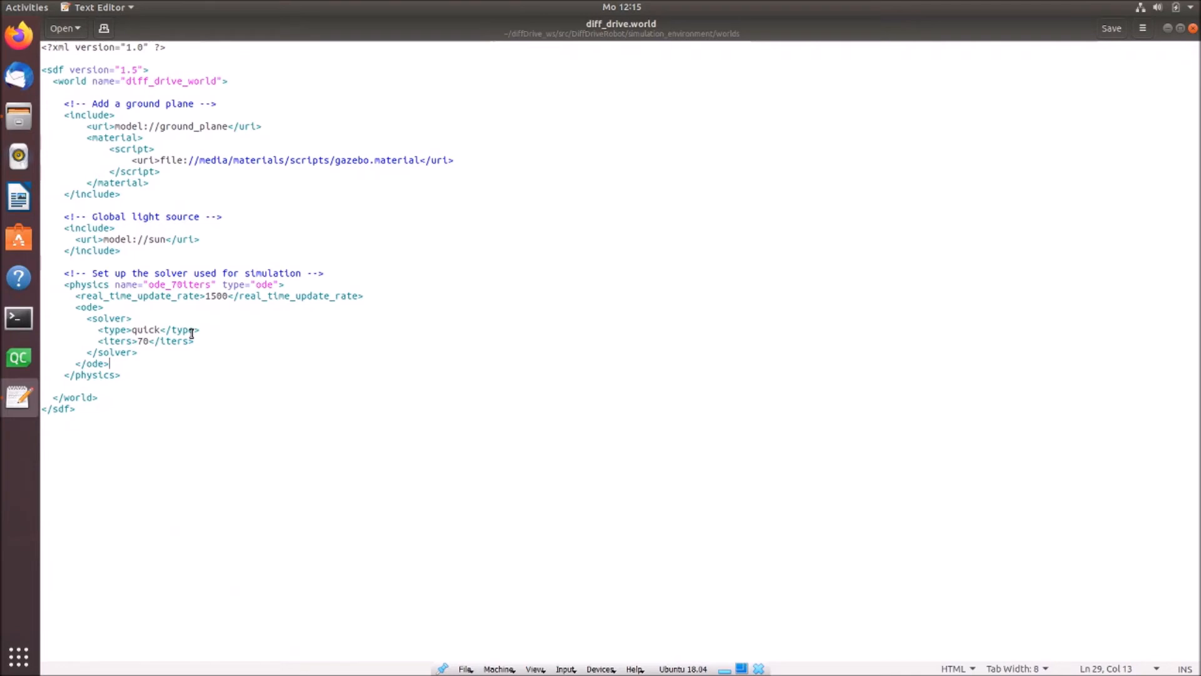
pyautogui.moveTo(184, 317)
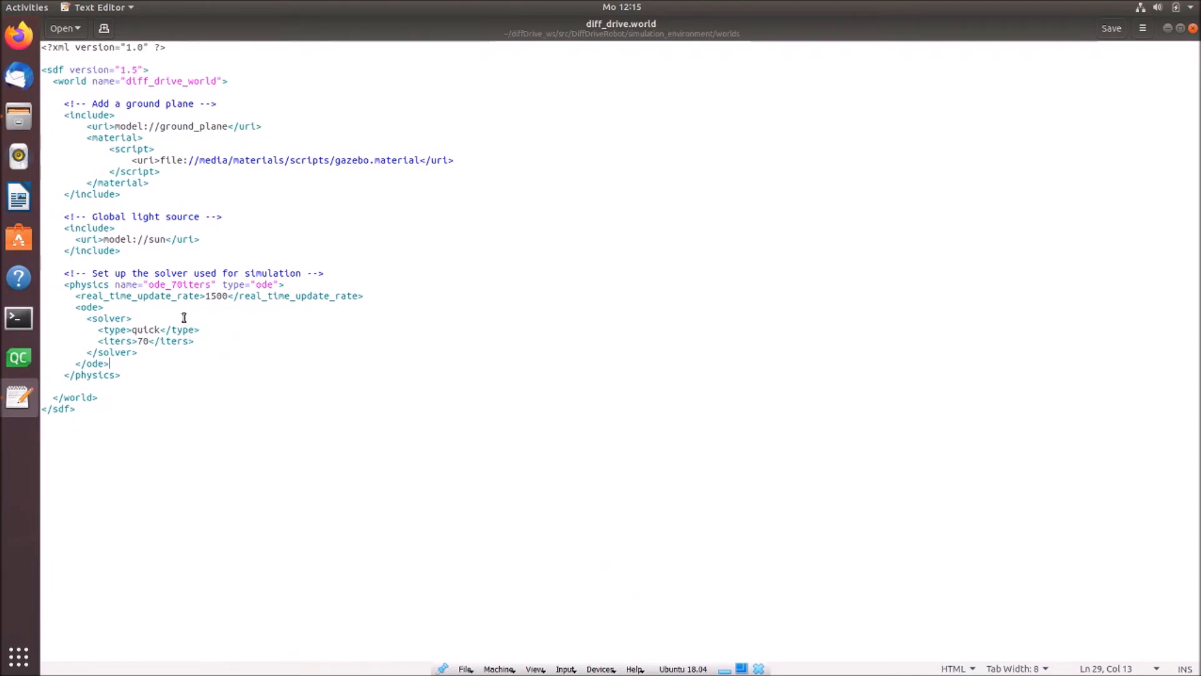
pyautogui.moveTo(194, 313)
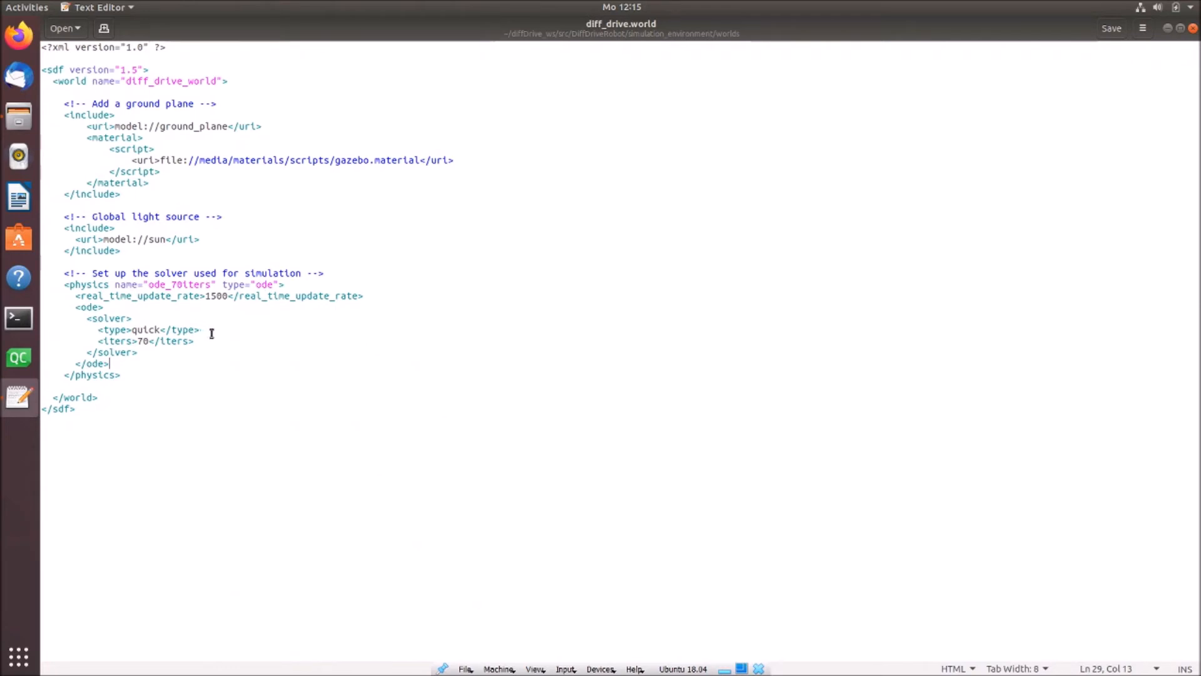
pyautogui.moveTo(222, 339)
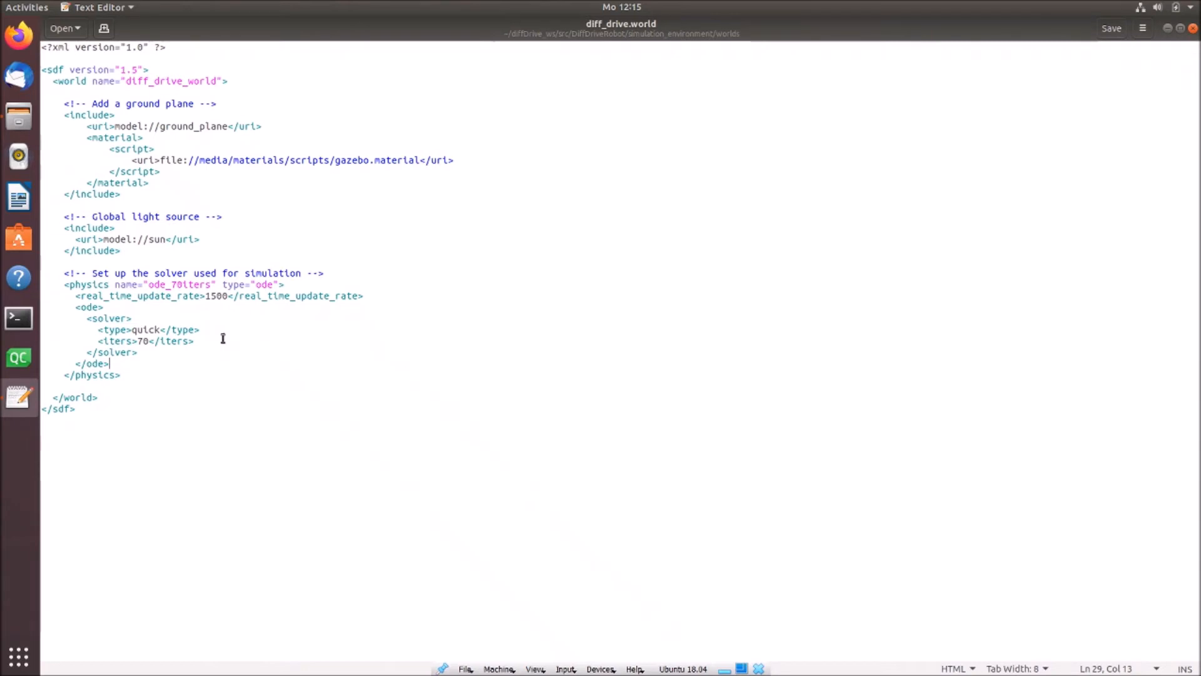
pyautogui.moveTo(188, 284)
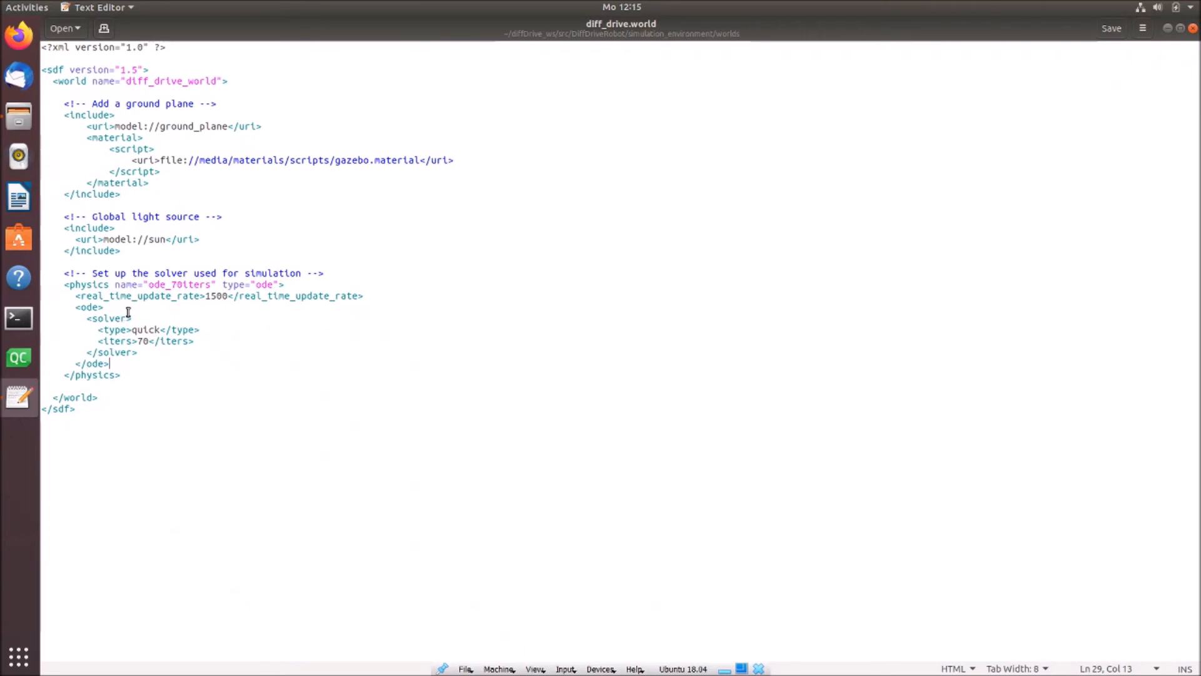
pyautogui.moveTo(175, 356)
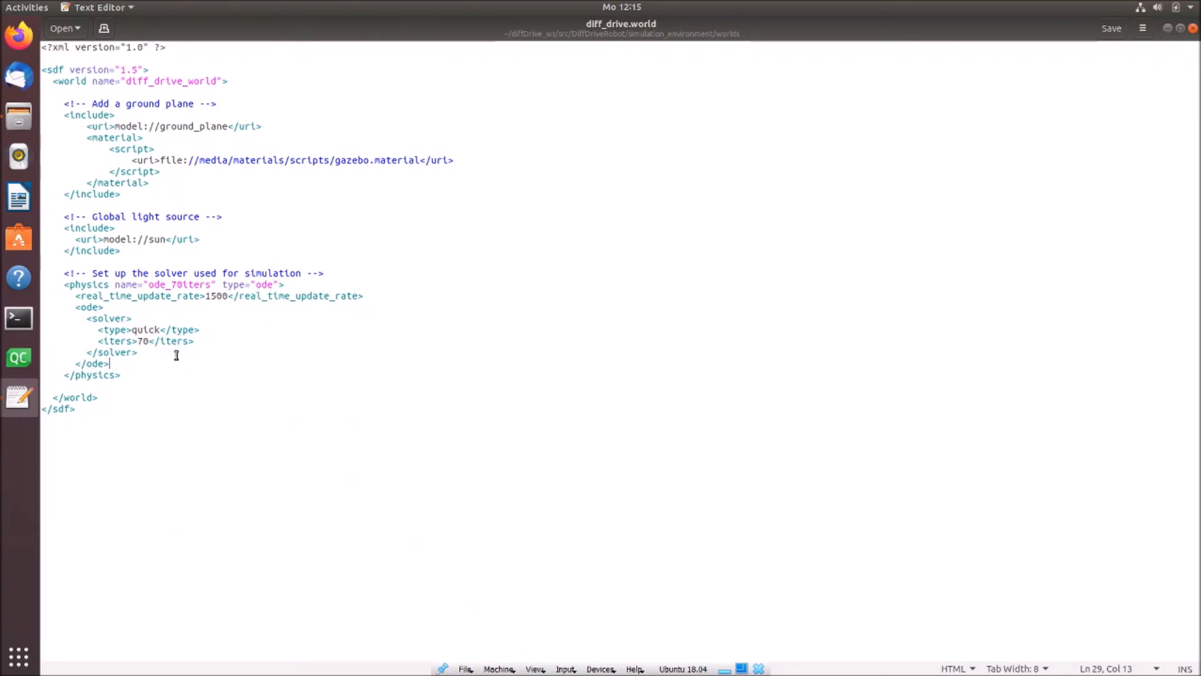
pyautogui.moveTo(236, 330)
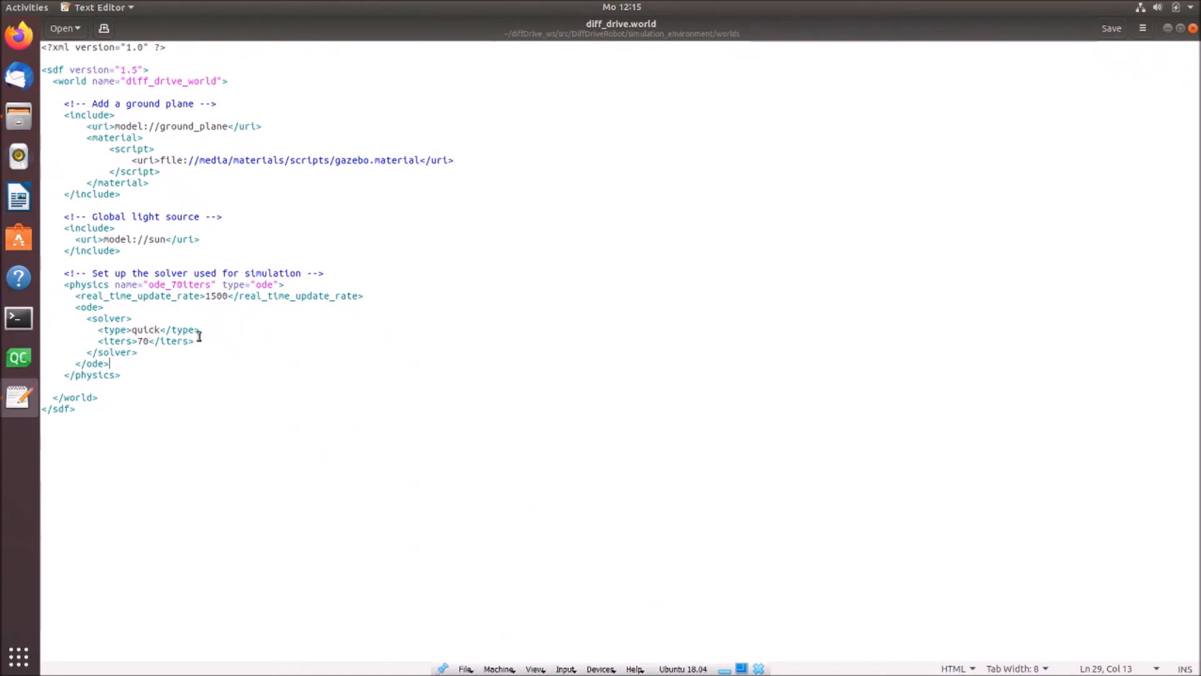
pyautogui.moveTo(207, 315)
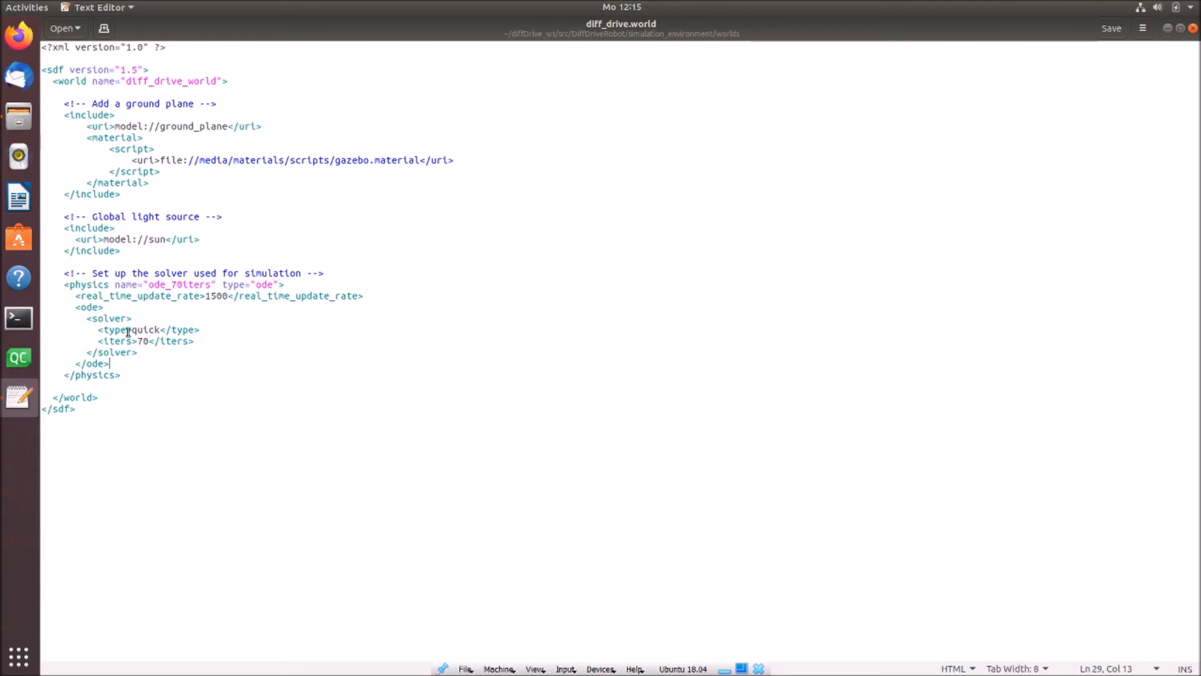
pyautogui.moveTo(240, 322)
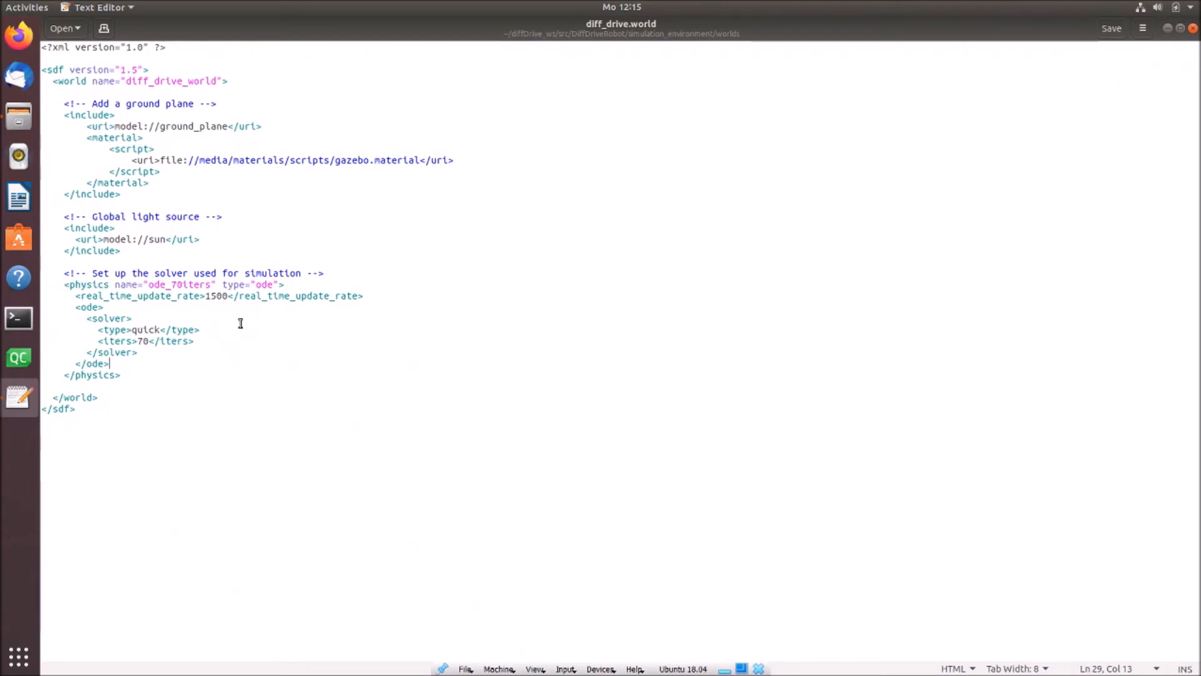
pyautogui.moveTo(49, 317)
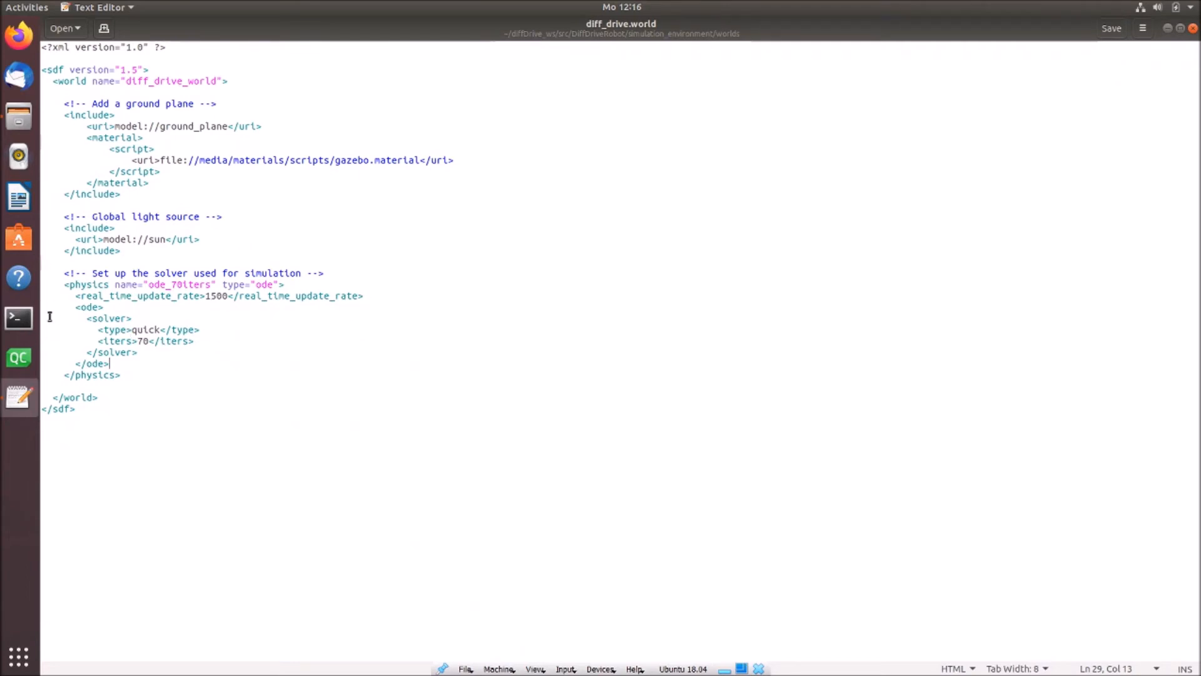
pyautogui.moveTo(186, 365)
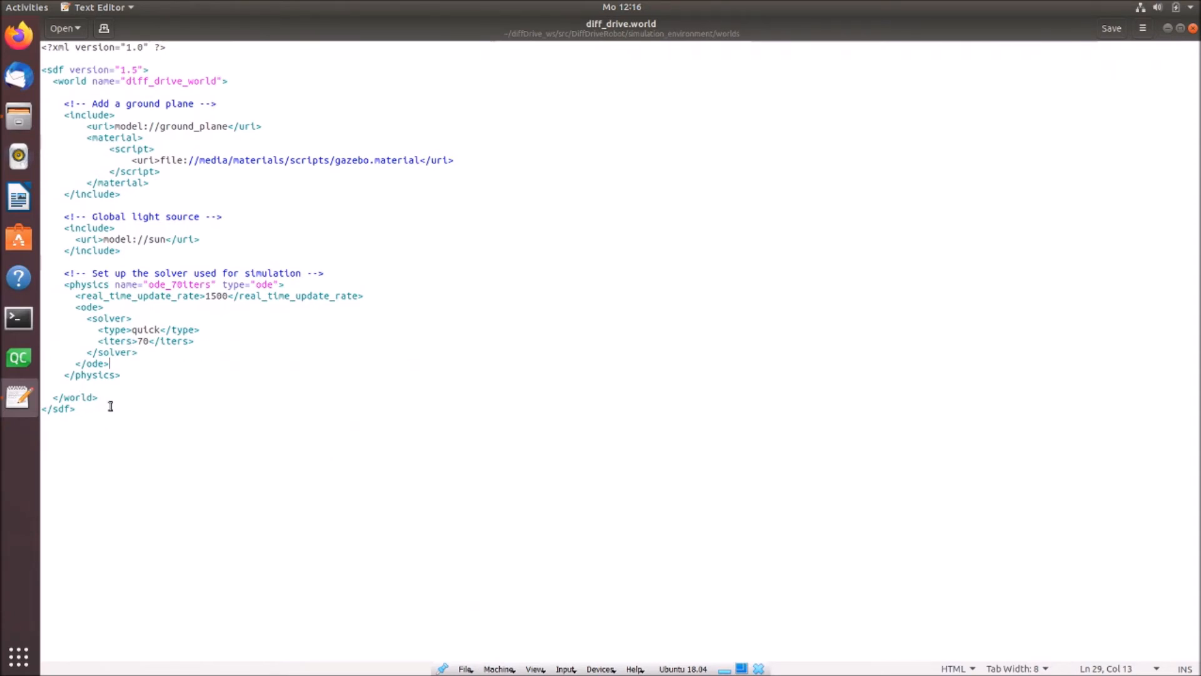
pyautogui.moveTo(100, 264)
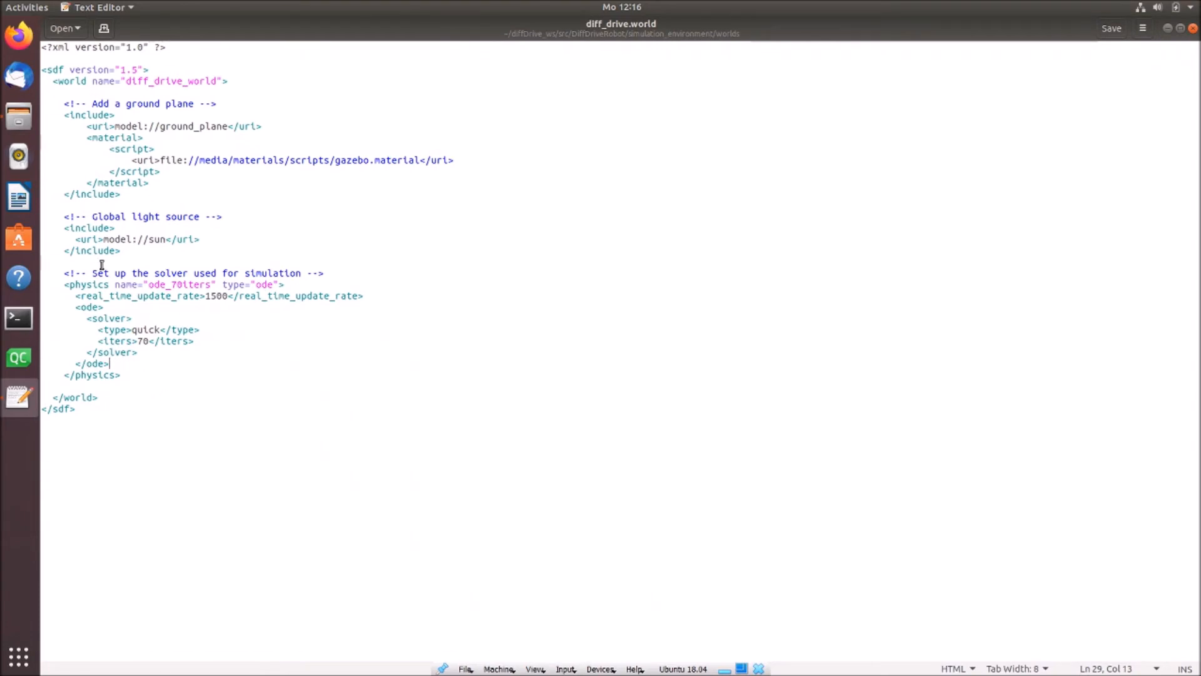
pyautogui.click(73, 409)
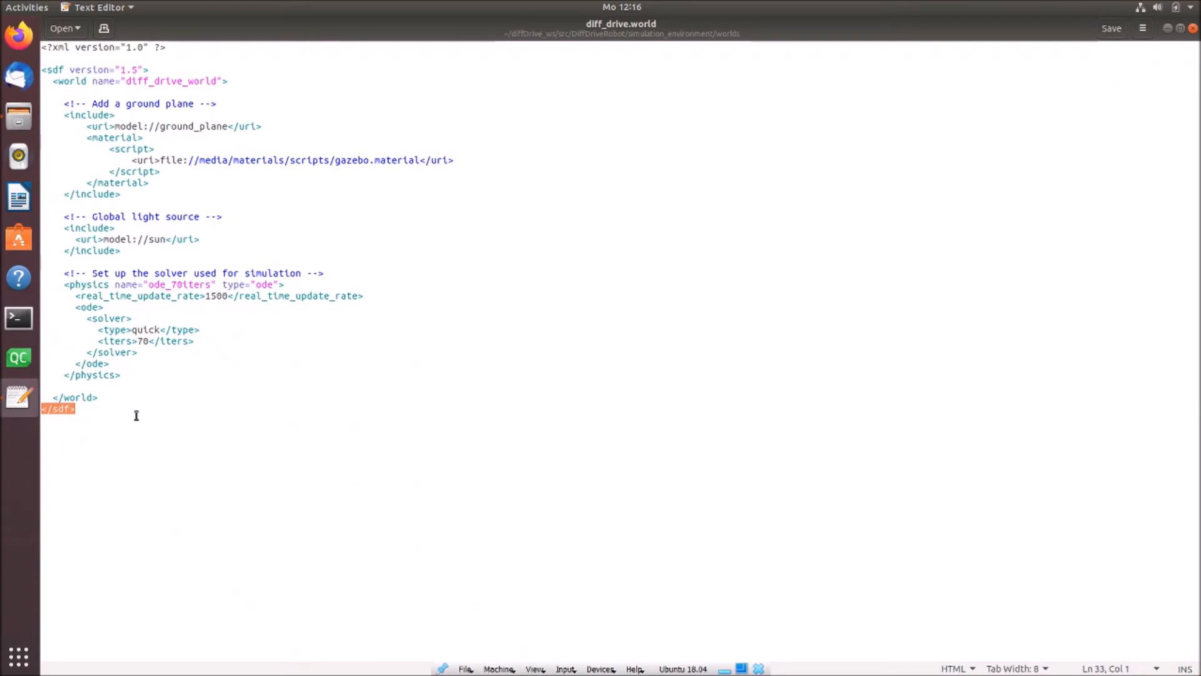
pyautogui.click(1111, 29)
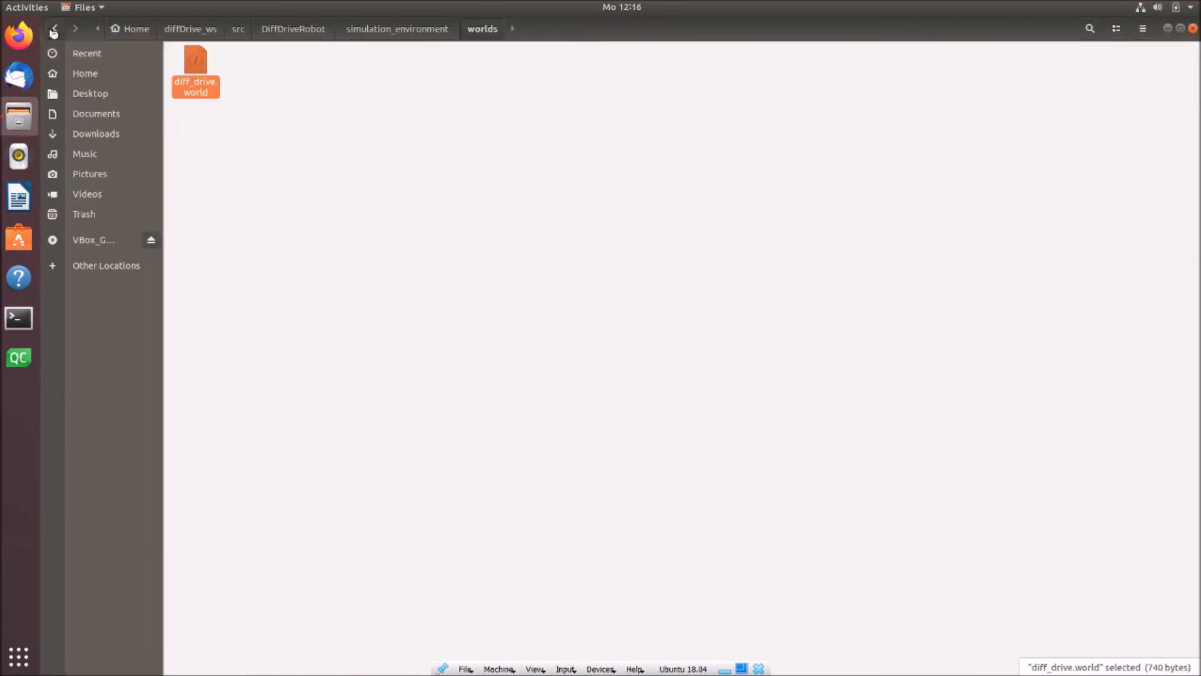
# Go up to simulation_environment and open diff_drive.launch from the launch folder
pyautogui.click(53, 29)
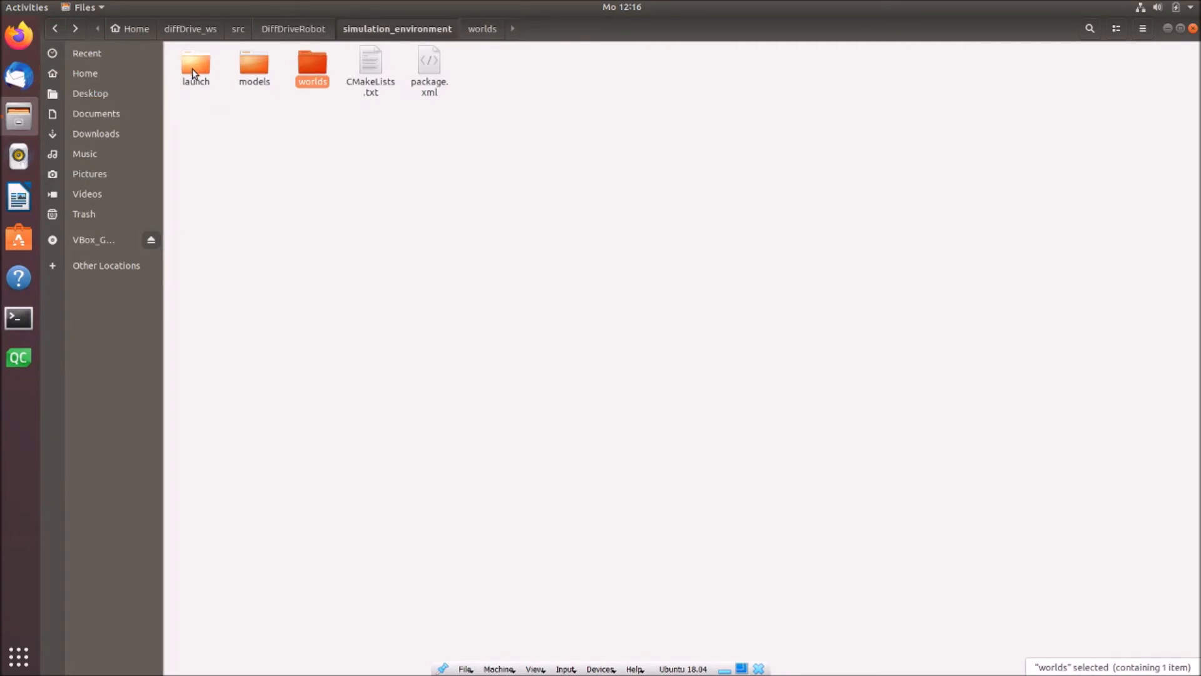
pyautogui.doubleClick(196, 68)
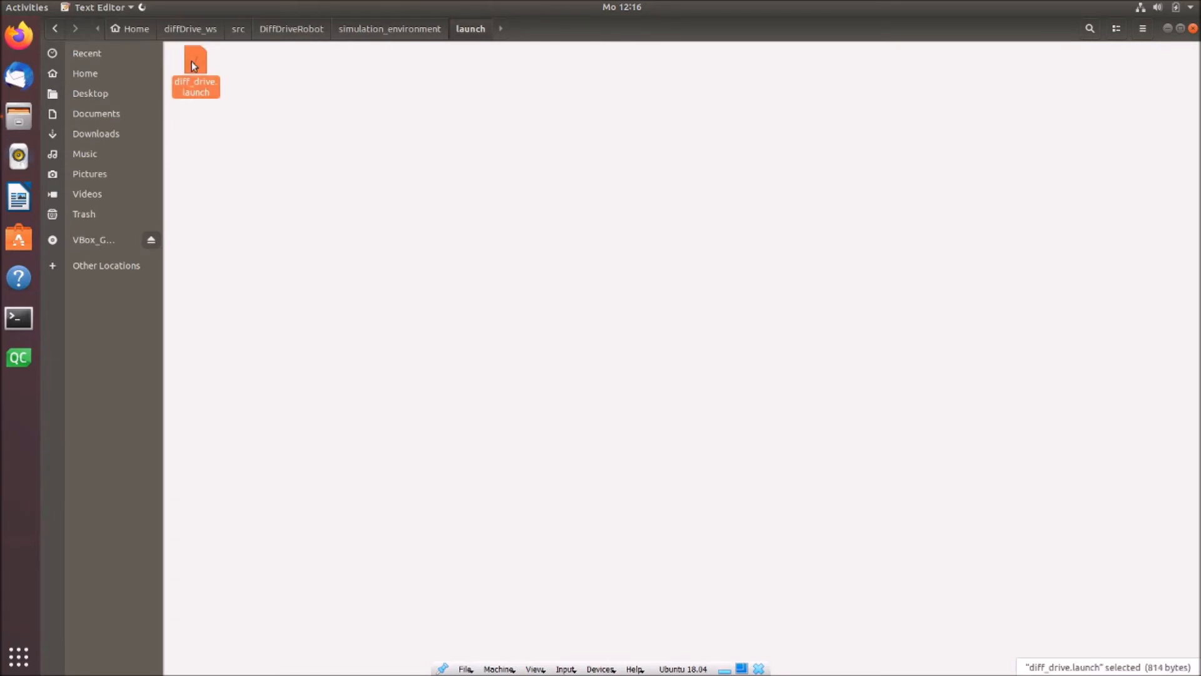
pyautogui.doubleClick(195, 69)
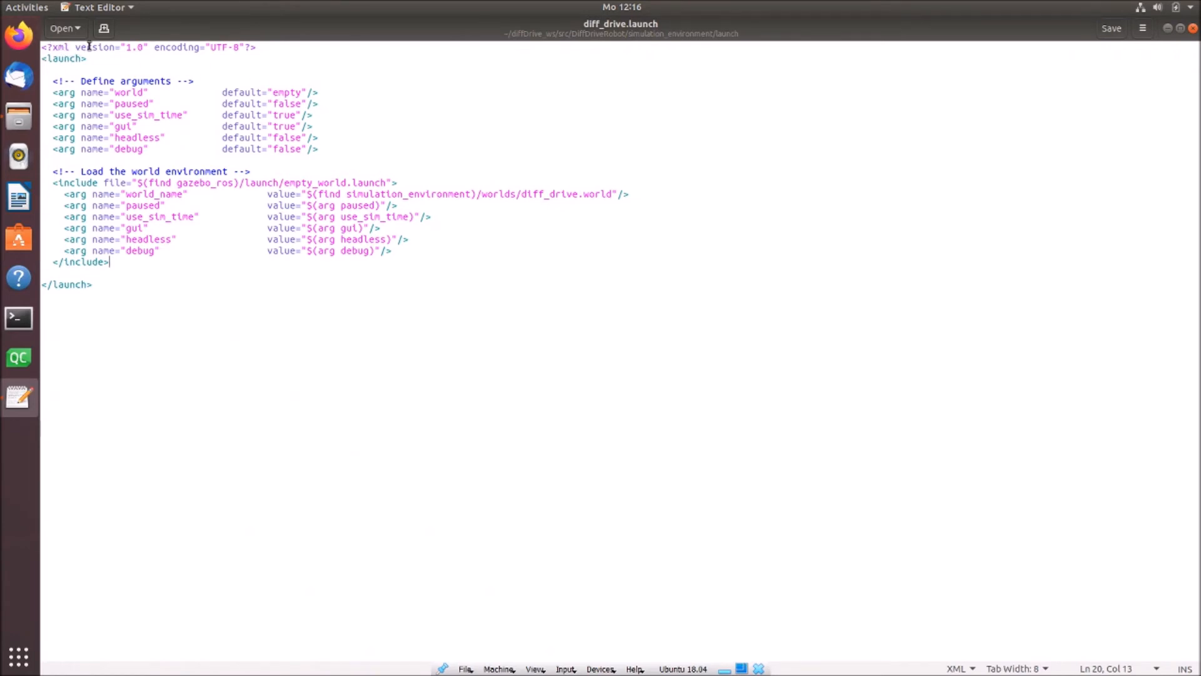
pyautogui.click(237, 47)
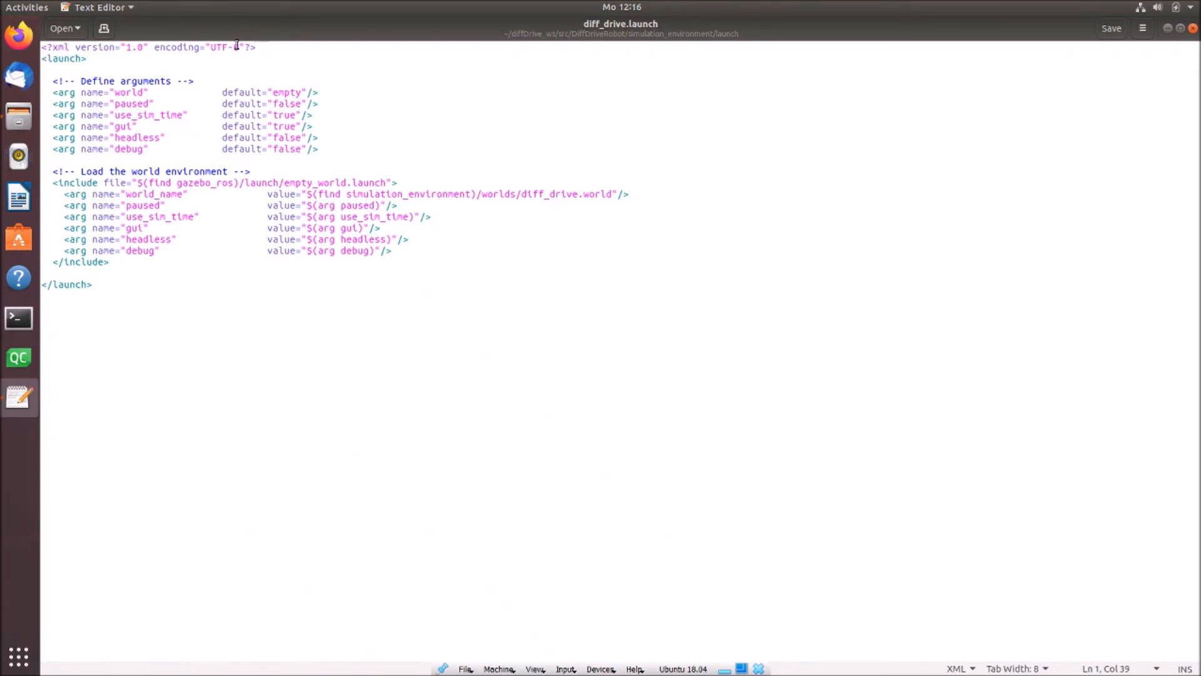
pyautogui.click(87, 59)
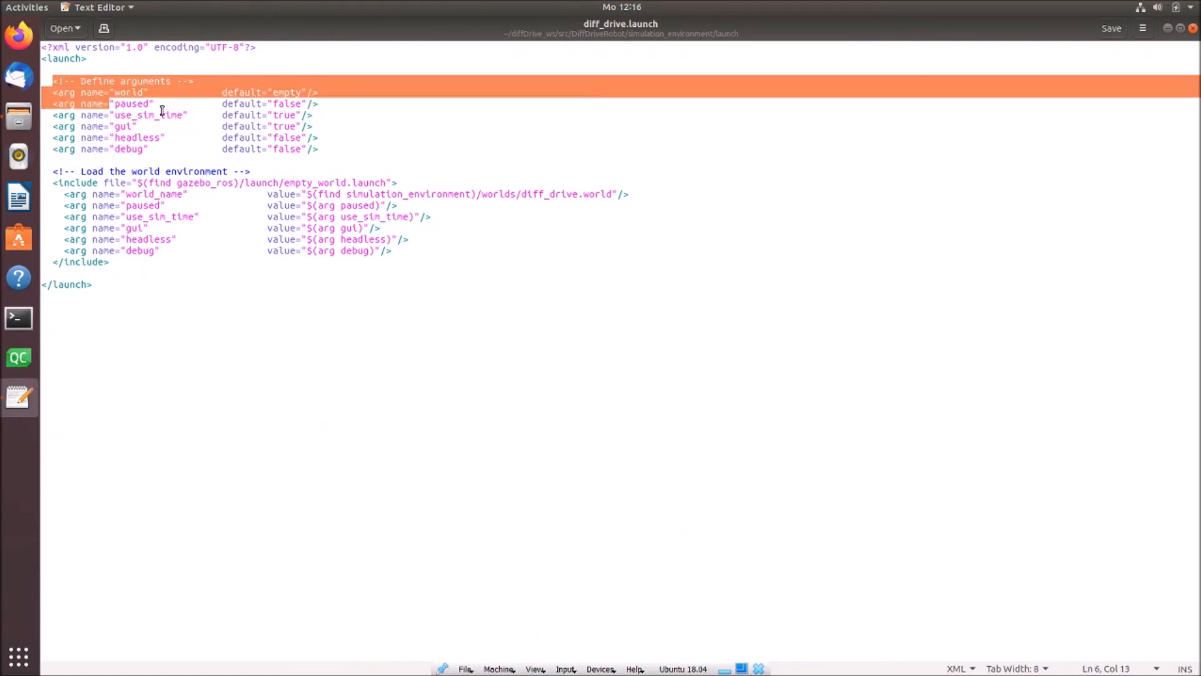
pyautogui.click(322, 138)
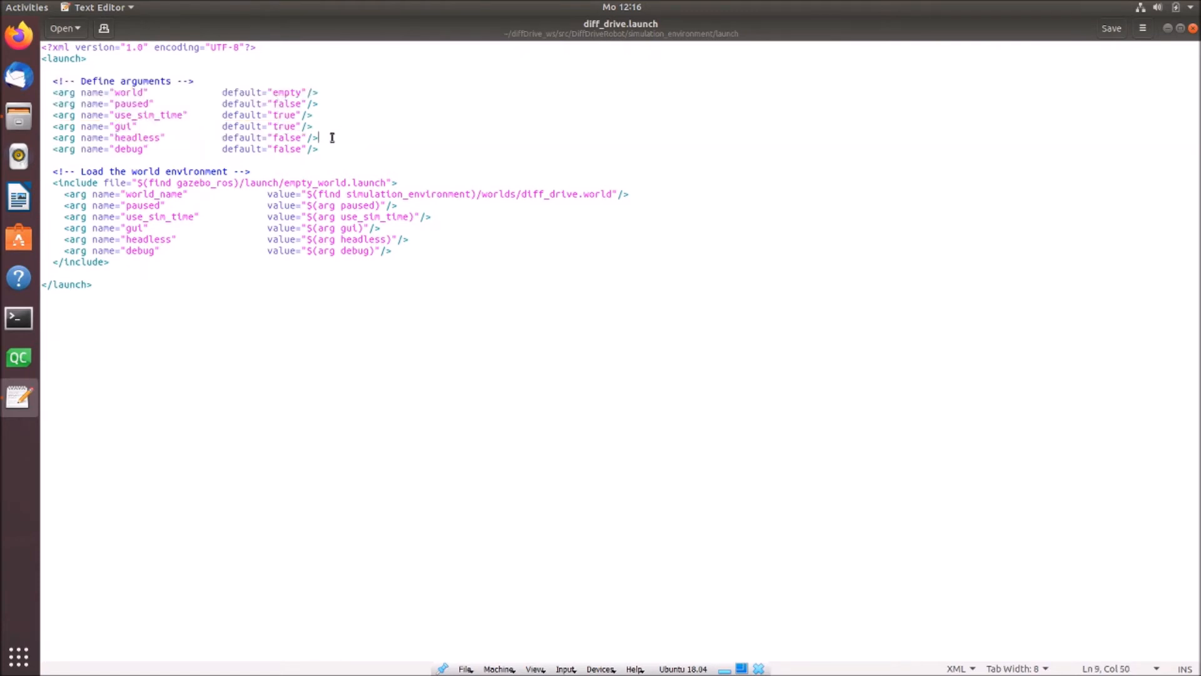
pyautogui.moveTo(250, 82)
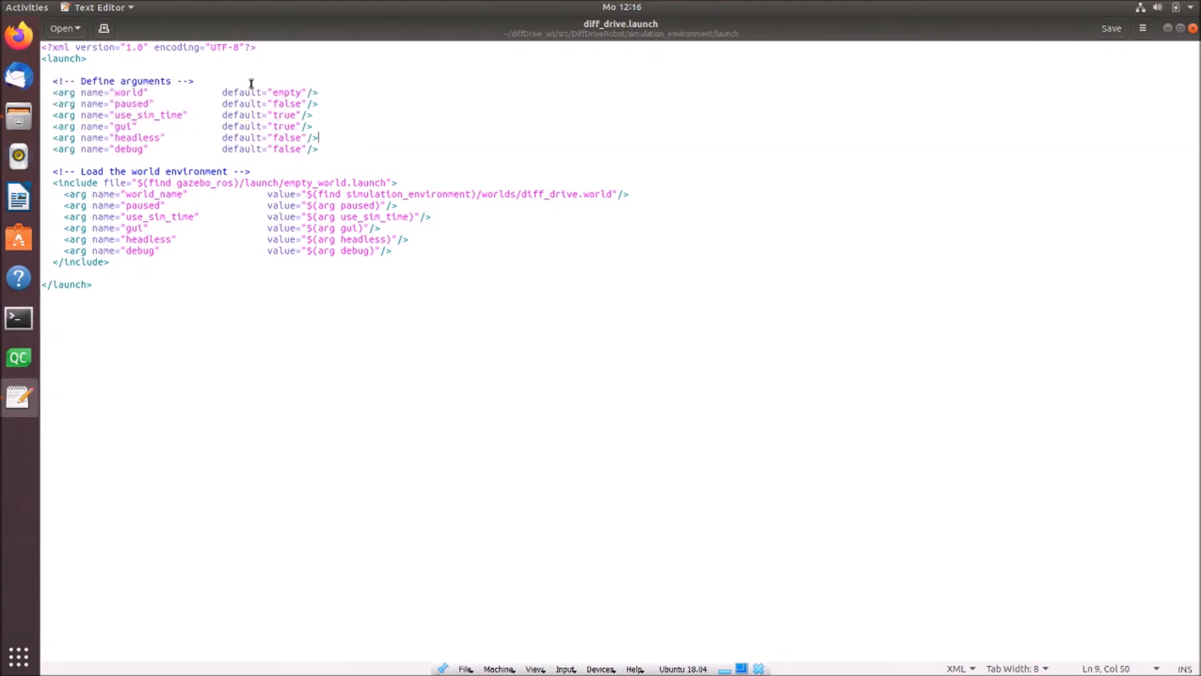
pyautogui.moveTo(161, 115)
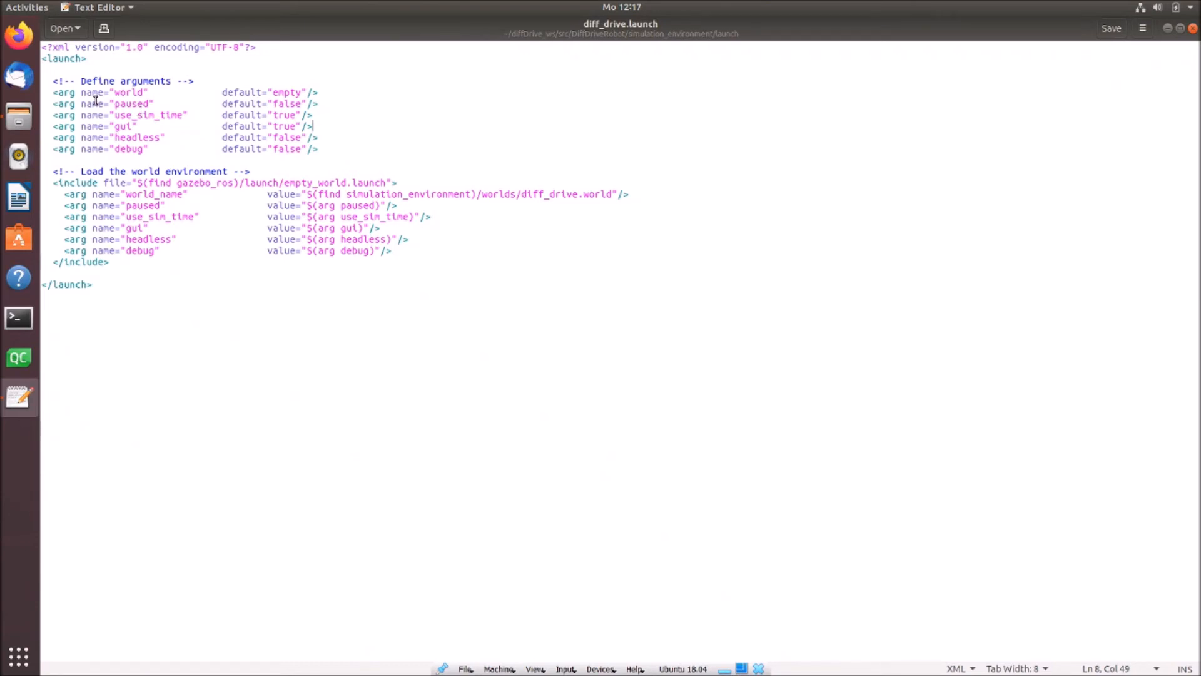
pyautogui.moveTo(149, 116)
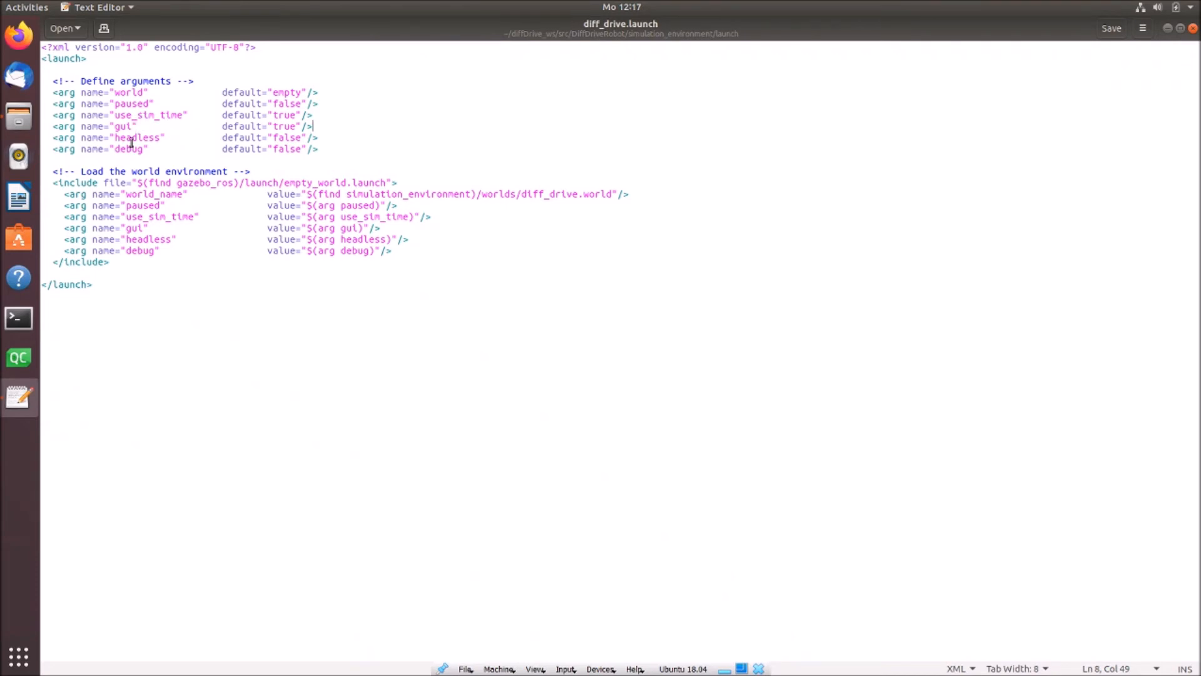
pyautogui.moveTo(295, 159)
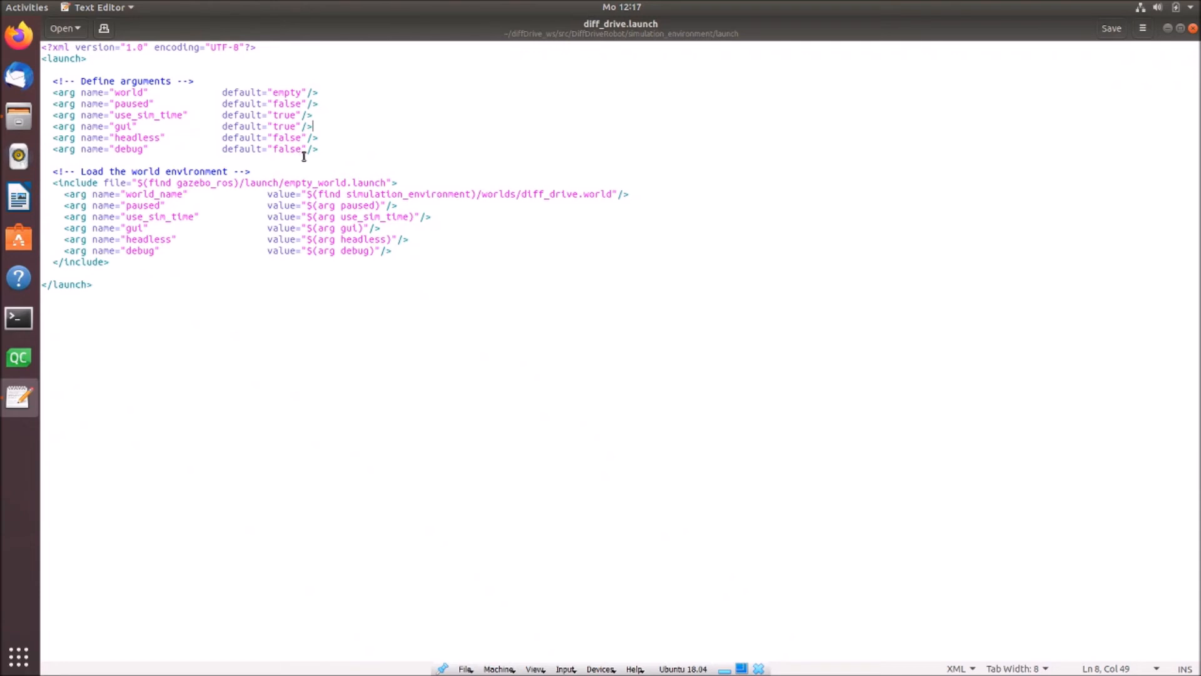
pyautogui.moveTo(303, 90)
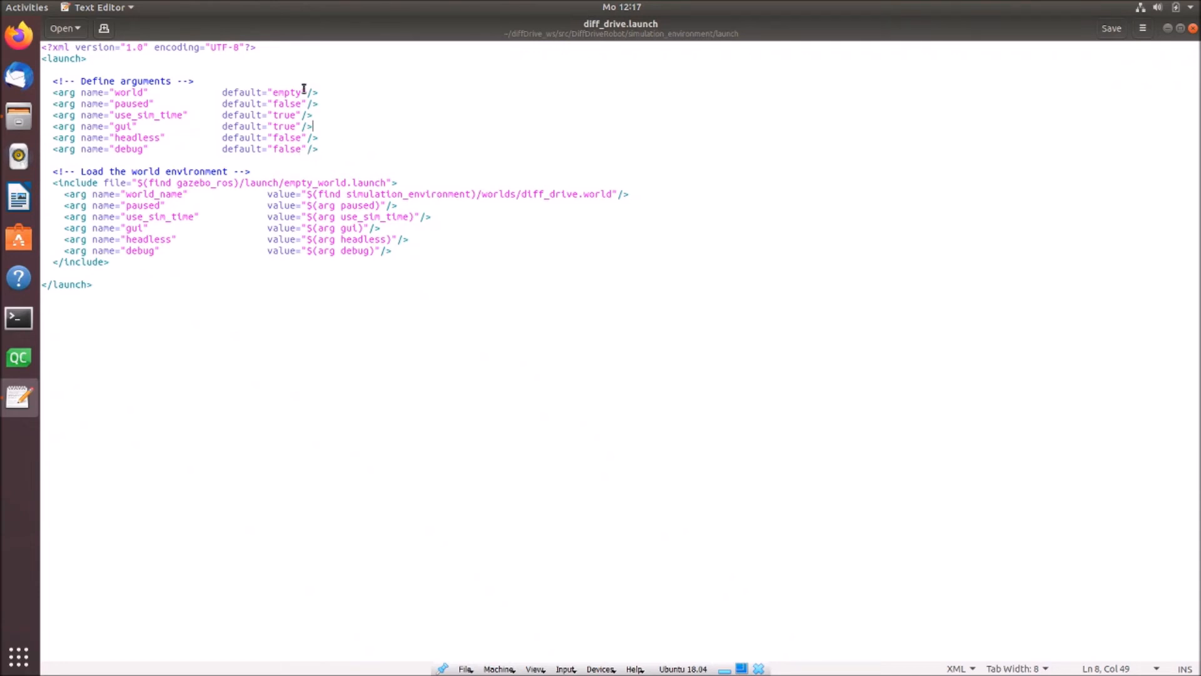
pyautogui.moveTo(123, 92)
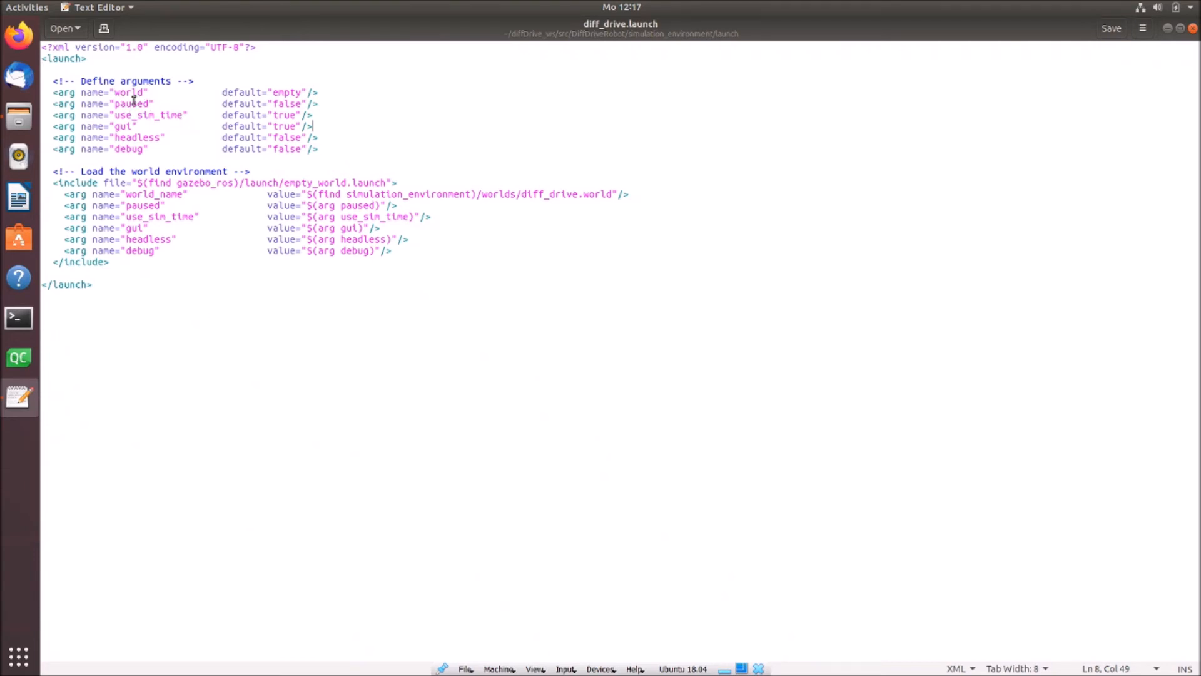
pyautogui.moveTo(213, 153)
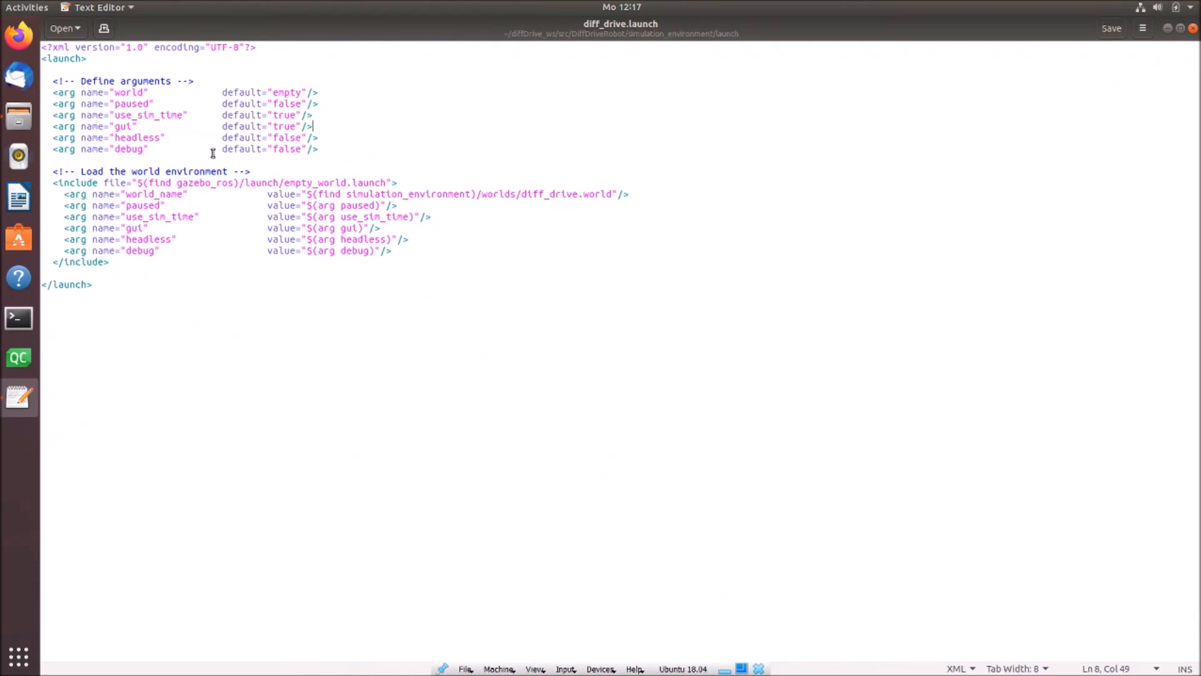
pyautogui.moveTo(55, 174)
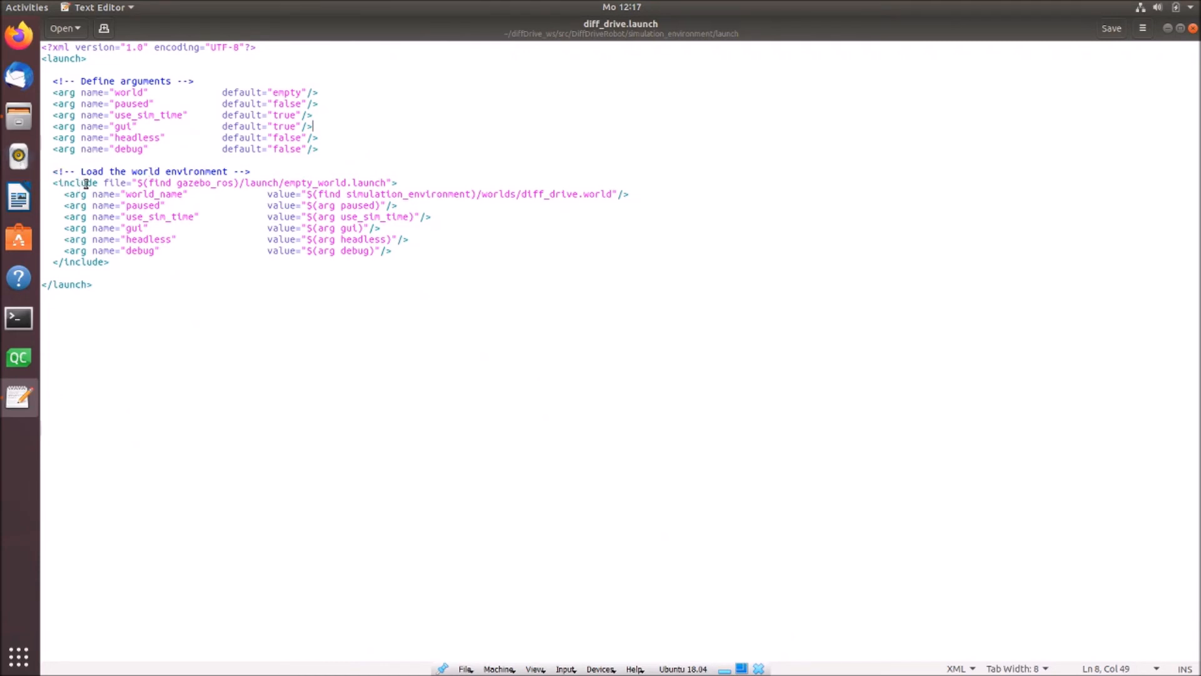
pyautogui.moveTo(187, 184)
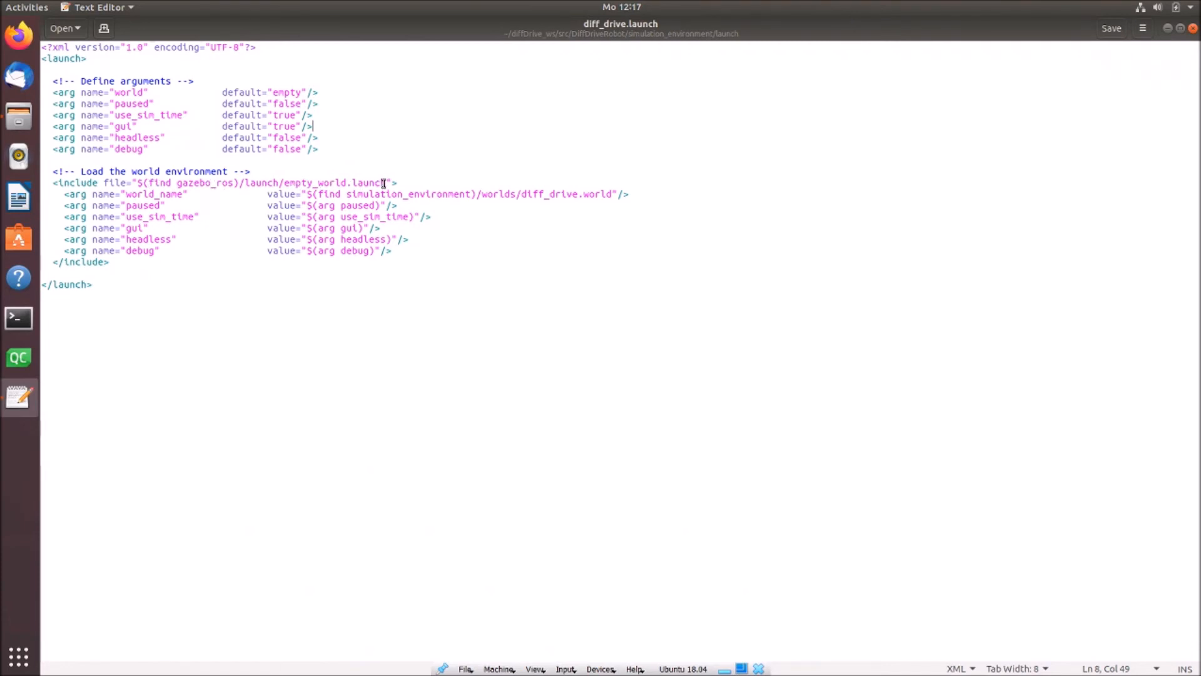
pyautogui.click(396, 183)
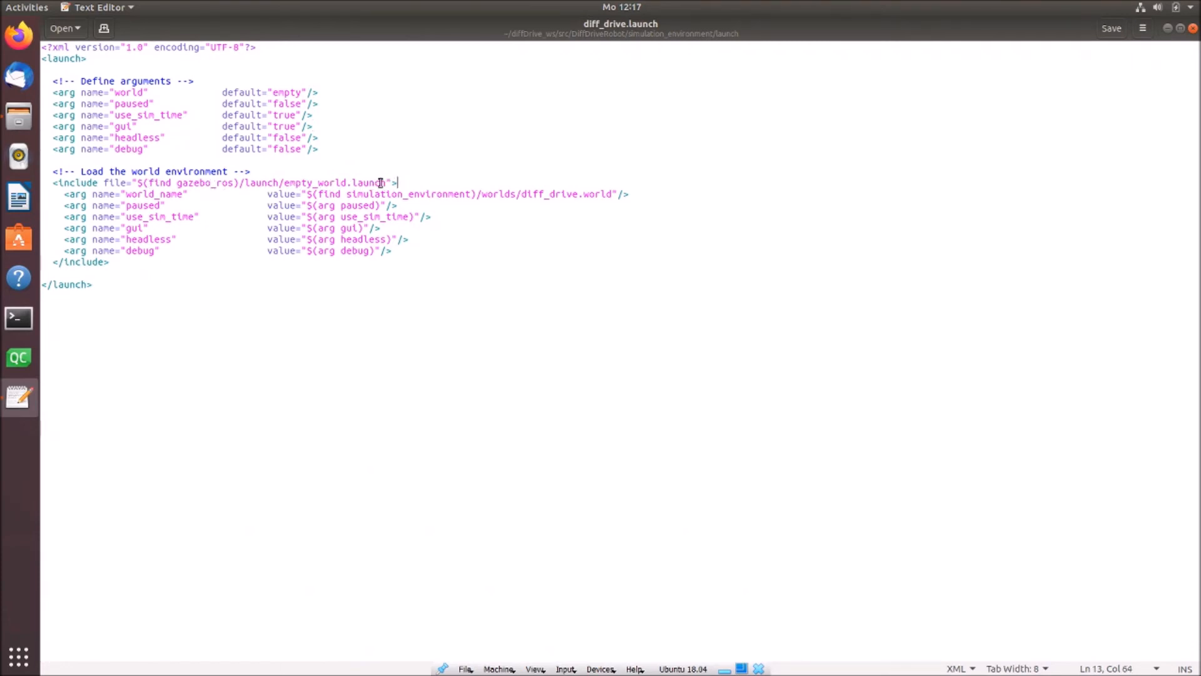
pyautogui.click(253, 182)
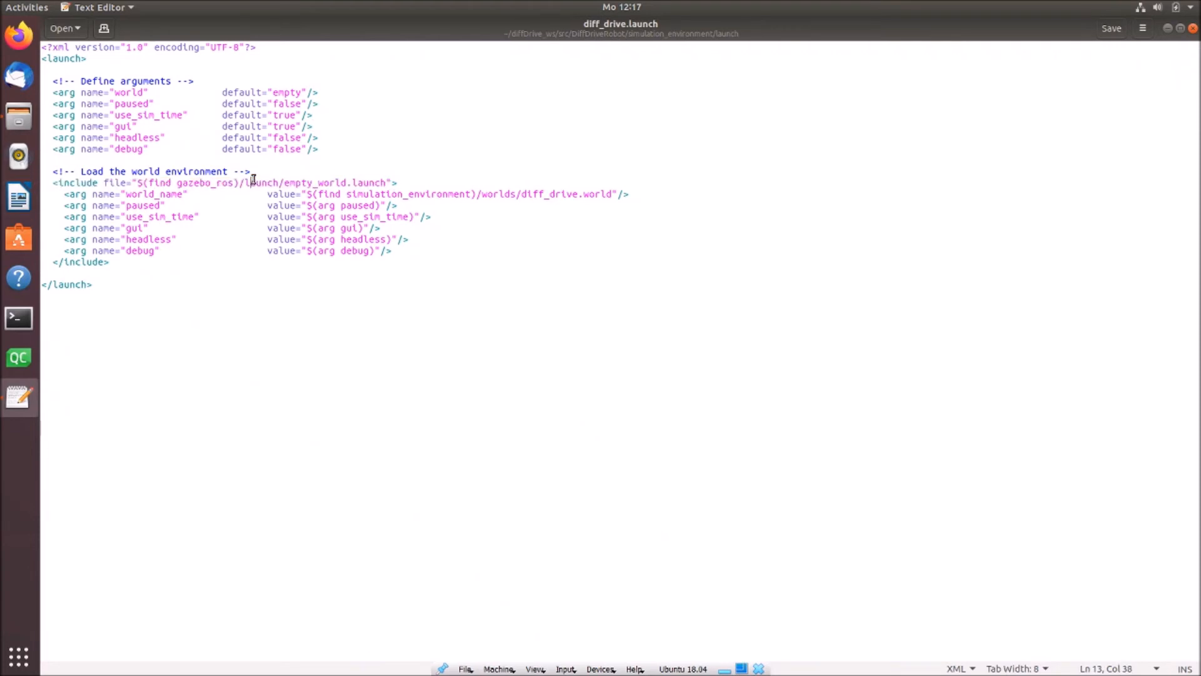
pyautogui.moveTo(234, 205)
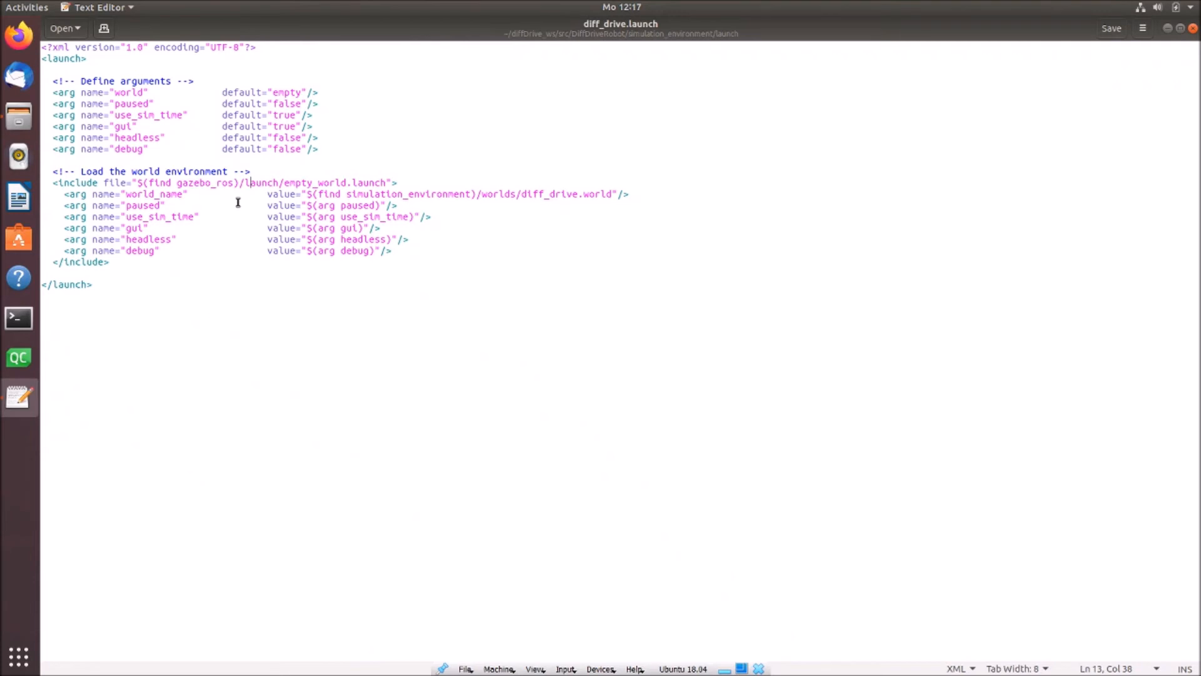
pyautogui.moveTo(88, 207)
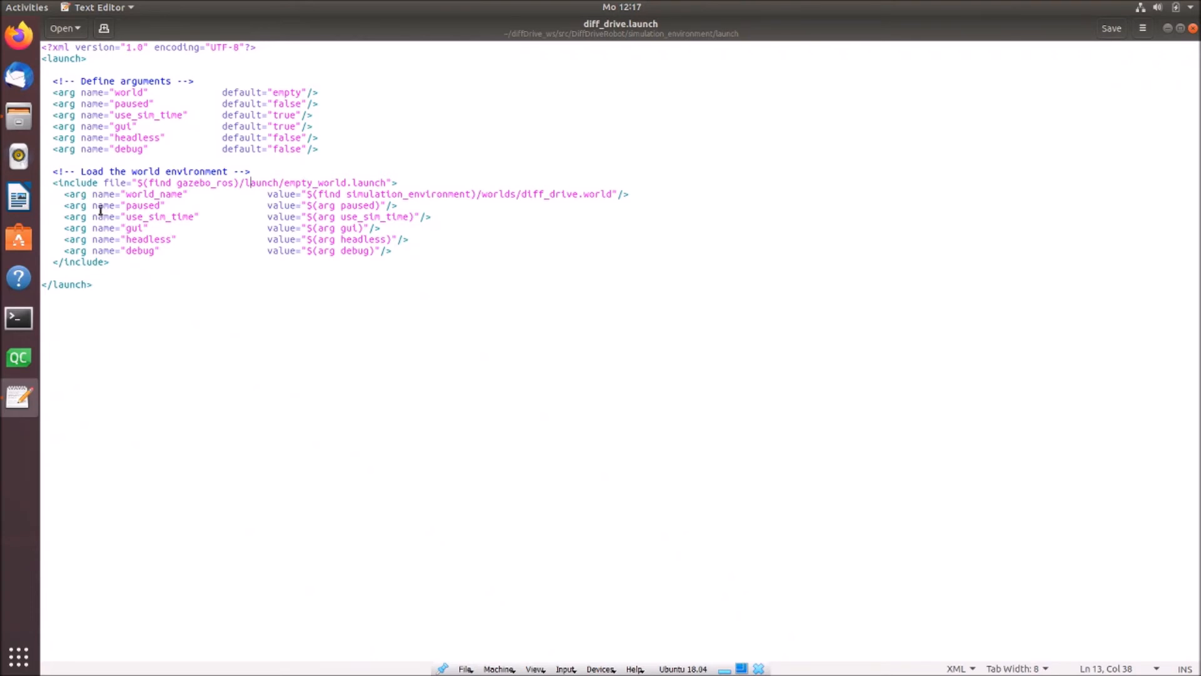
pyautogui.moveTo(100, 194); pyautogui.dragTo(219, 228)
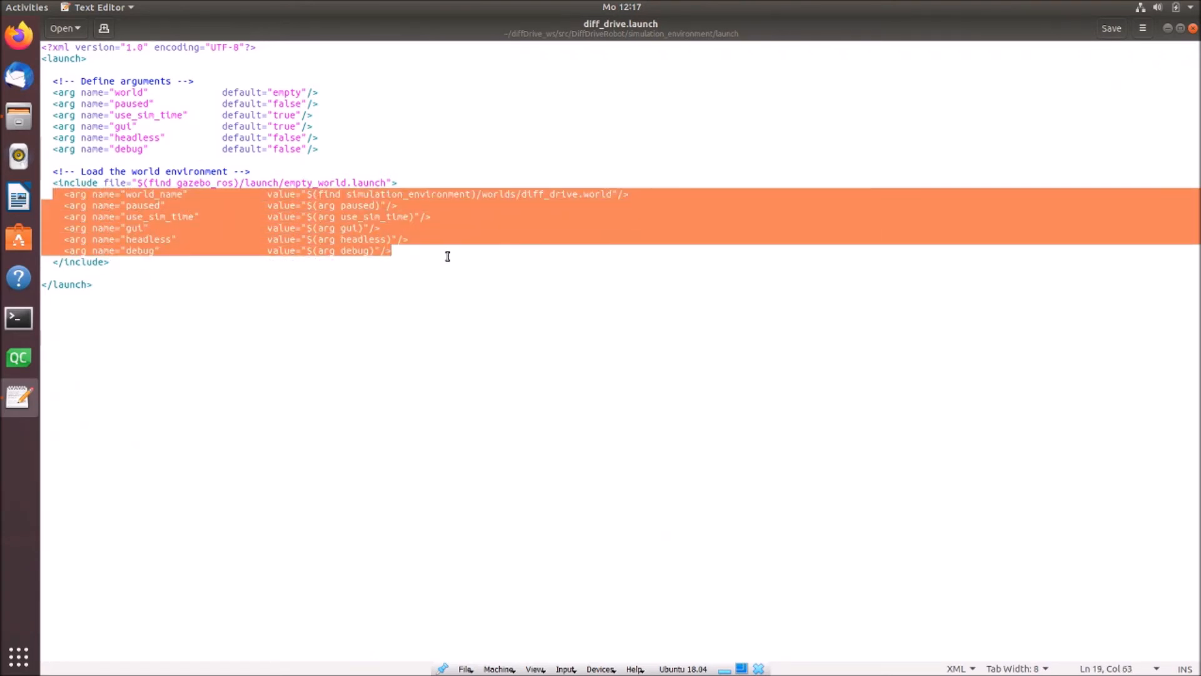
pyautogui.click(111, 261)
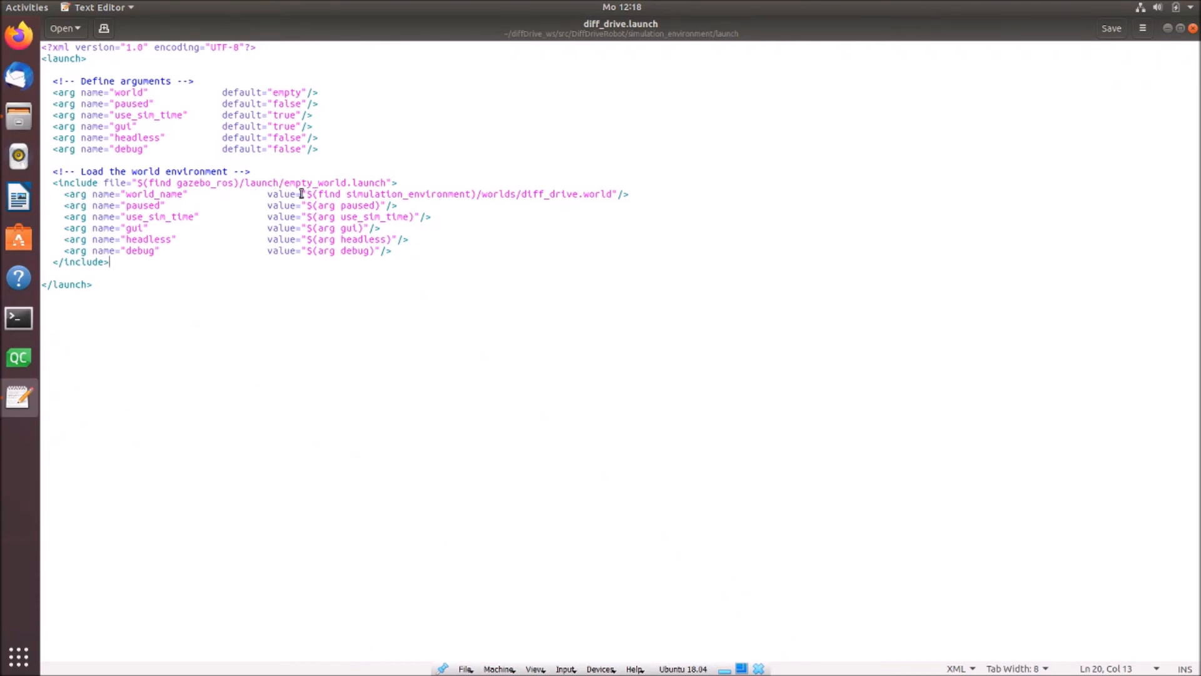
pyautogui.moveTo(328, 194)
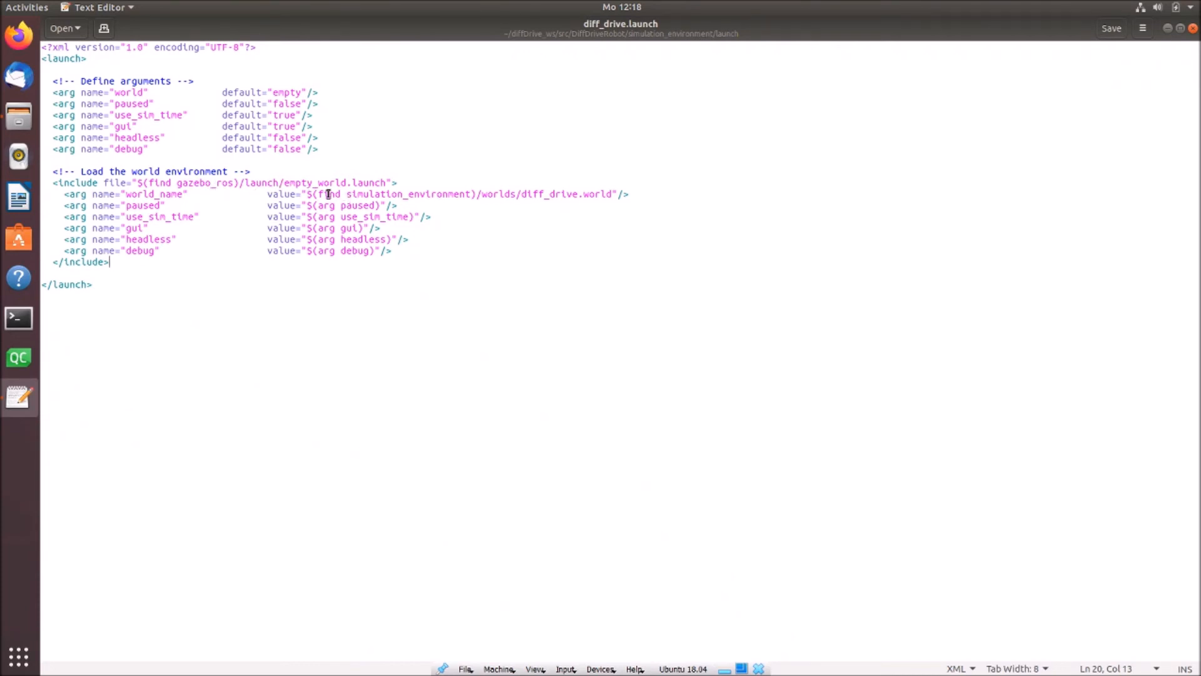
pyautogui.moveTo(356, 200)
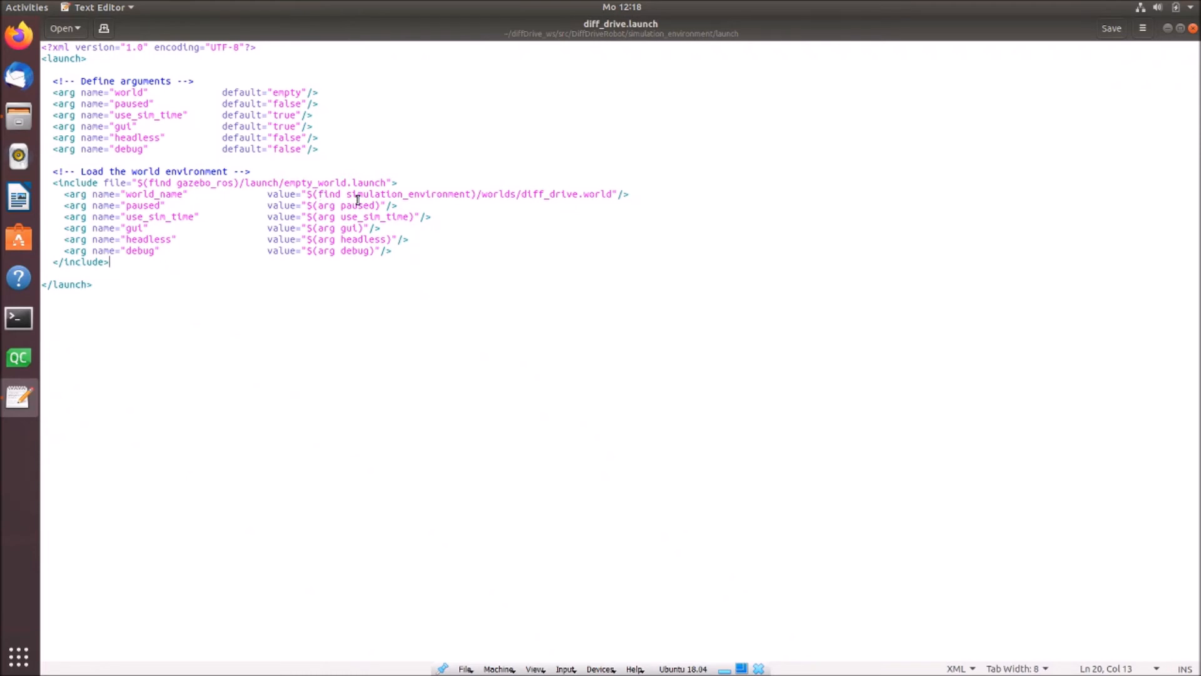
pyautogui.moveTo(424, 204)
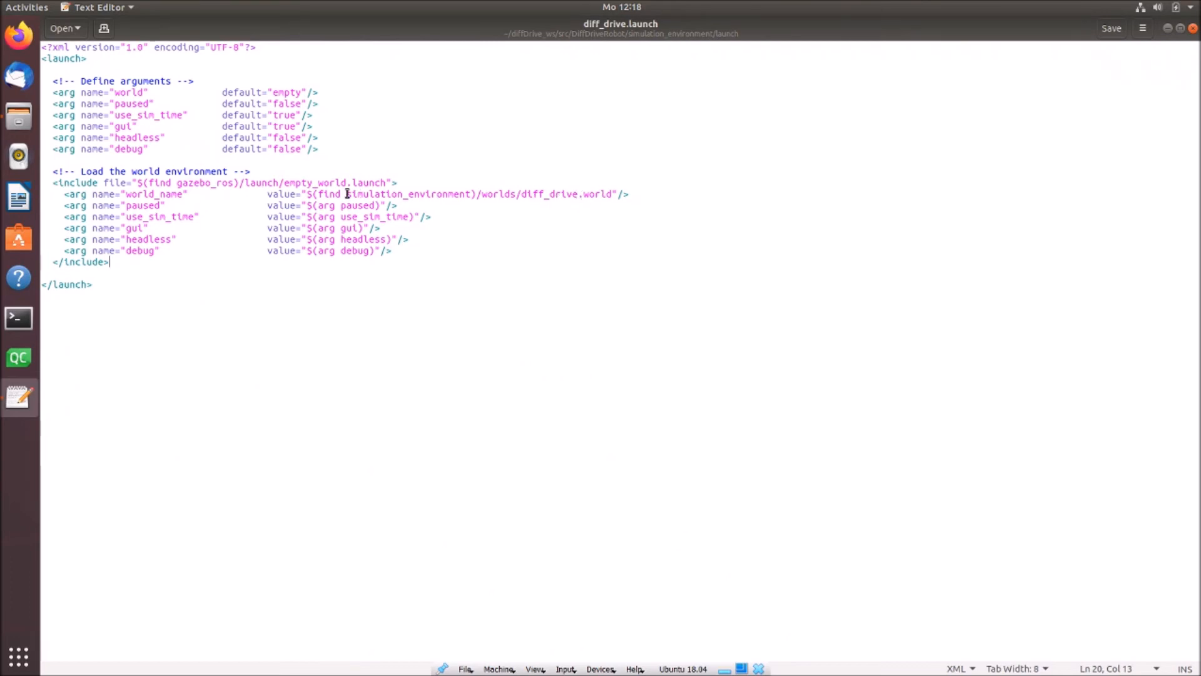
pyautogui.moveTo(449, 202)
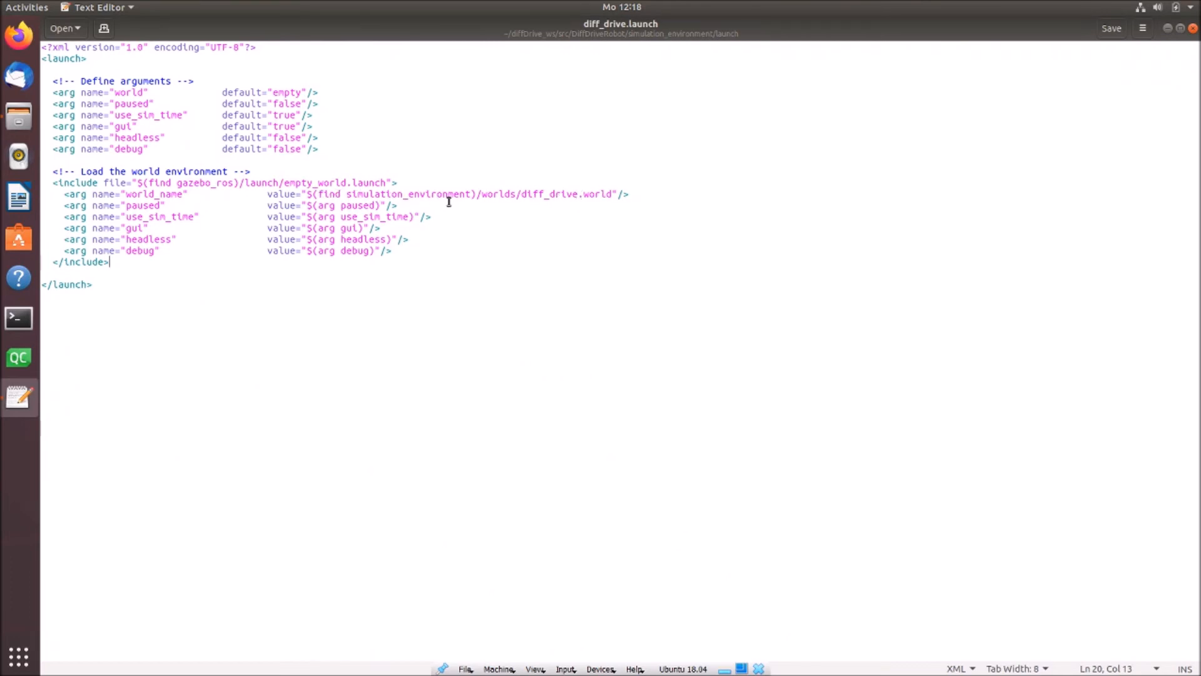
pyautogui.doubleClick(358, 194)
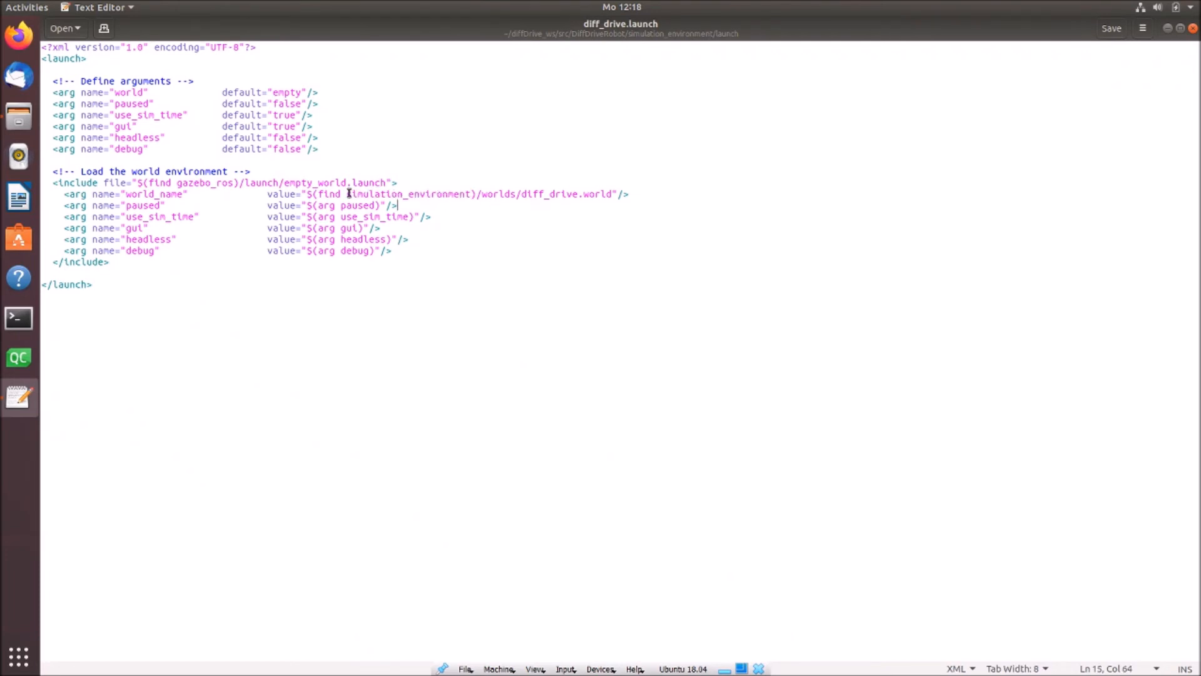
pyautogui.doubleClick(409, 194)
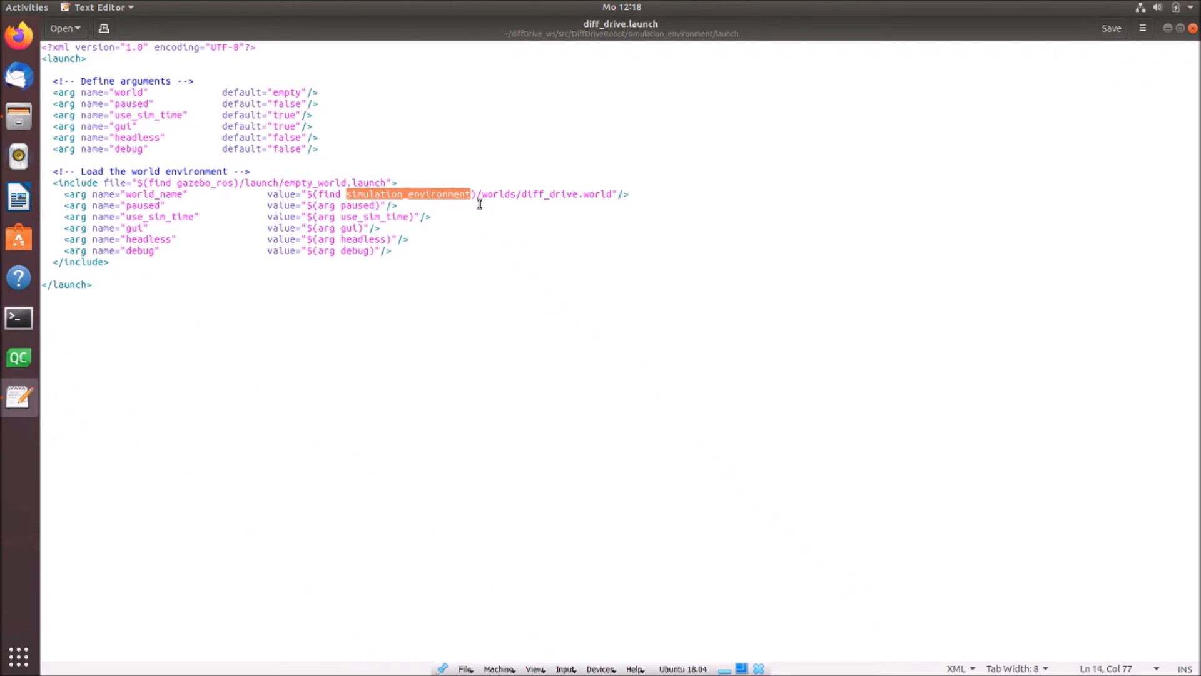
pyautogui.click(479, 194)
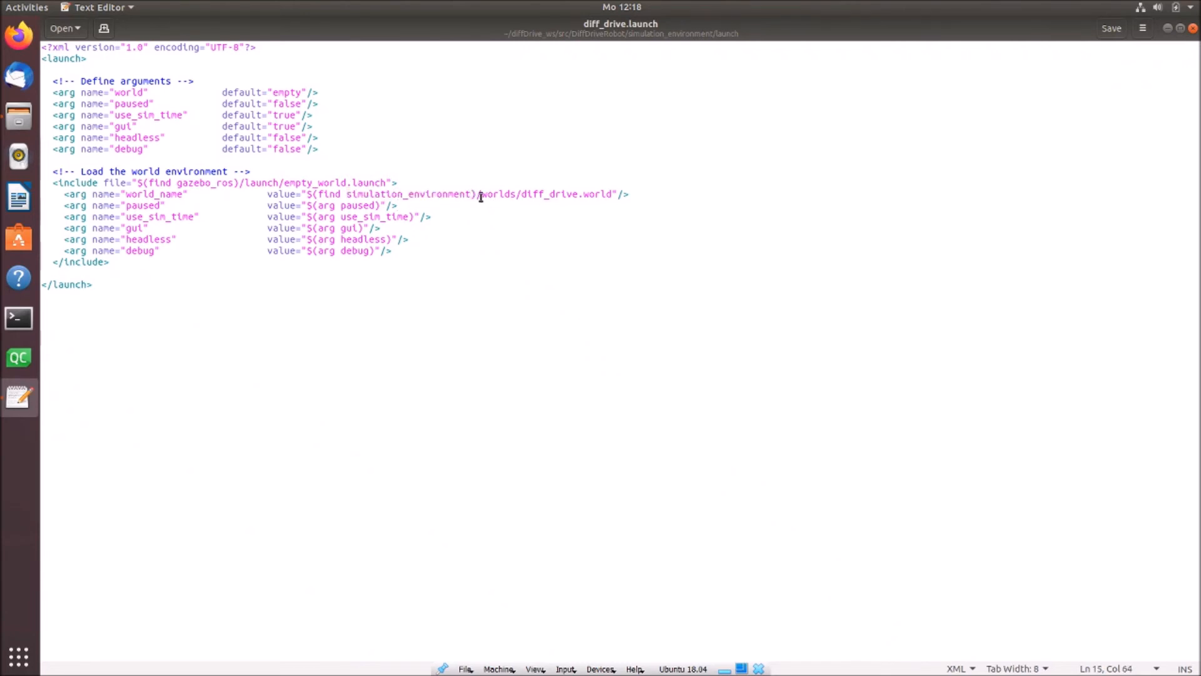
pyautogui.doubleClick(499, 194)
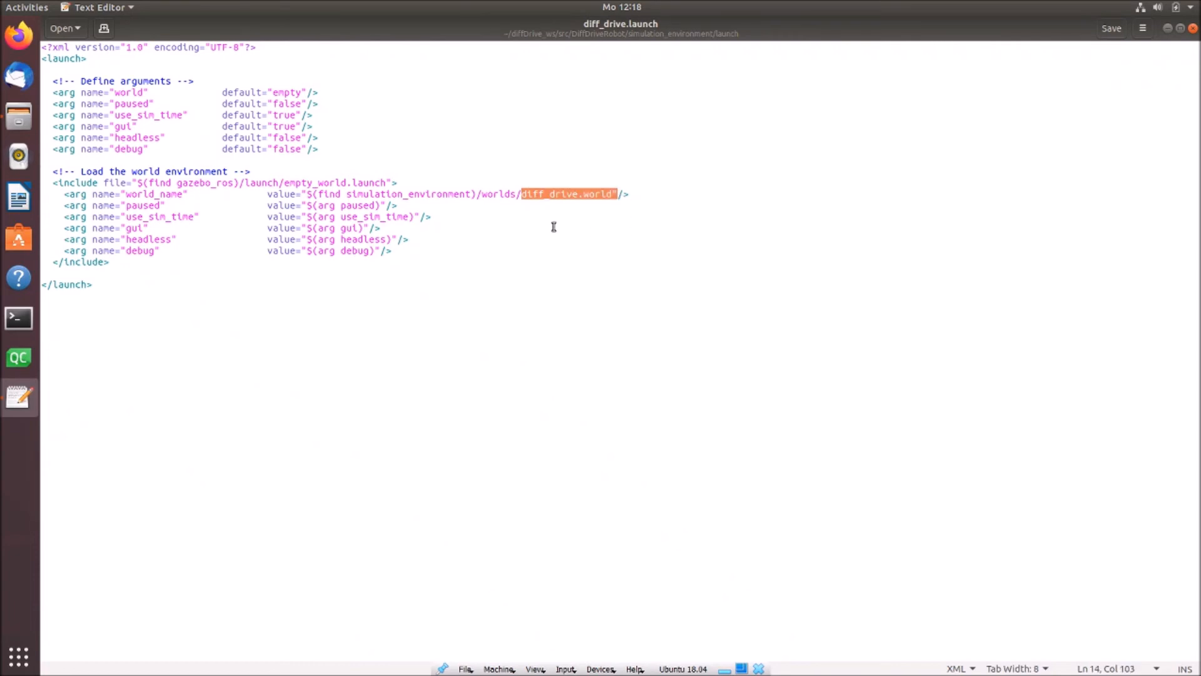
pyautogui.click(221, 92)
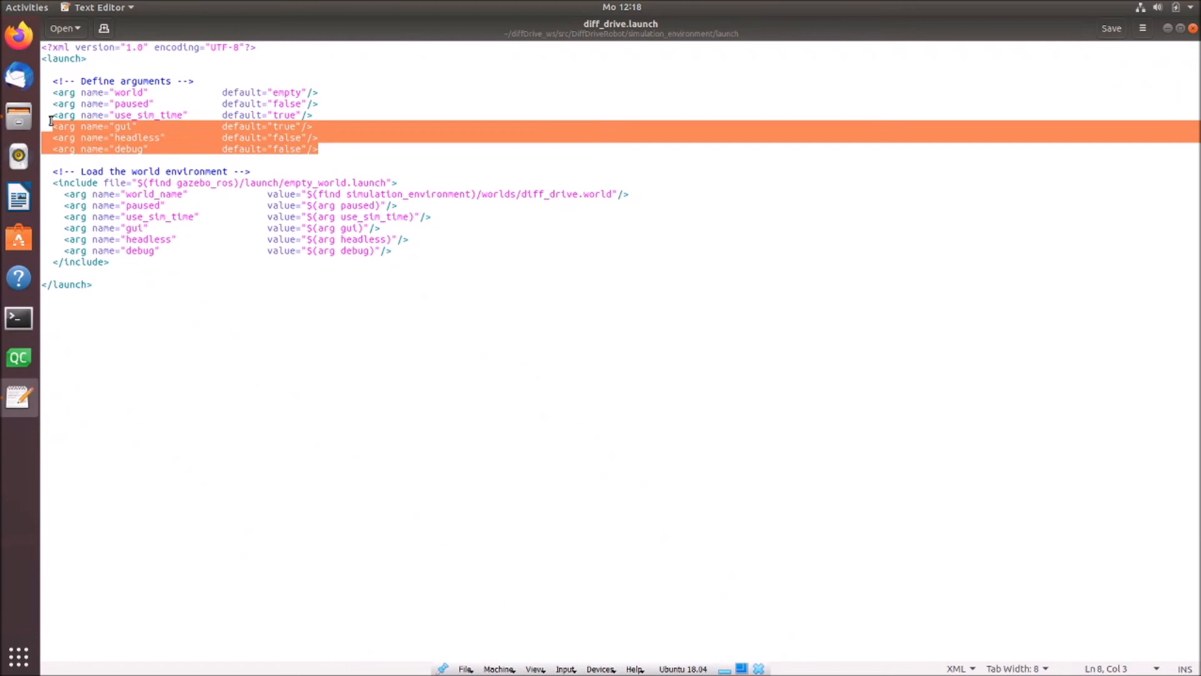
pyautogui.click(222, 251)
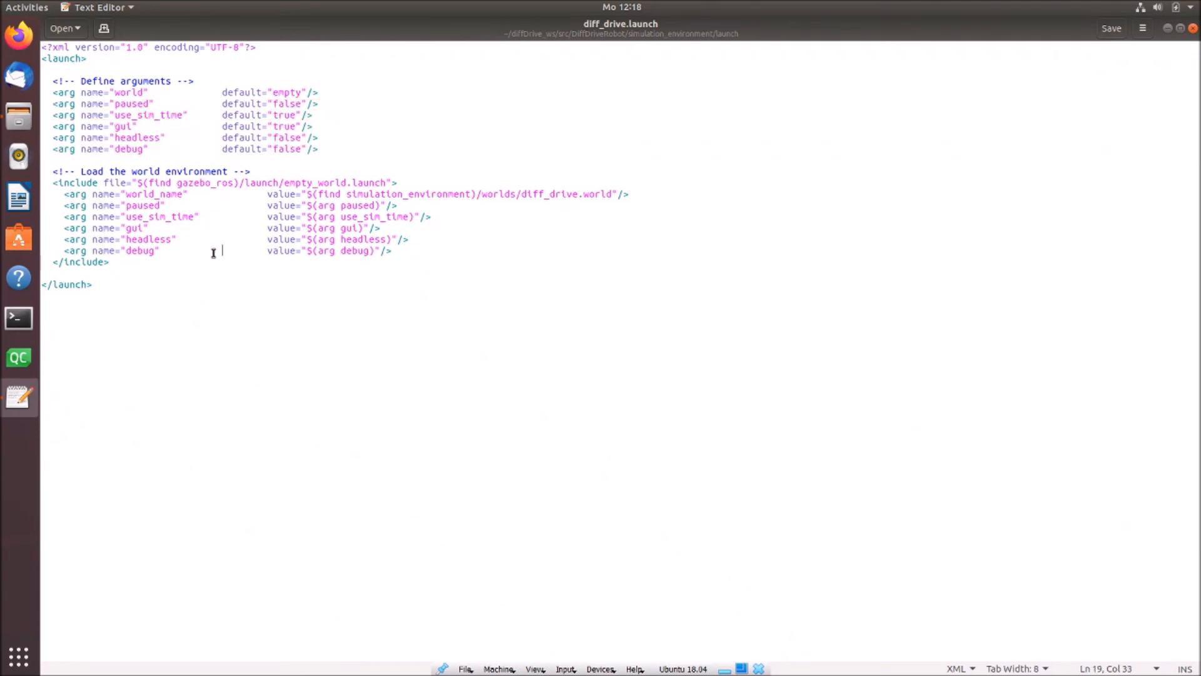
pyautogui.moveTo(316, 285)
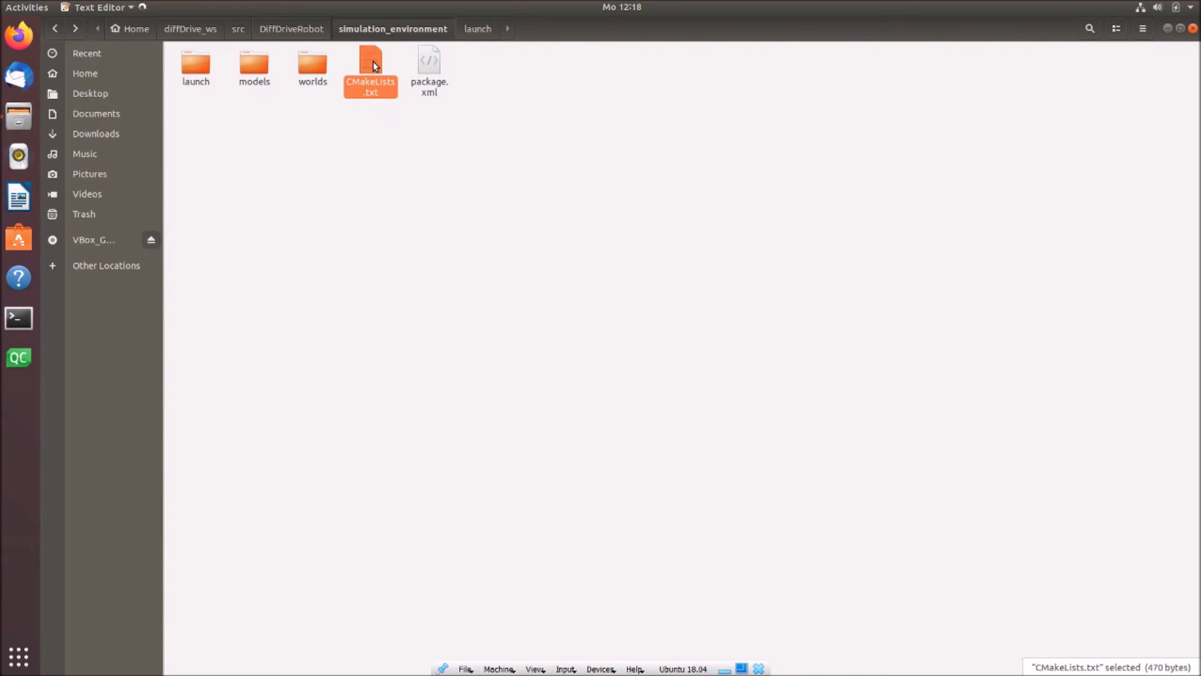
# Open the package's CMakeLists.txt in gedit
pyautogui.doubleClick(370, 69)
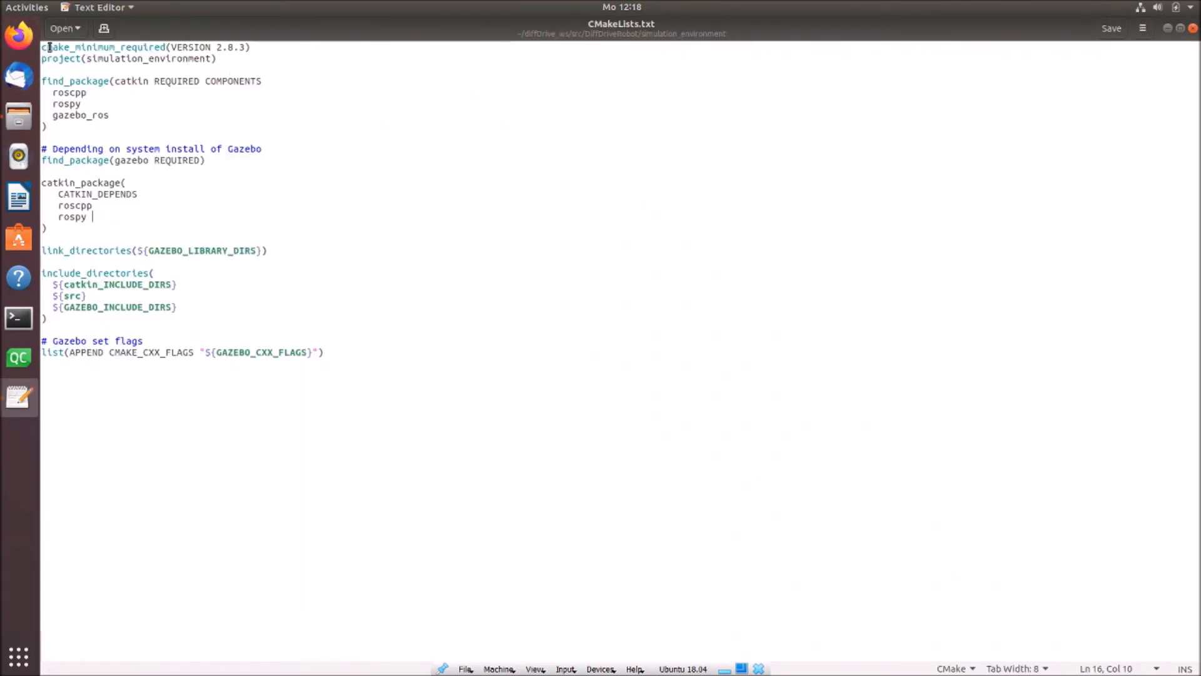
pyautogui.moveTo(281, 54)
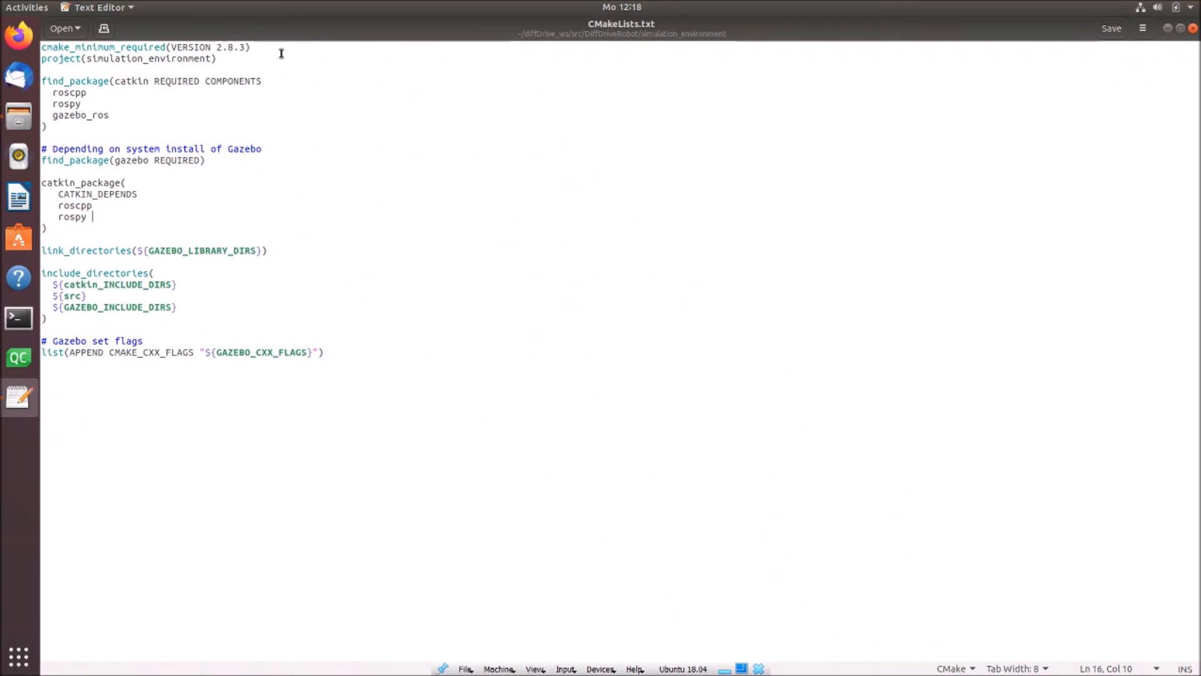
# Walk through the find_package and catkin_package dependency lines in CMakeLists.txt
pyautogui.click(231, 59)
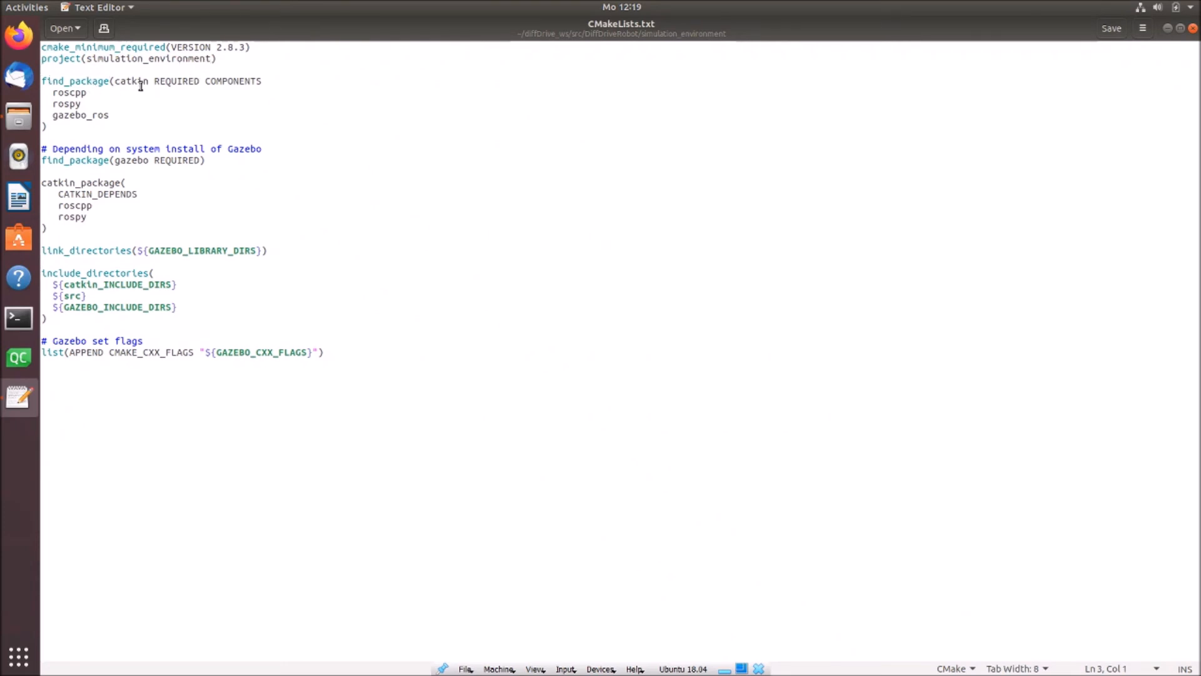
pyautogui.moveTo(204, 90)
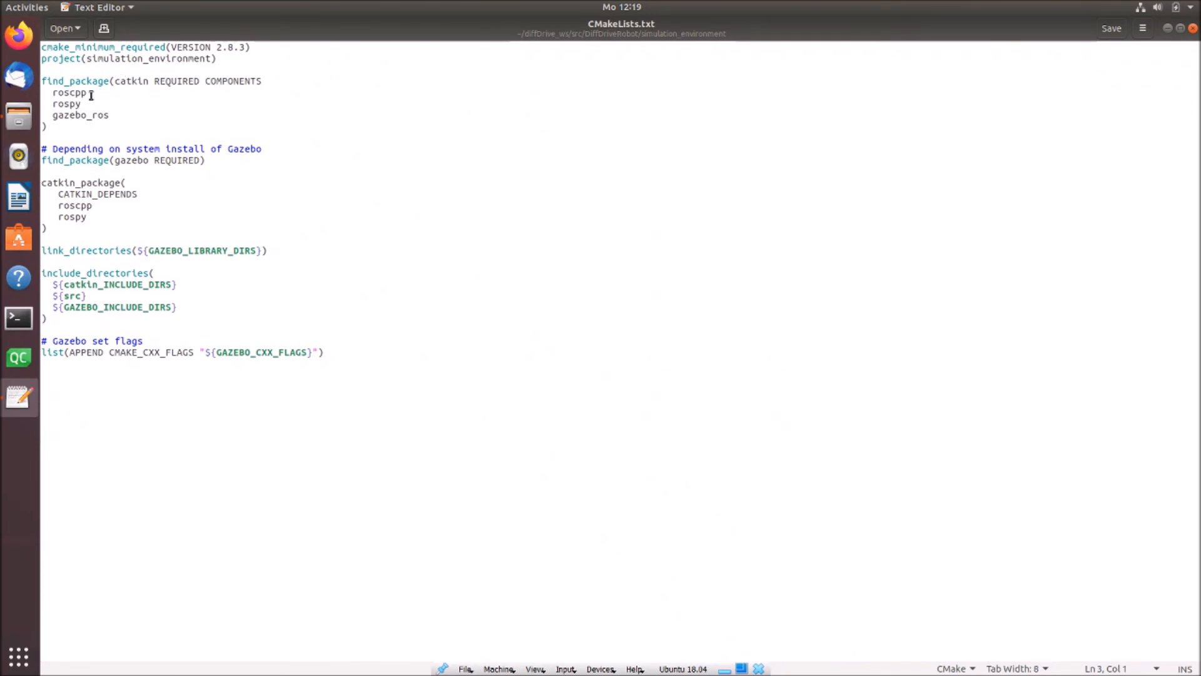
pyautogui.click(97, 104)
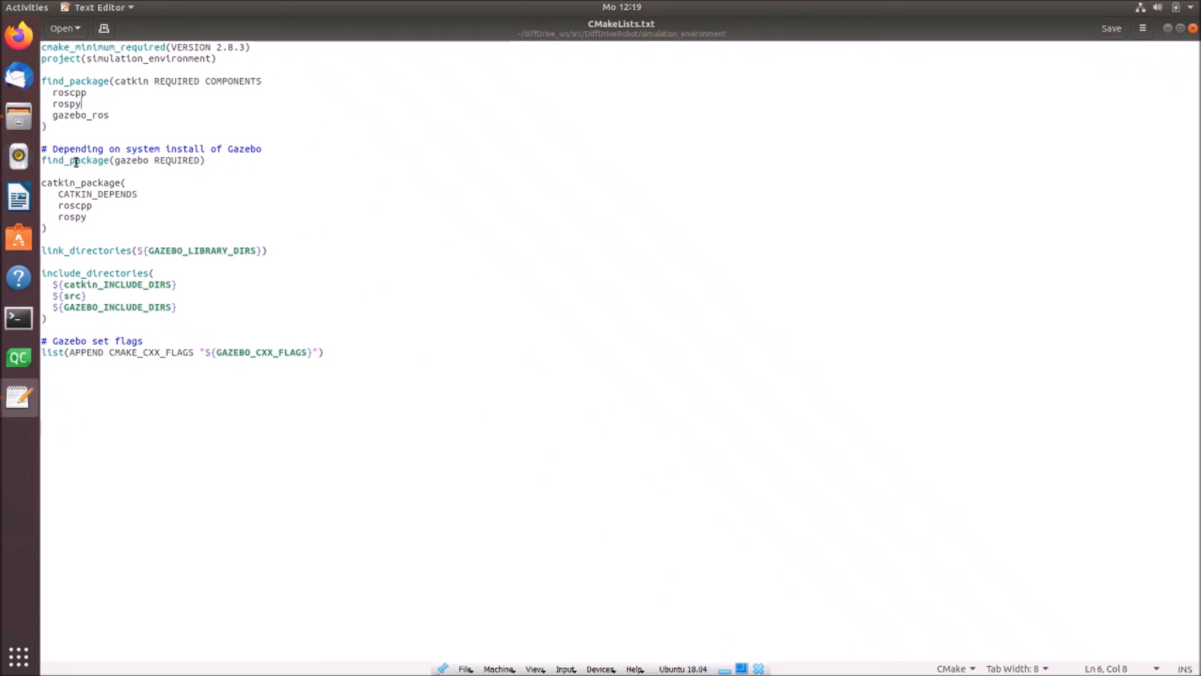
pyautogui.moveTo(240, 166)
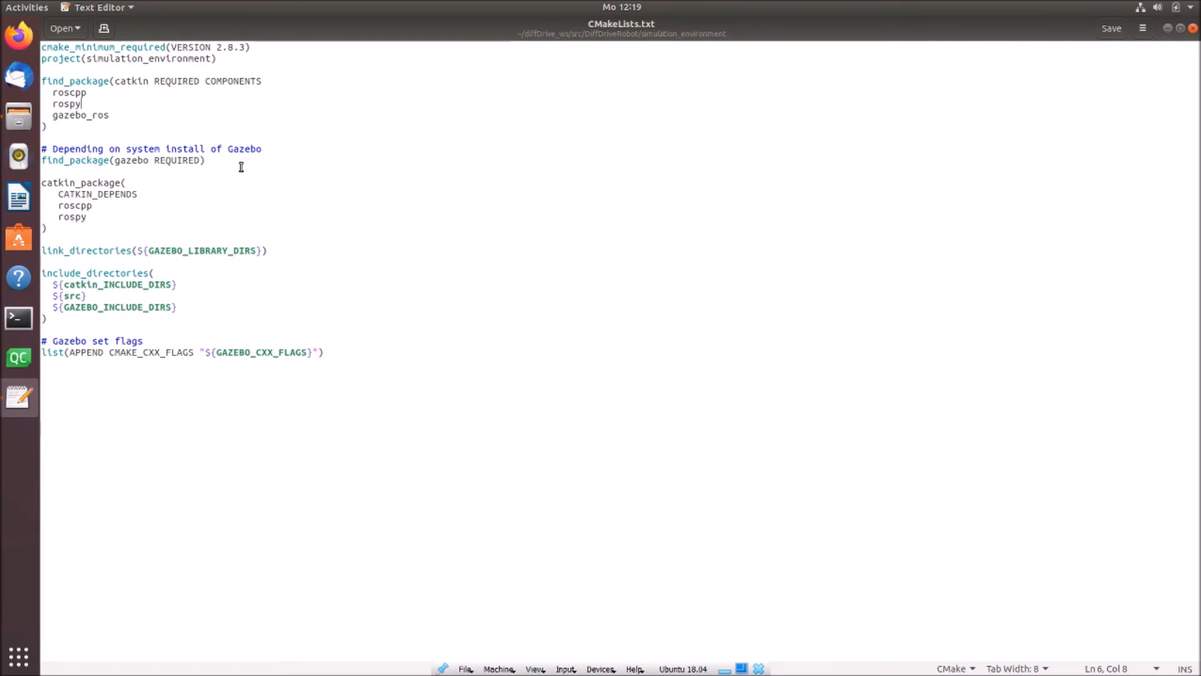
pyautogui.moveTo(163, 170)
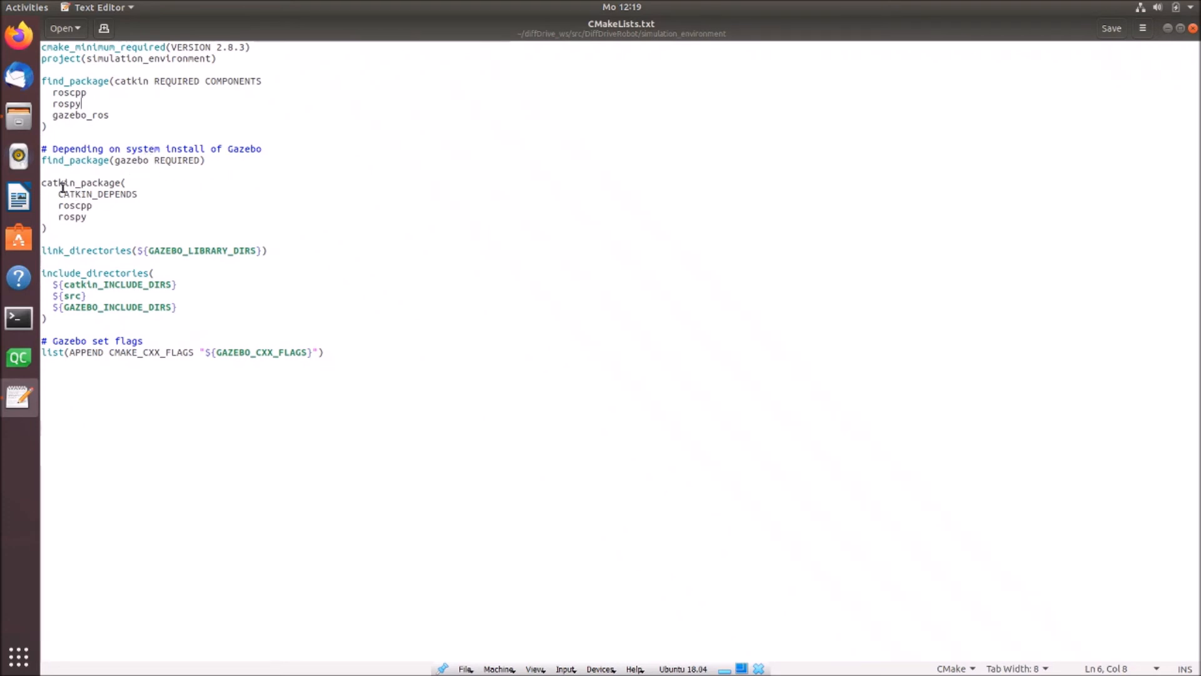
pyautogui.moveTo(68, 205)
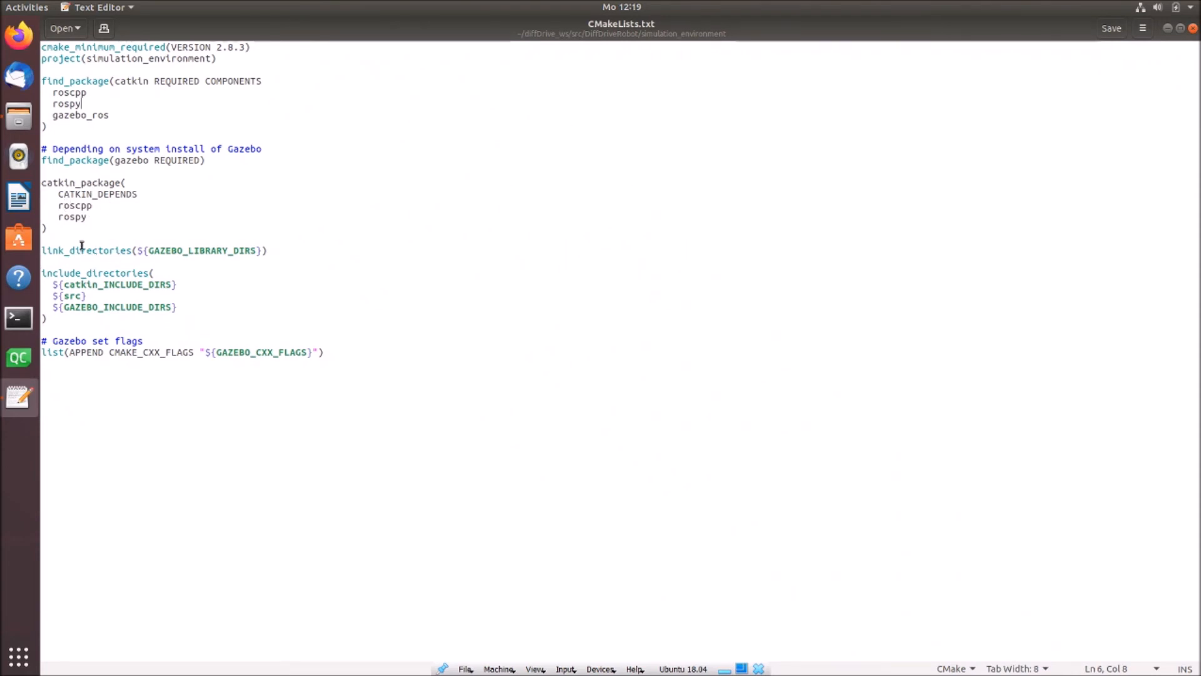
pyautogui.moveTo(181, 253)
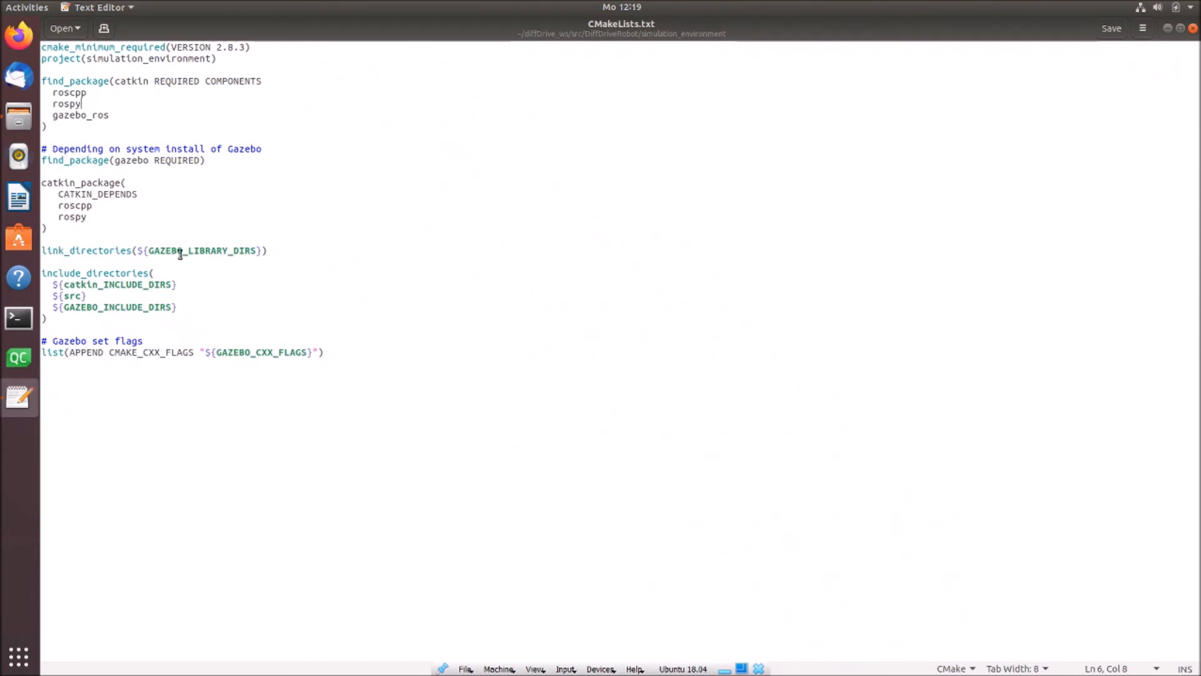
pyautogui.moveTo(70, 274)
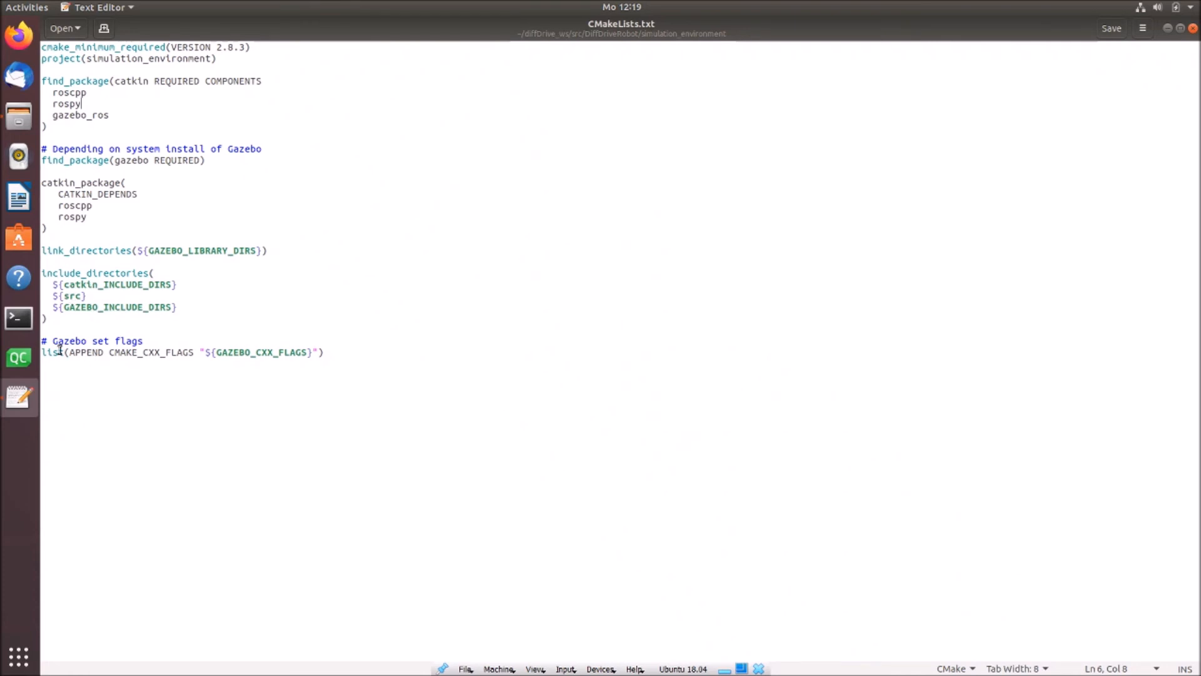
pyautogui.moveTo(336, 354)
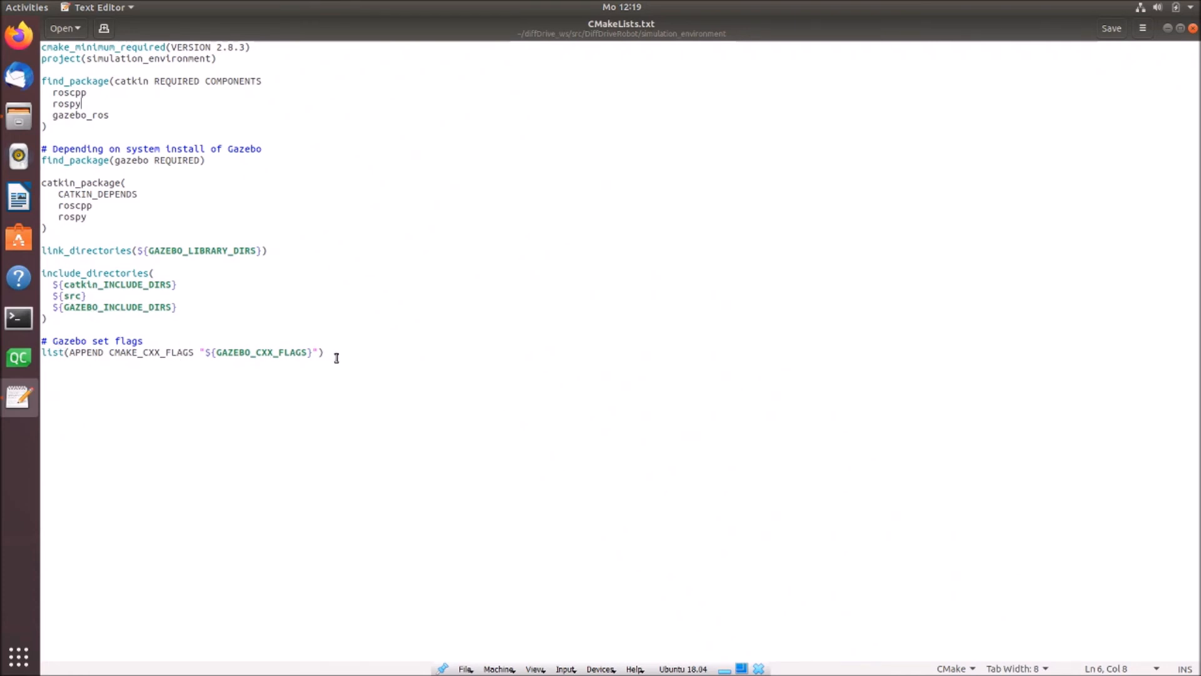
pyautogui.moveTo(323, 327)
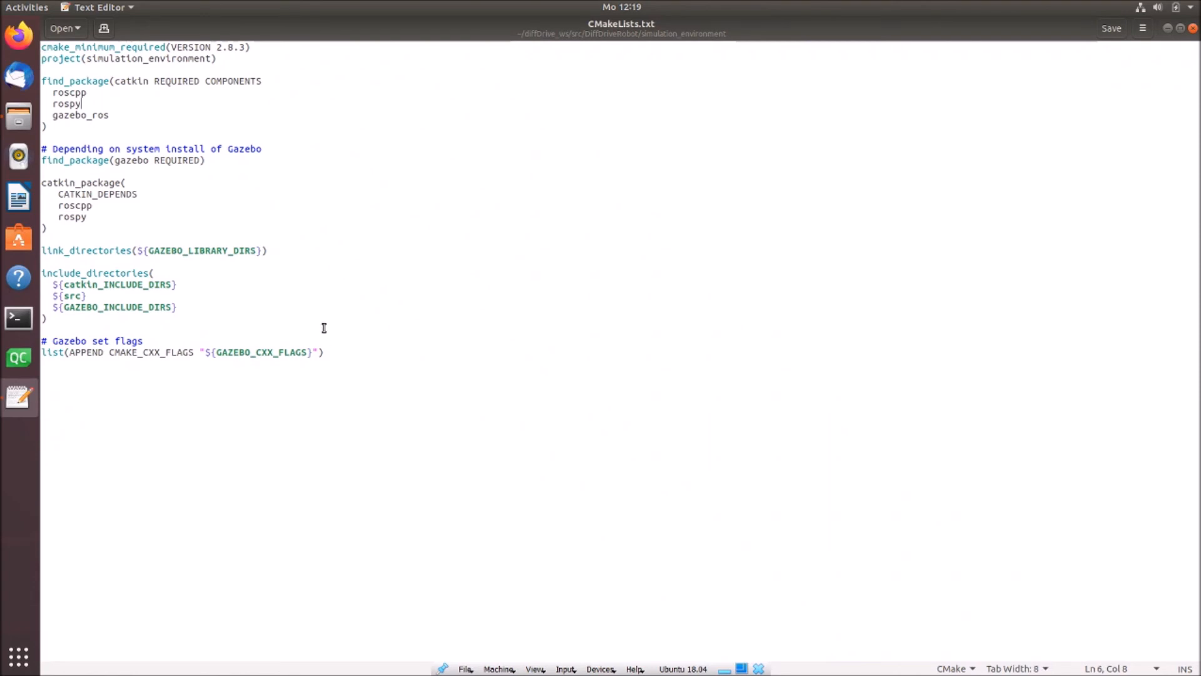
pyautogui.moveTo(383, 346)
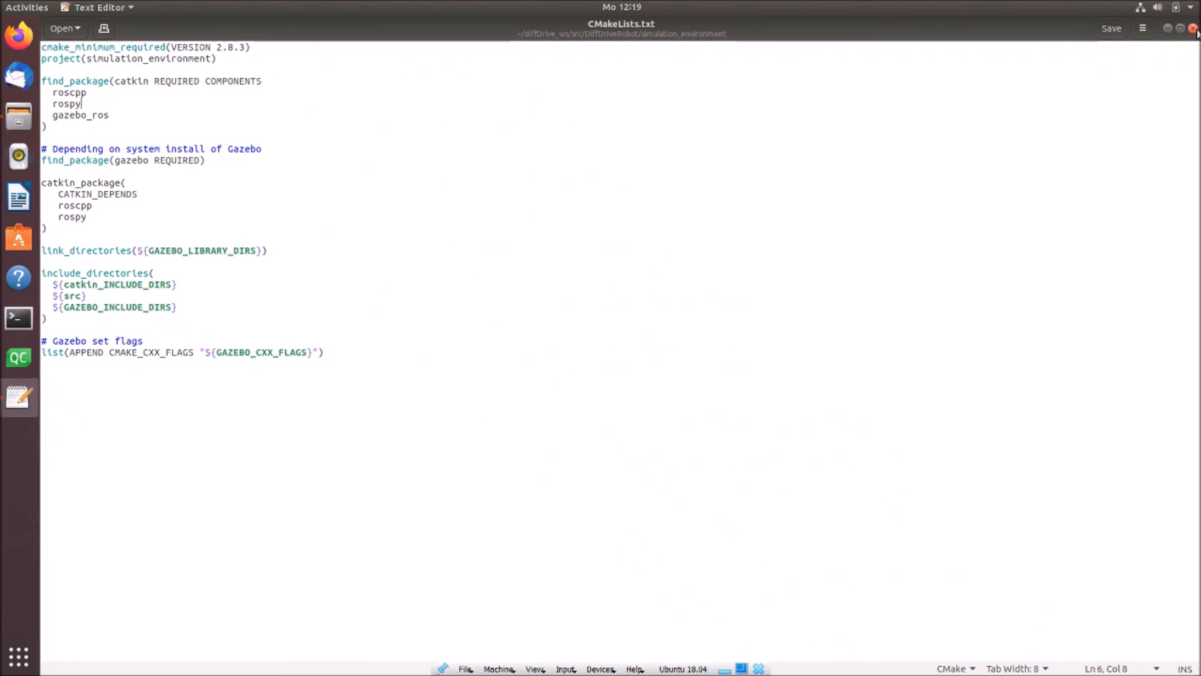
pyautogui.moveTo(502, 274)
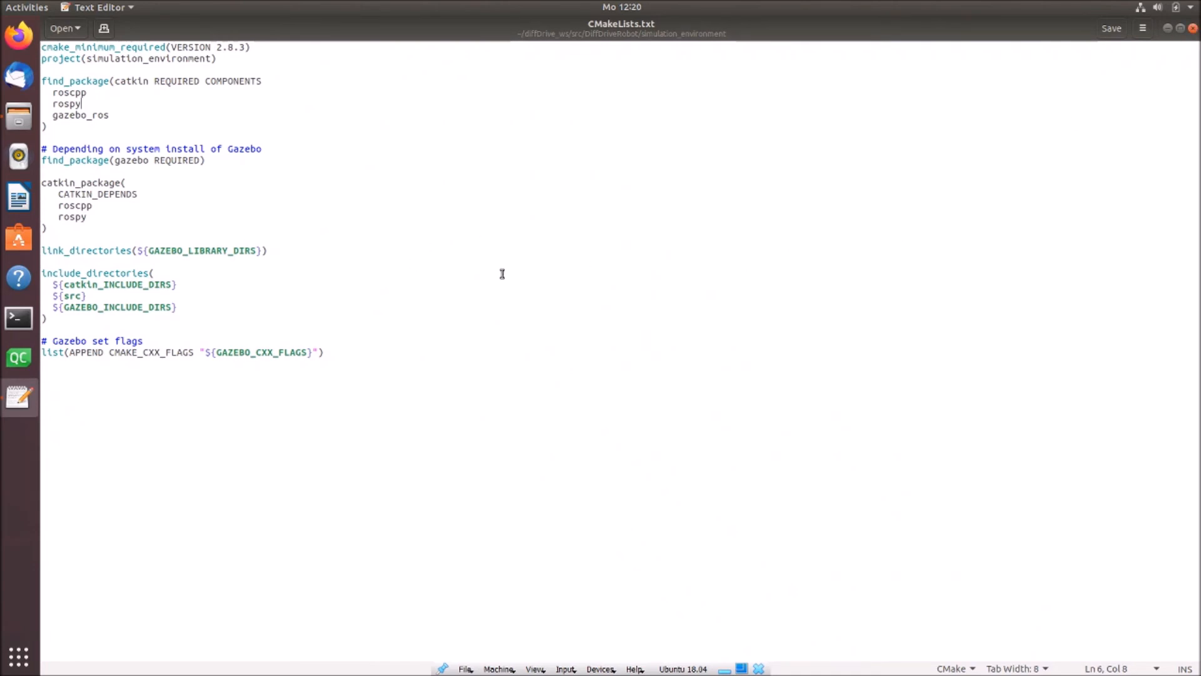
pyautogui.moveTo(1030, 84)
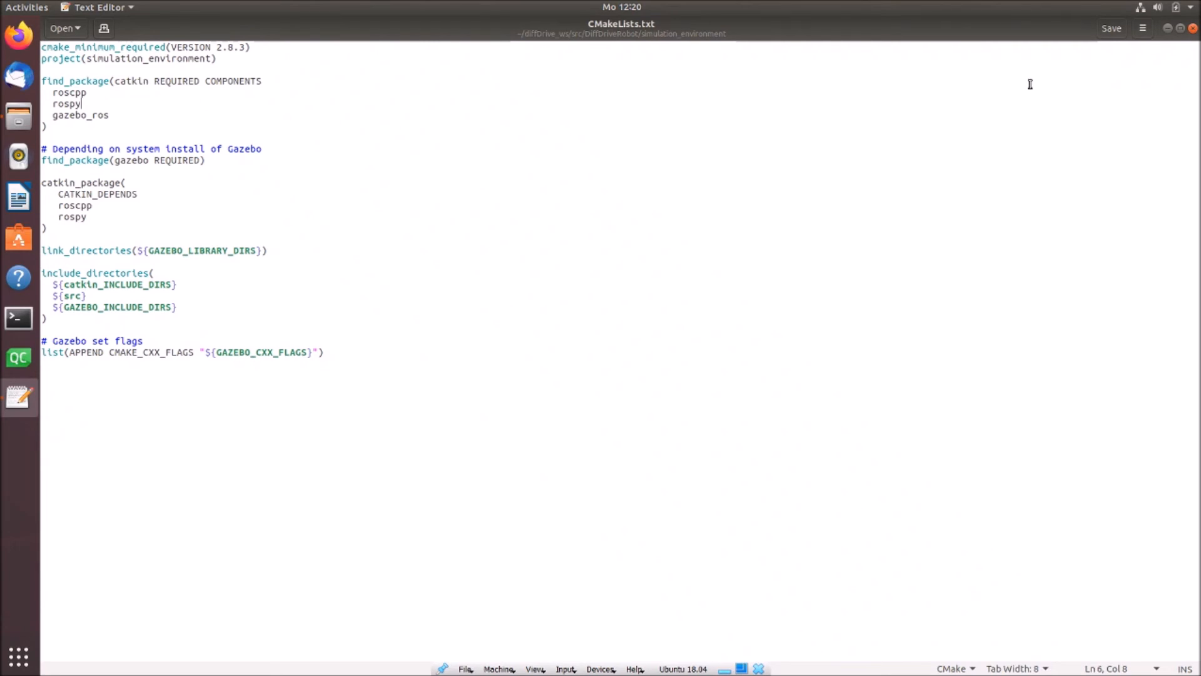
pyautogui.moveTo(957, 188)
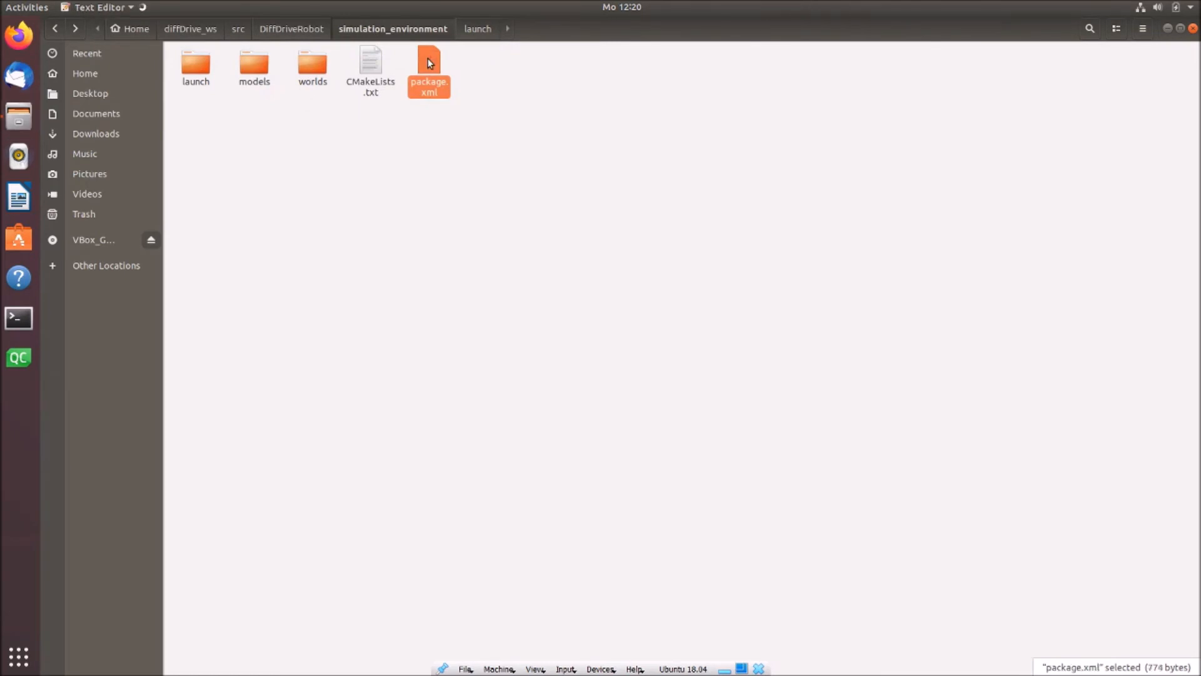
# Open the package's package.xml in gedit
pyautogui.doubleClick(428, 67)
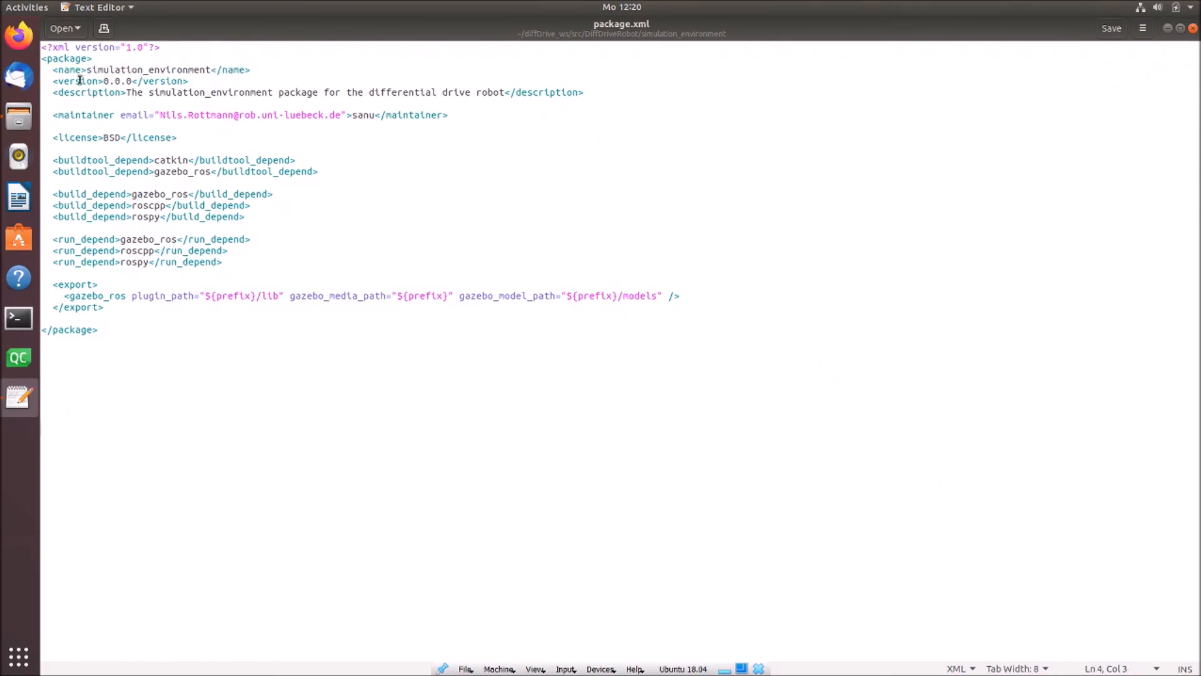
# Set the version to 1.0.0, review the catkin and roscpp dependency tags, and save package.xml
pyautogui.tripleClick(115, 81)
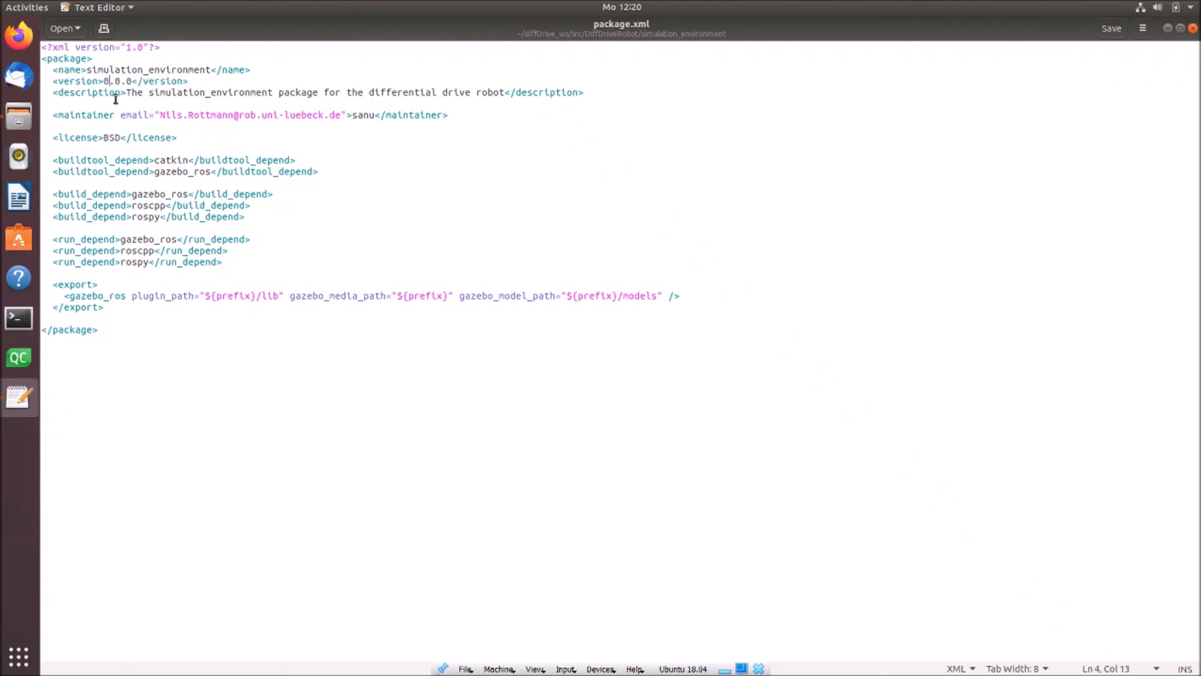
pyautogui.write('1')
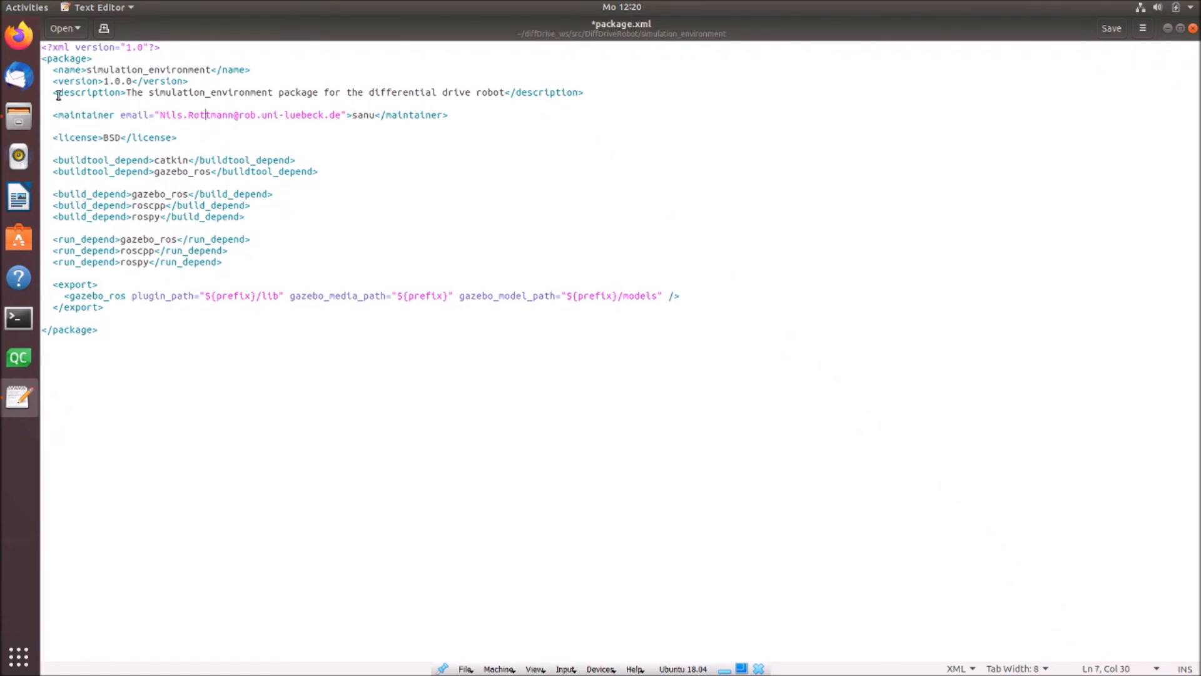
pyautogui.moveTo(54, 92)
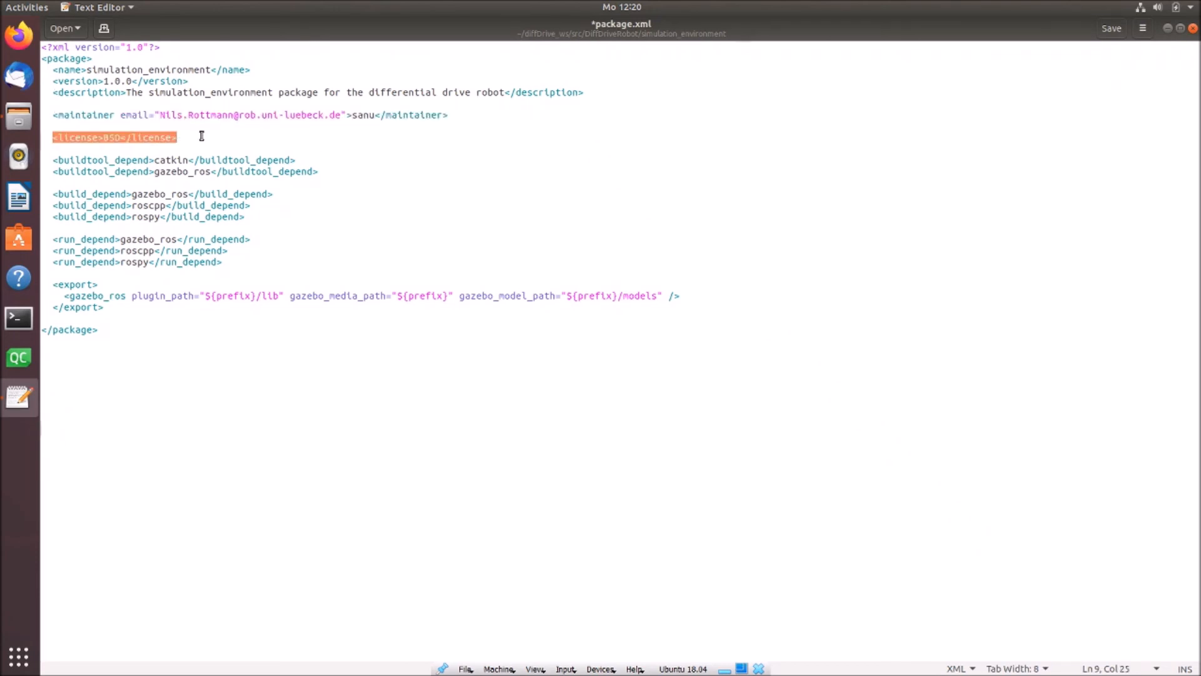
pyautogui.click(176, 138)
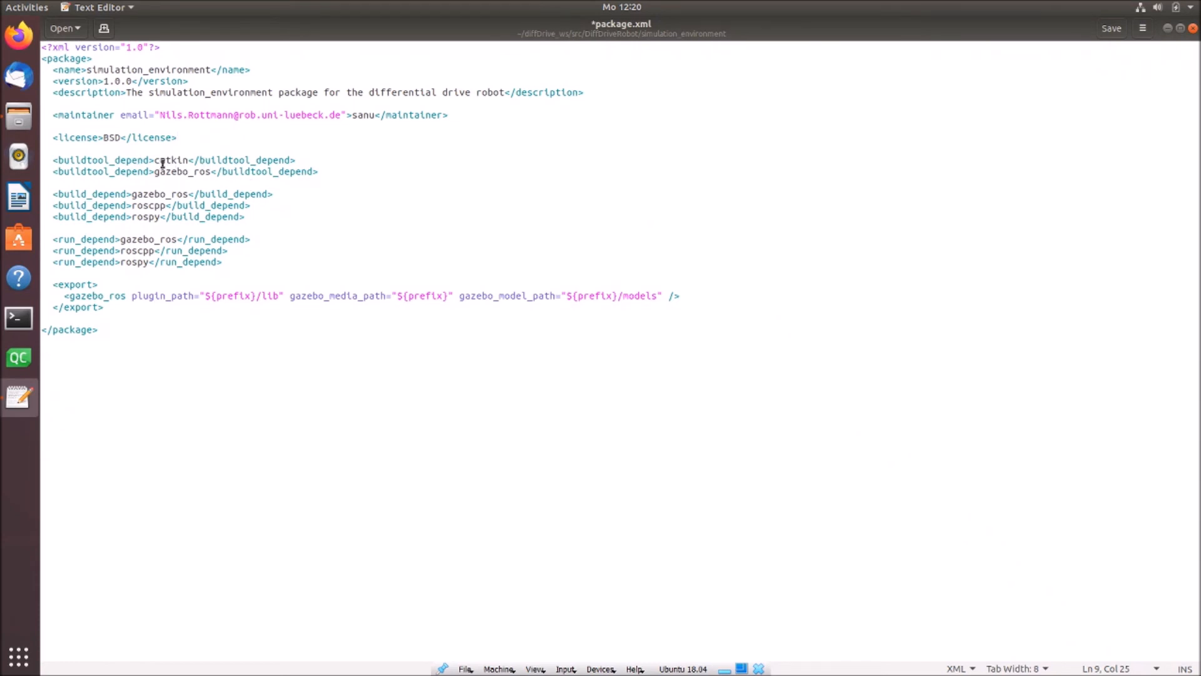
pyautogui.doubleClick(169, 172)
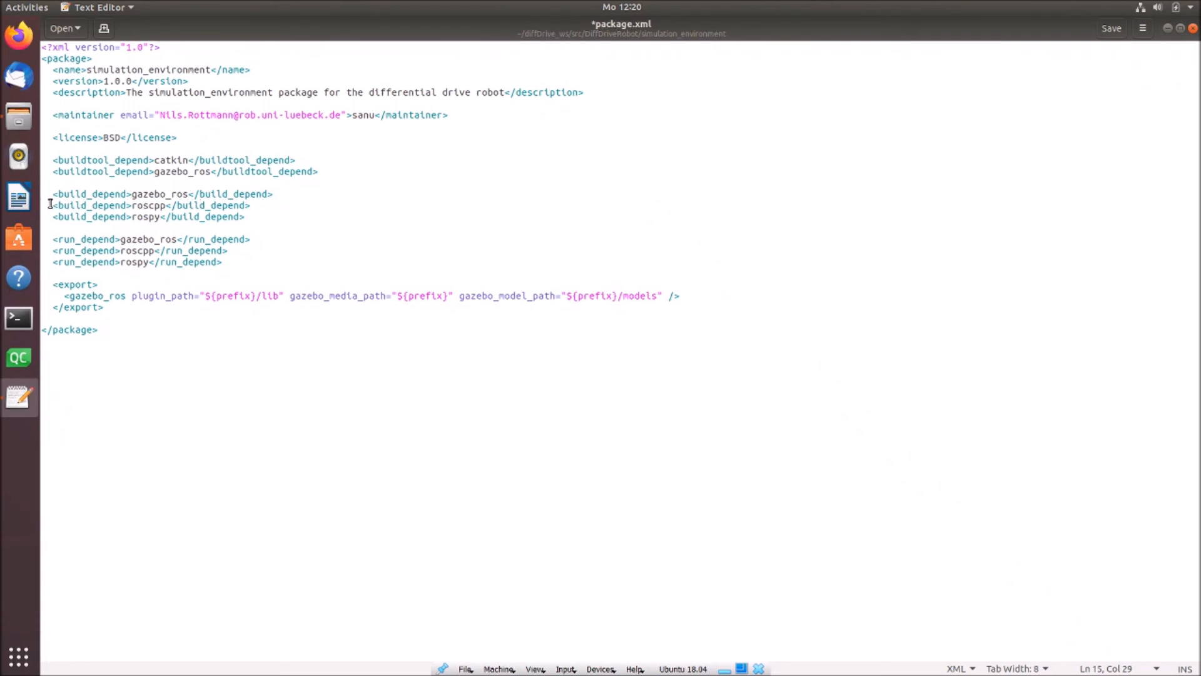
pyautogui.moveTo(153, 204)
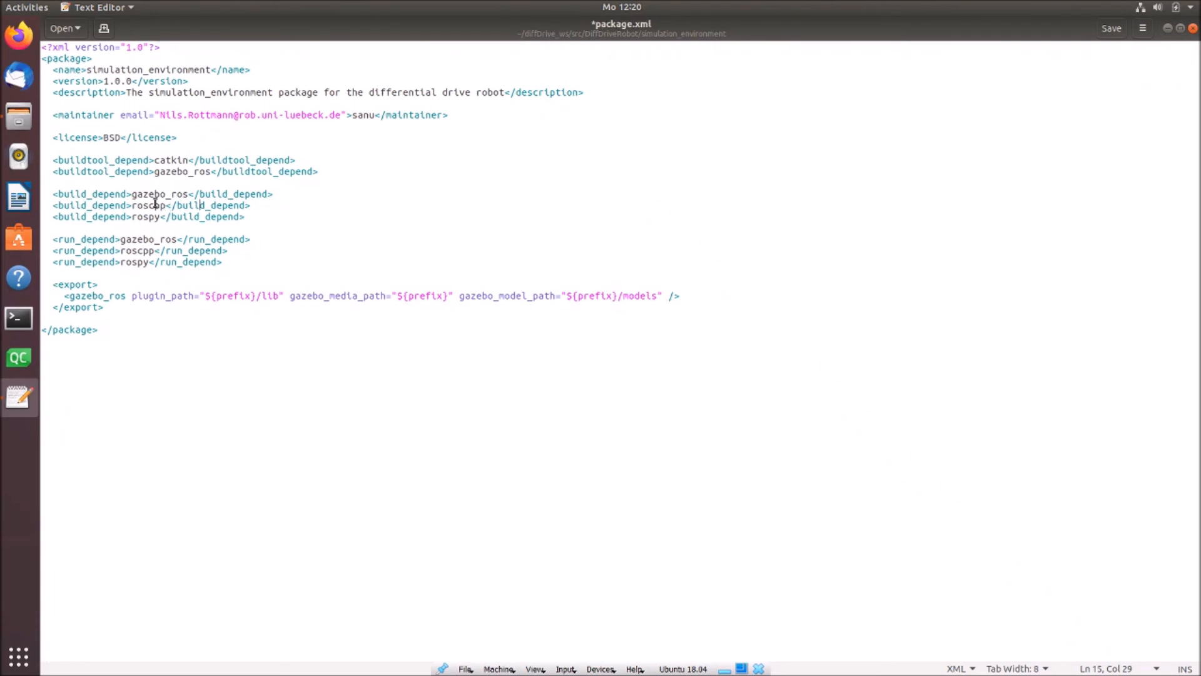
pyautogui.doubleClick(159, 193)
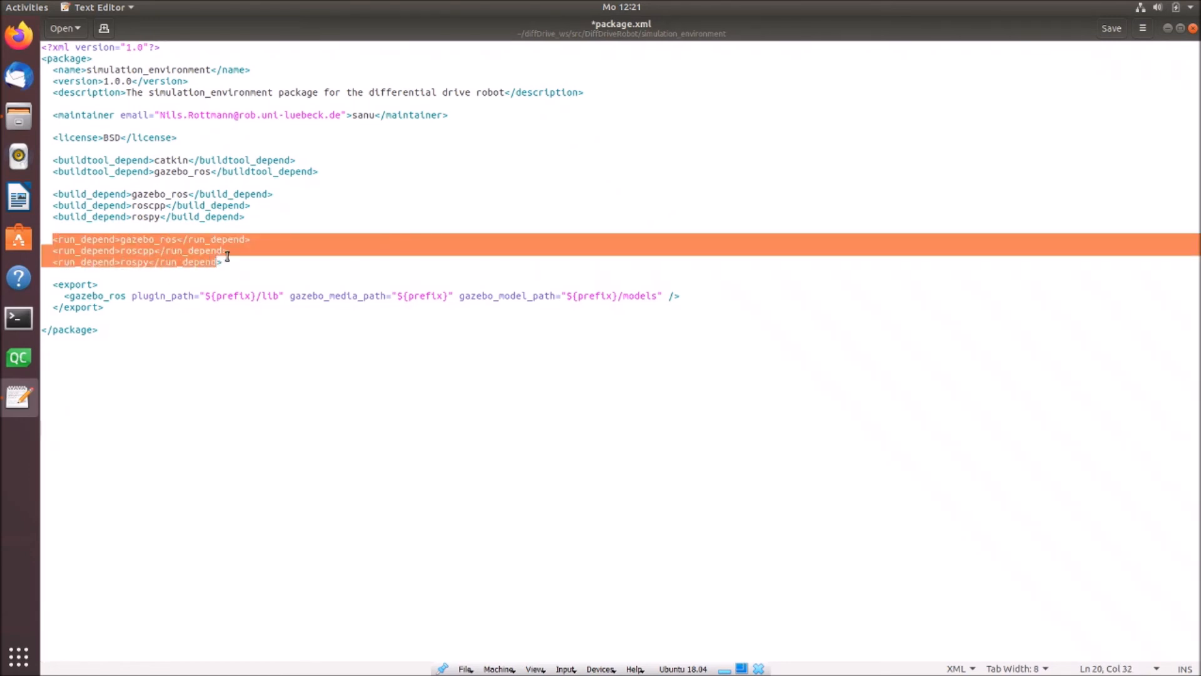
pyautogui.click(223, 262)
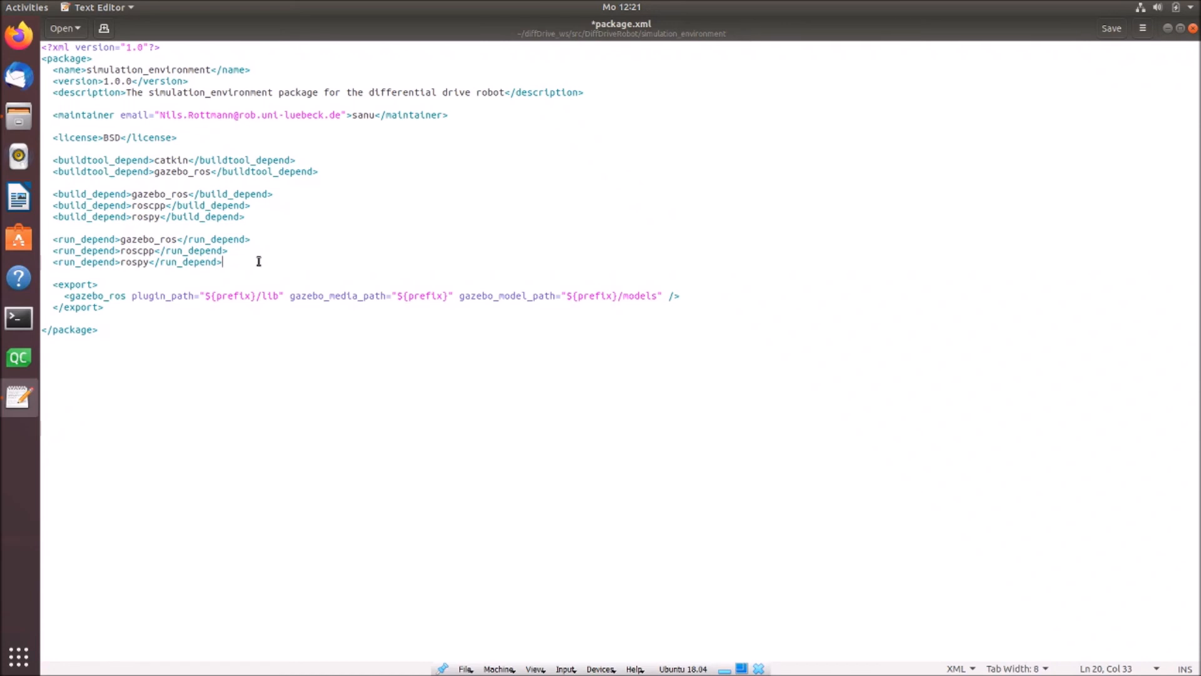
pyautogui.moveTo(121, 322)
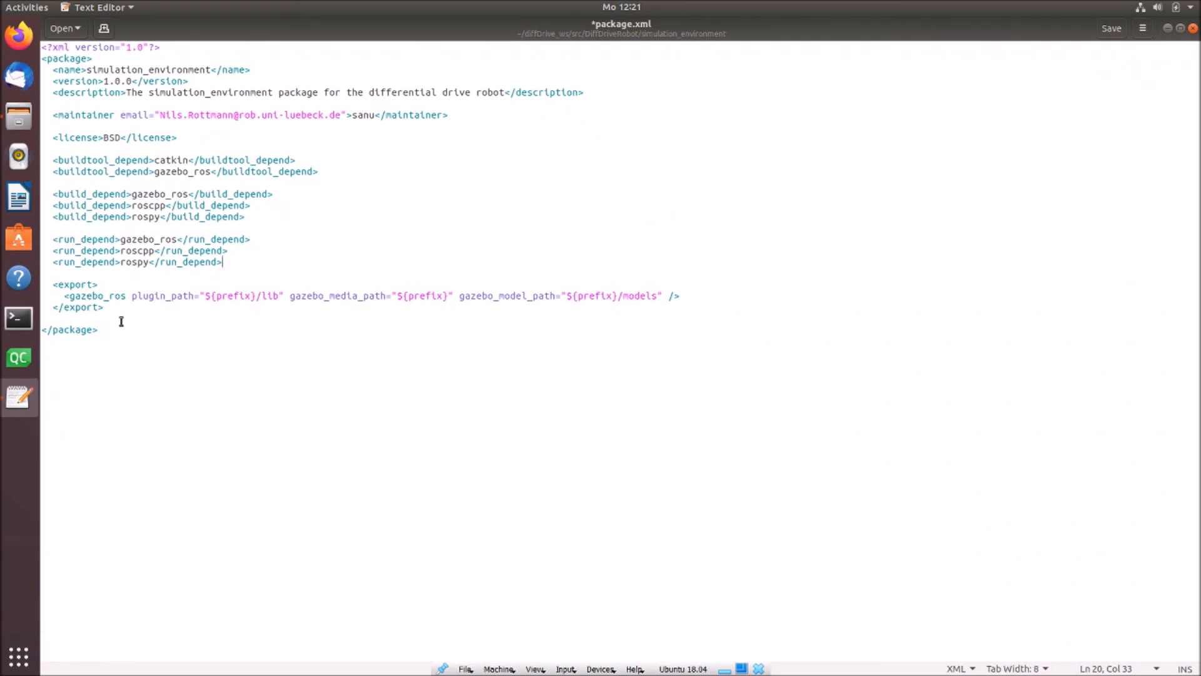
pyautogui.moveTo(313, 310)
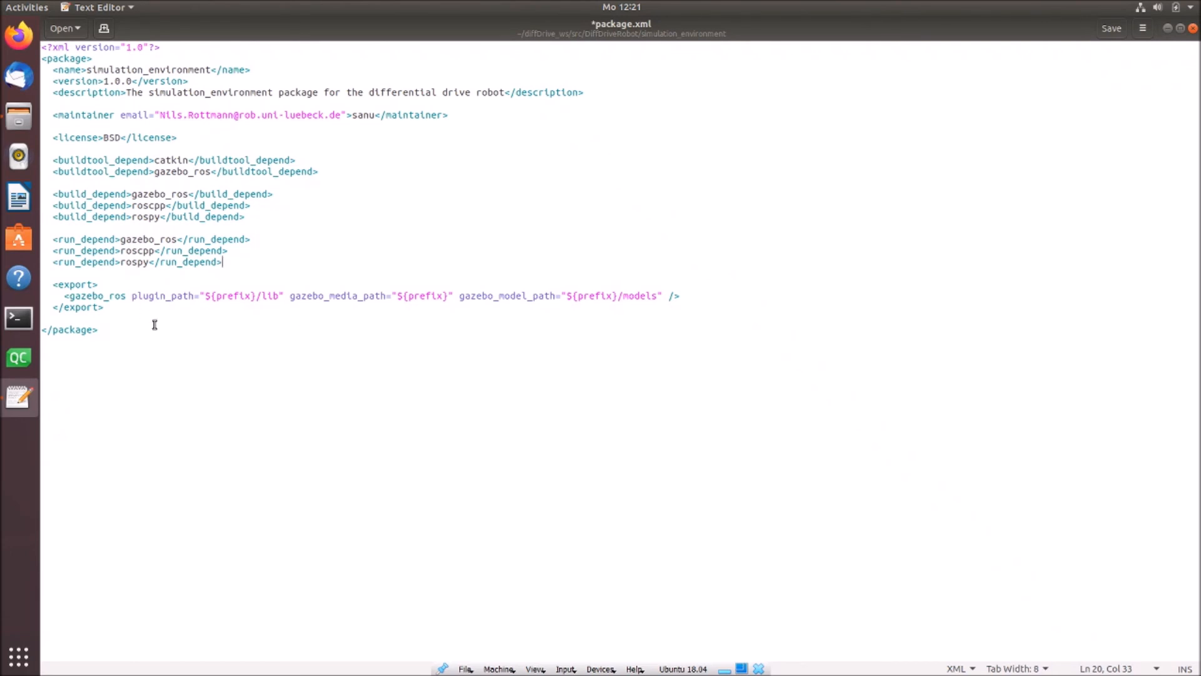
pyautogui.moveTo(258, 307)
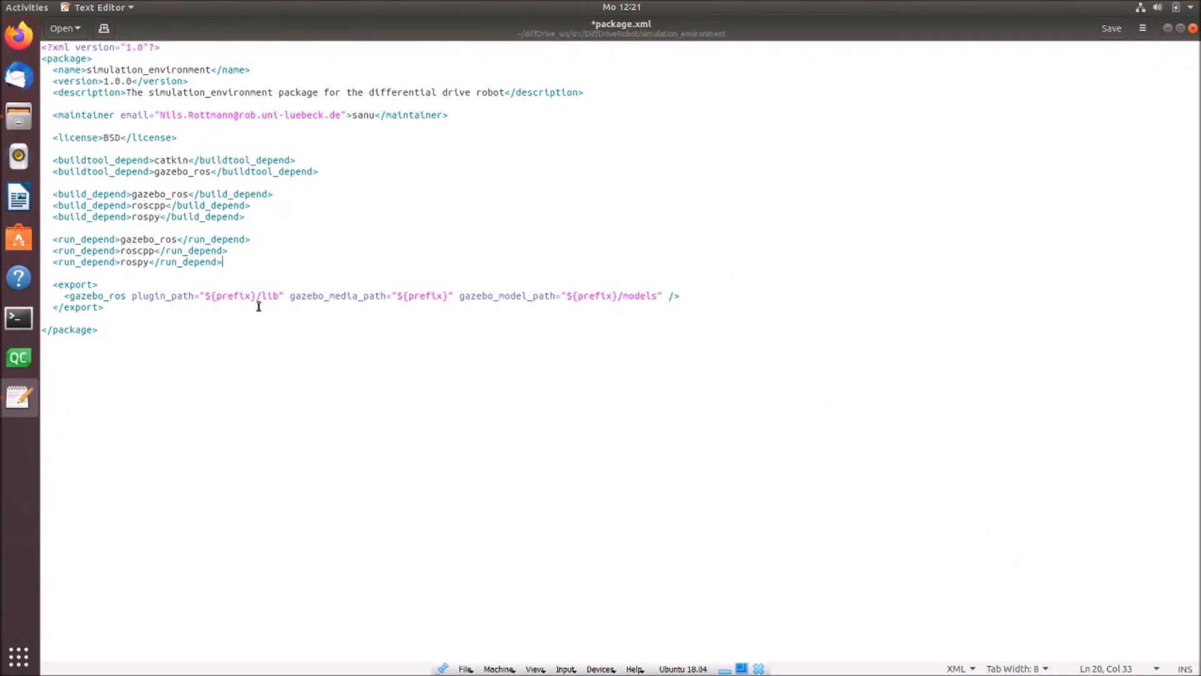
pyautogui.moveTo(281, 305)
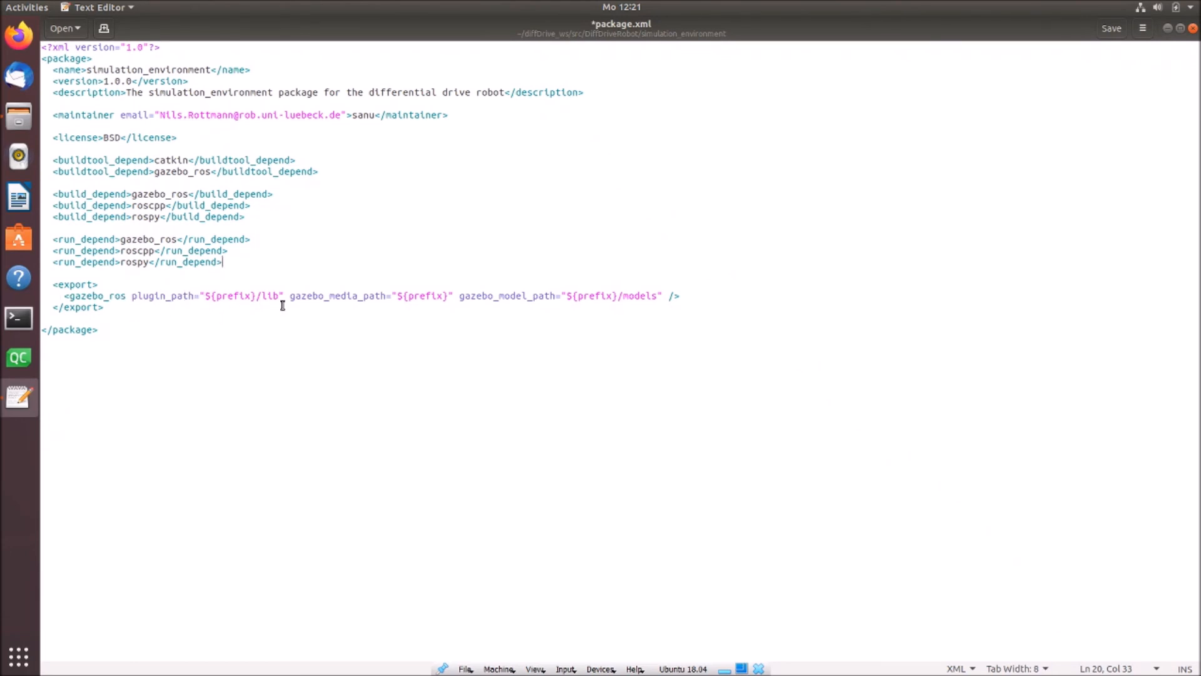
pyautogui.moveTo(376, 301)
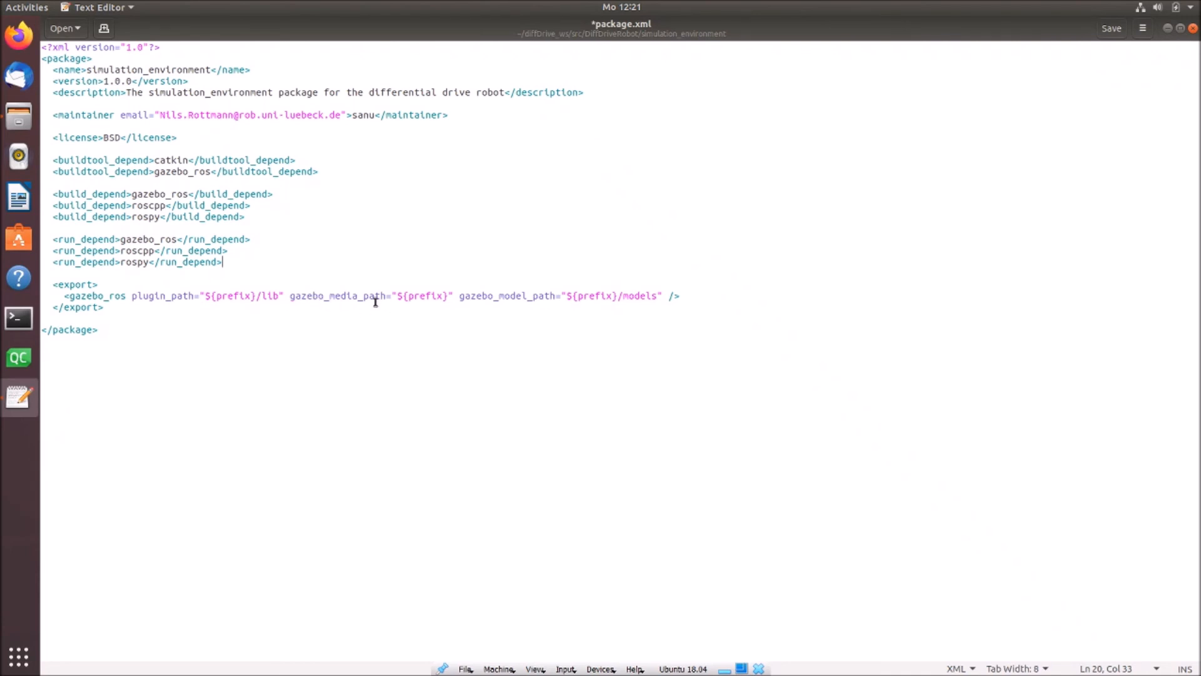
pyautogui.moveTo(657, 311)
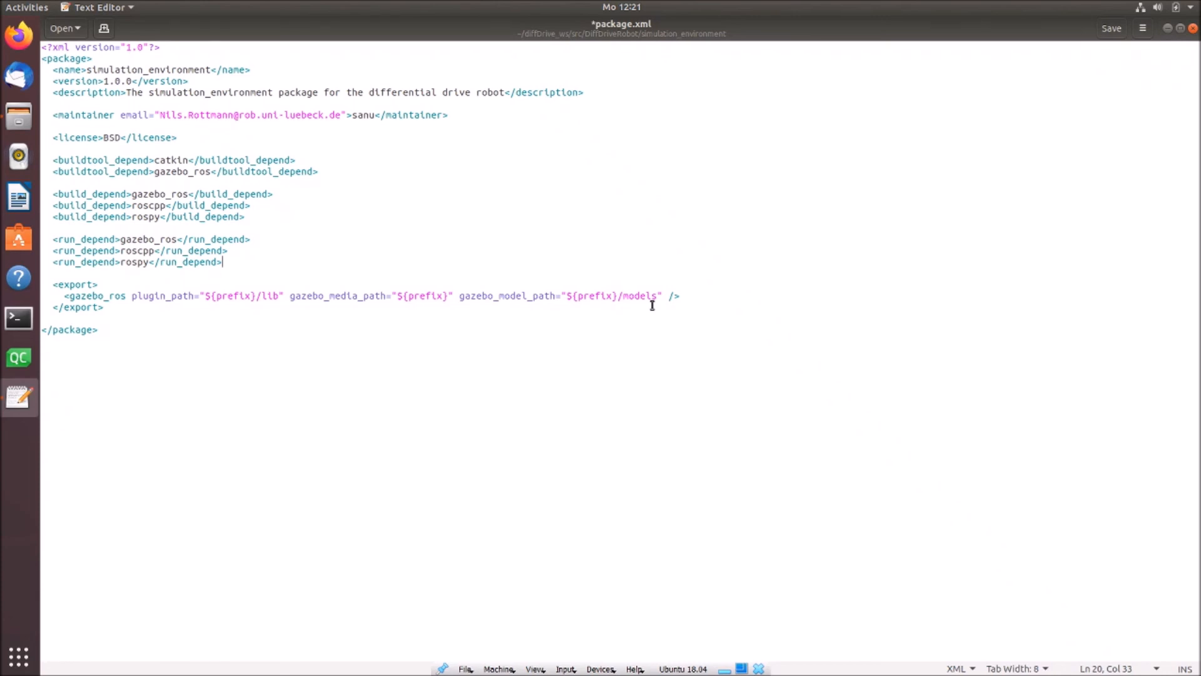
pyautogui.moveTo(315, 175)
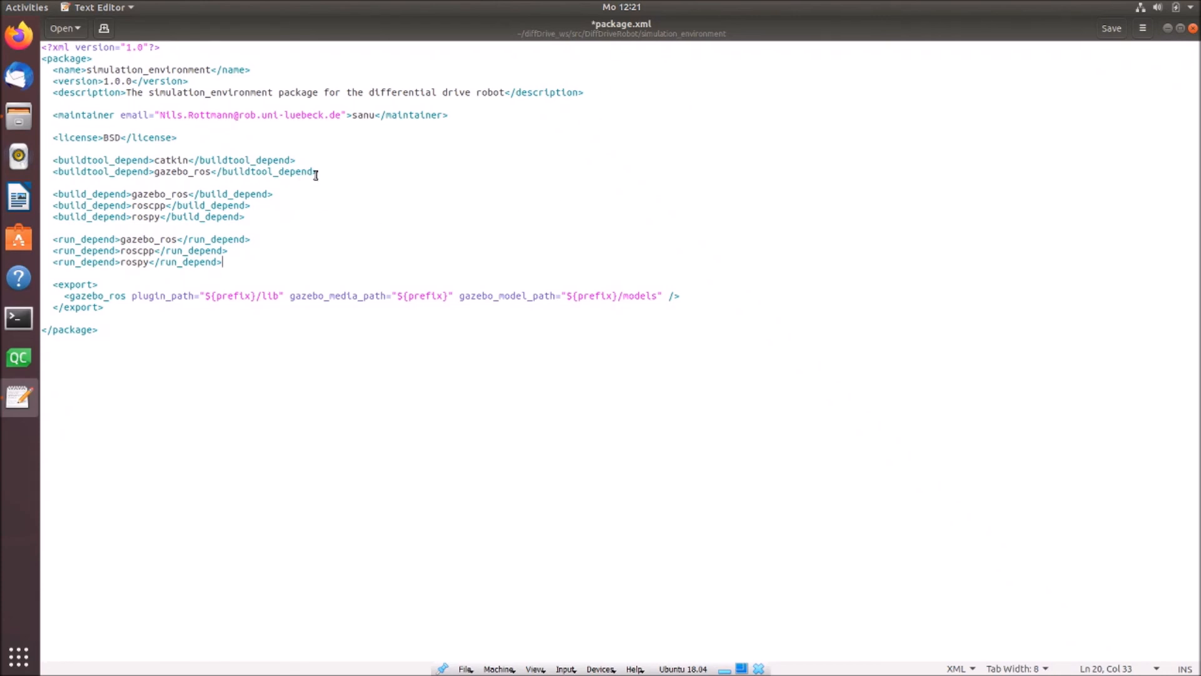
pyautogui.moveTo(480, 241)
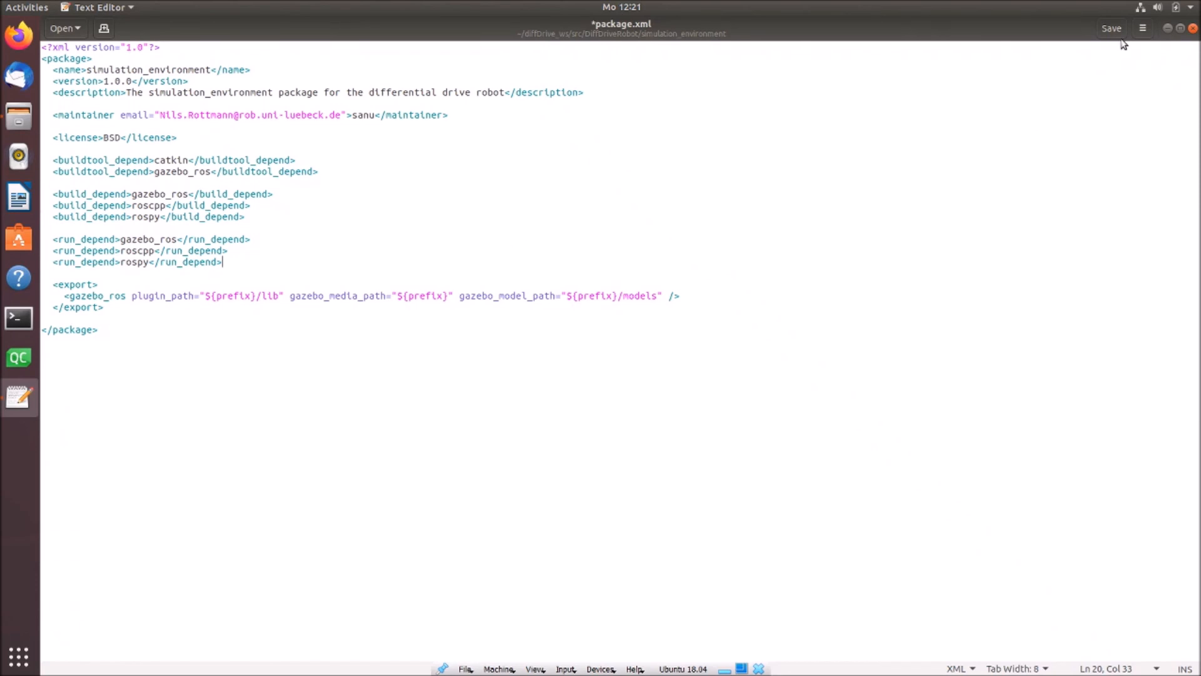
pyautogui.click(1111, 29)
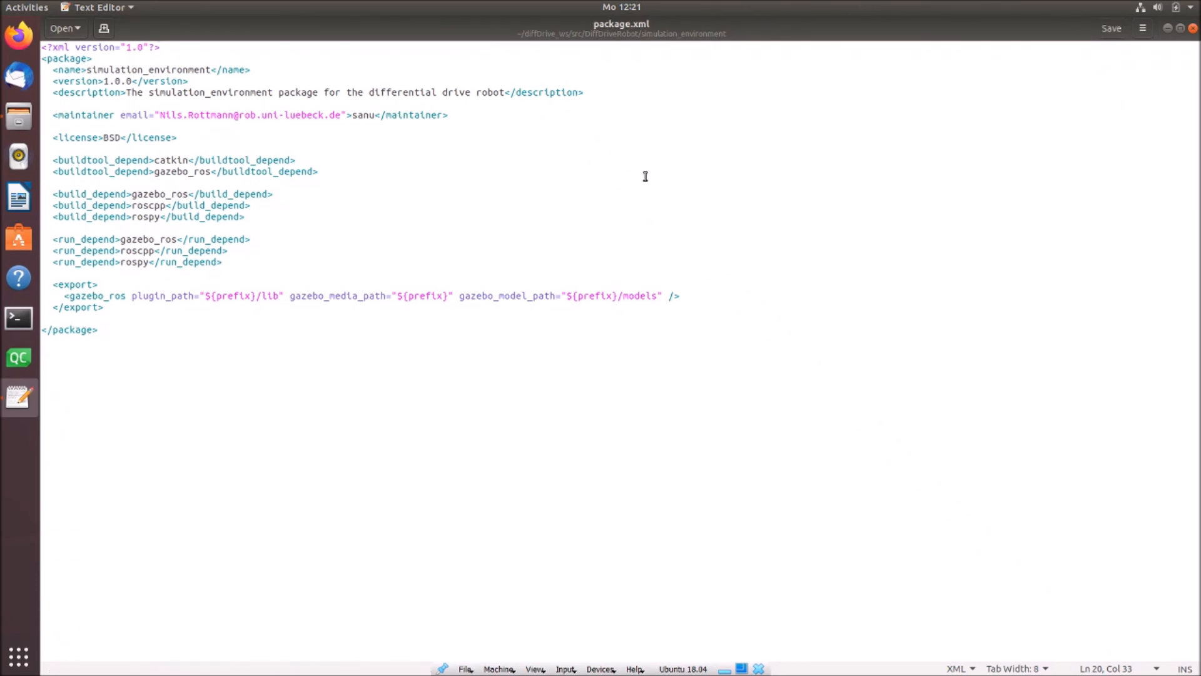
pyautogui.moveTo(1159, 63)
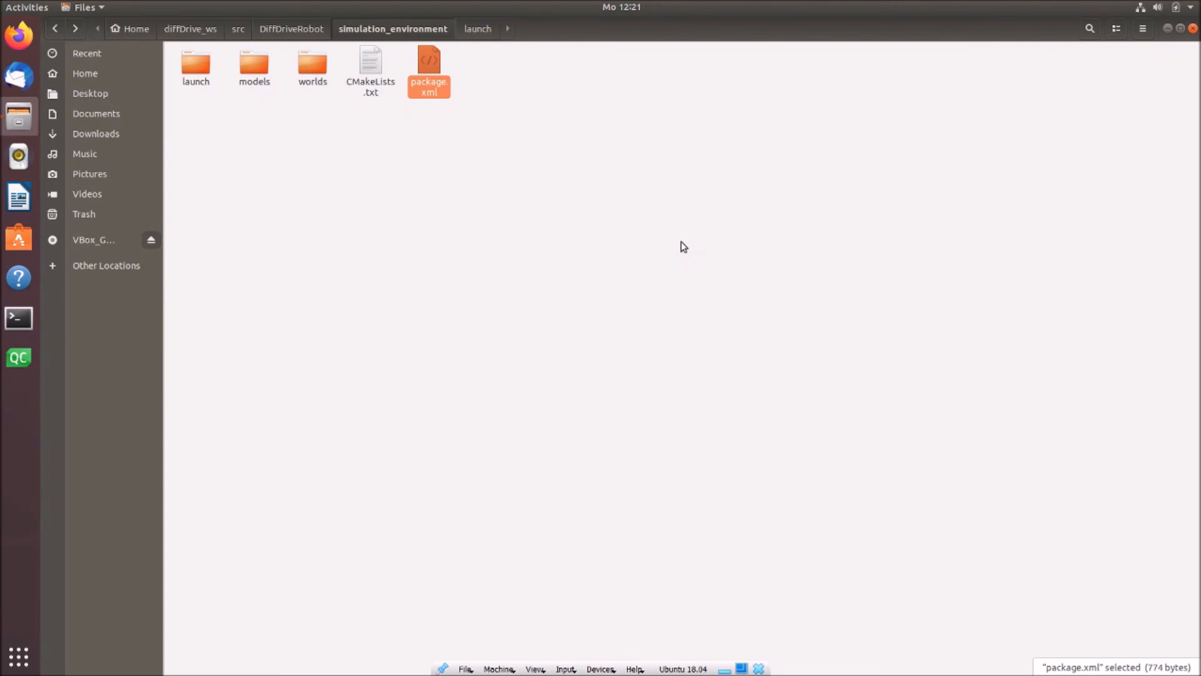
pyautogui.moveTo(16, 317)
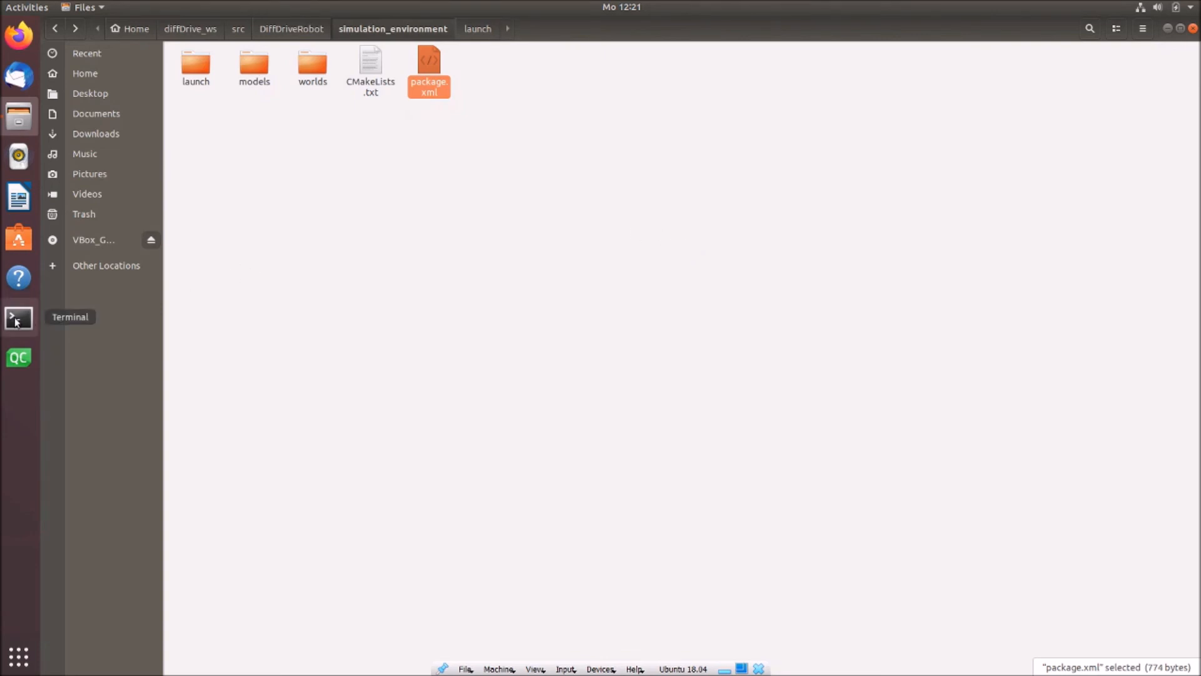
# Start a terminal and change into the diffDrive_ws workspace directory
pyautogui.click(17, 317)
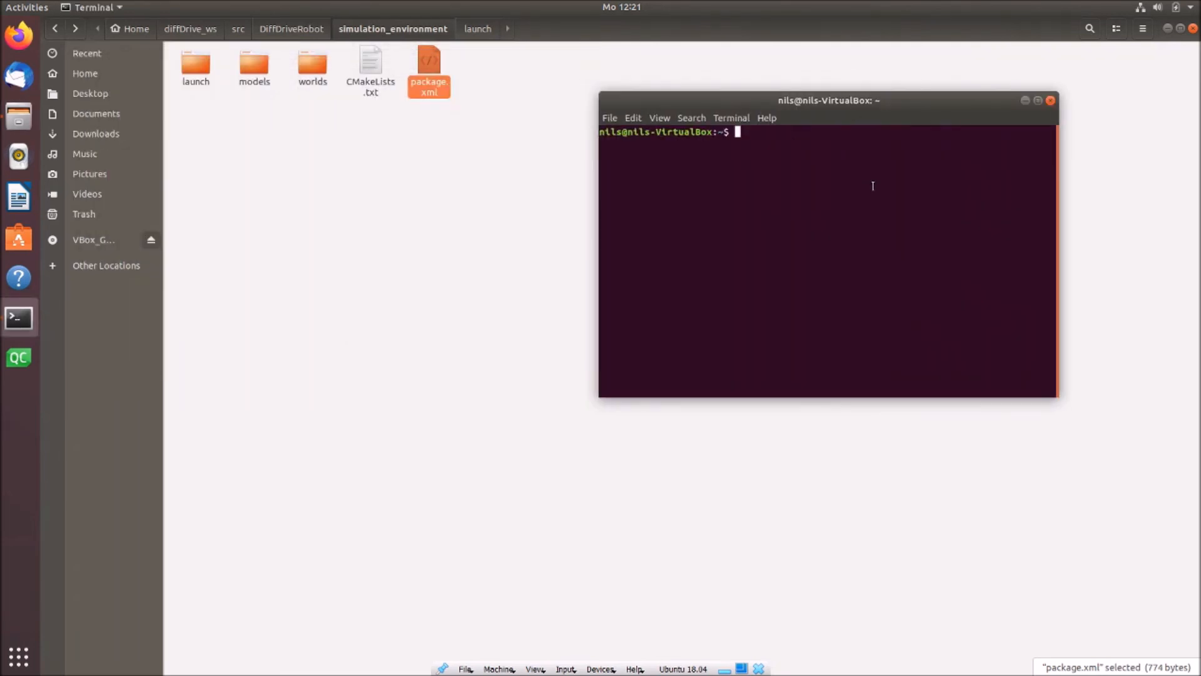
pyautogui.write('cd')
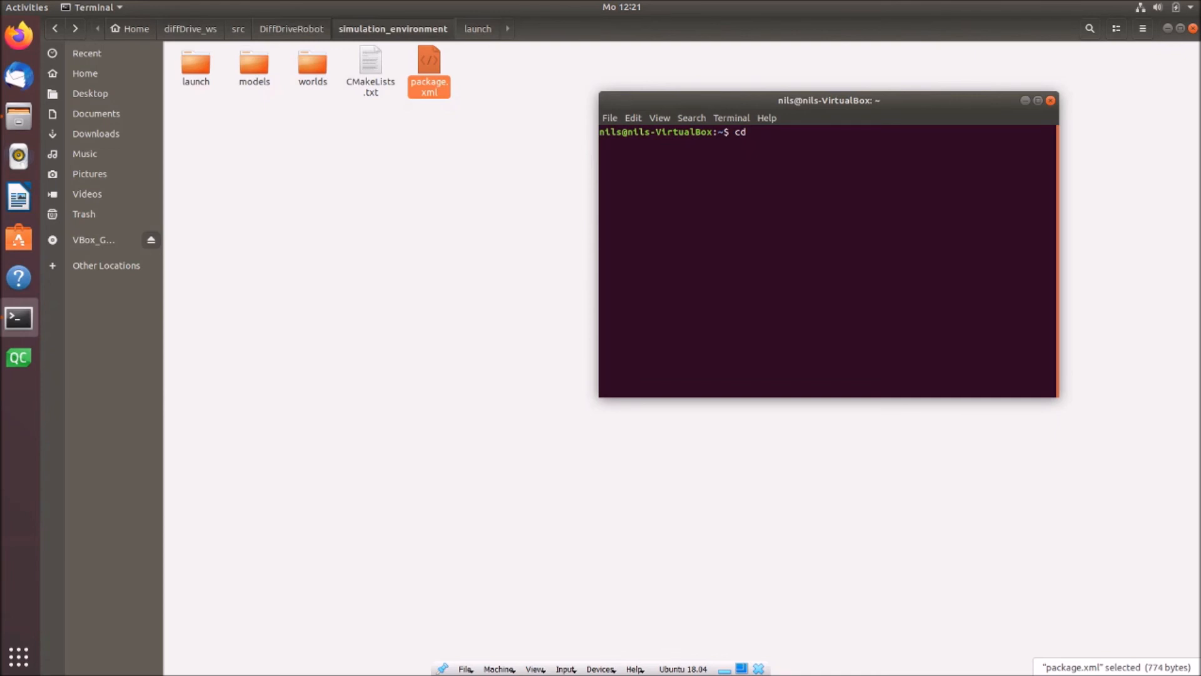
pyautogui.write('diffDrive_ws/')
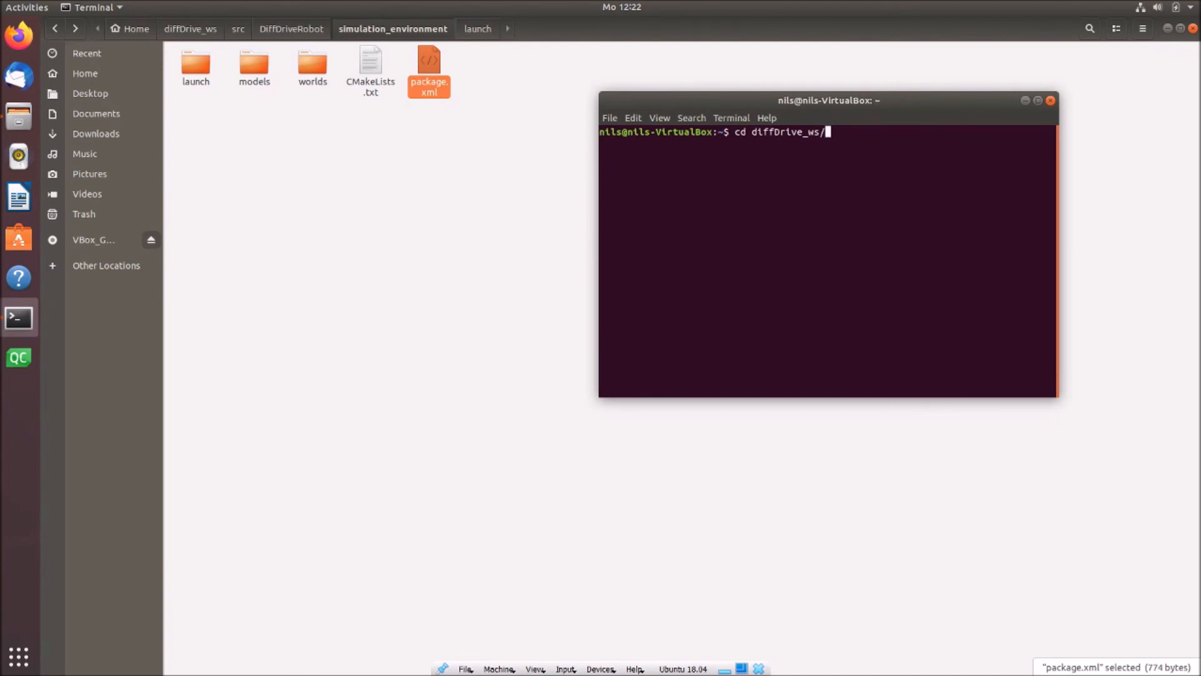
pyautogui.press('Return')
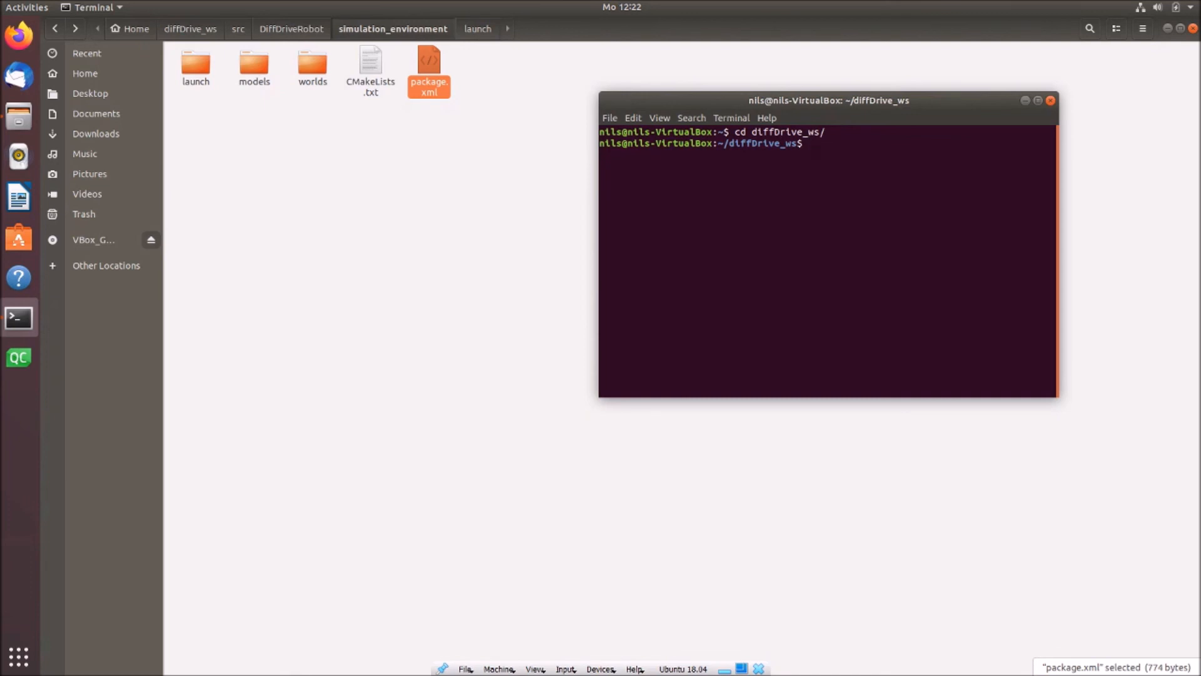
# Build the workspace with catkin_make
pyautogui.write('ca')
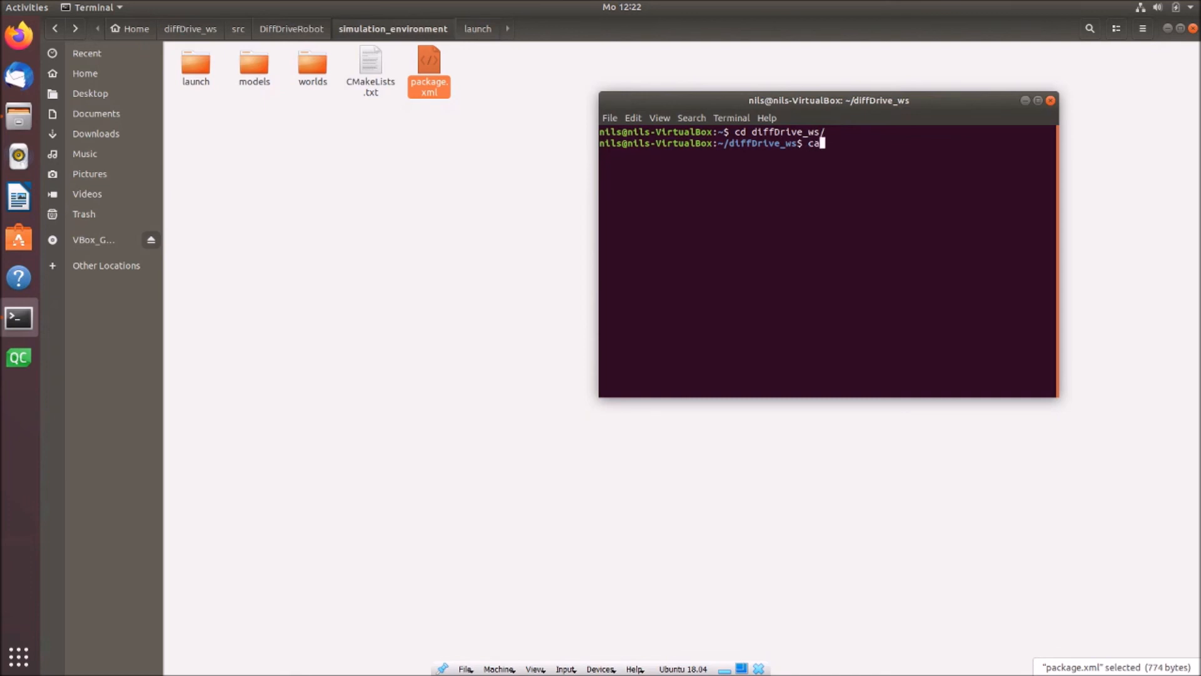
pyautogui.write('tkin_m')
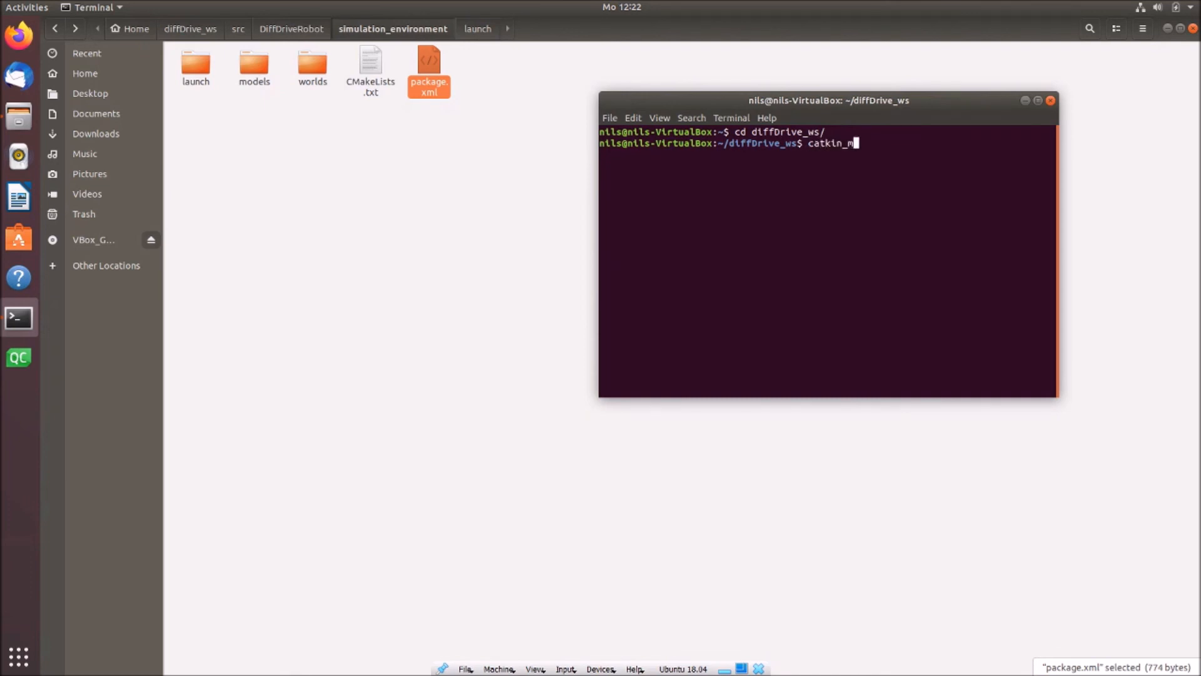
pyautogui.write('ake')
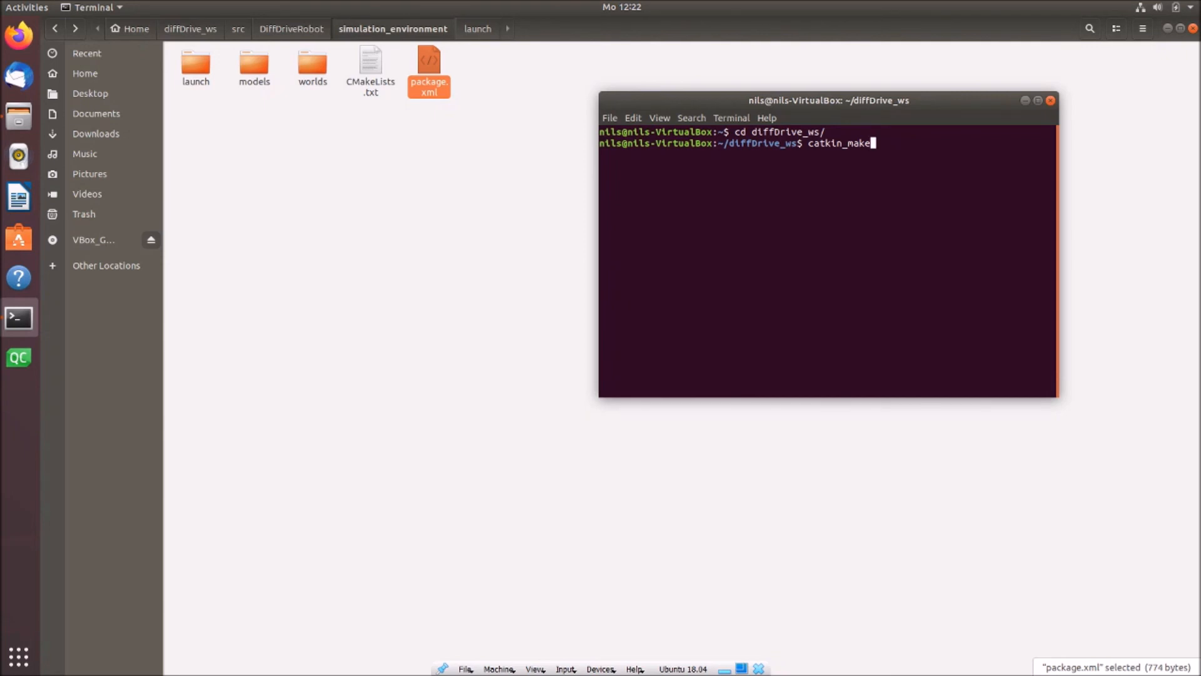
pyautogui.press('Return')
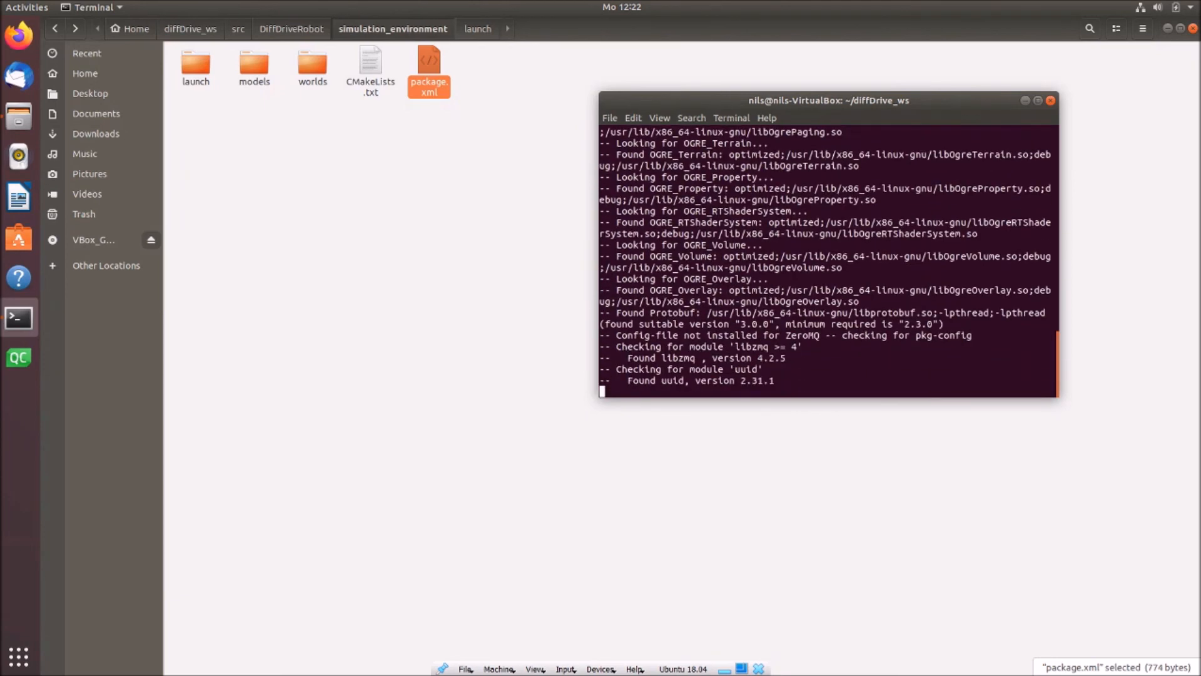
# Source devel/setup.bash to load the built workspace environment
pyautogui.scroll(-3)
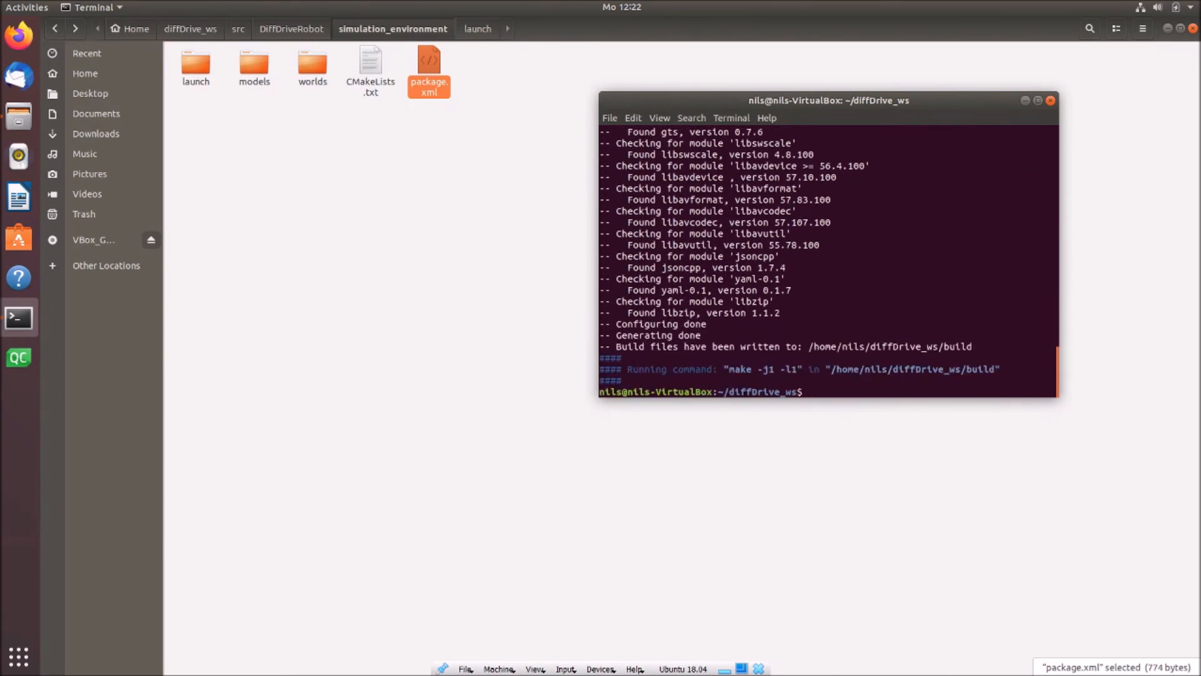
pyautogui.write('sou')
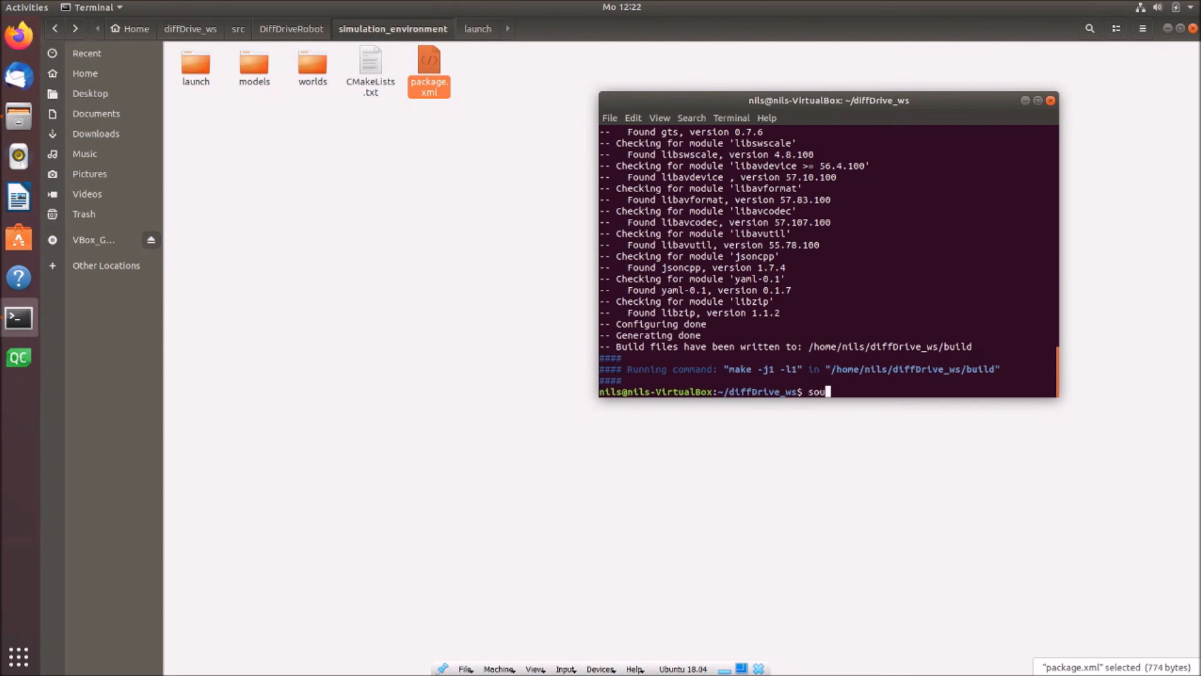
pyautogui.write('rce')
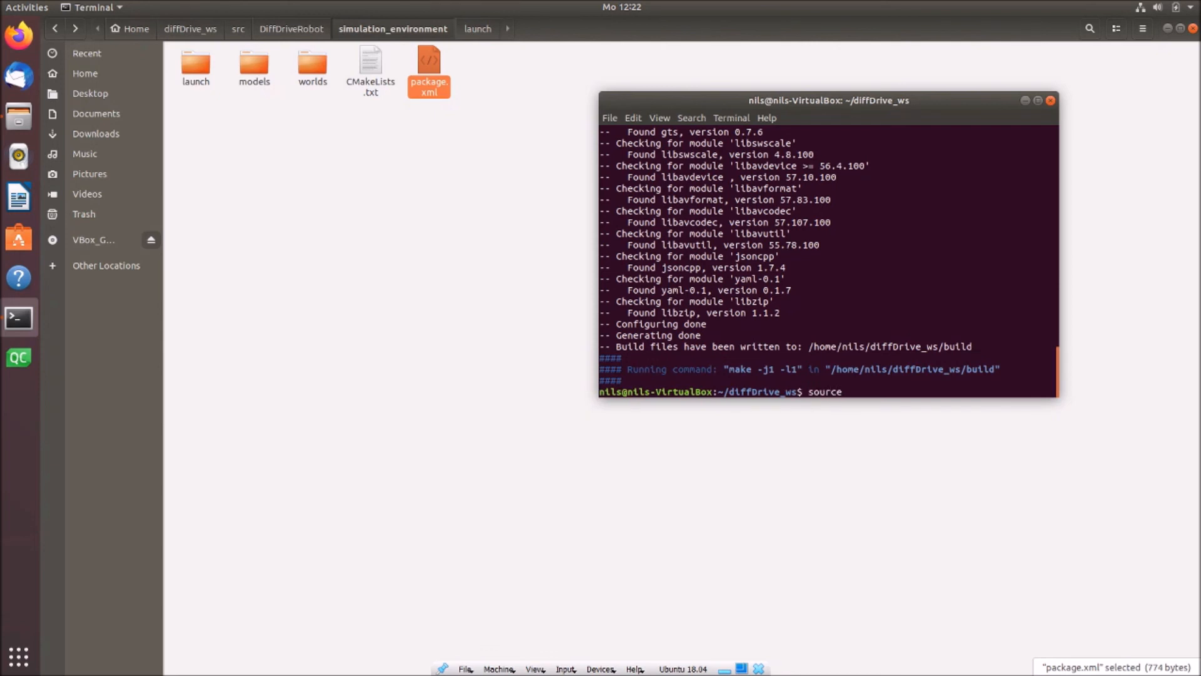
pyautogui.write('devel/se')
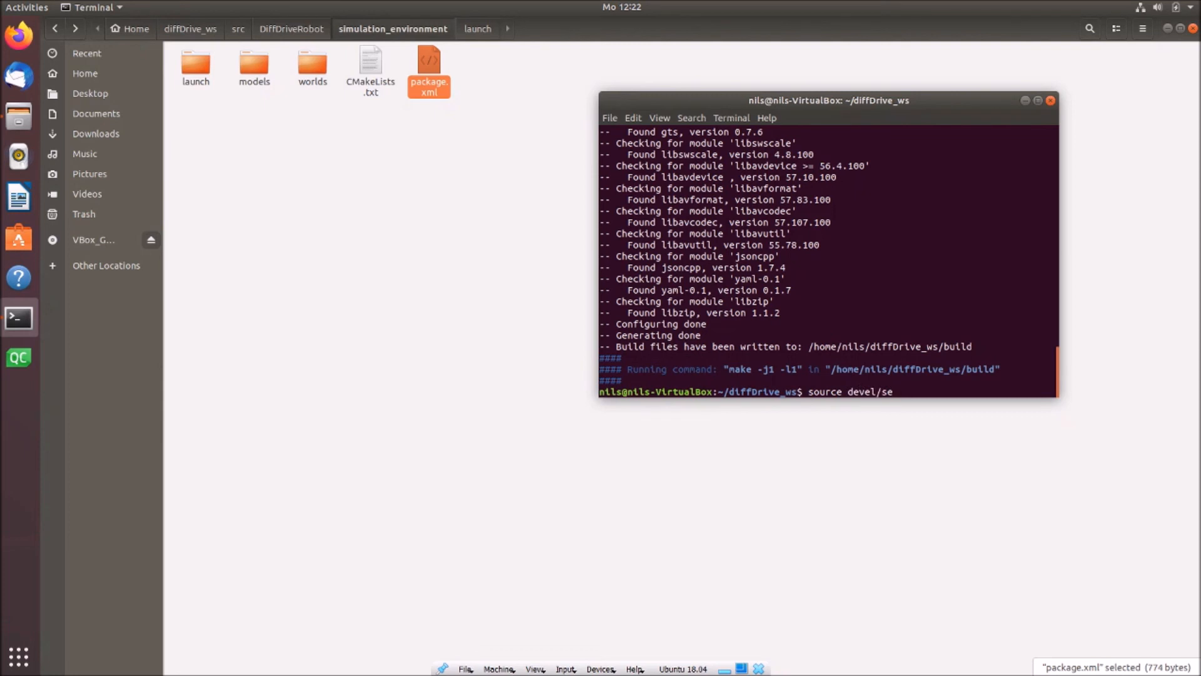
pyautogui.write('tup')
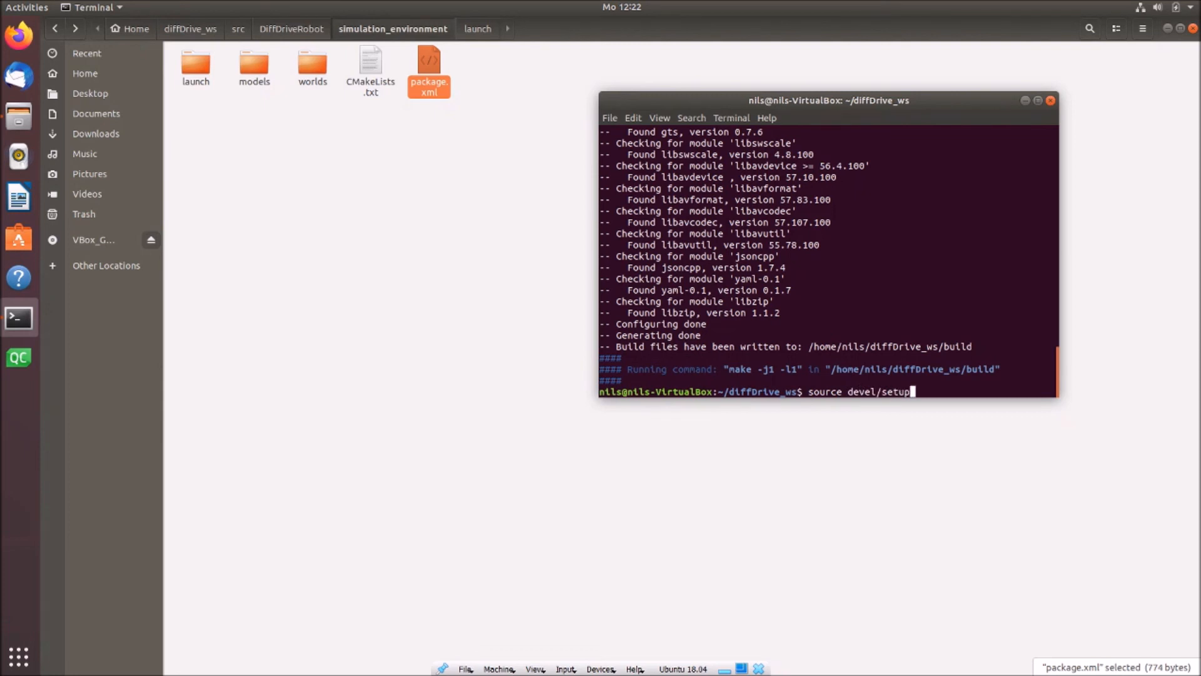
pyautogui.press('Return')
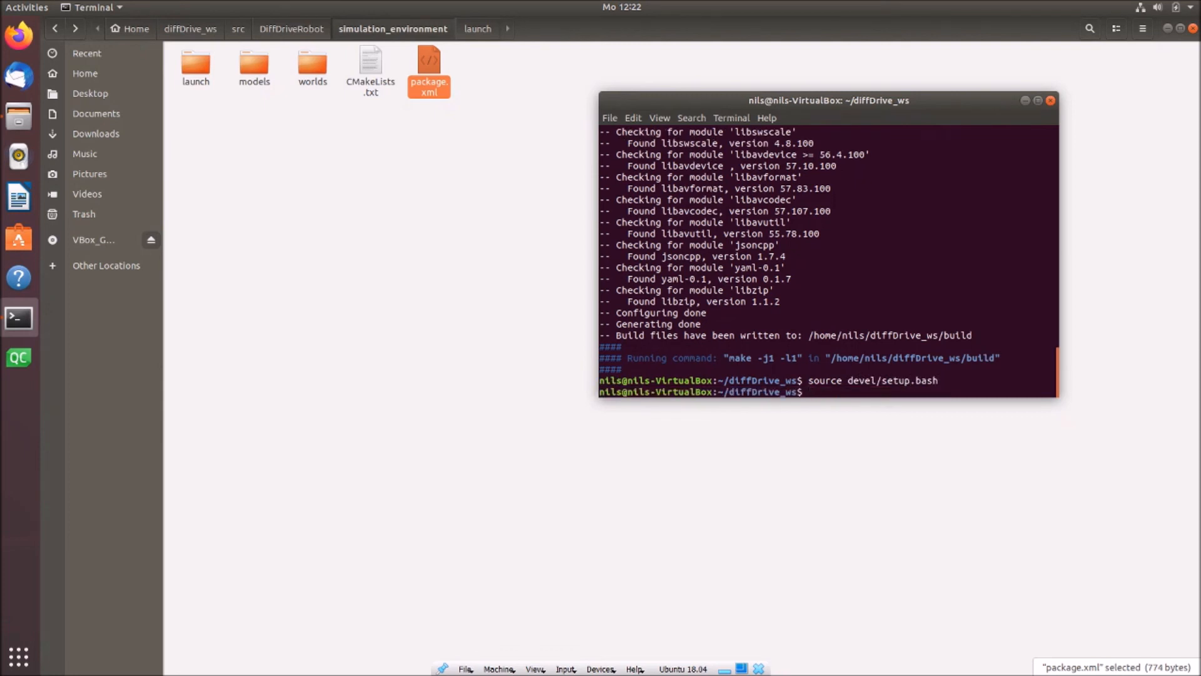
# Run 'roslaunch simulation_environment diff_drive.launch' to start the Gazebo simulation
pyautogui.write('ros')
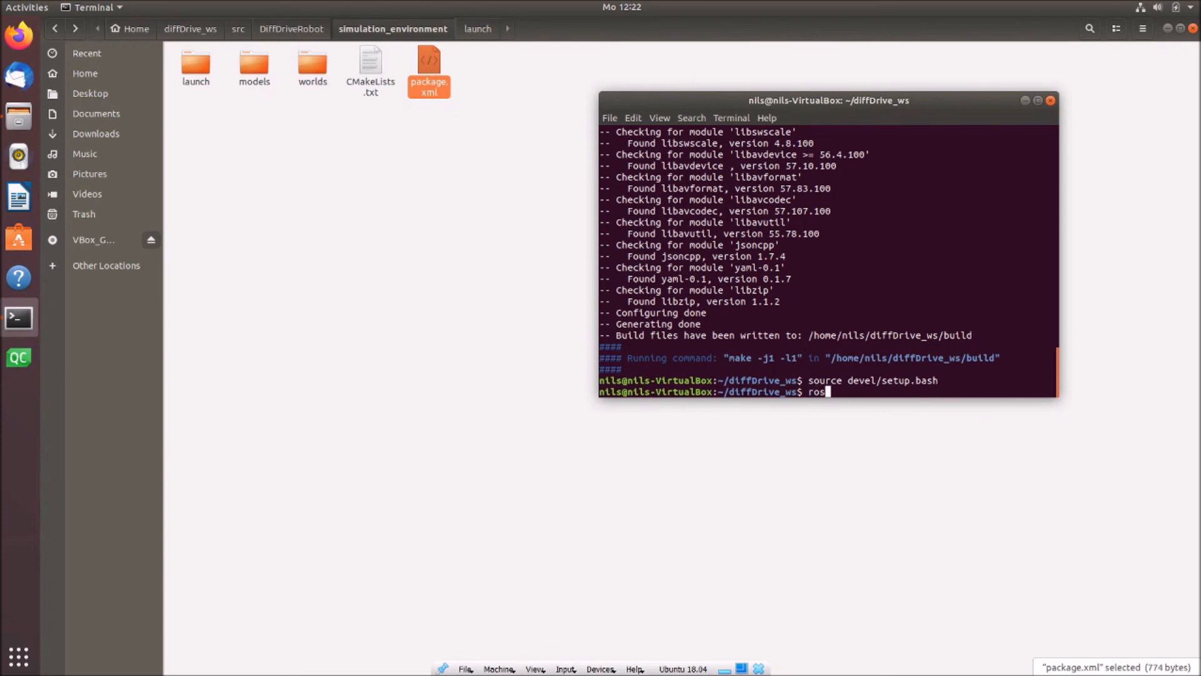
pyautogui.write('launch')
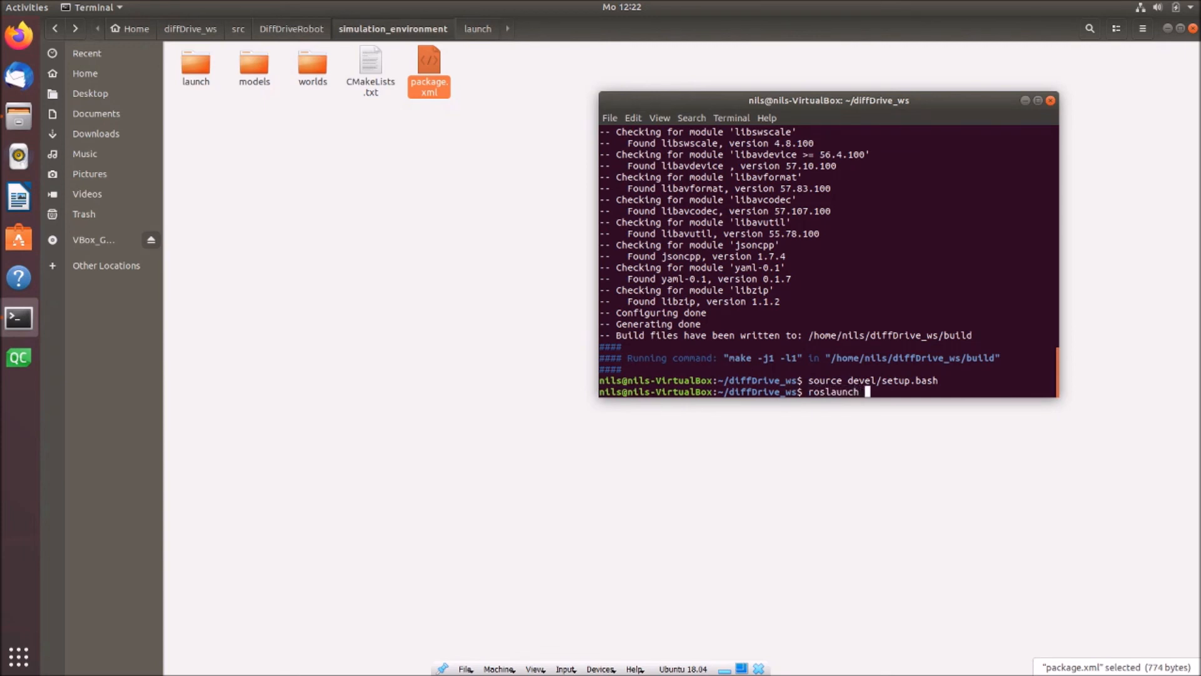
pyautogui.moveTo(866, 392)
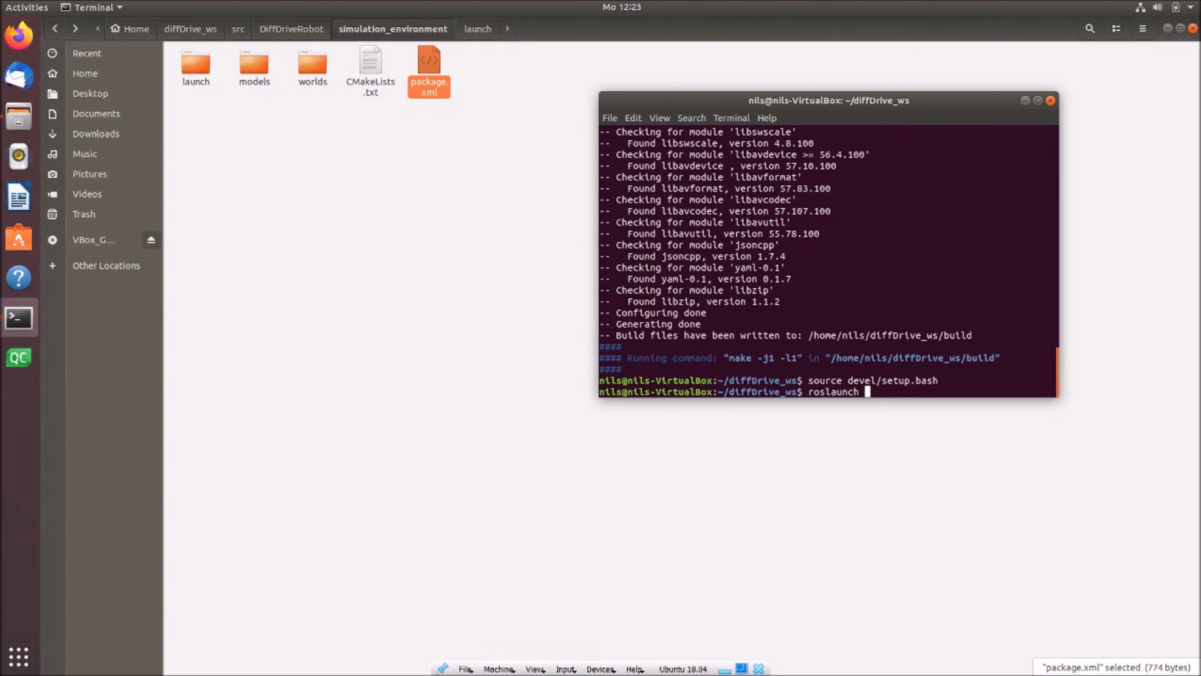
pyautogui.write('simulation_environment')
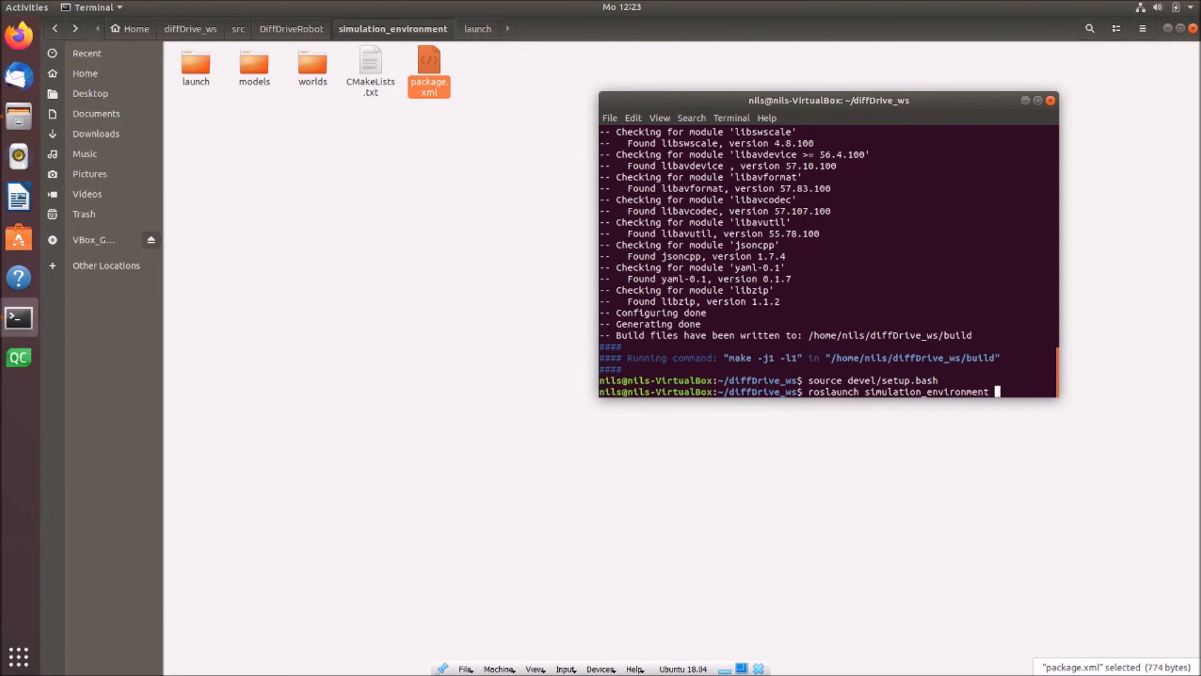
pyautogui.write('diff_drive.launch')
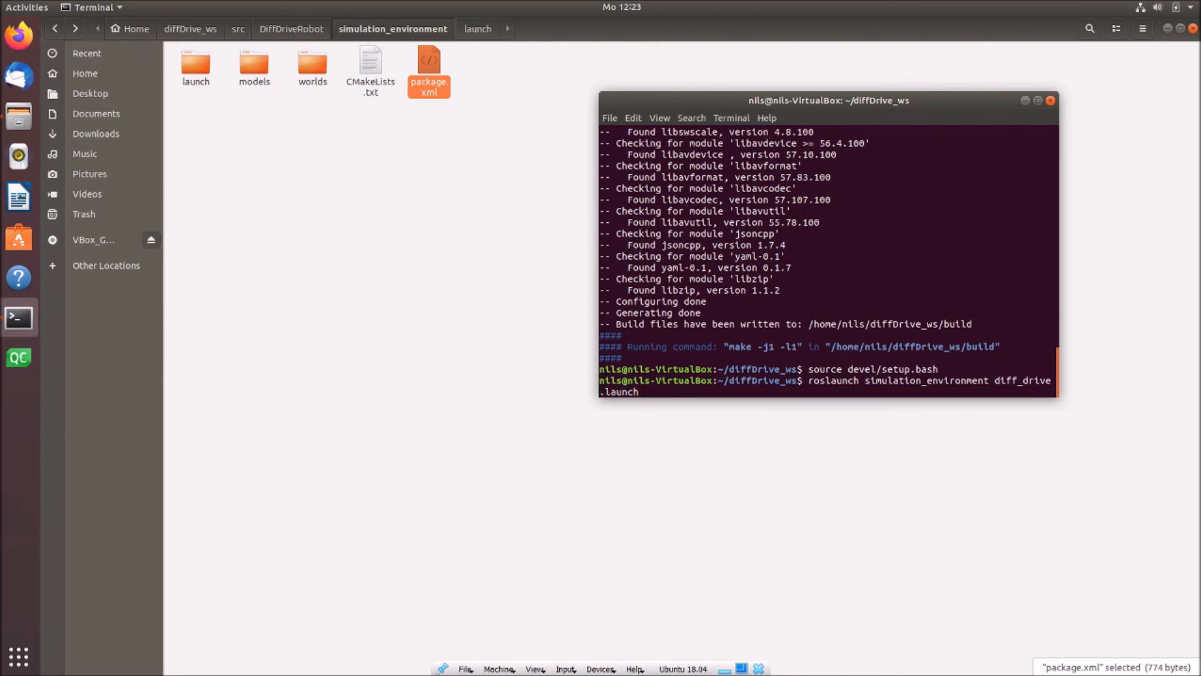
pyautogui.press('Return')
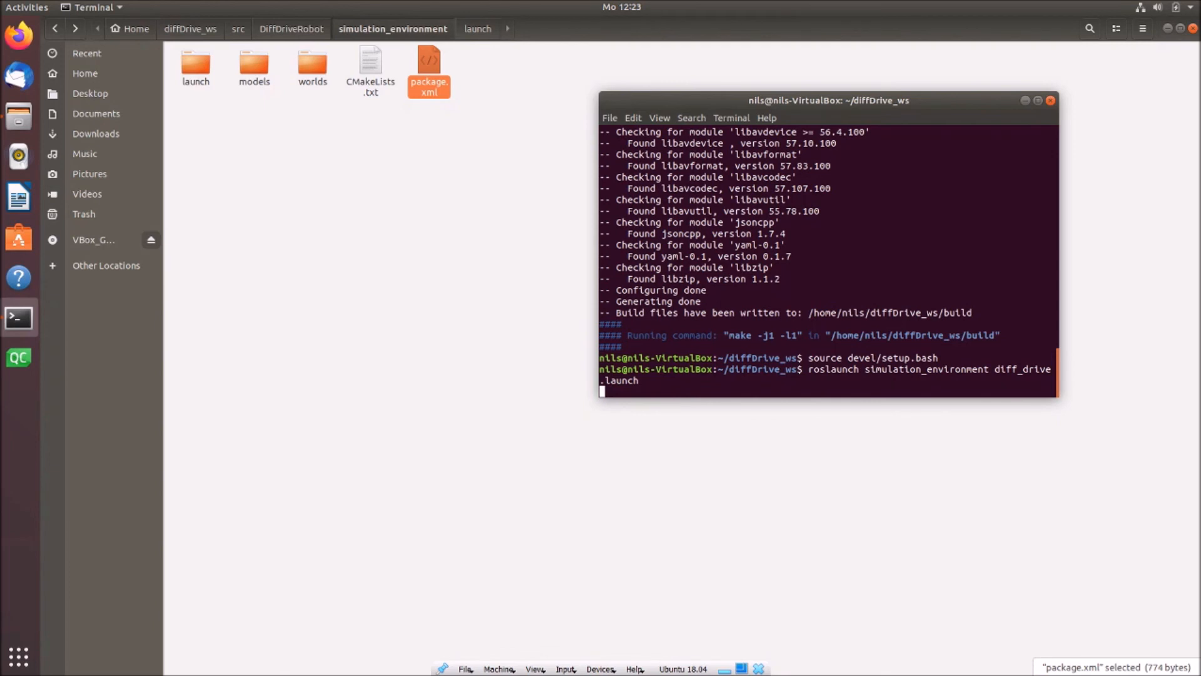
pyautogui.press('Return')
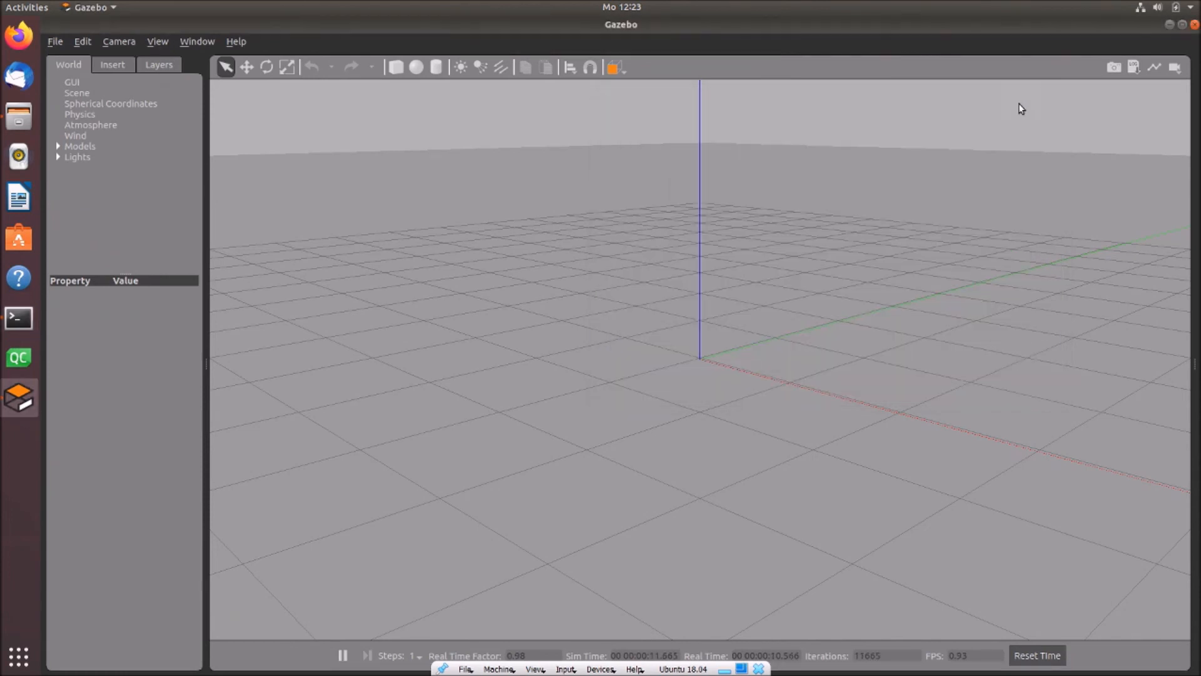
pyautogui.moveTo(659, 416)
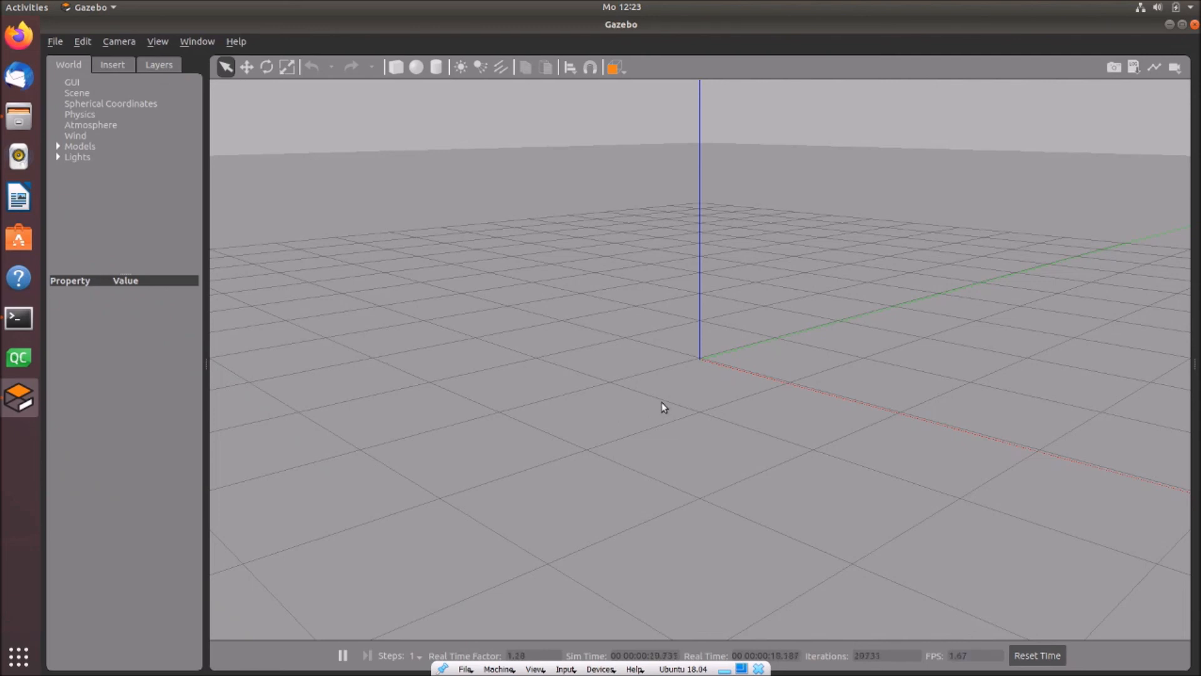
pyautogui.moveTo(812, 401)
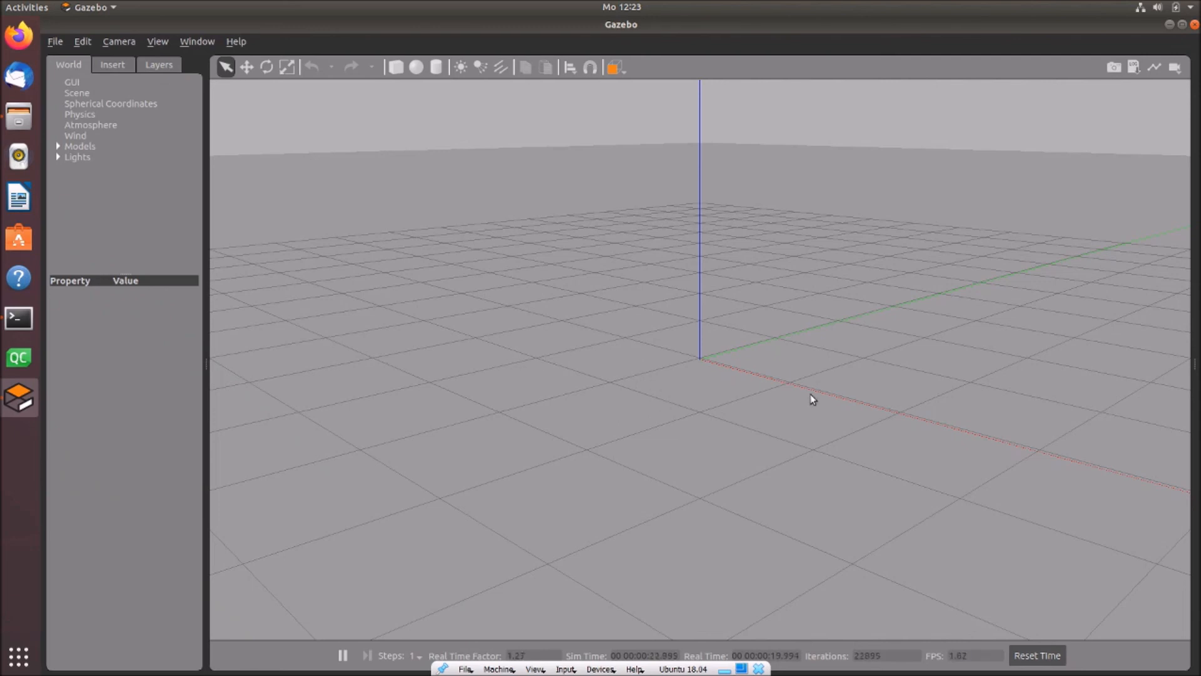
pyautogui.moveTo(718, 363)
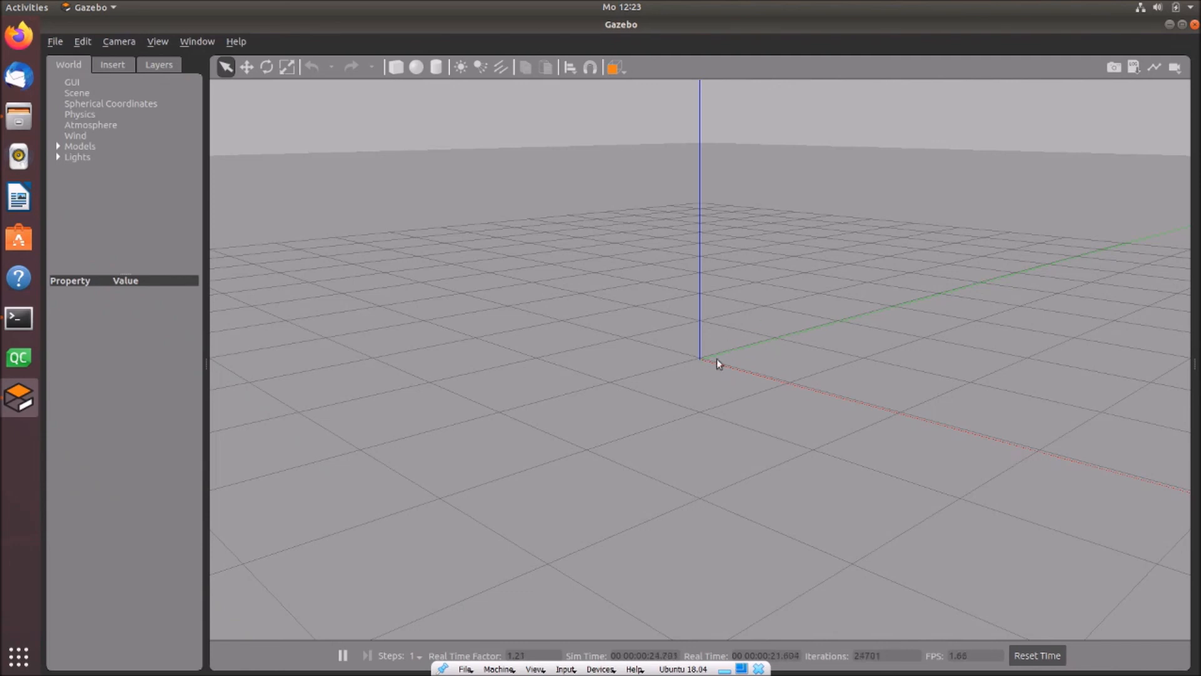
pyautogui.moveTo(756, 190)
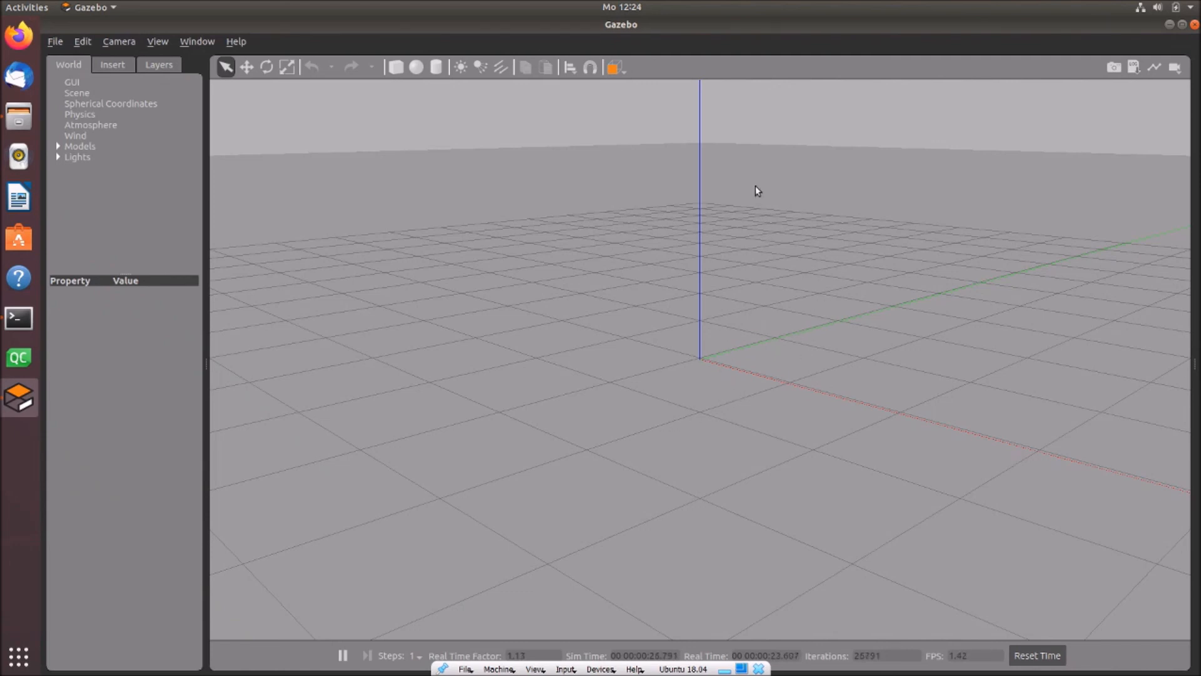
pyautogui.moveTo(815, 352)
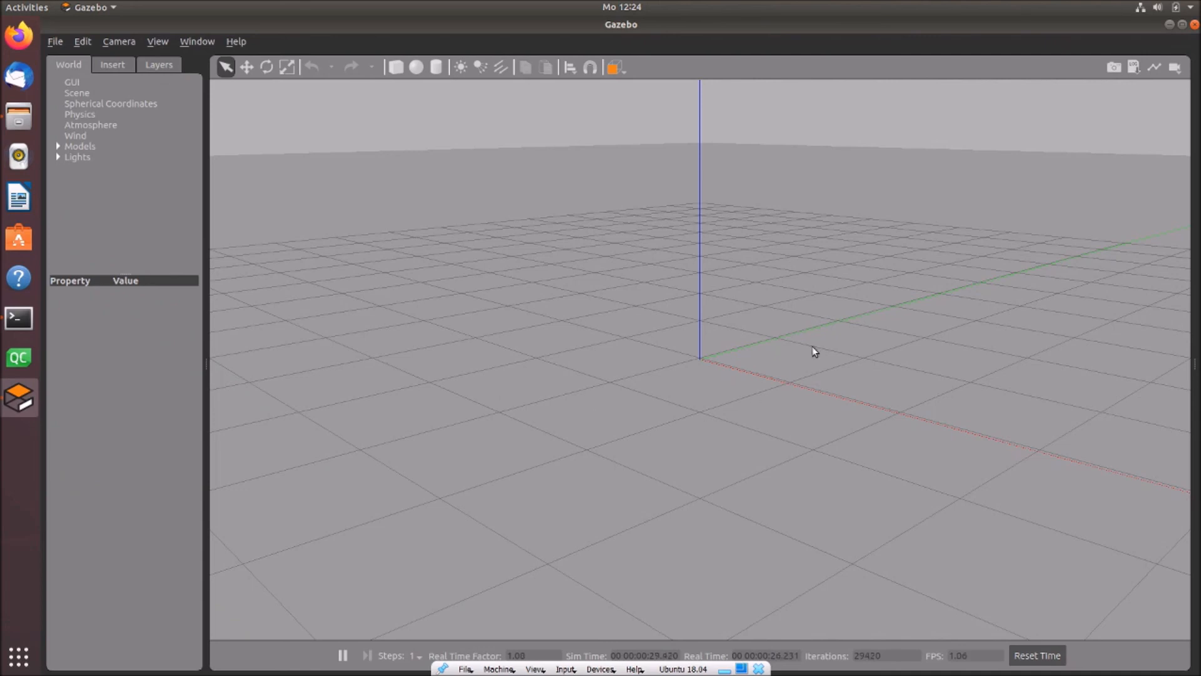
pyautogui.moveTo(775, 340)
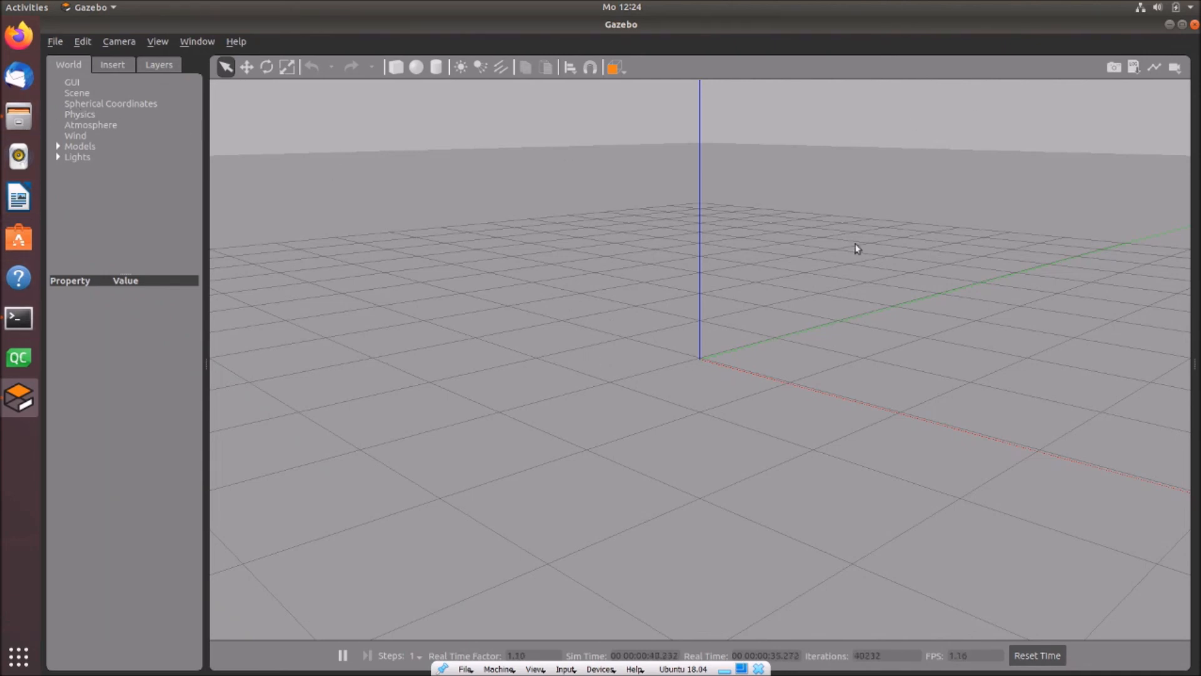
pyautogui.moveTo(536, 294)
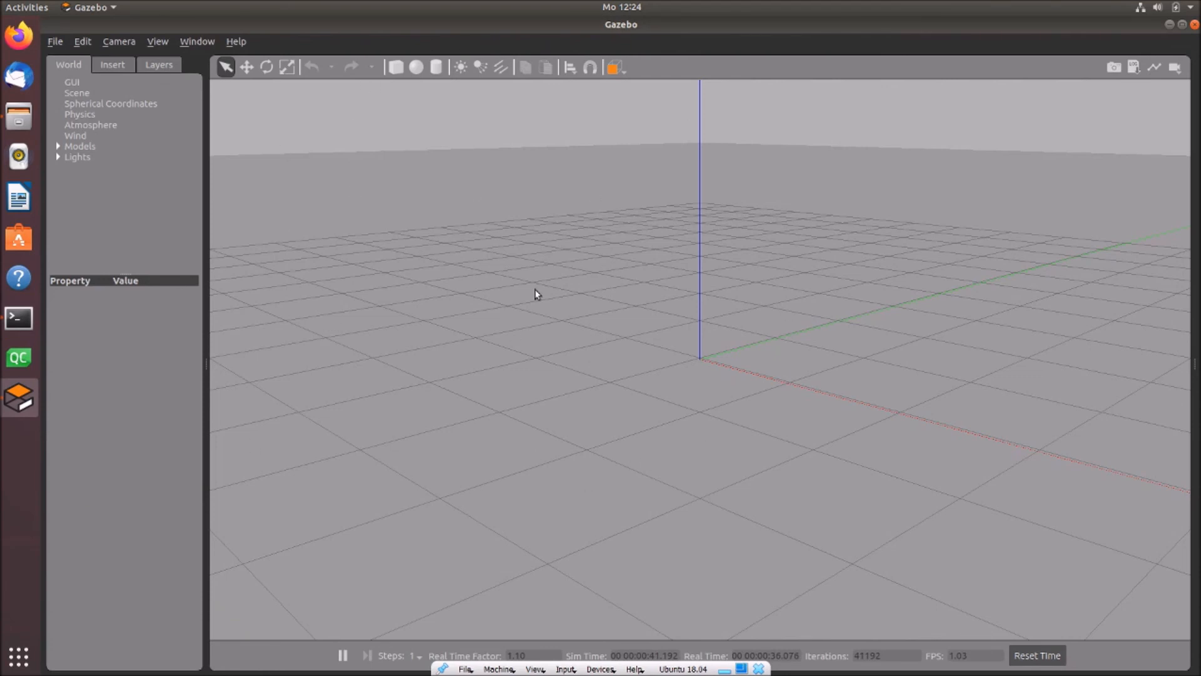
pyautogui.moveTo(625, 304)
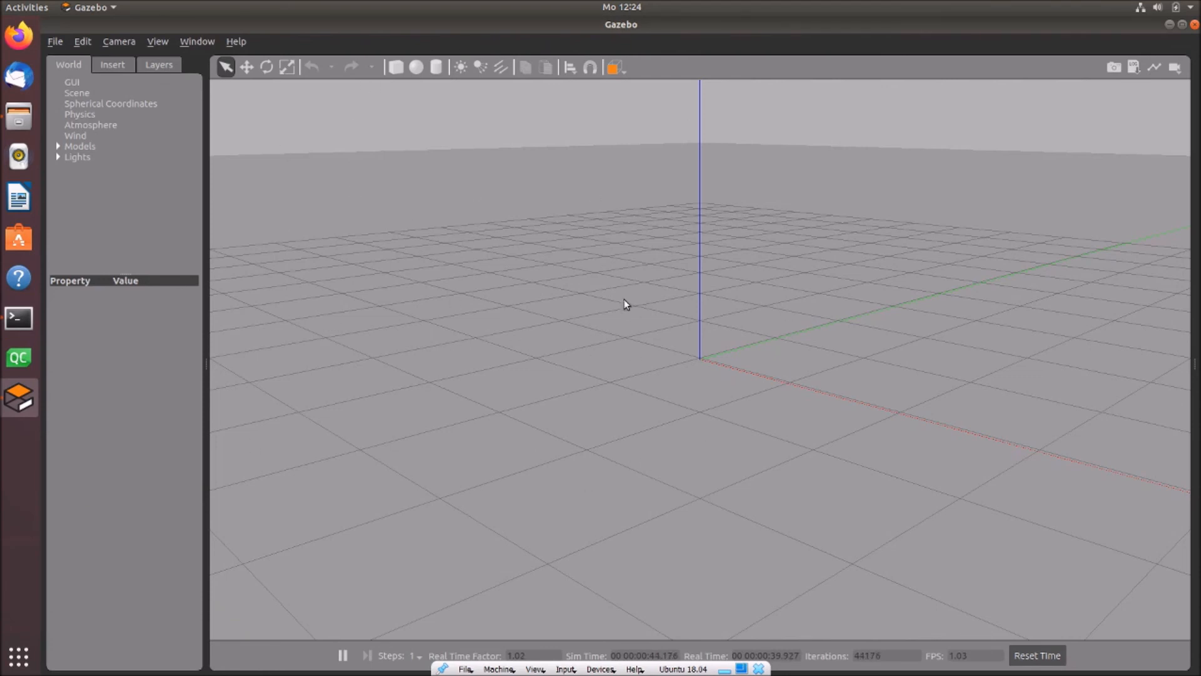
pyautogui.moveTo(544, 159)
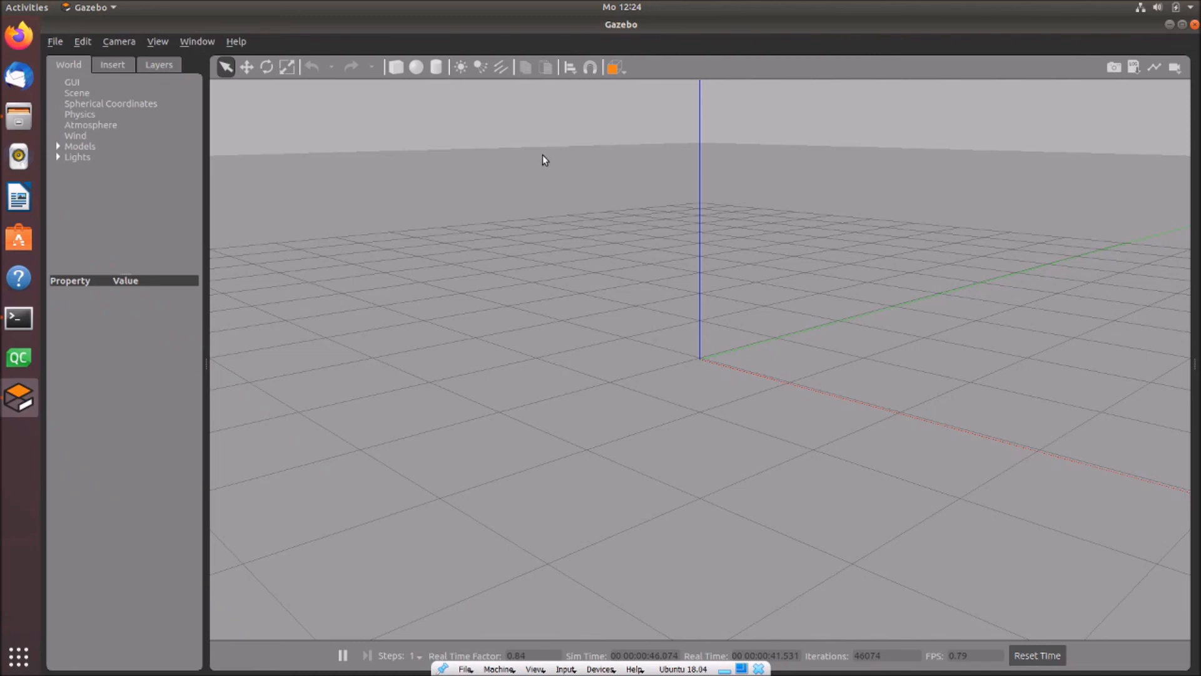
pyautogui.moveTo(567, 270)
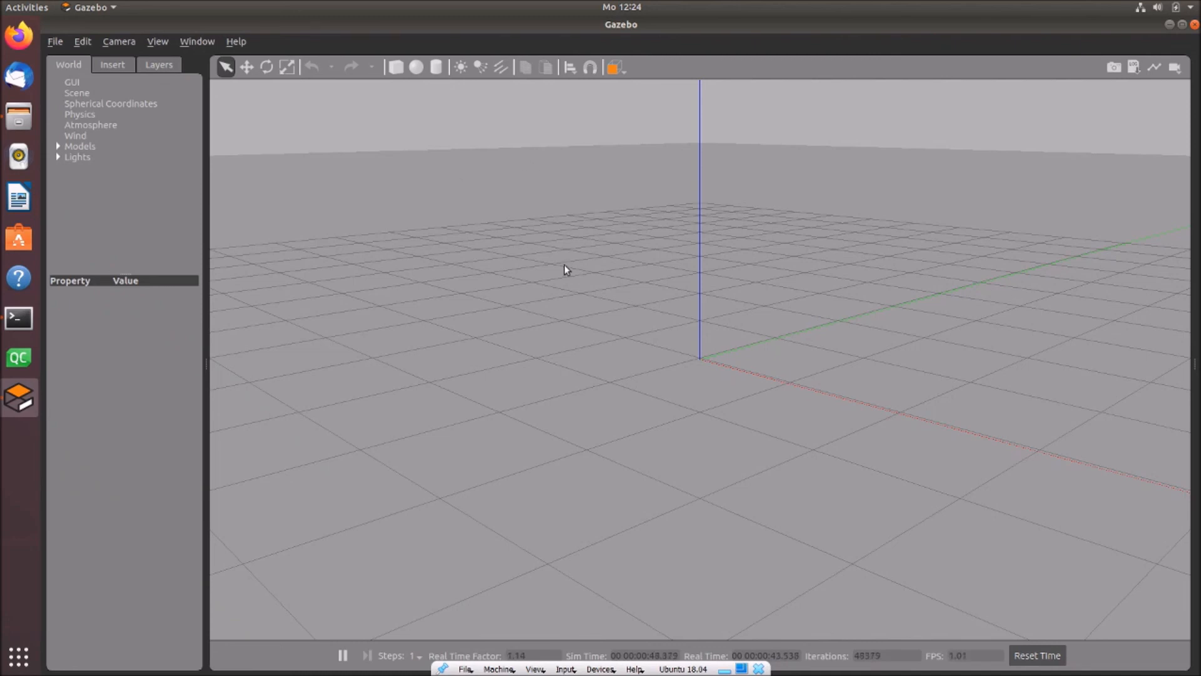
pyautogui.moveTo(682, 386)
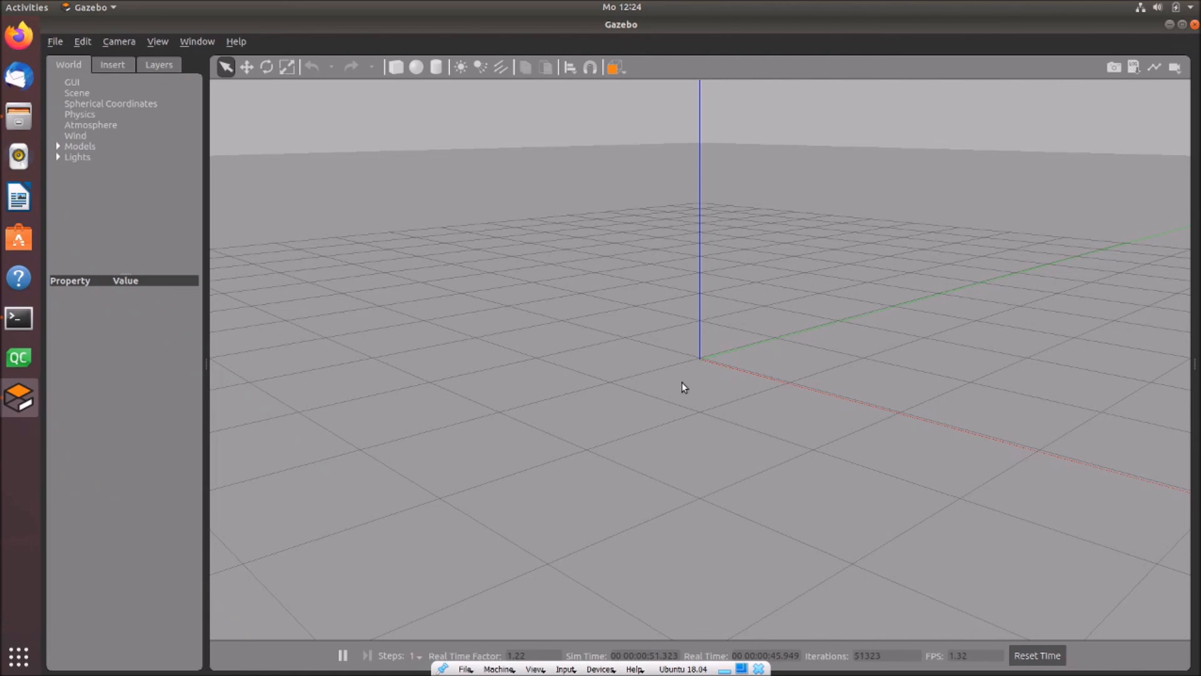
# Expand the Models list and show the ground_plane model's properties
pyautogui.click(58, 146)
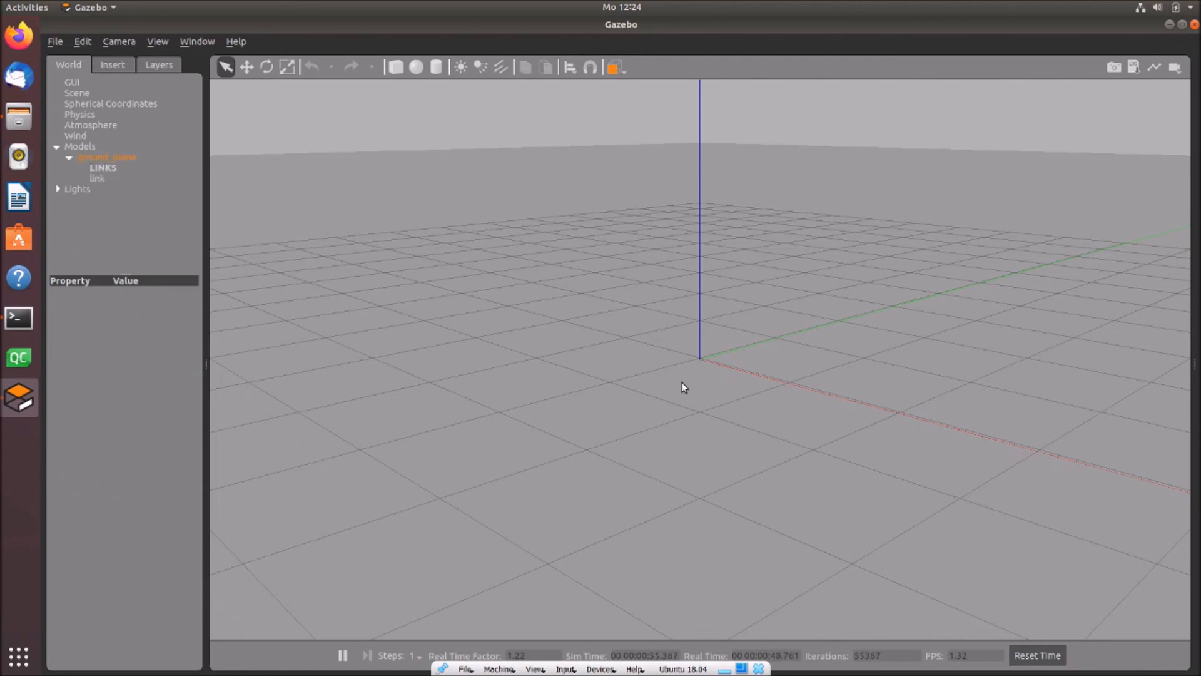
pyautogui.click(107, 158)
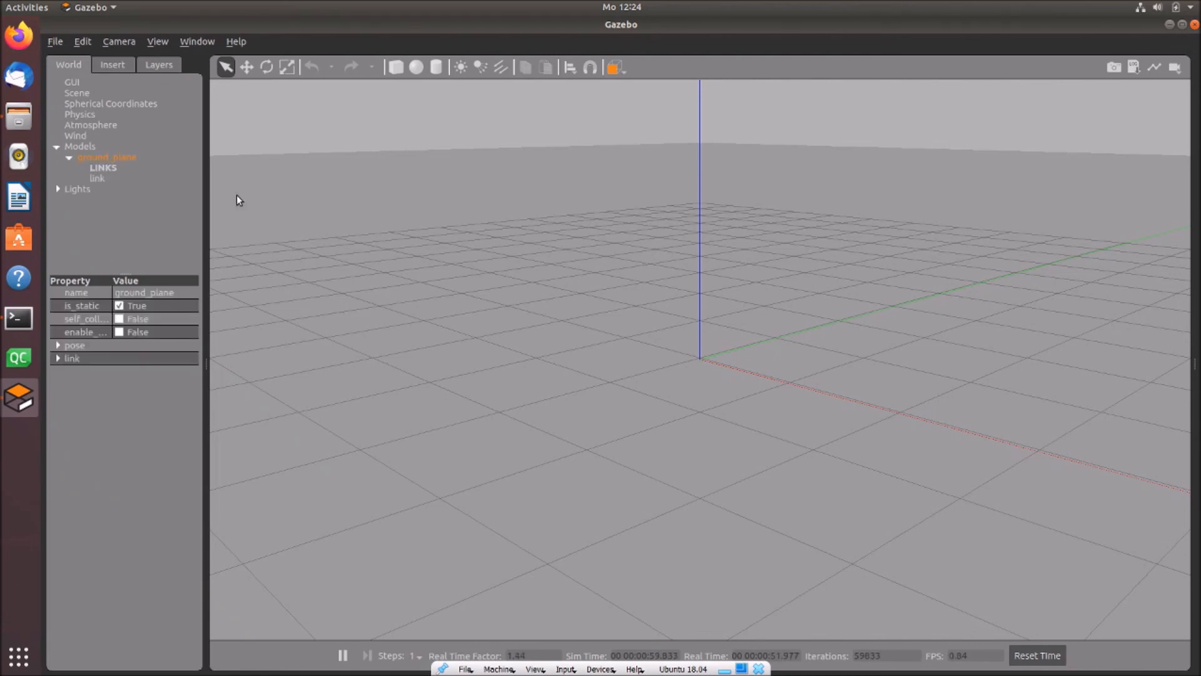